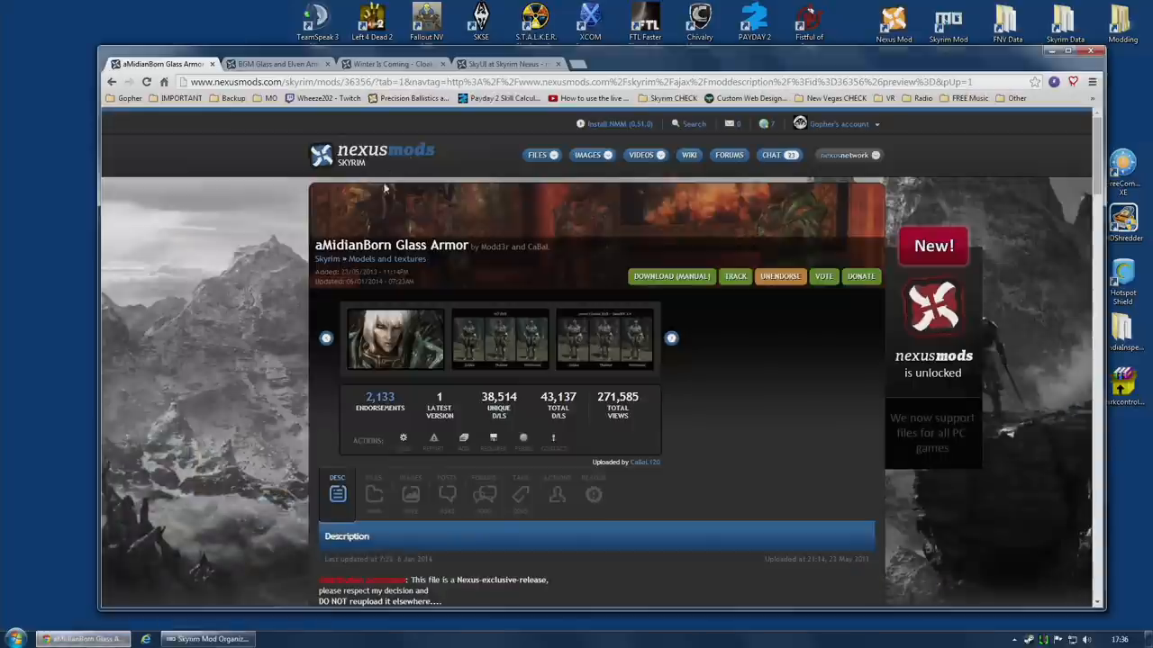
Step: From the Winter Is Coming - Cloaks Files section, download WIC Cloaks NMM 2_3 with the manager
click(391, 64)
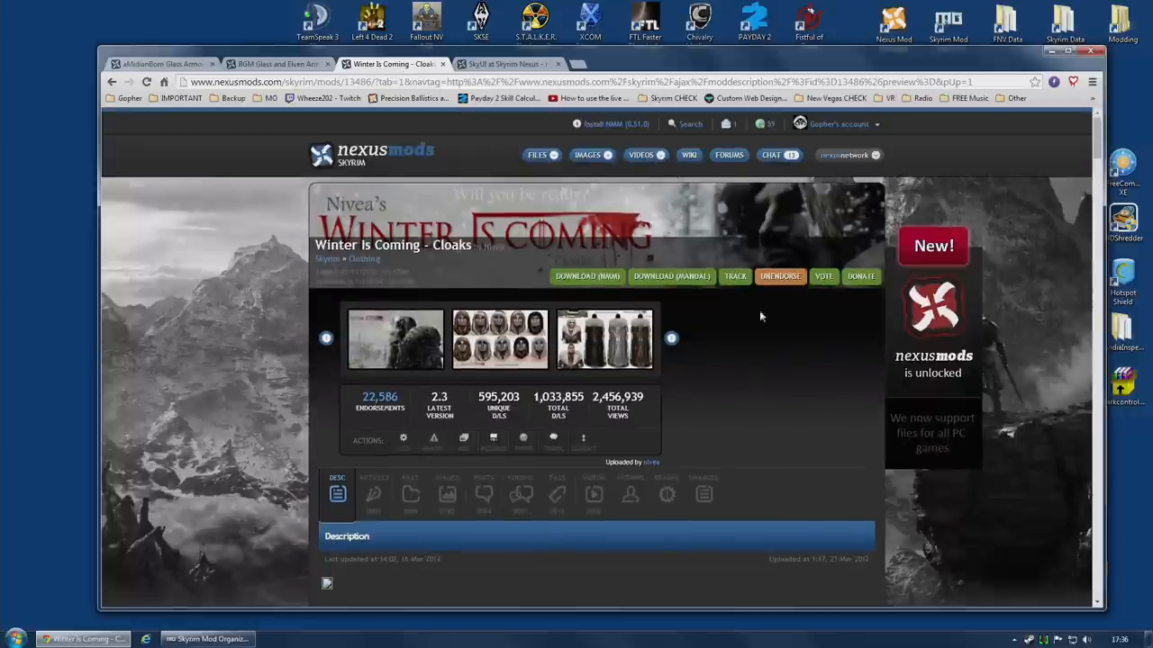
mouse_move(803, 386)
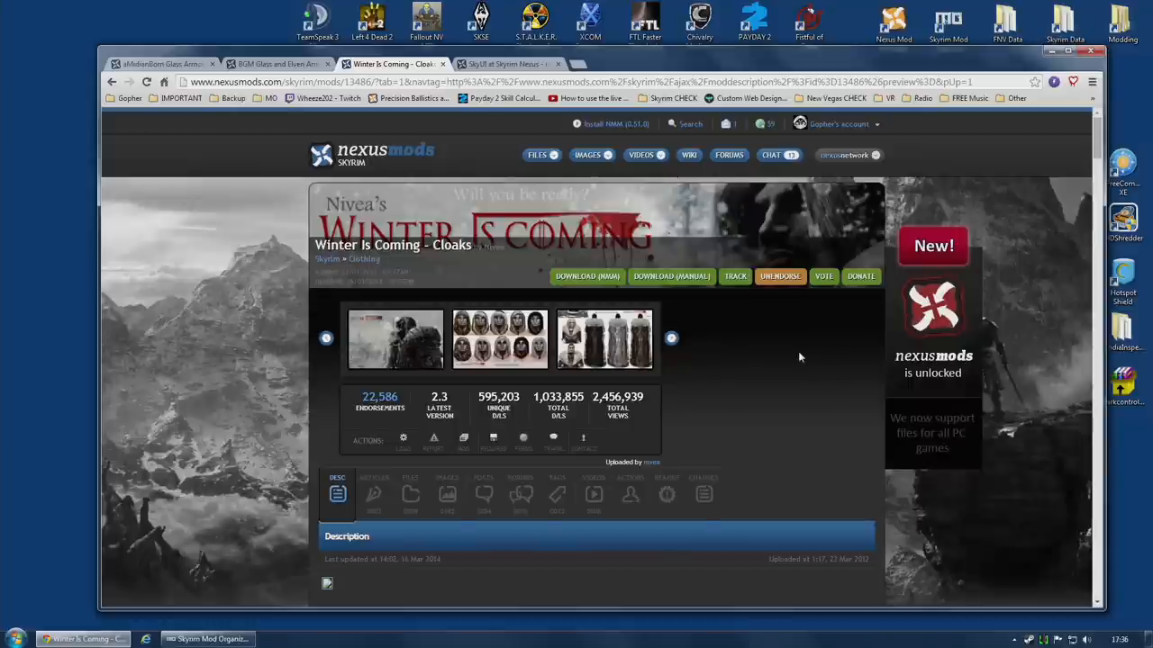
mouse_move(754, 377)
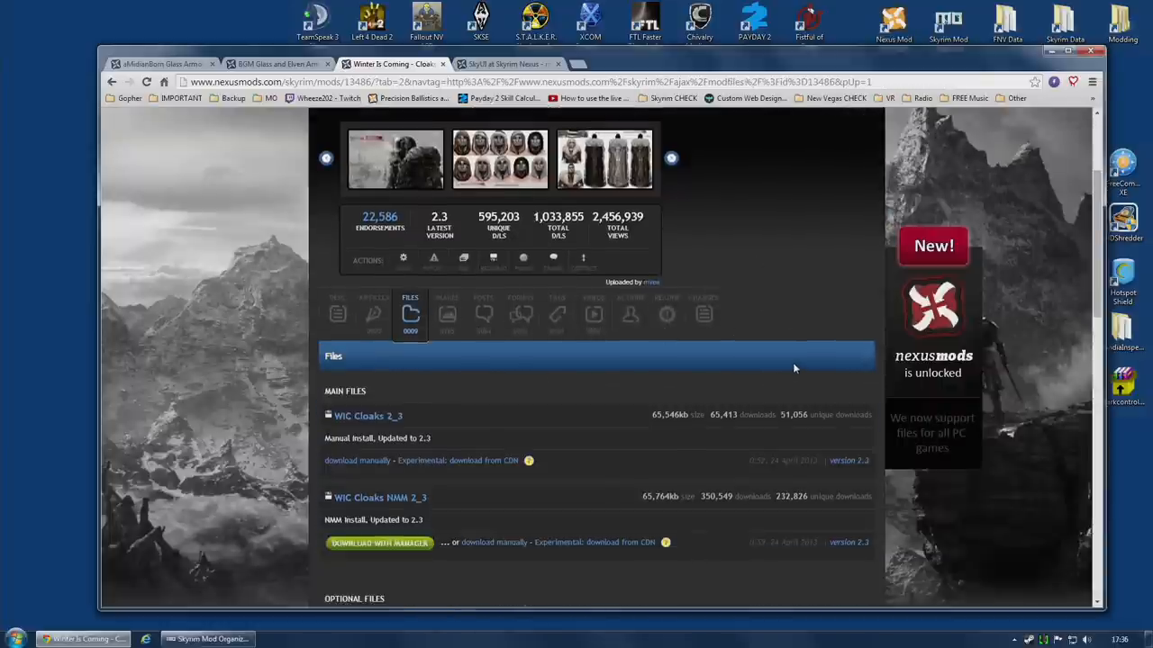
scroll(down, 3)
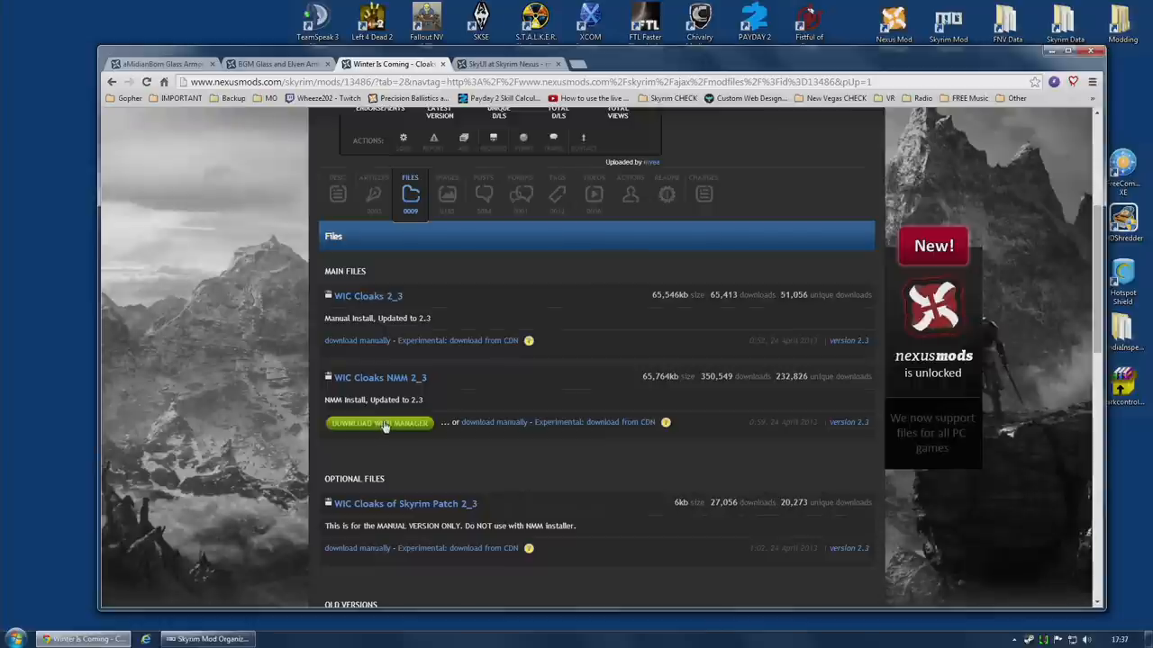
click(379, 423)
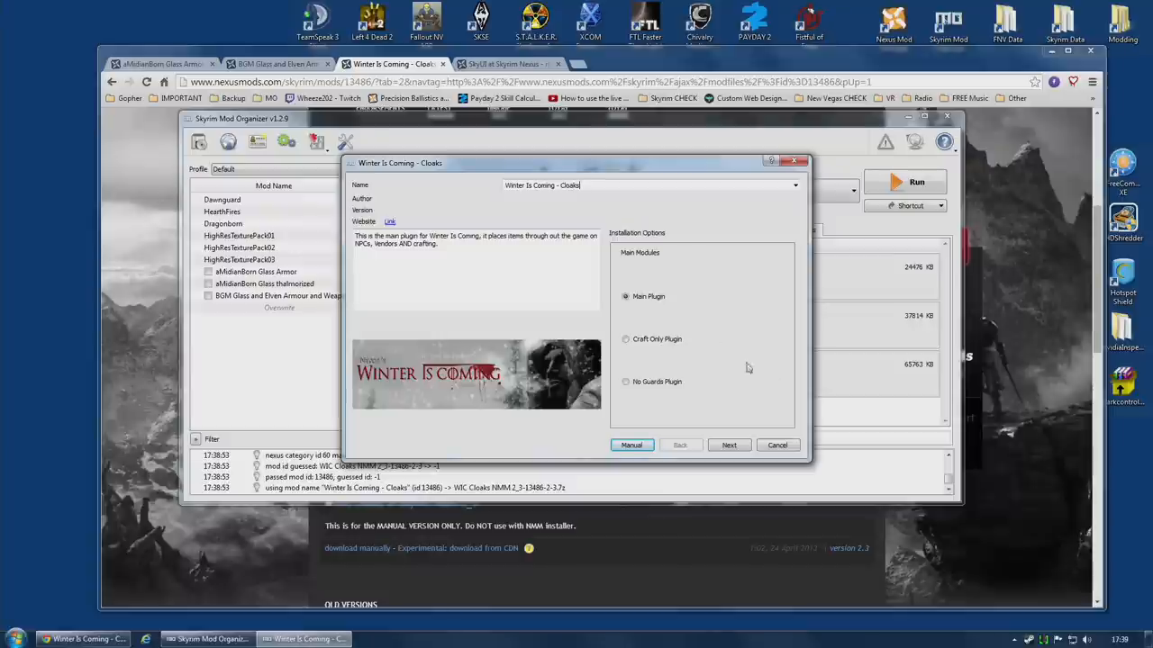
mouse_move(626, 297)
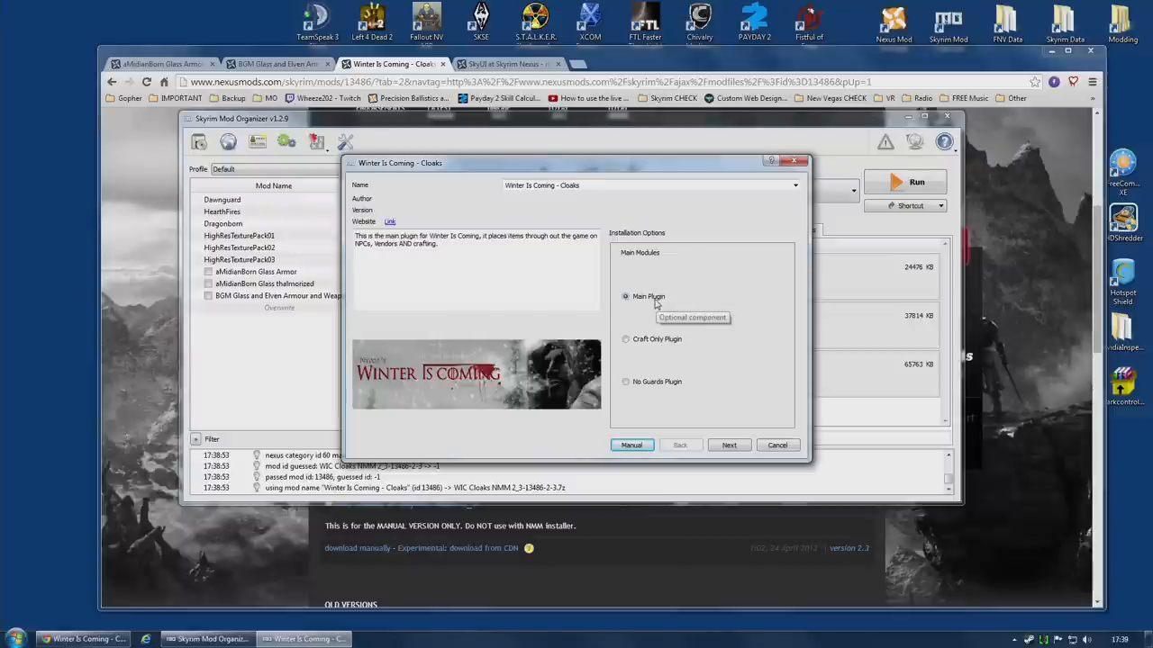
Step: Preview the plugin options, then install with Main Plugin and Main Cloaks Patch selected
click(625, 338)
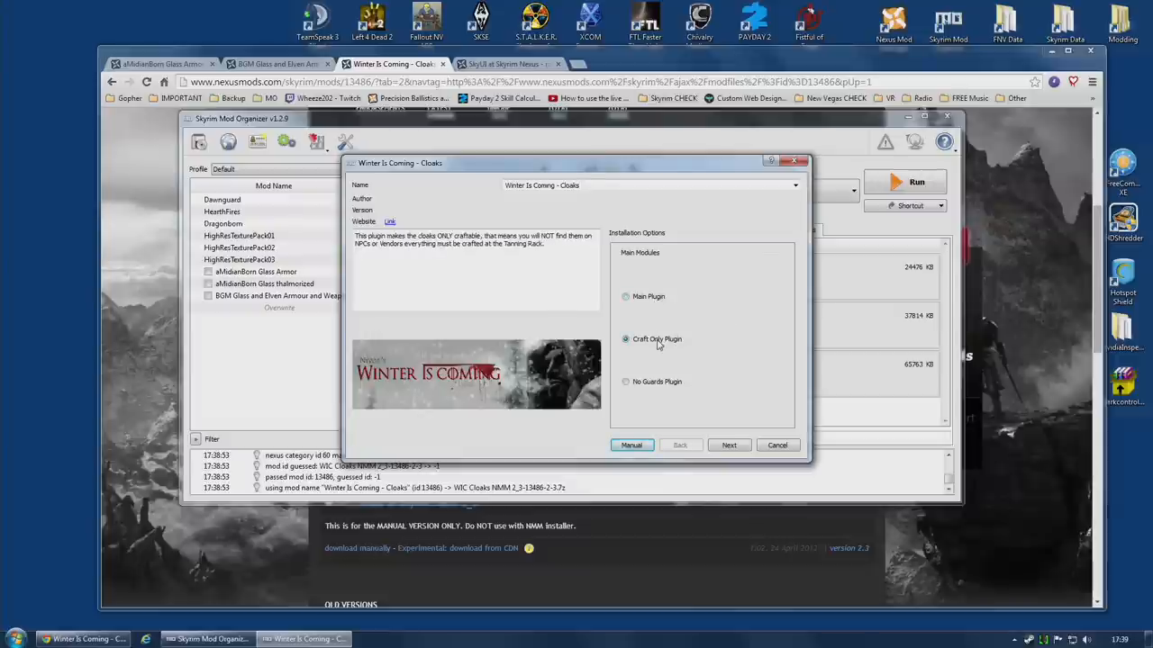
click(626, 382)
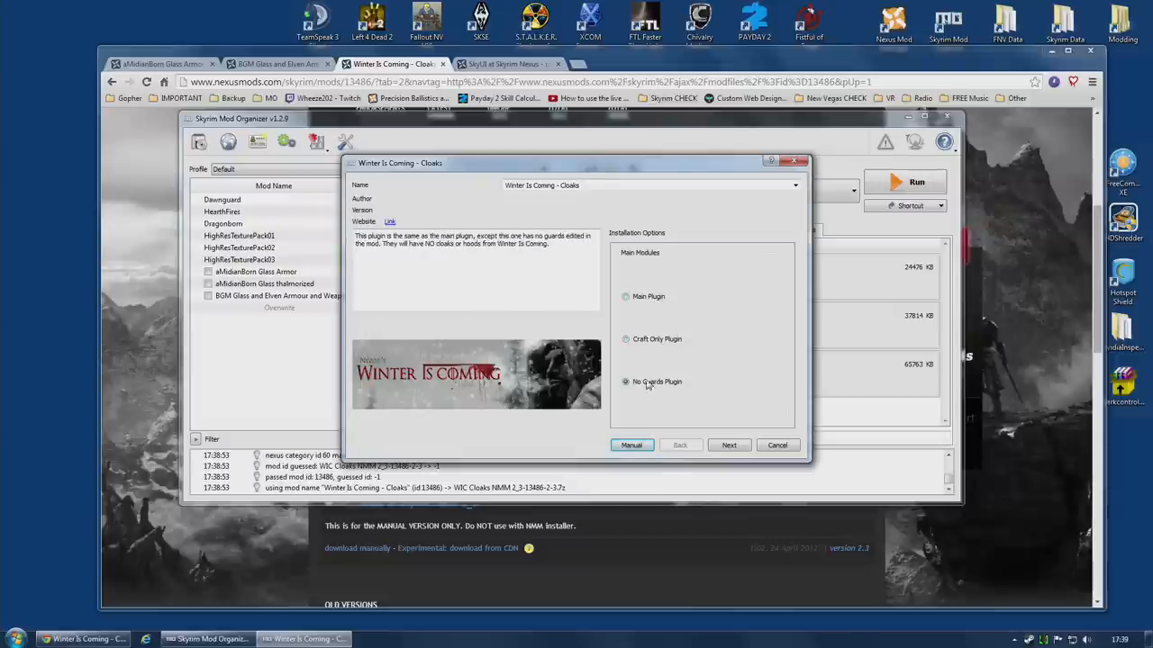
click(625, 296)
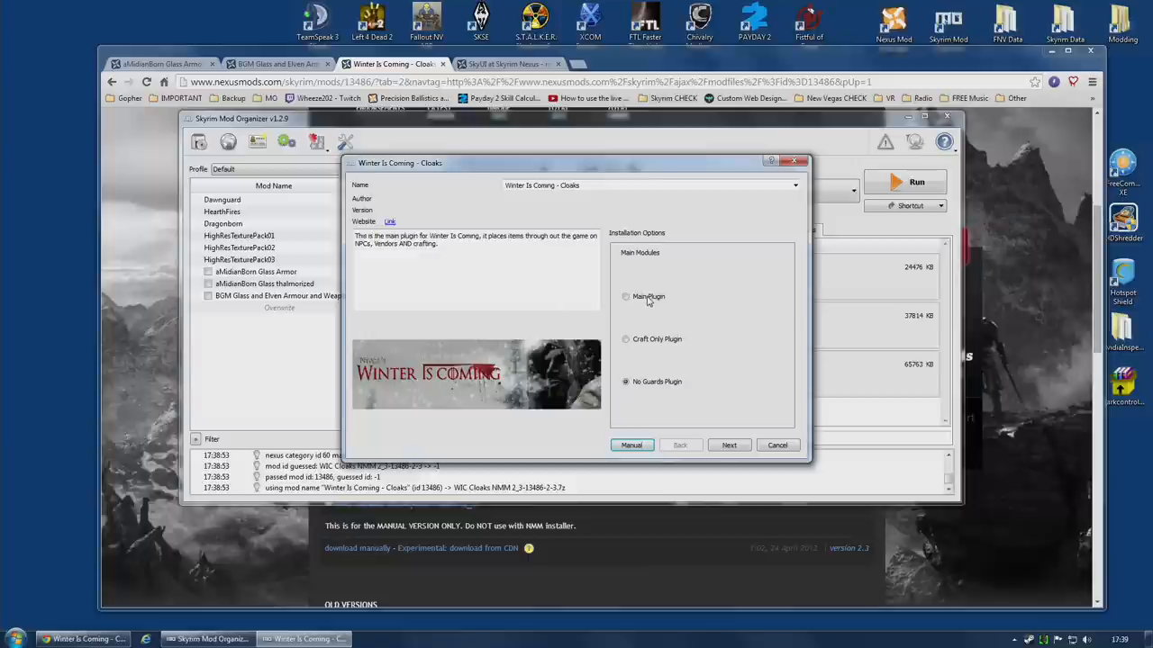
click(626, 297)
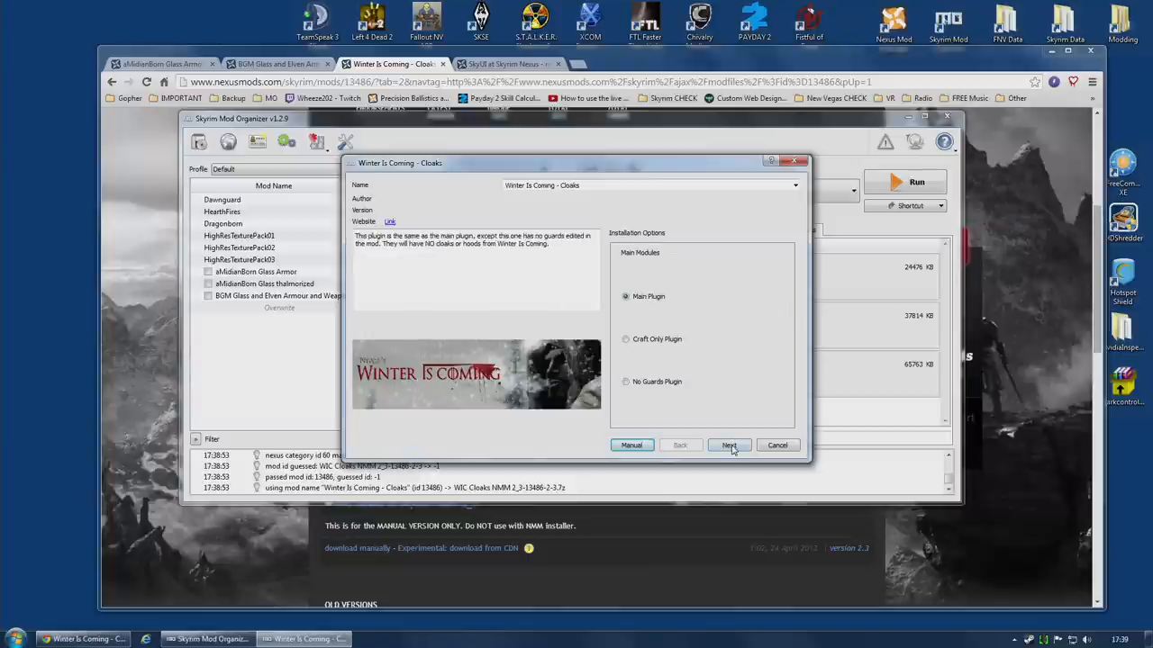
click(729, 445)
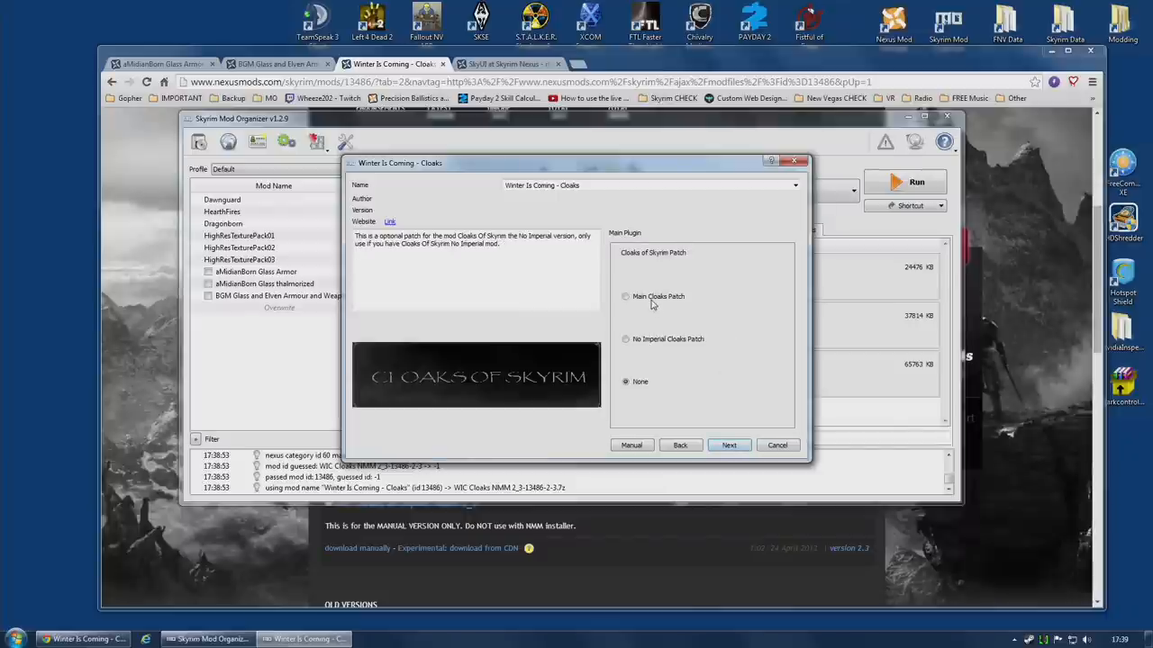
click(625, 296)
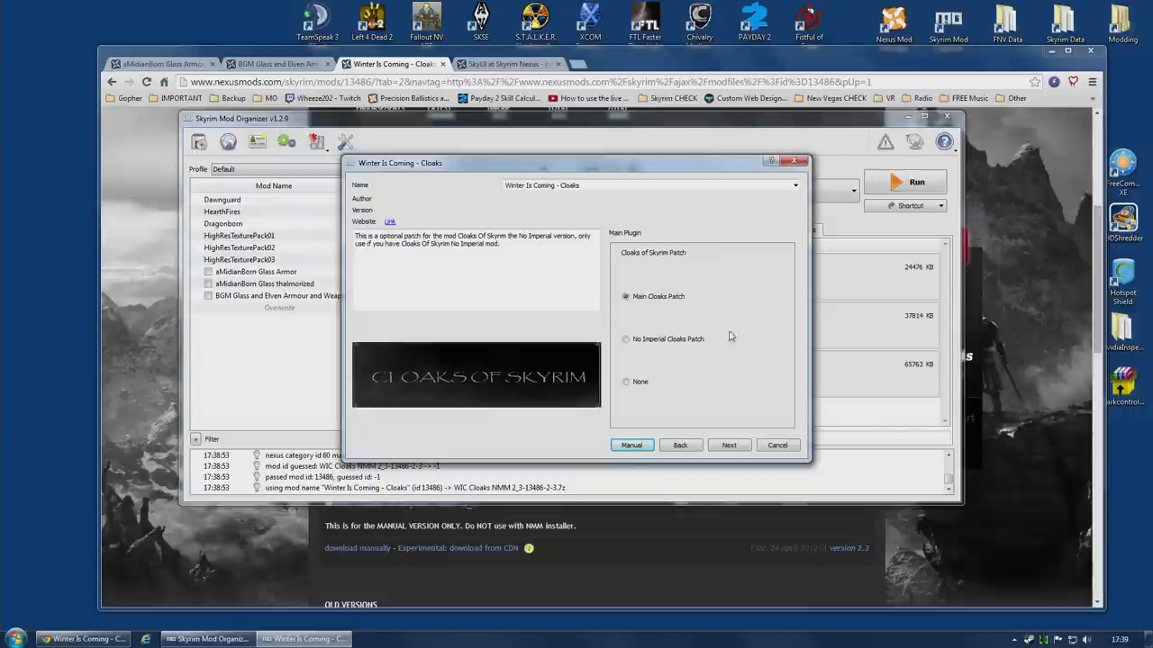
click(626, 381)
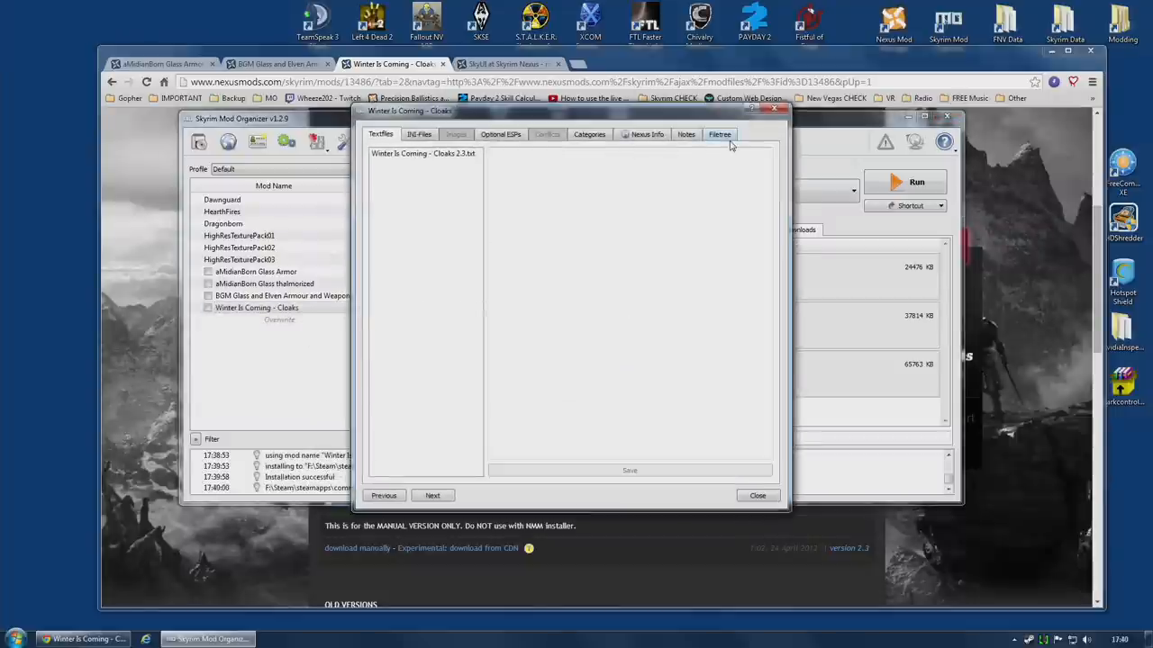
Step: In the Filetree tab, expand the mod's meshes and textures folders
click(719, 134)
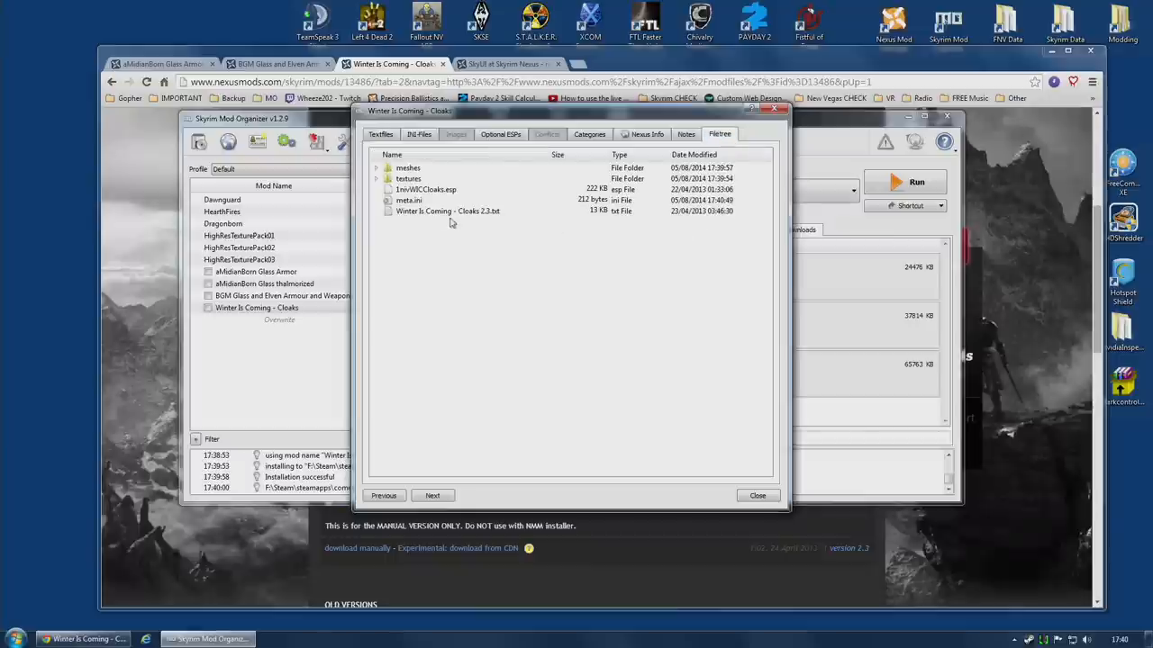
click(426, 189)
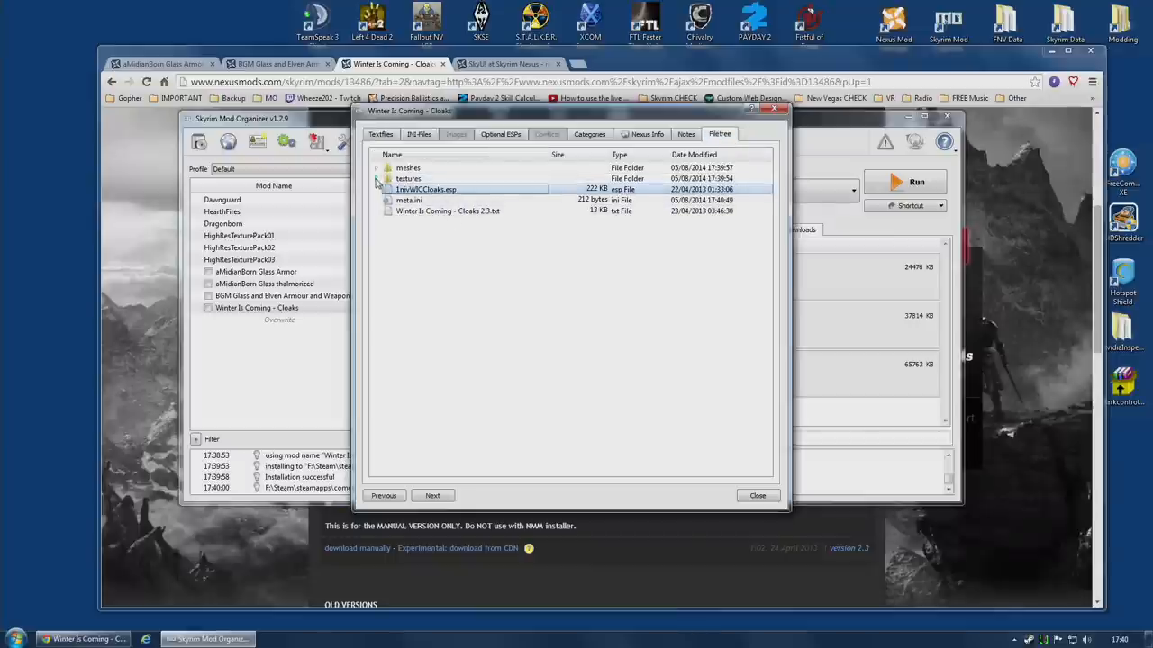
click(377, 179)
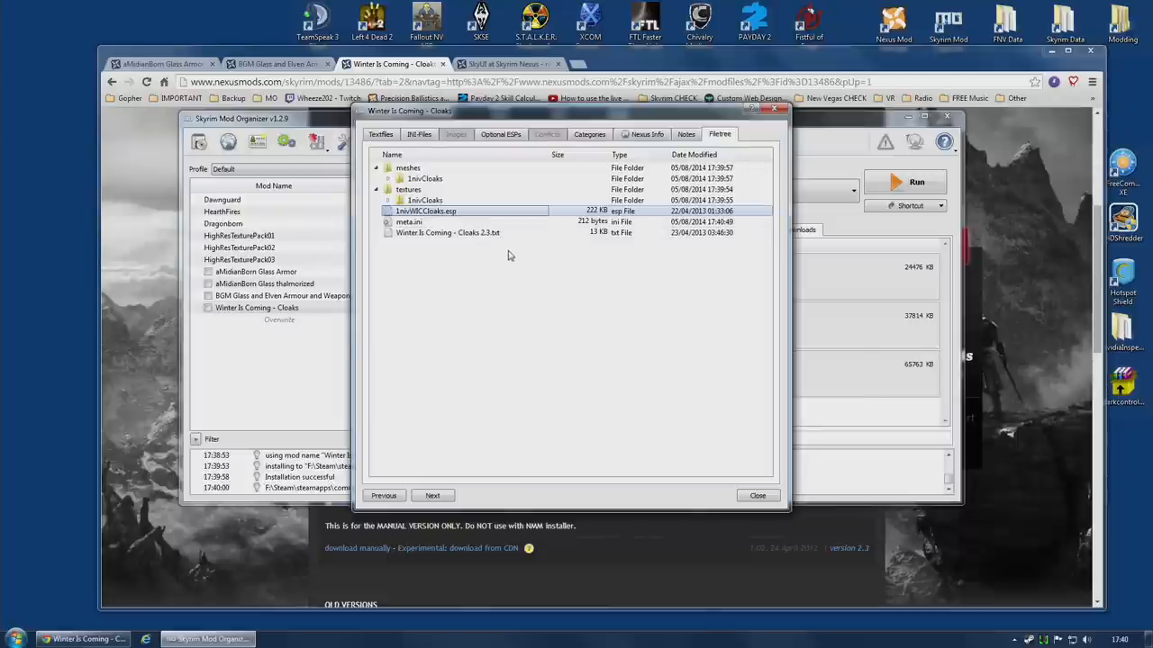
mouse_move(635, 312)
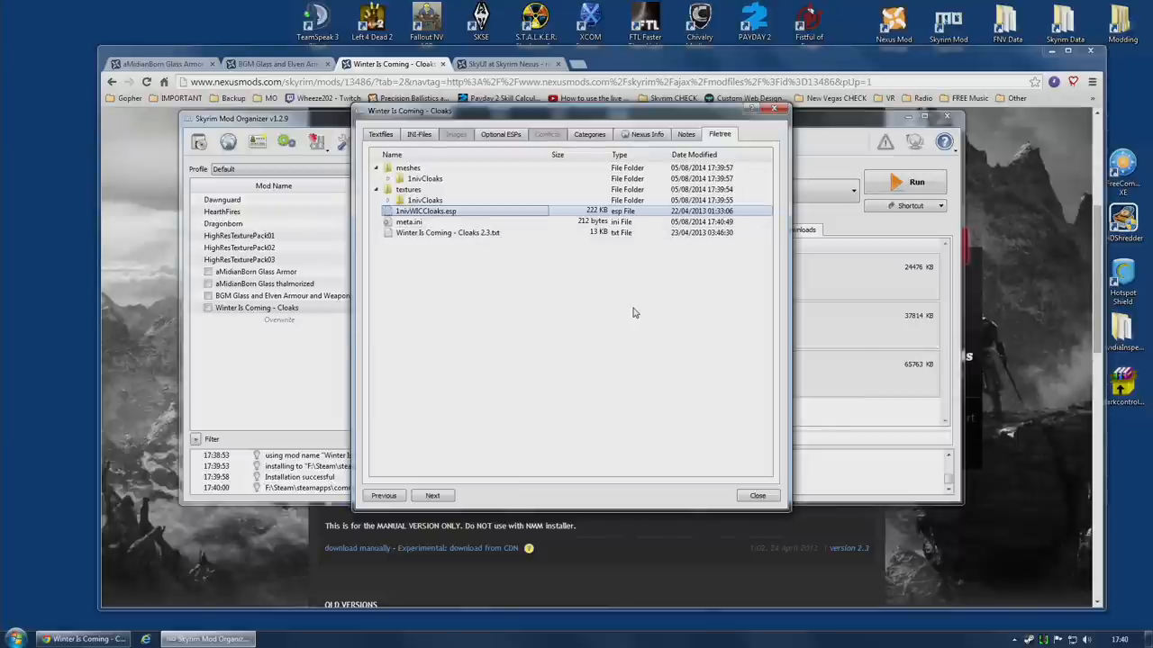
mouse_move(579, 269)
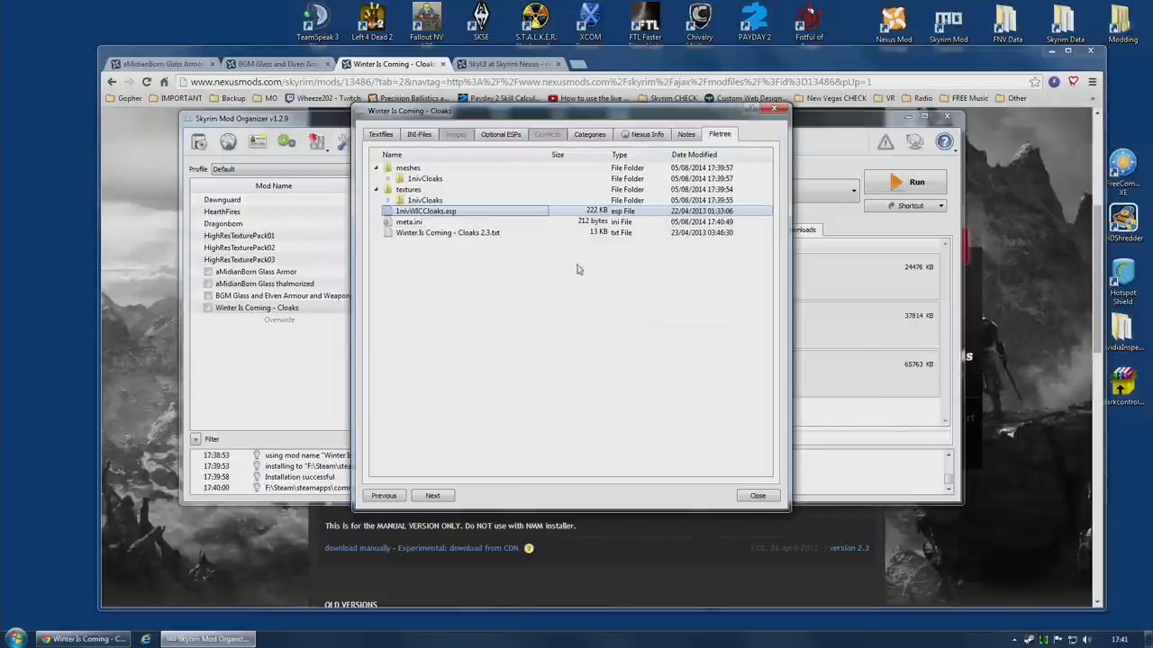
Step: Review the Optional ESPs tab, where 1nivWICCloaks.esp appears under Available ESPs
click(500, 134)
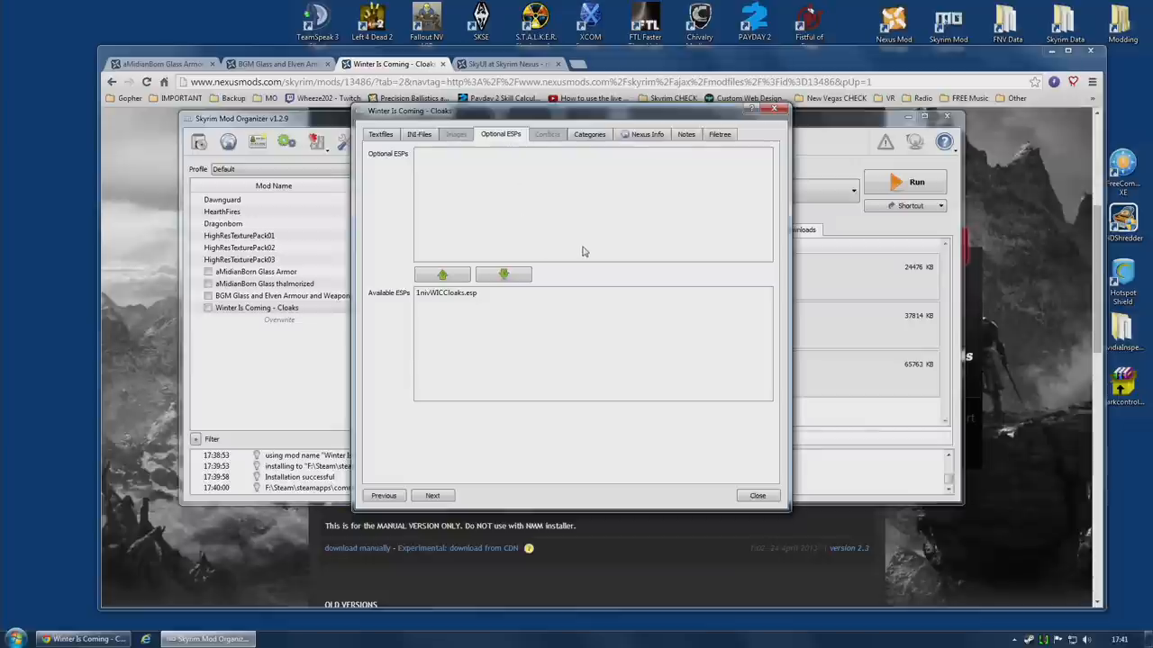
mouse_move(650, 328)
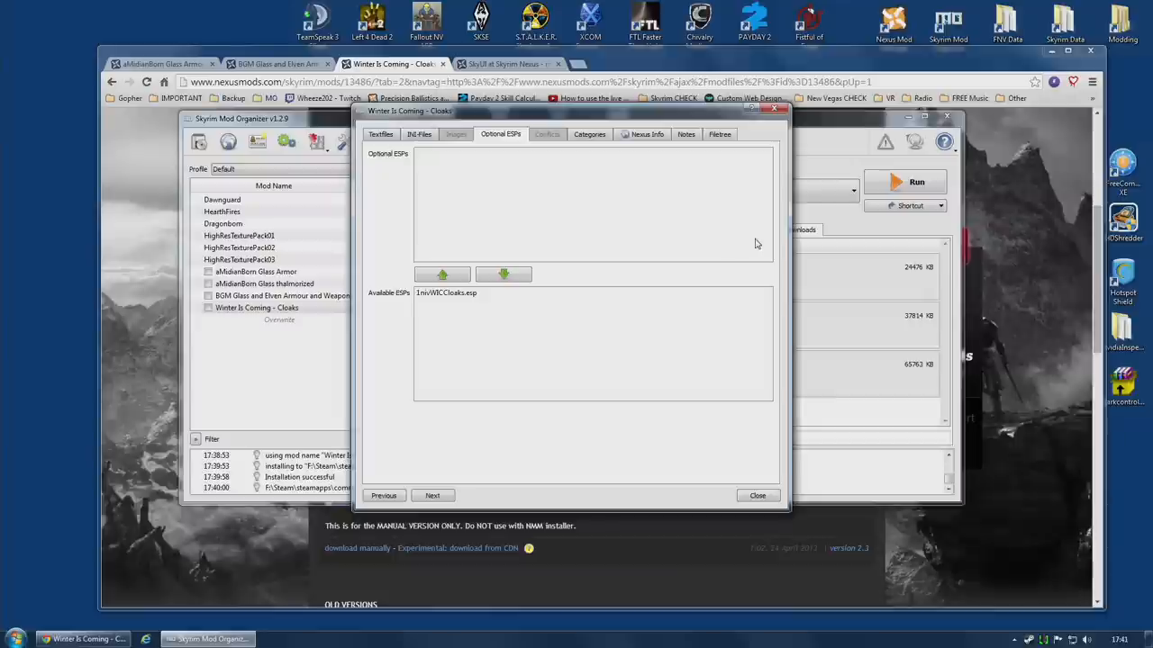
mouse_move(780, 252)
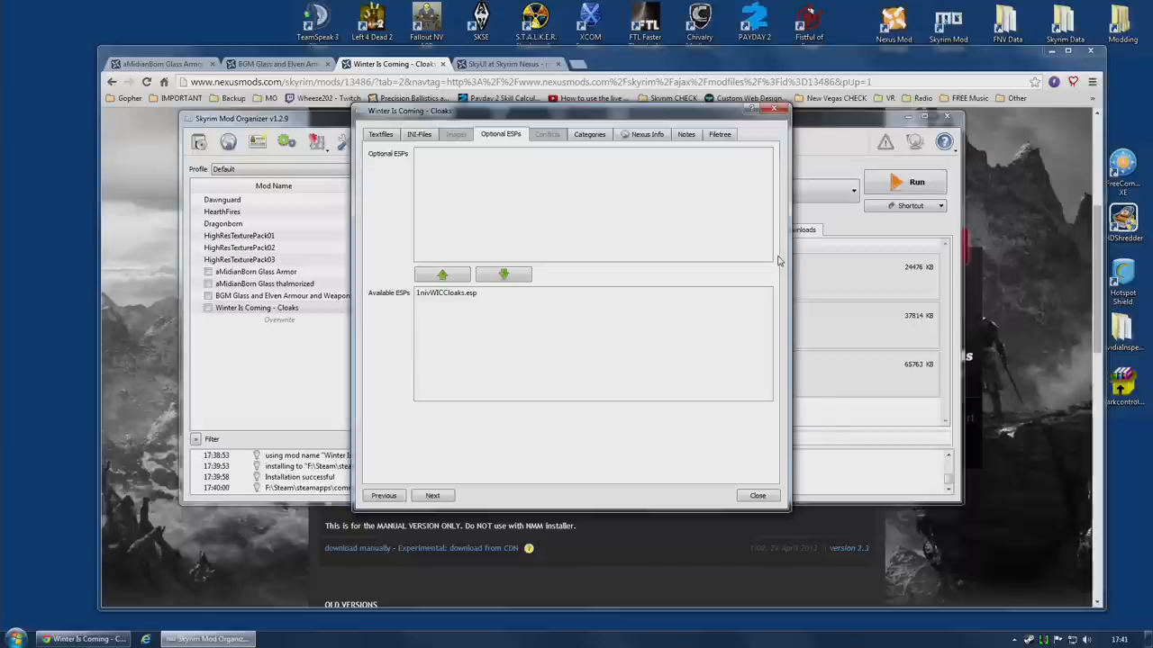
mouse_move(485, 251)
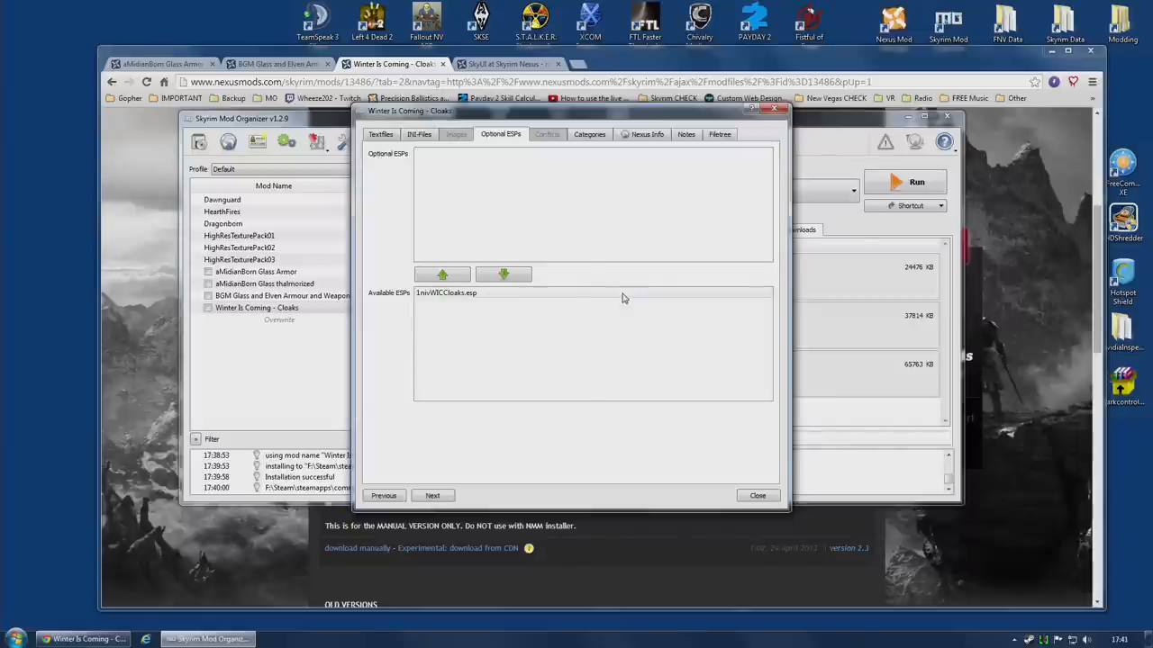
mouse_move(482, 175)
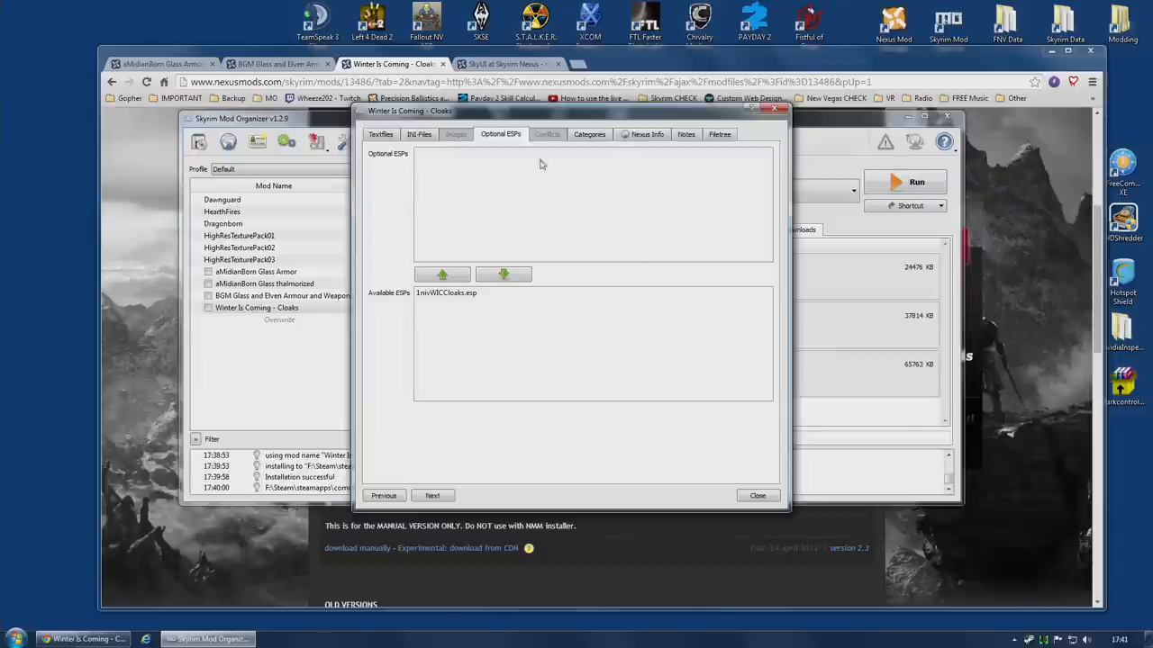
mouse_move(481, 226)
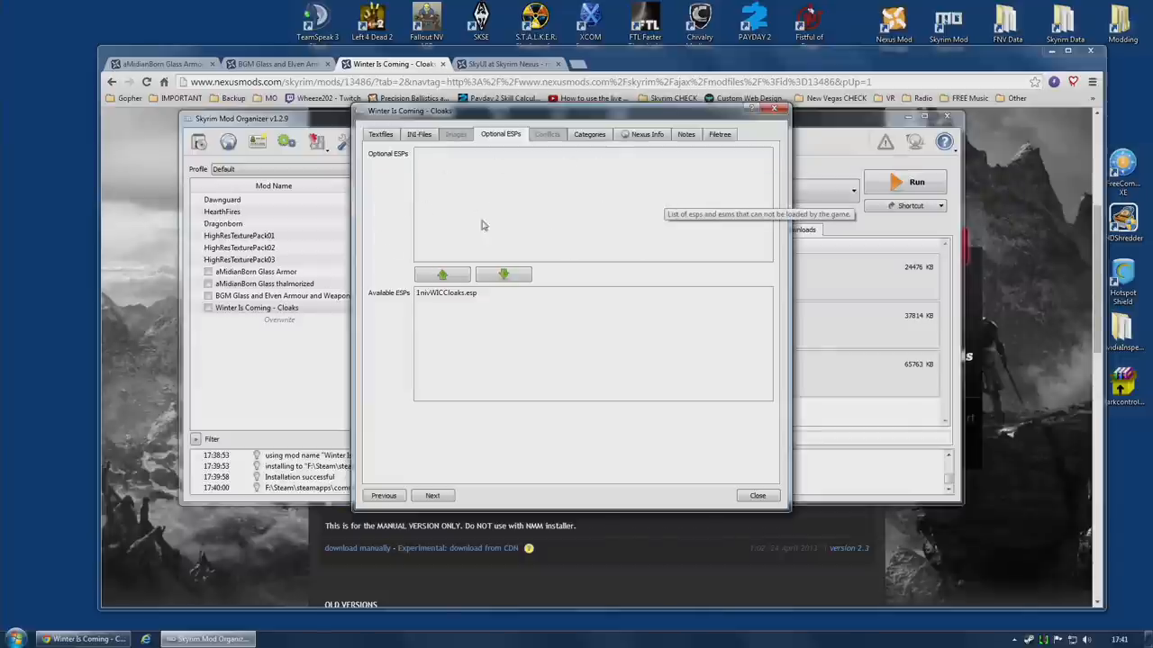
mouse_move(636, 201)
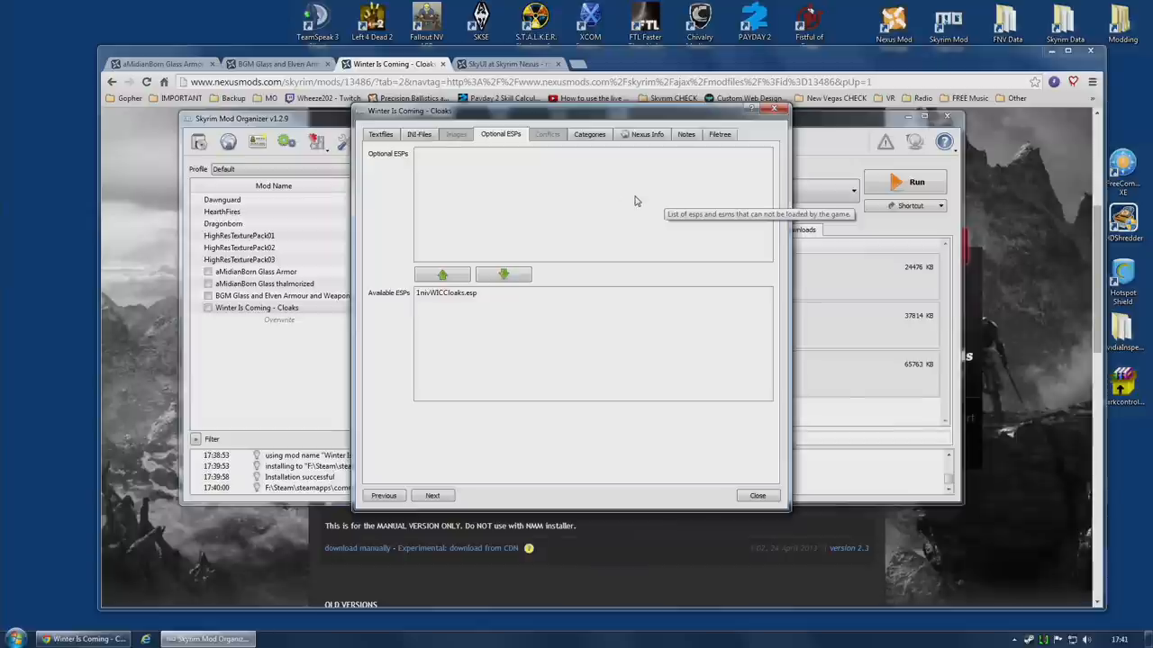
mouse_move(687, 192)
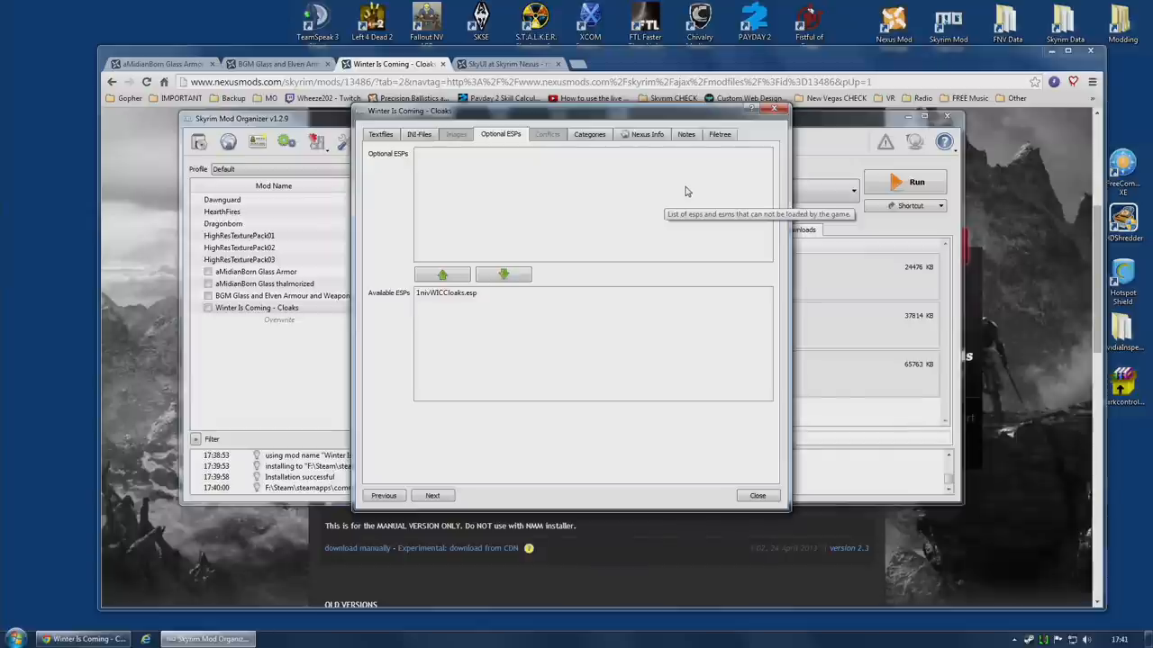
mouse_move(443, 159)
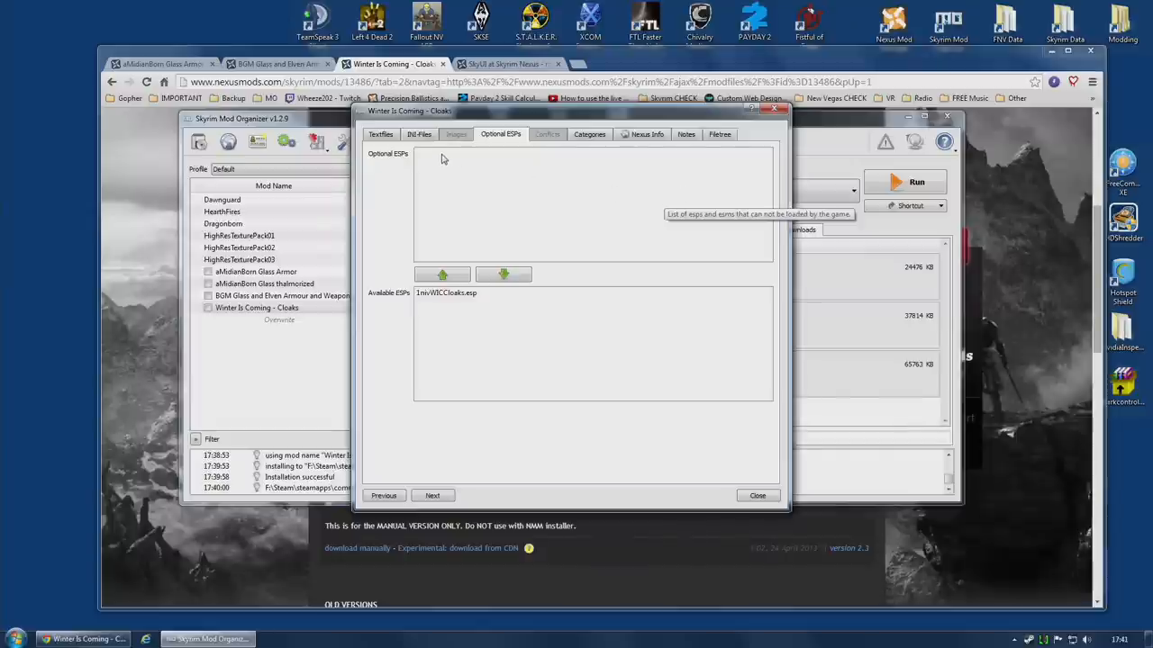
mouse_move(656, 176)
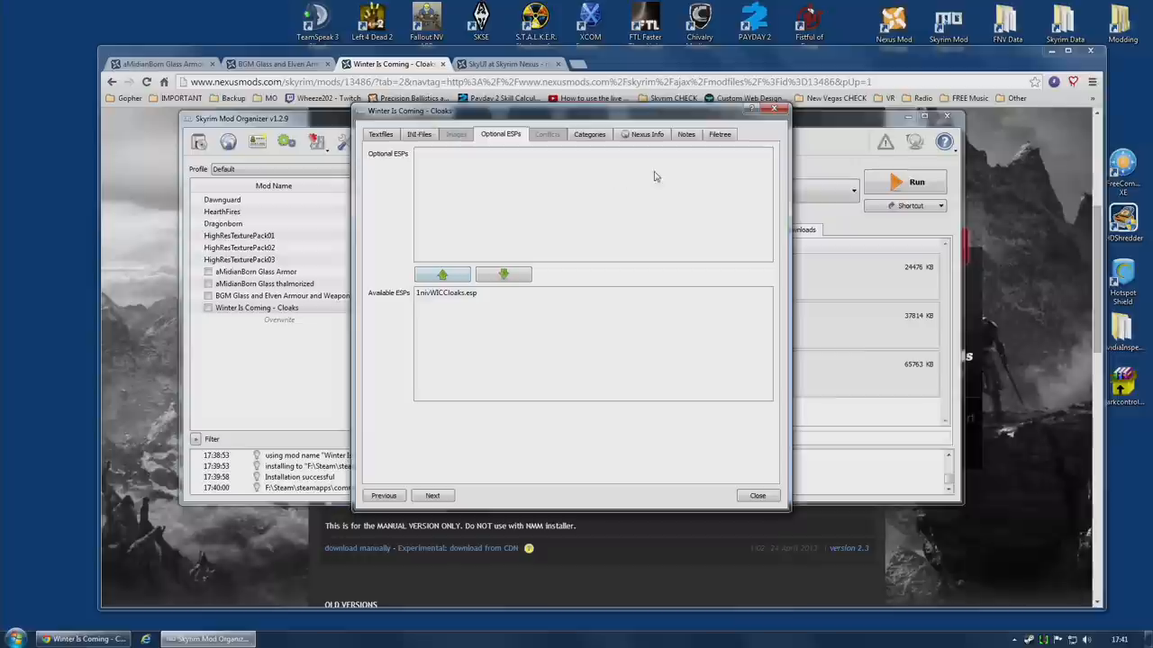
mouse_move(705, 176)
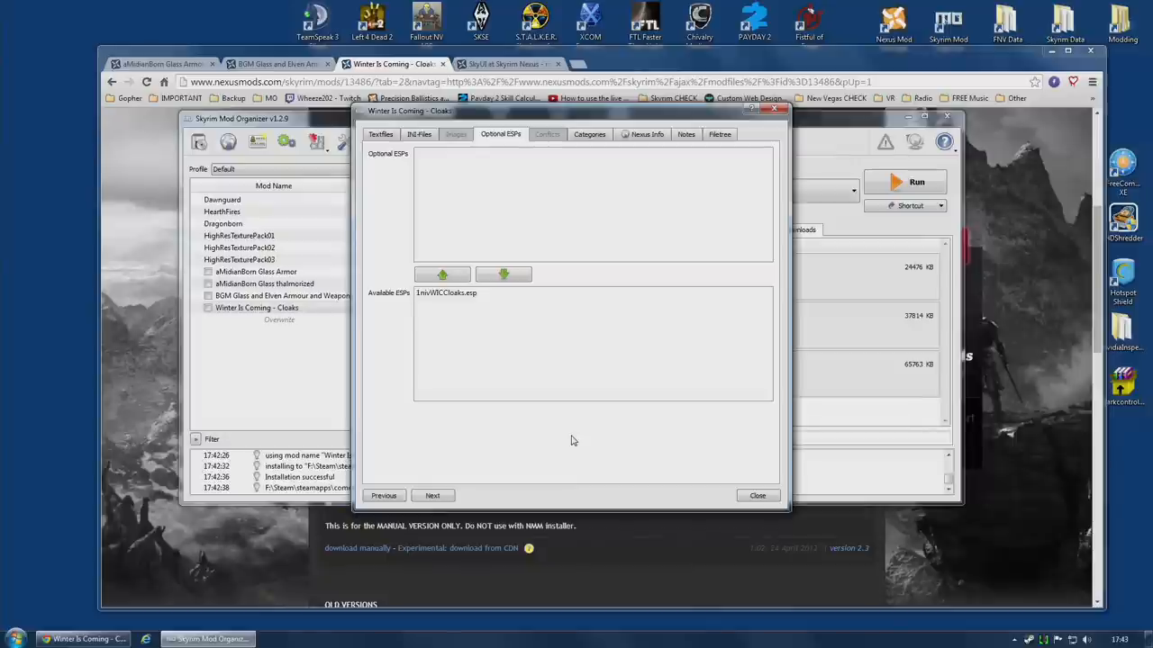
mouse_move(577, 440)
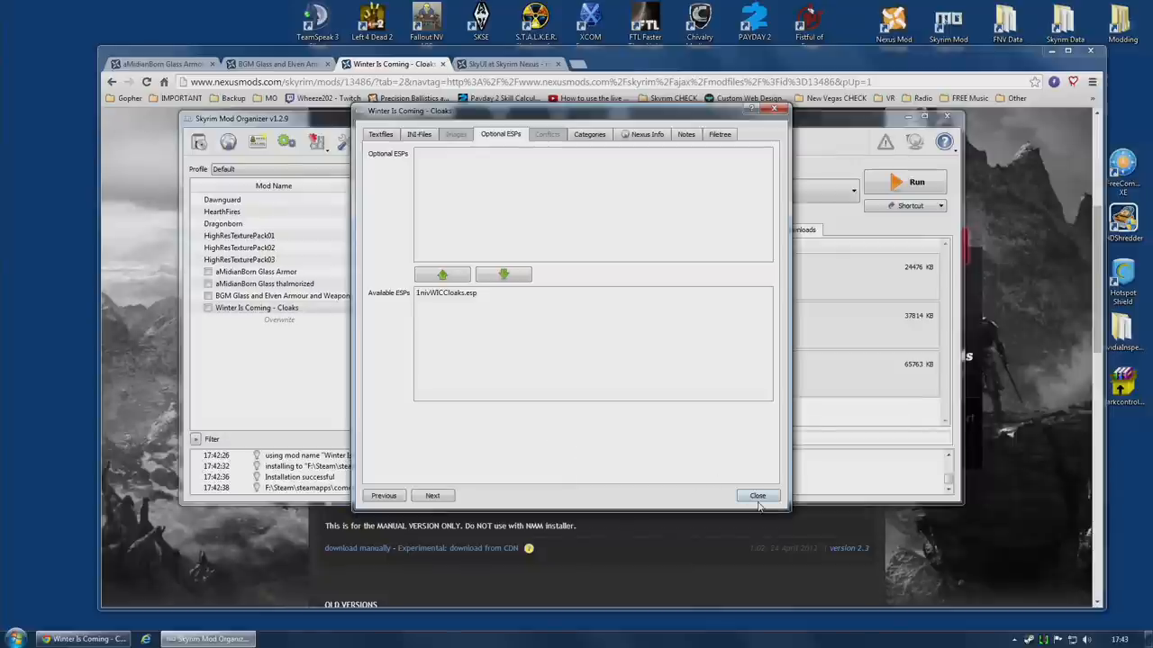
Step: Remove Winter Is Coming - Cloaks with Remove Mod... and confirm with Yes
right_click(255, 307)
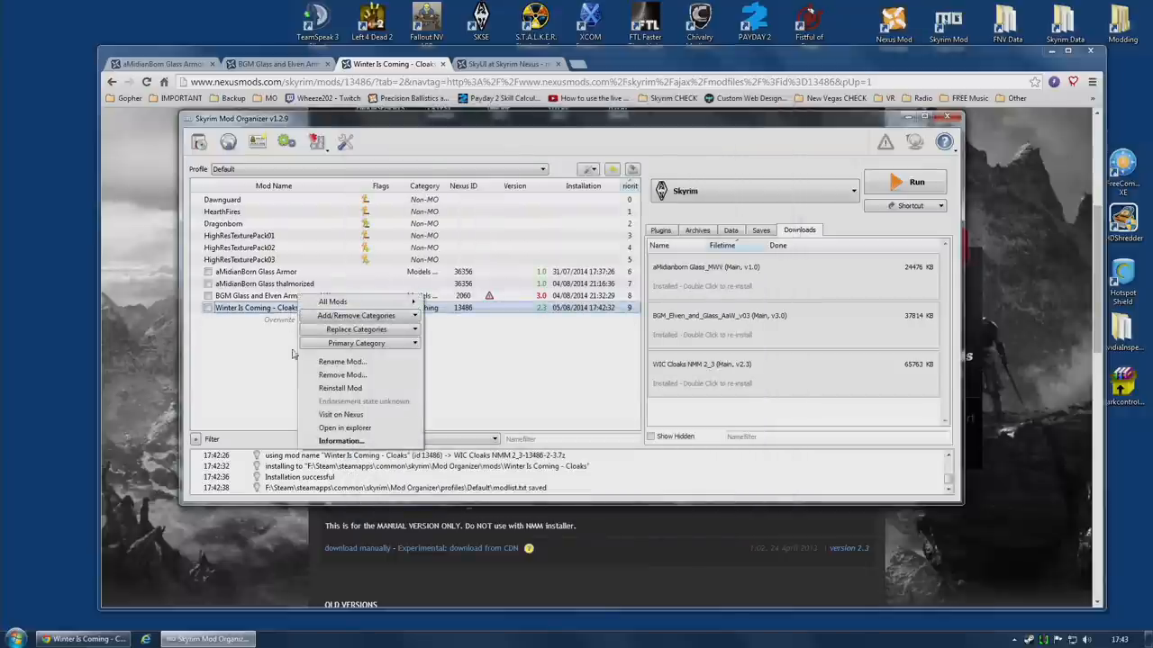
click(342, 375)
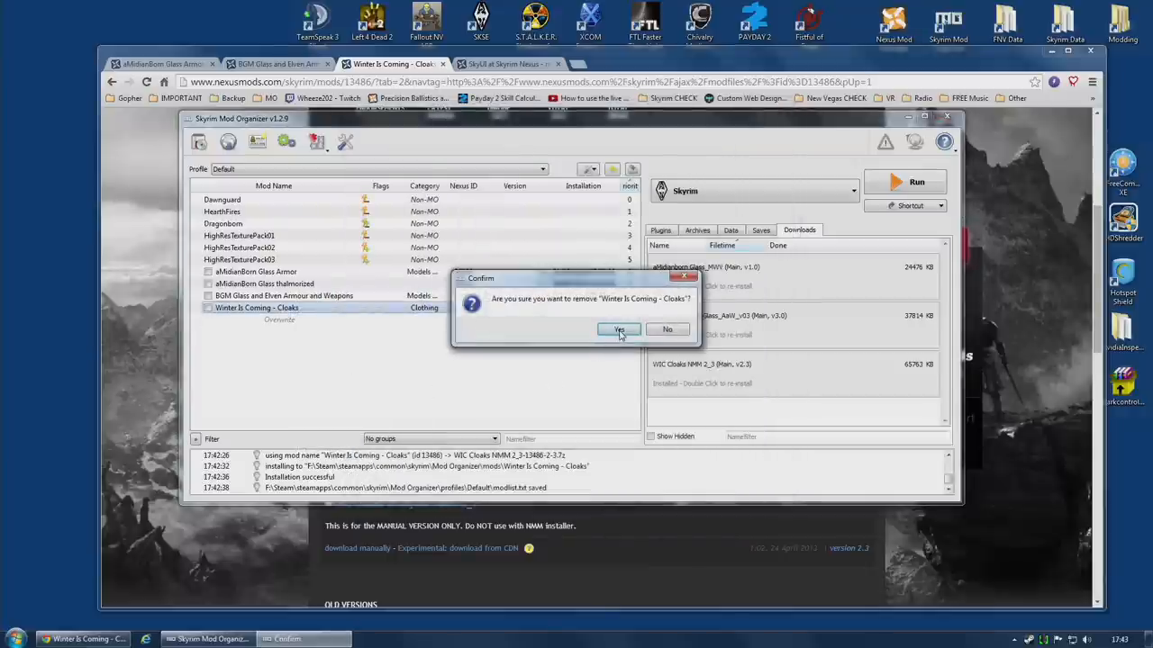
click(618, 330)
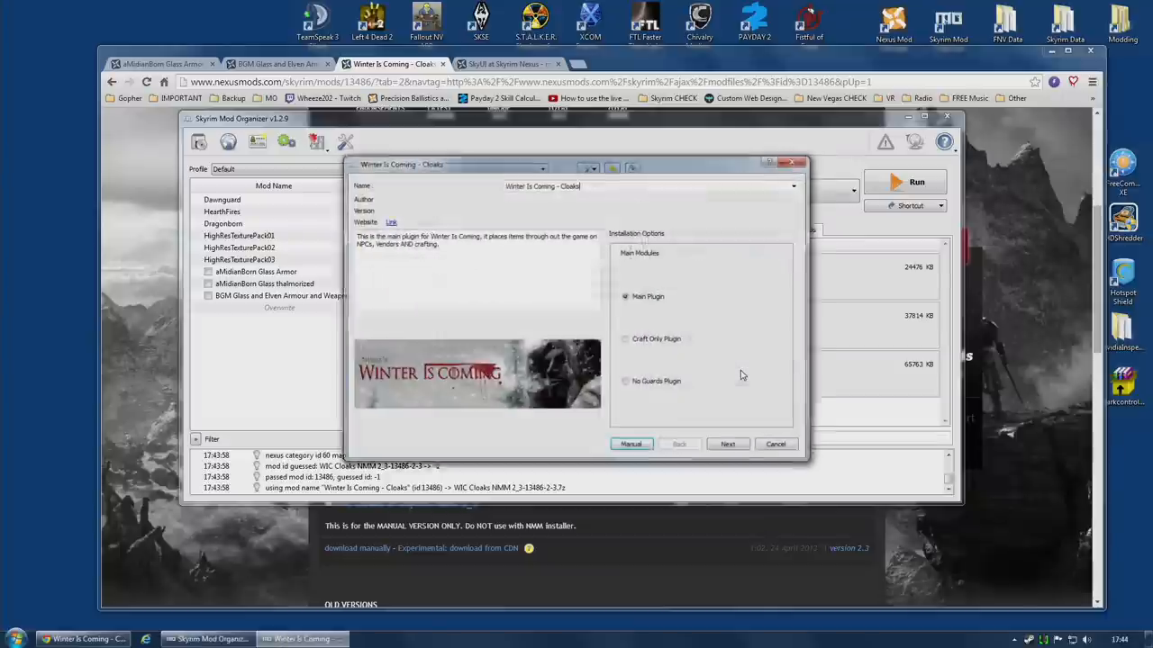
Step: Reinstall keeping Main Plugin and choosing the Main Cloaks Patch
click(728, 444)
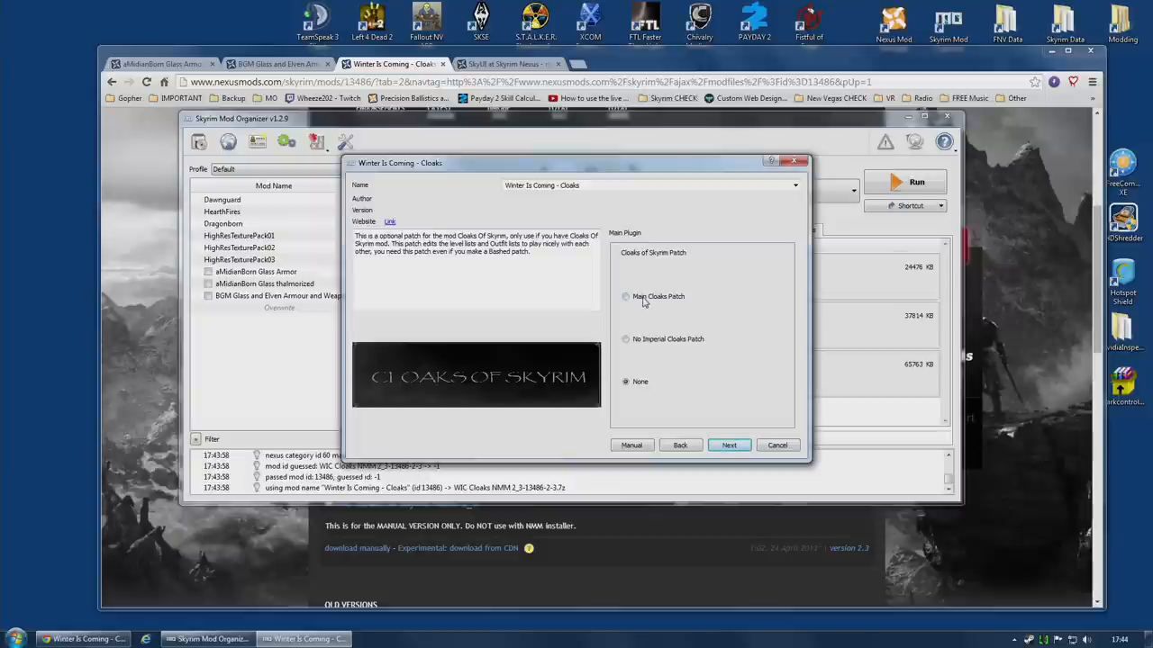
click(626, 297)
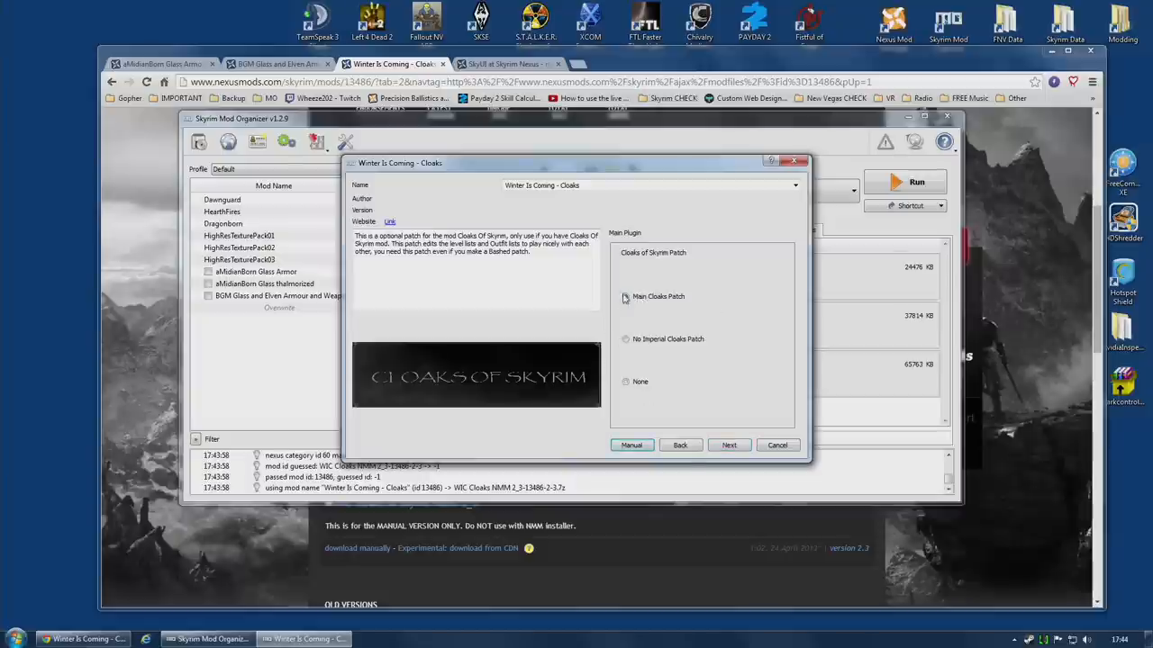
click(728, 444)
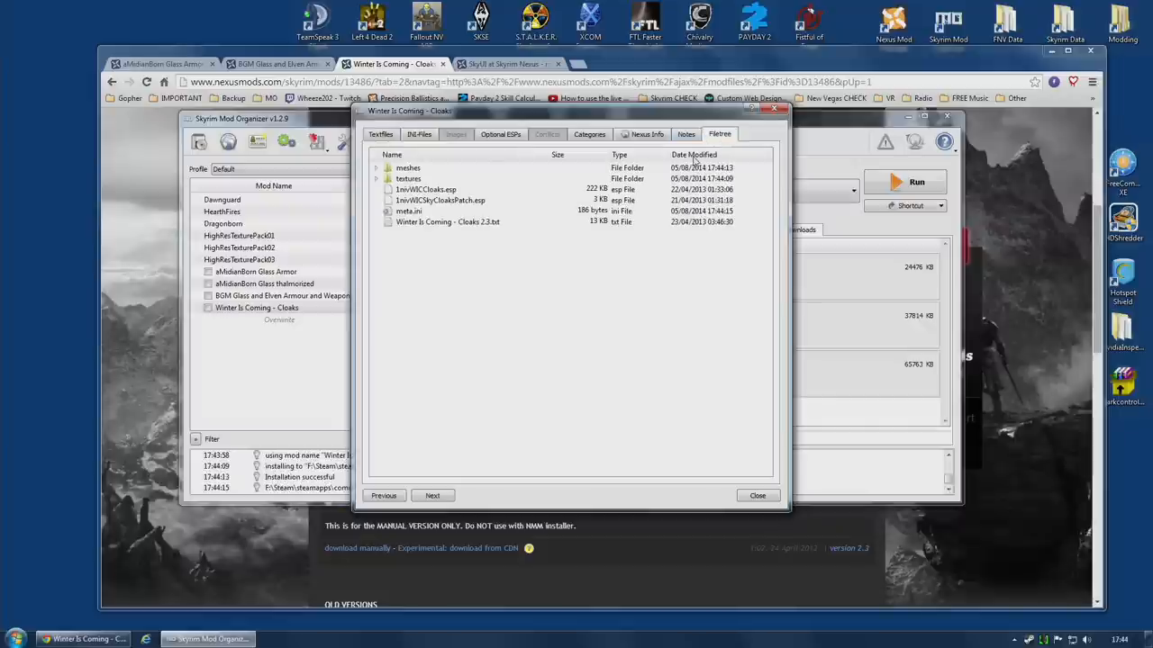
Step: Show the reinstalled mod's Filetree with meshes, textures, both esp plugins, meta.ini and readme
click(441, 200)
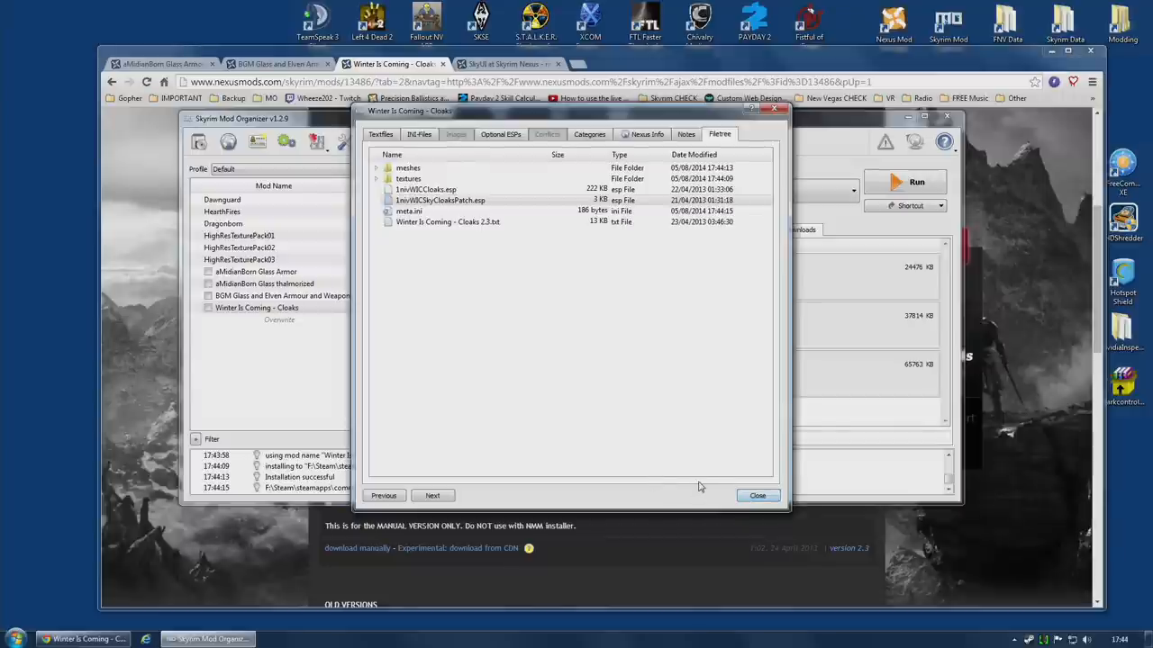
mouse_move(668, 492)
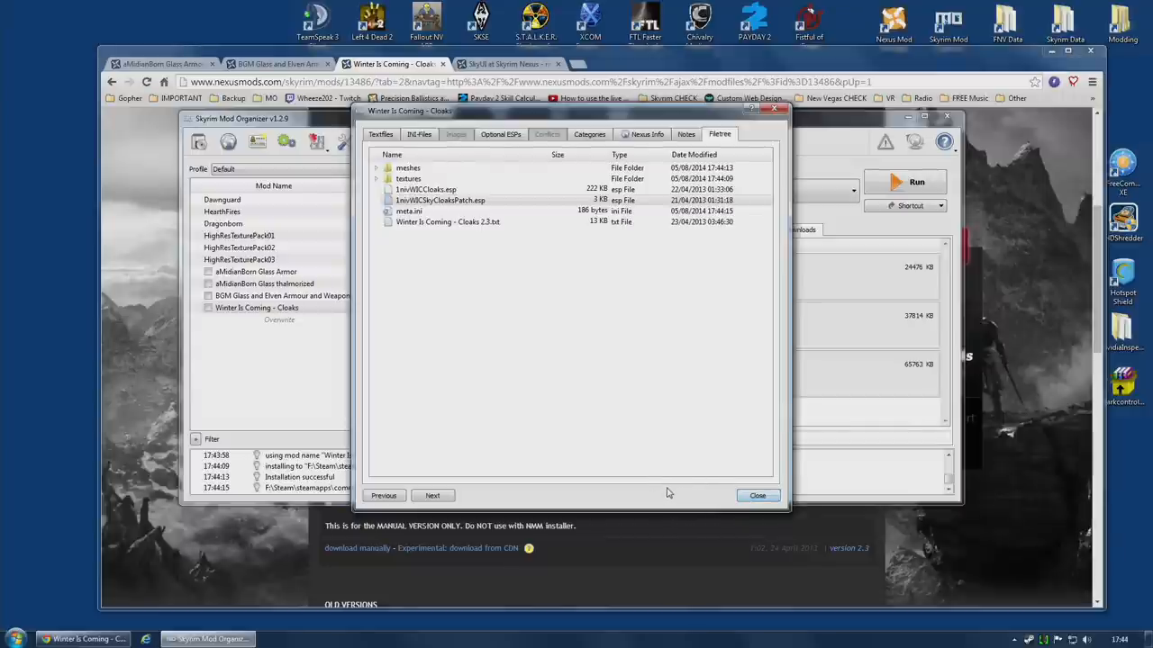
mouse_move(519, 399)
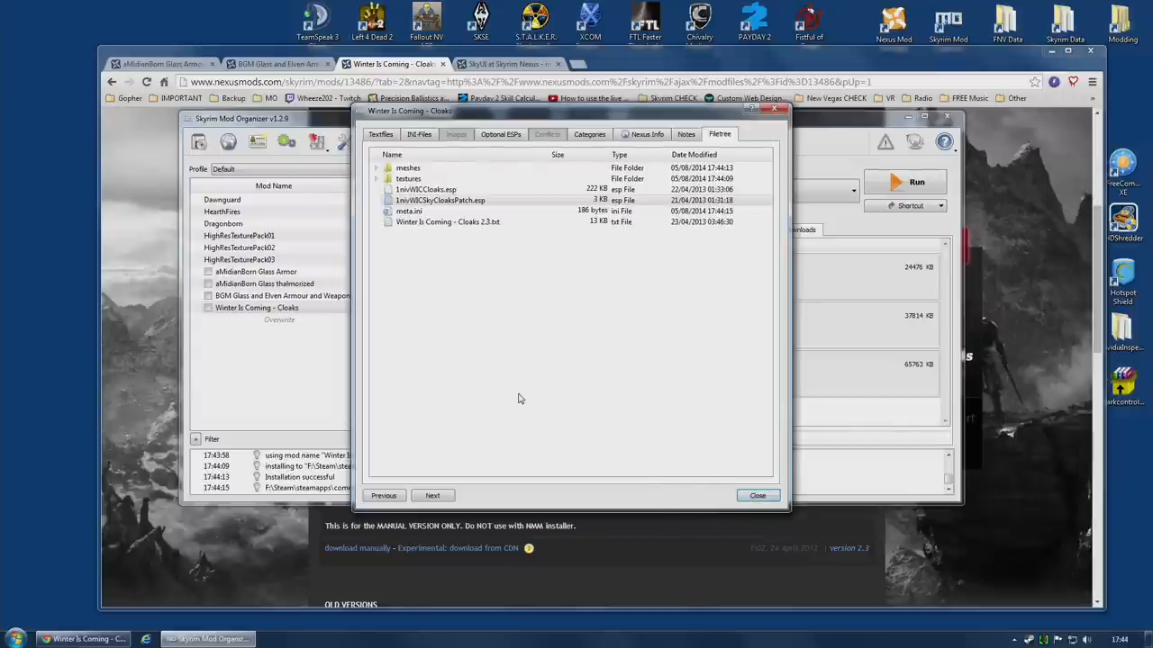
mouse_move(525, 383)
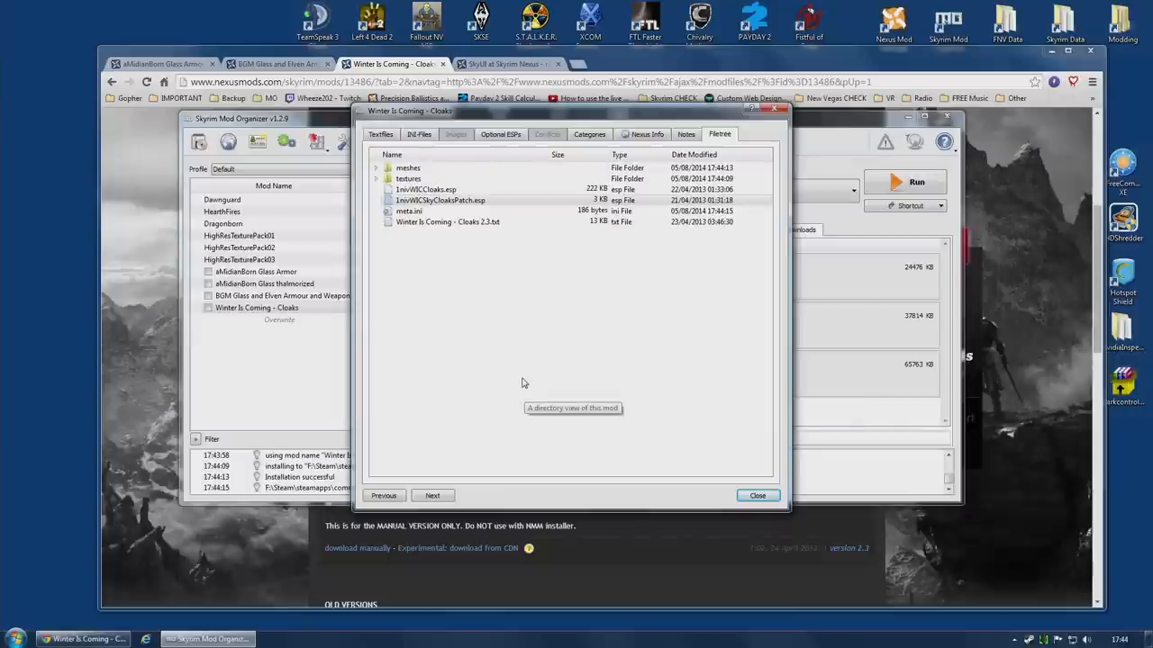
mouse_move(519, 360)
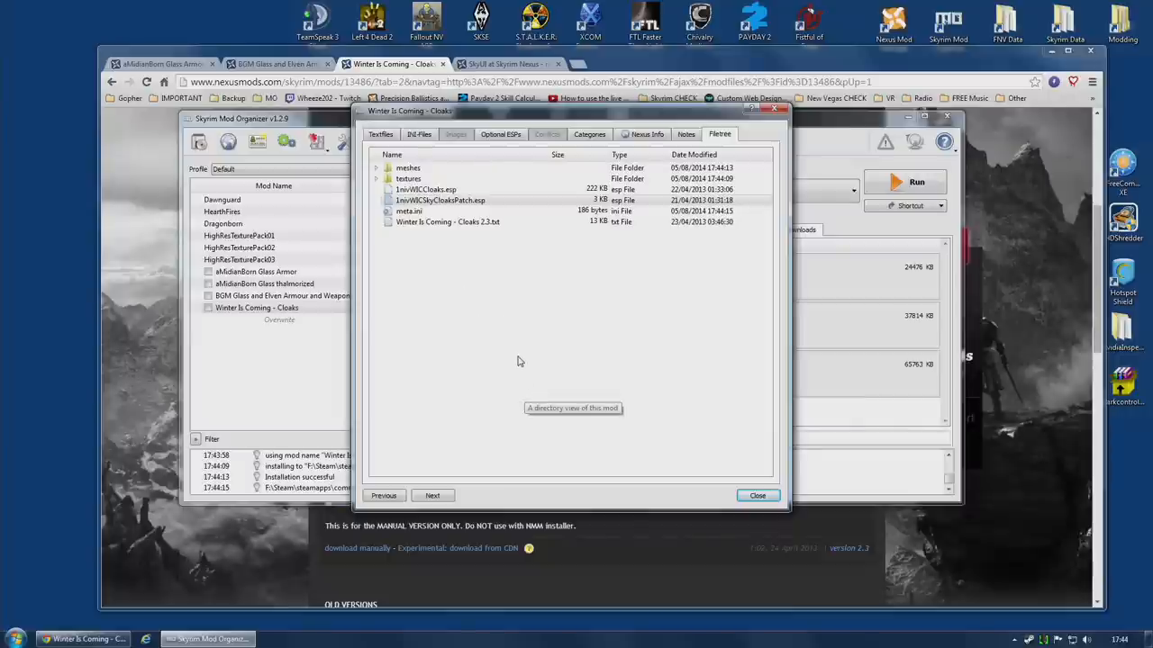
click(409, 211)
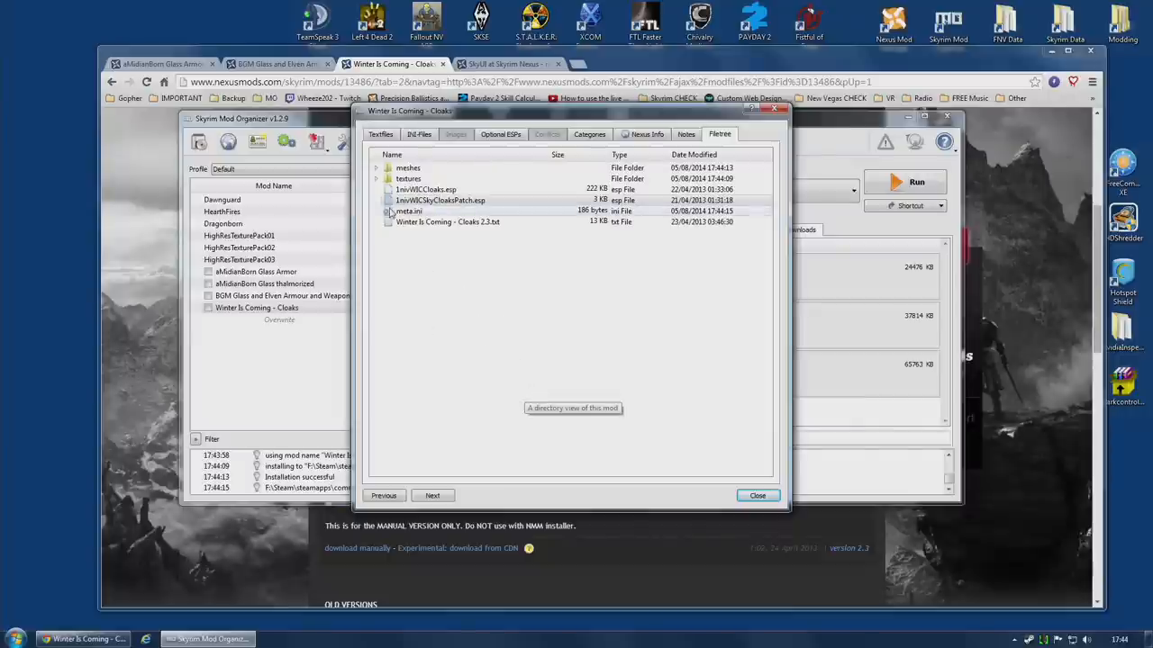
Step: Move 1nivWICSkyCloaksPatch.esp up into the optional plugins and close the information window
click(440, 200)
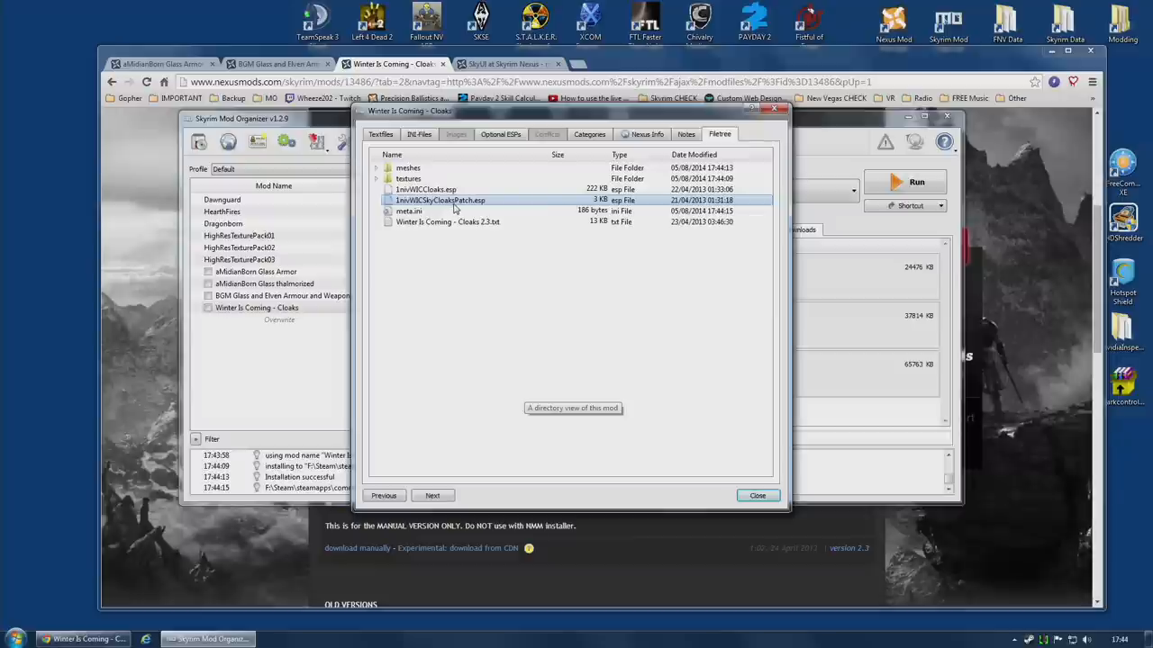
click(501, 134)
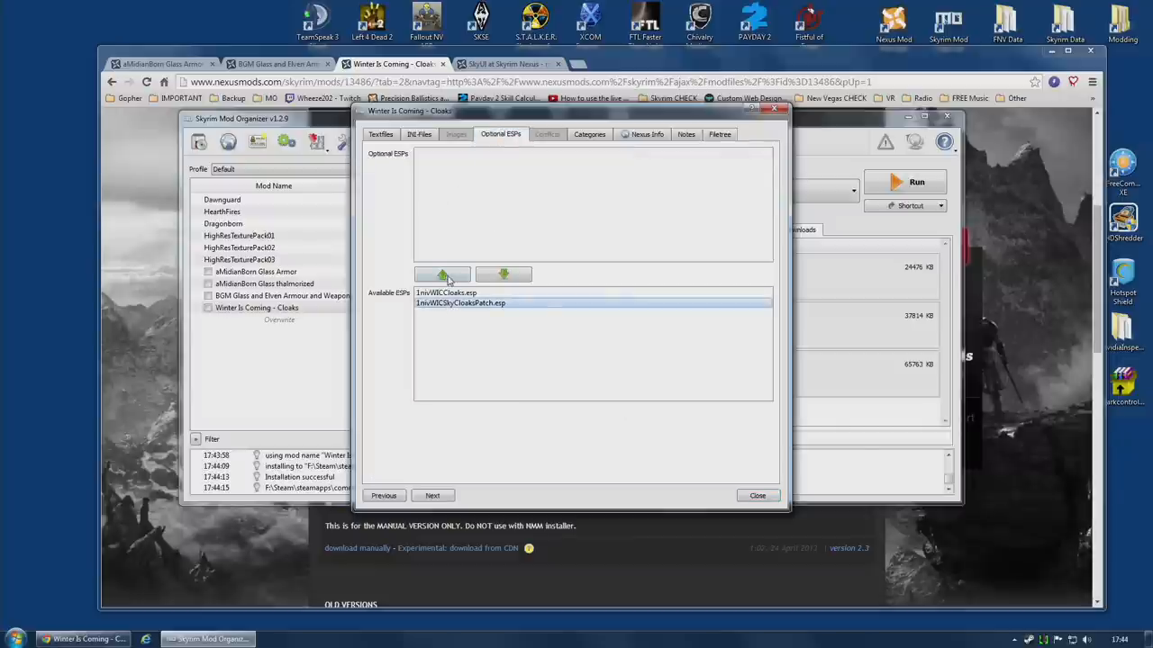
click(442, 274)
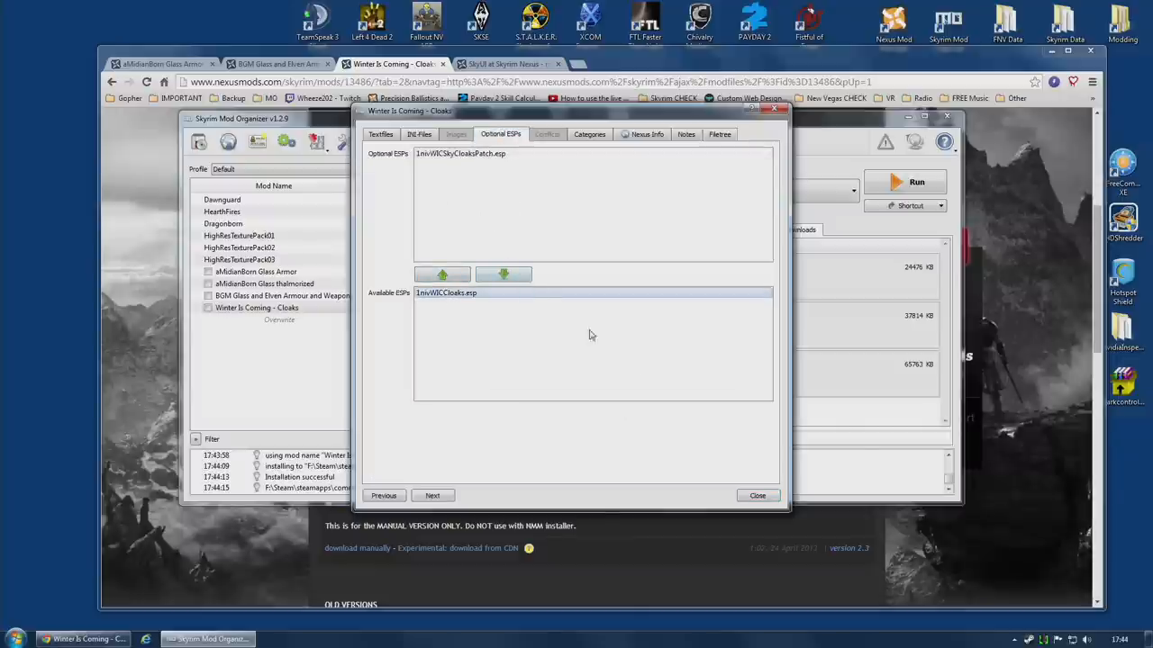
click(757, 495)
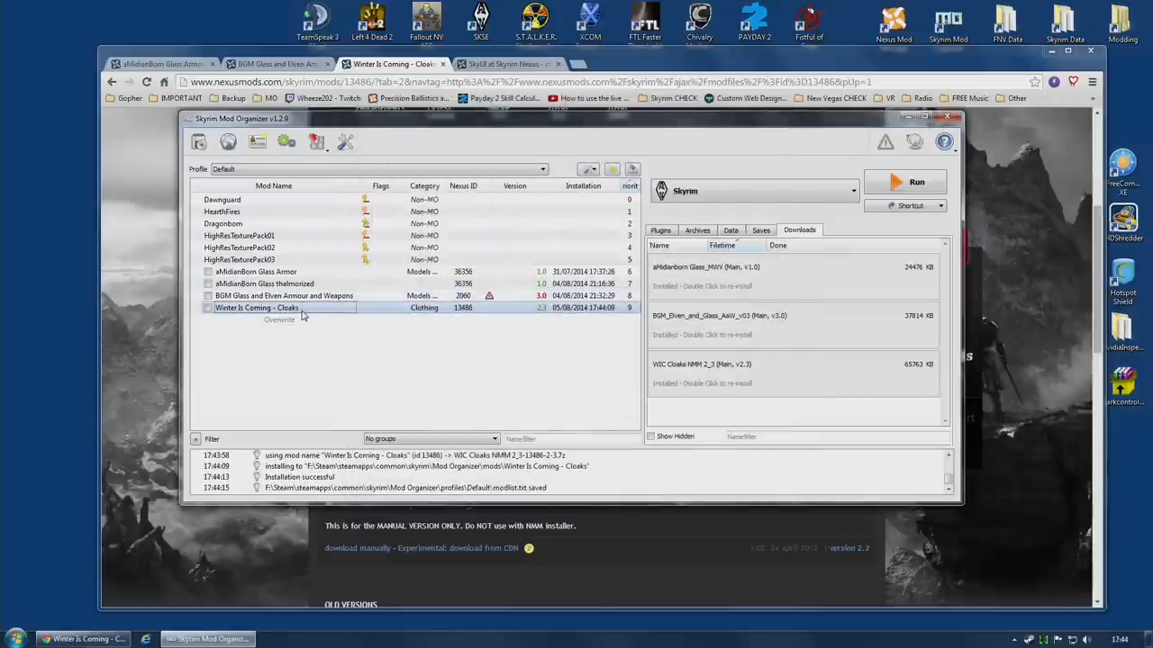
mouse_move(303, 314)
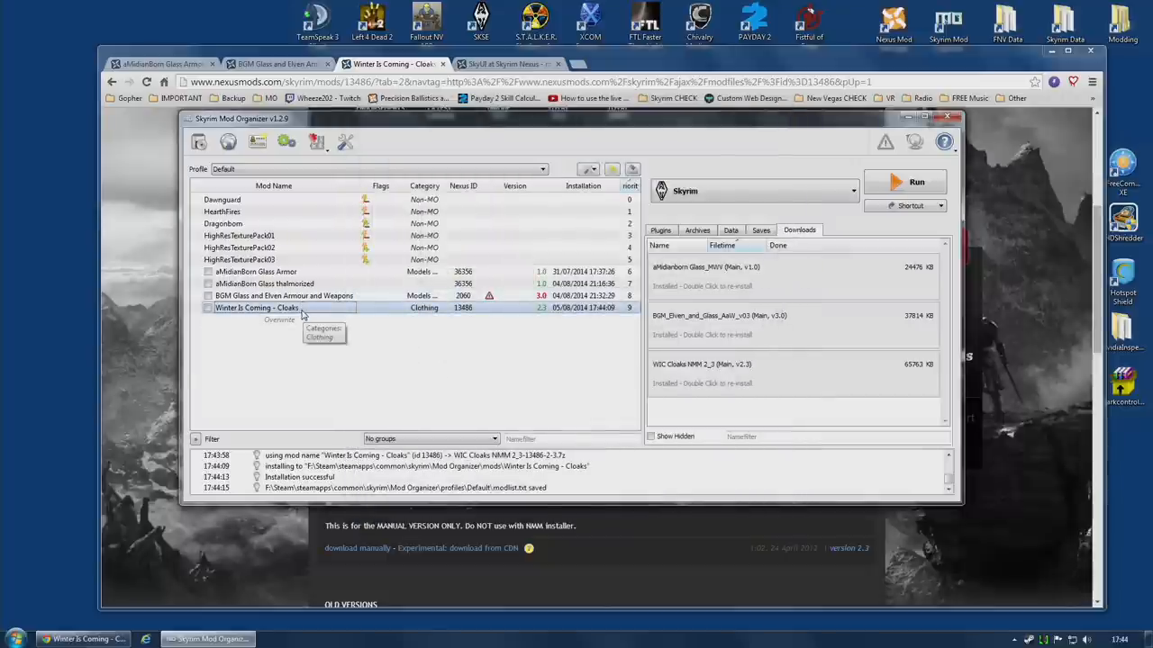
Step: Move the Sky Cloaks patch from optional back to available ESPs
double_click(257, 308)
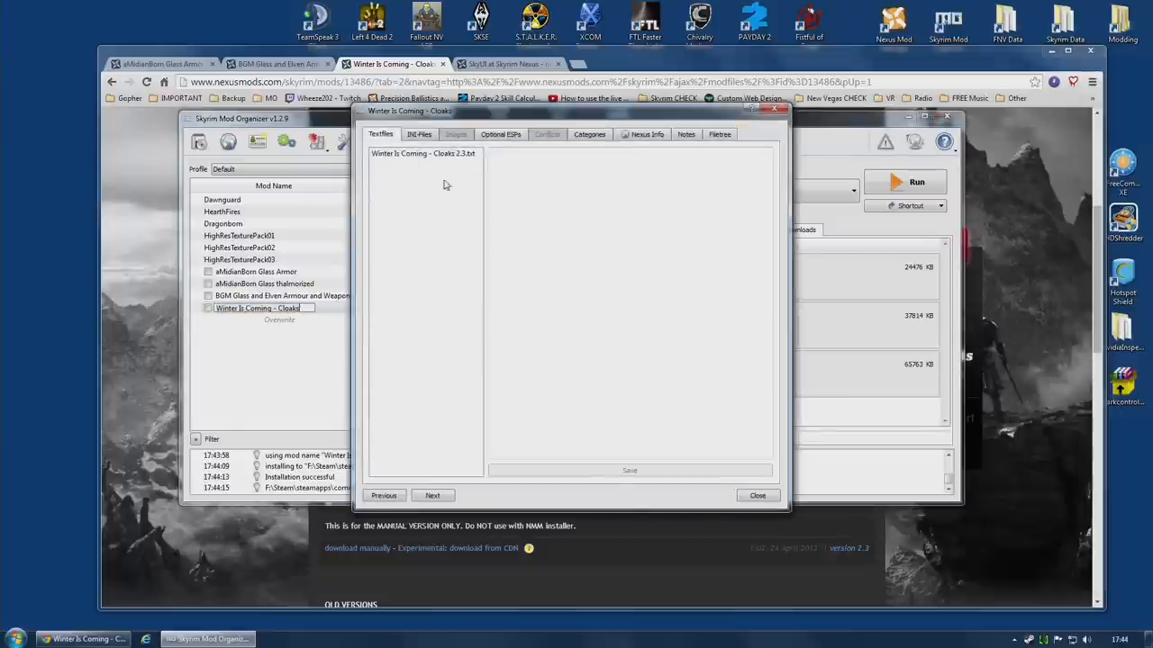
click(501, 133)
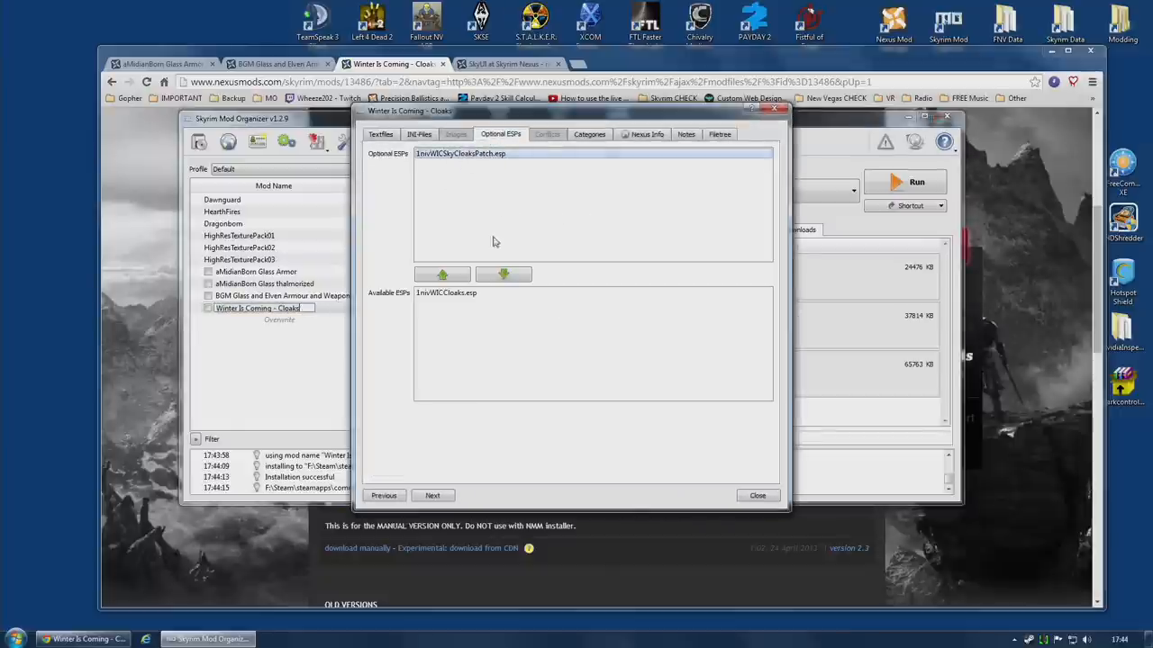
click(756, 495)
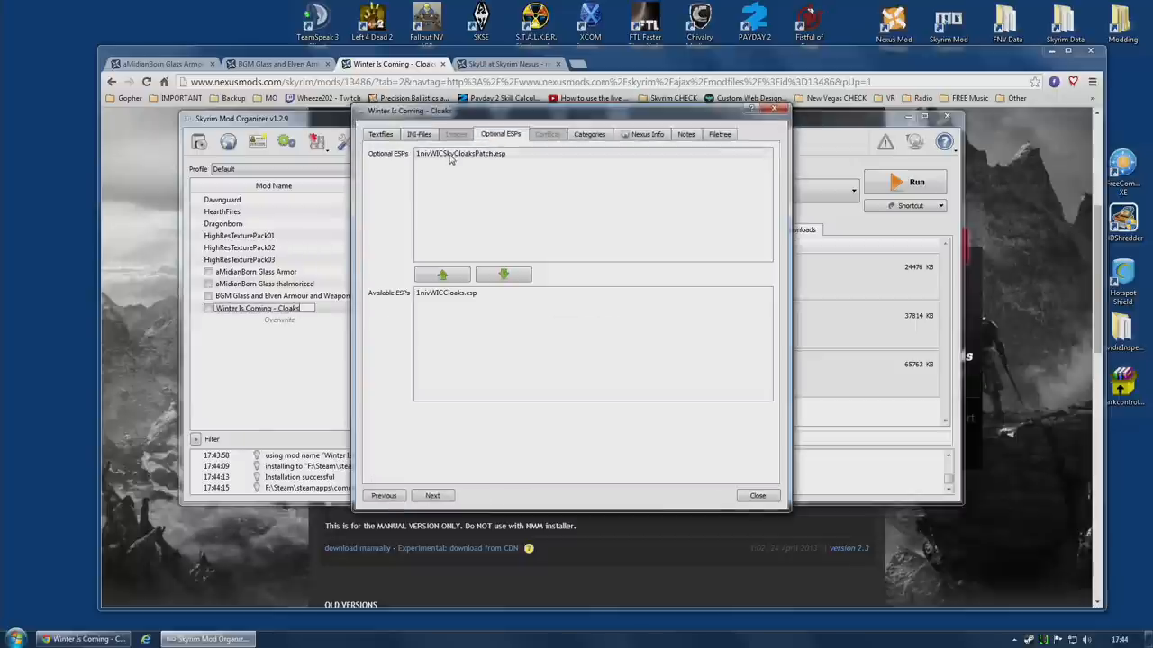
click(504, 274)
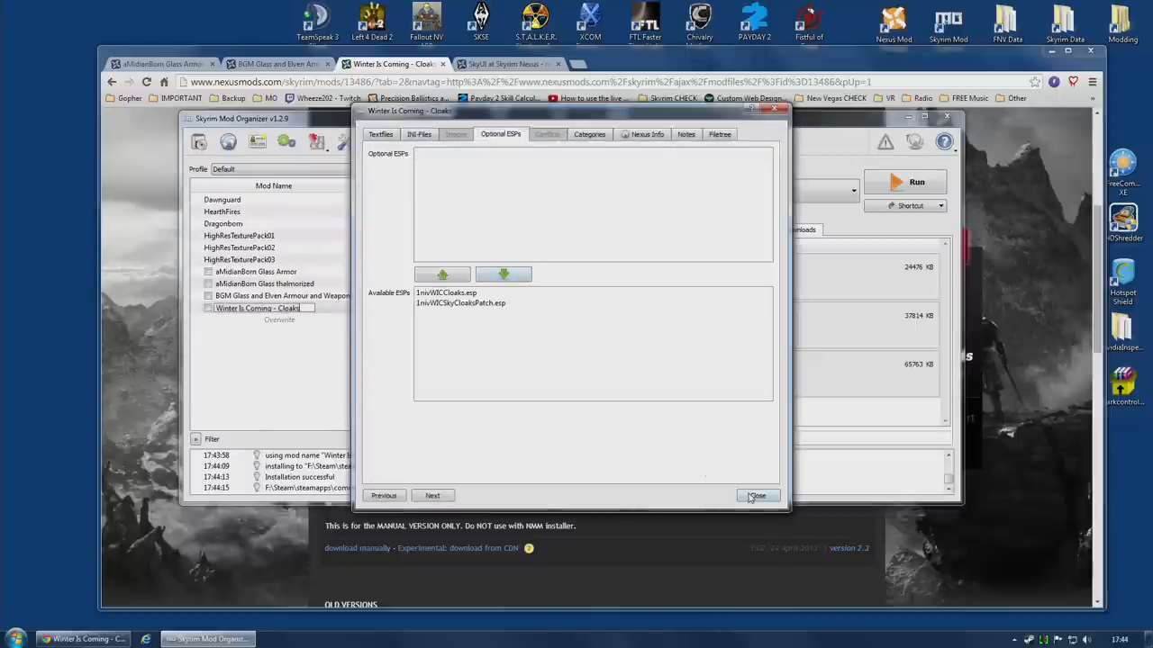
Step: Check the Filetree with meshes and textures expanded, then close the window
click(719, 133)
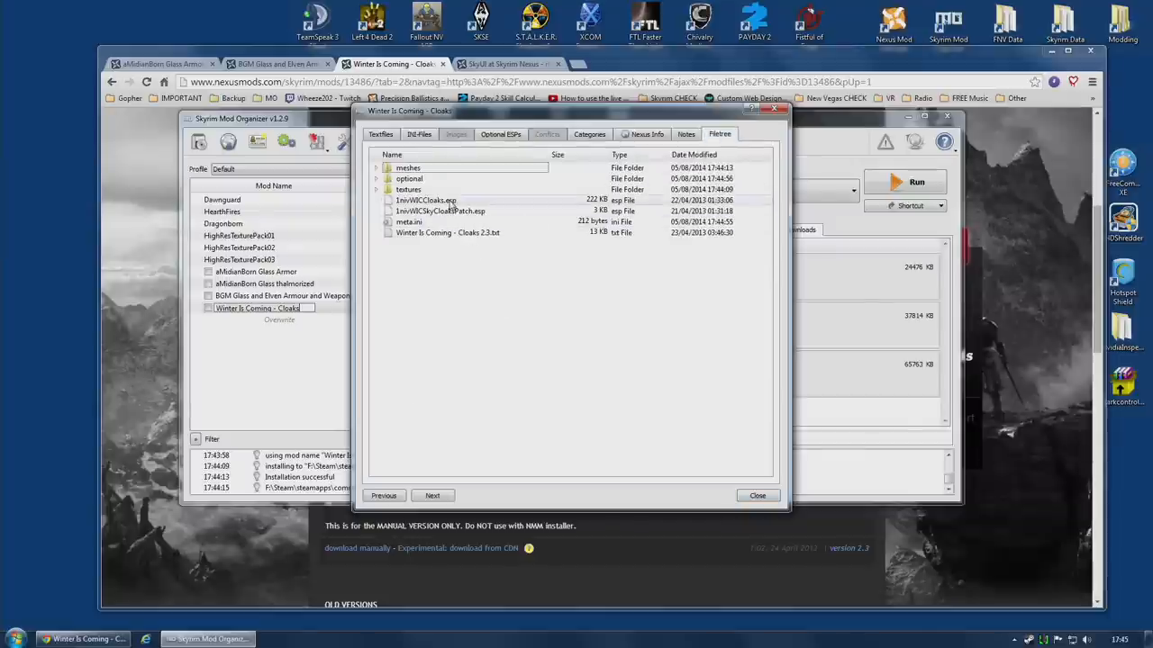
click(426, 199)
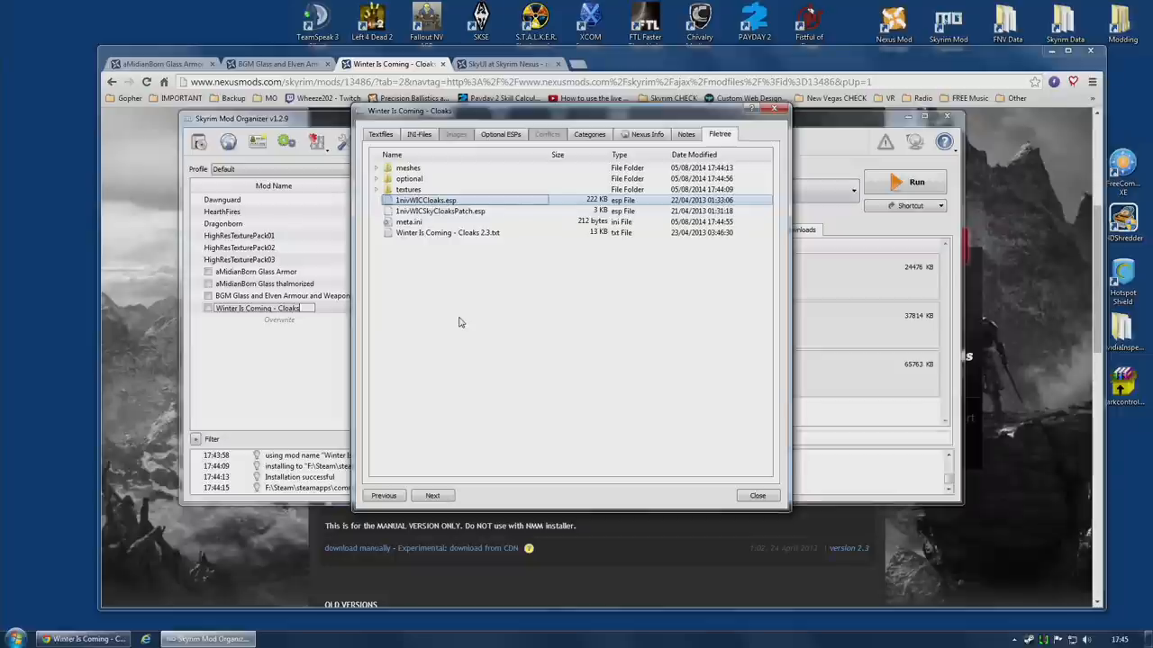
click(376, 167)
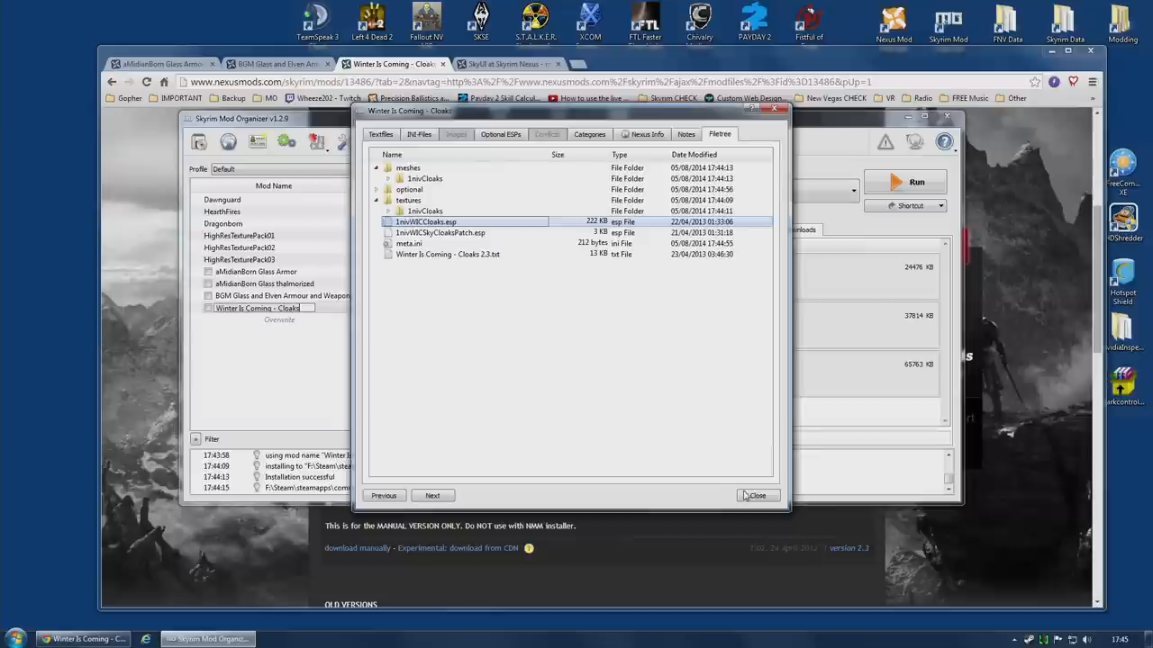
click(757, 495)
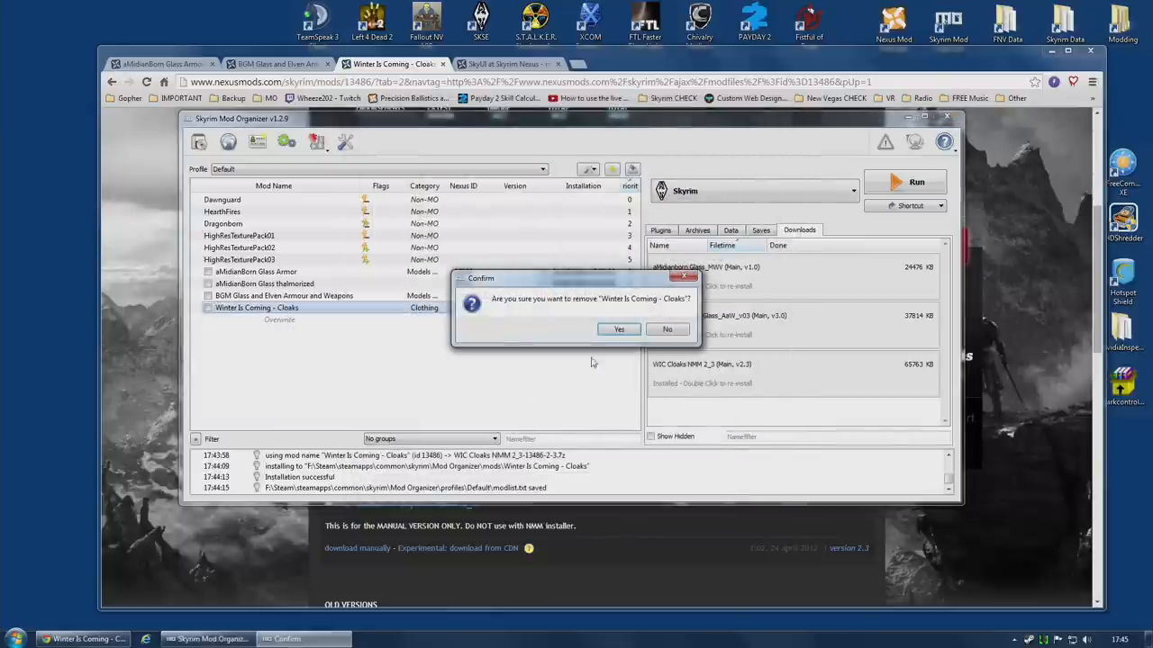
Step: Confirm removal, then reinstall from the WIC Cloaks download with Main Plugin and patch None
click(619, 329)
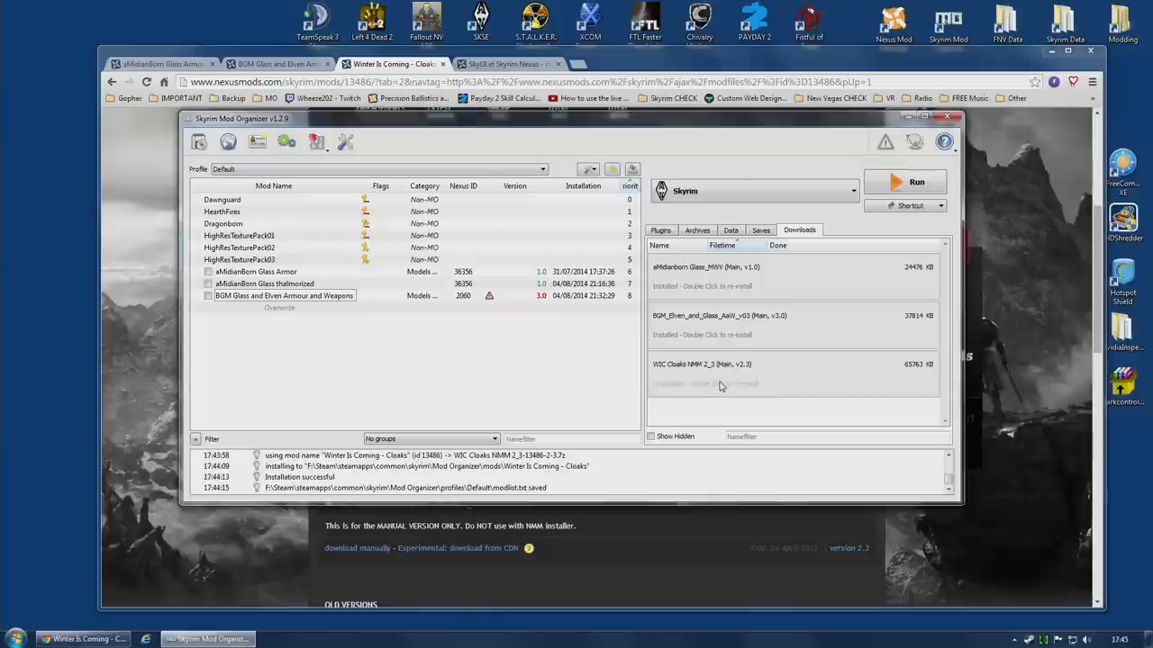
mouse_move(720, 384)
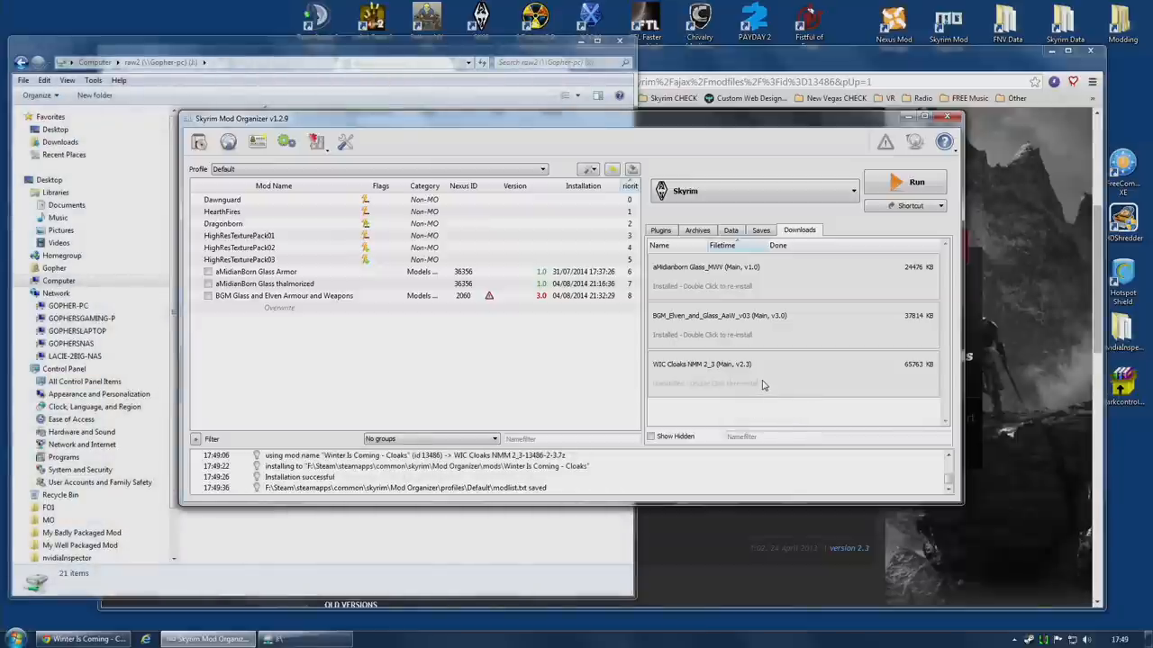
double_click(702, 363)
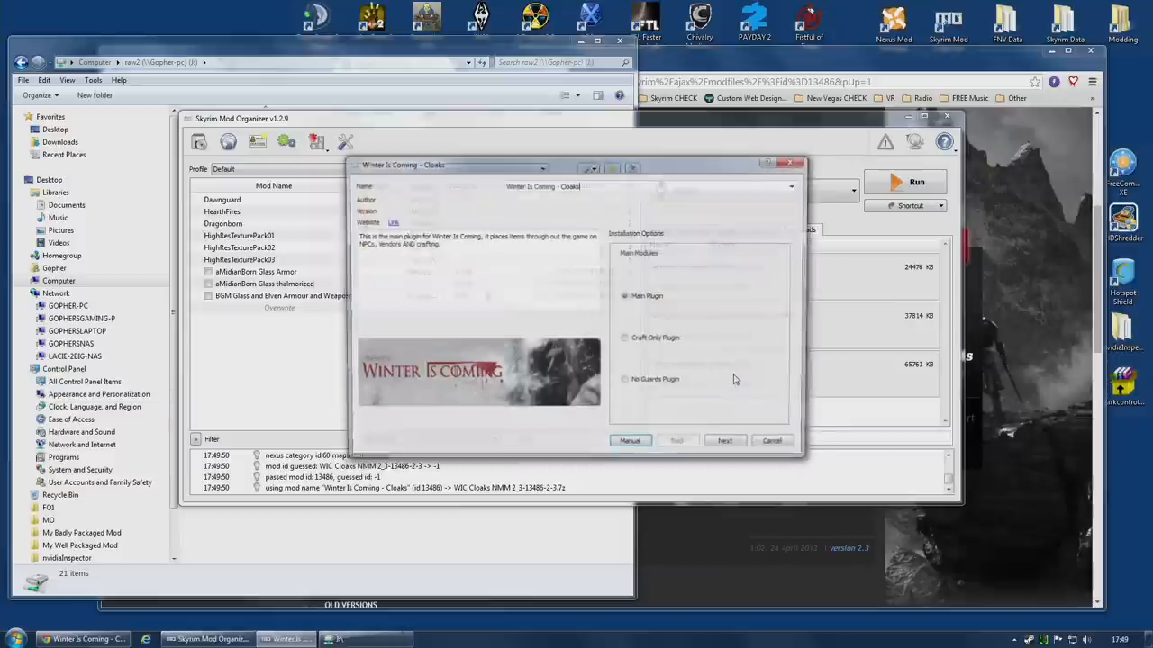
click(725, 440)
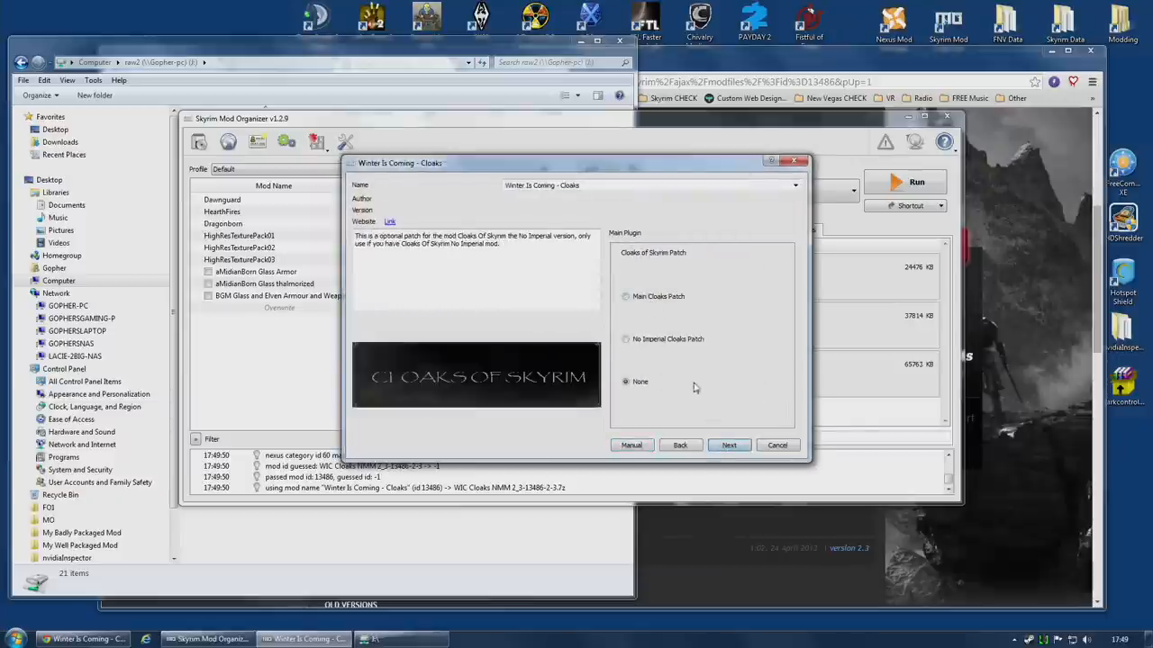
click(728, 445)
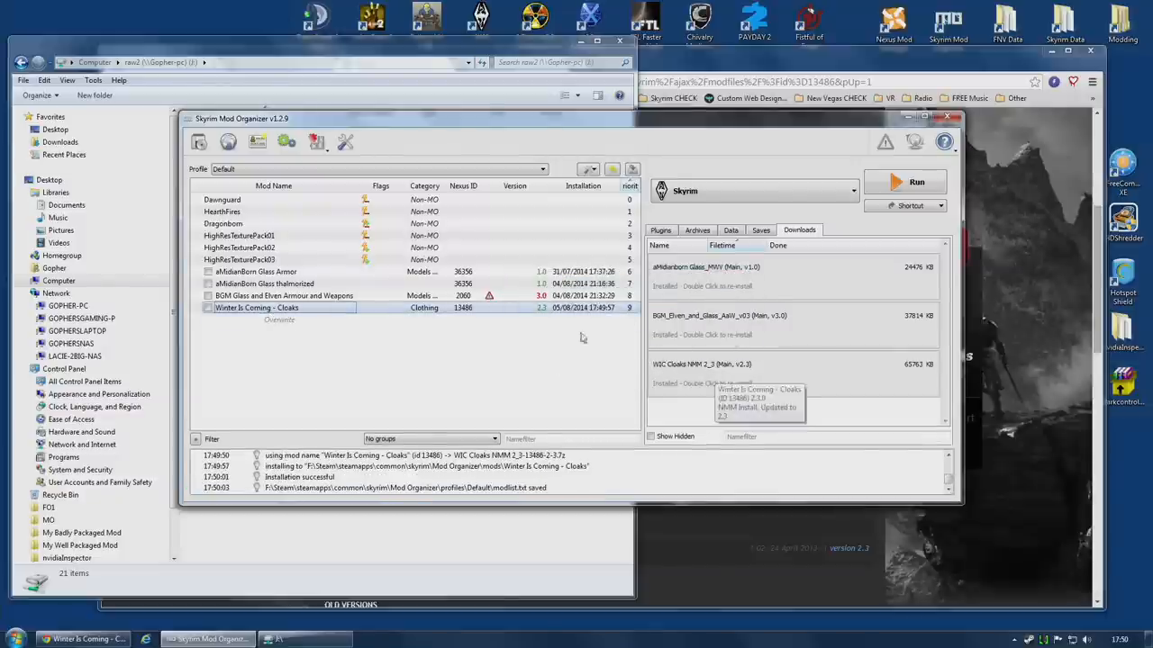
Step: Reinstall Winter Is Coming - Cloaks with Main Plugin and Main Cloaks Patch, merging into the existing mod
right_click(256, 307)
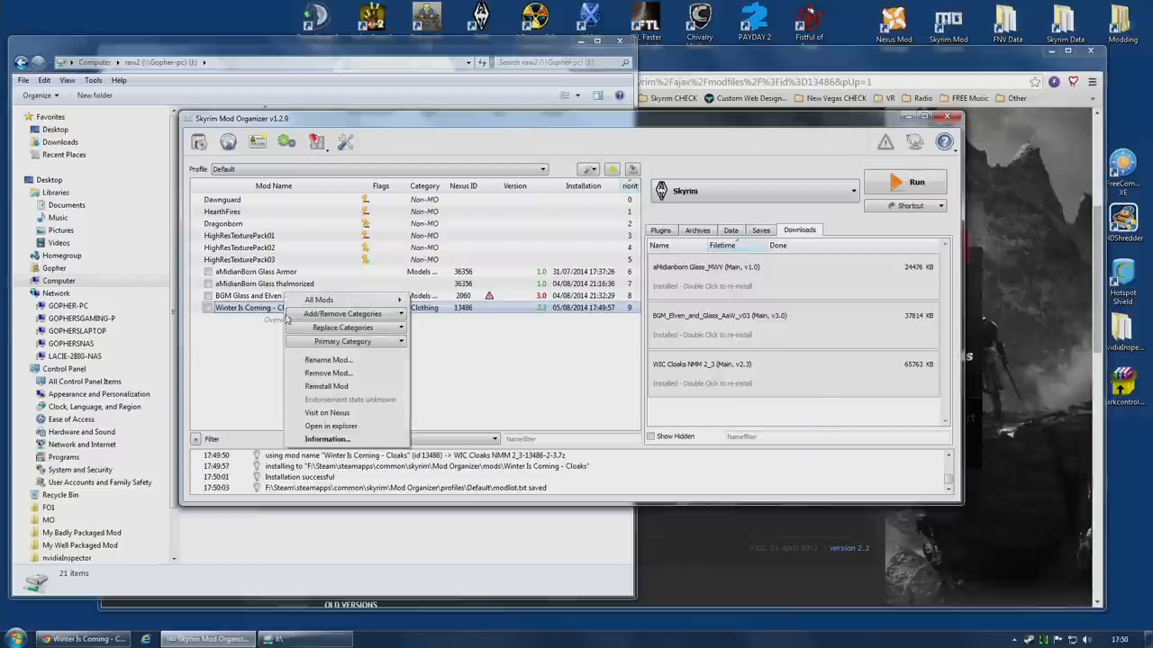
click(325, 386)
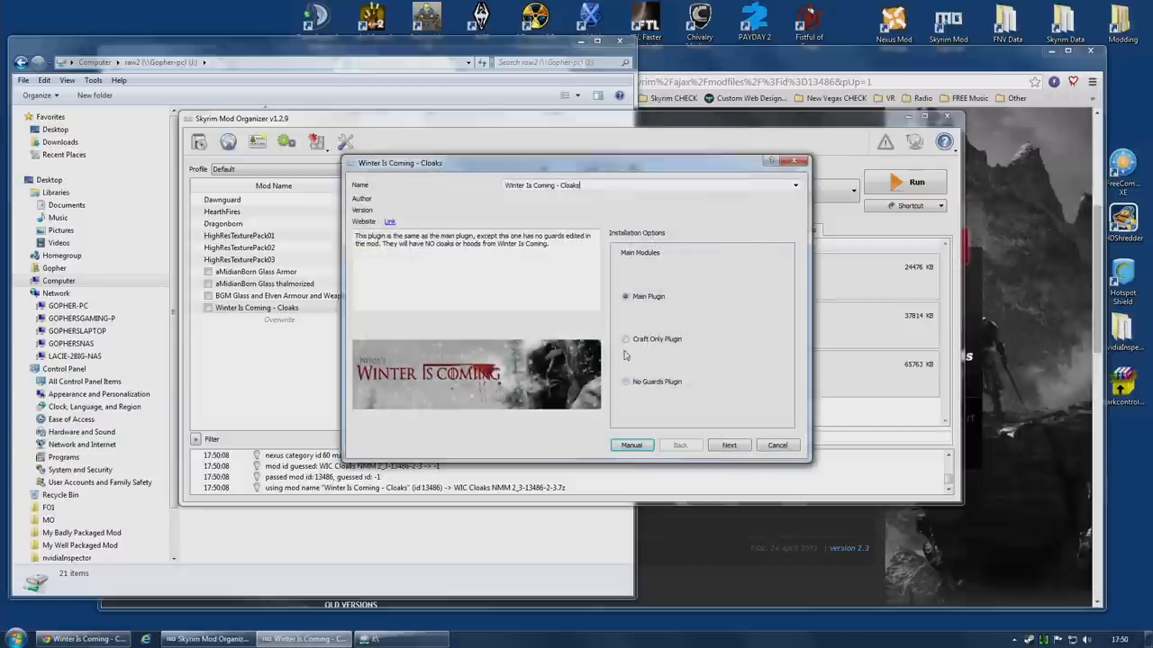
click(728, 445)
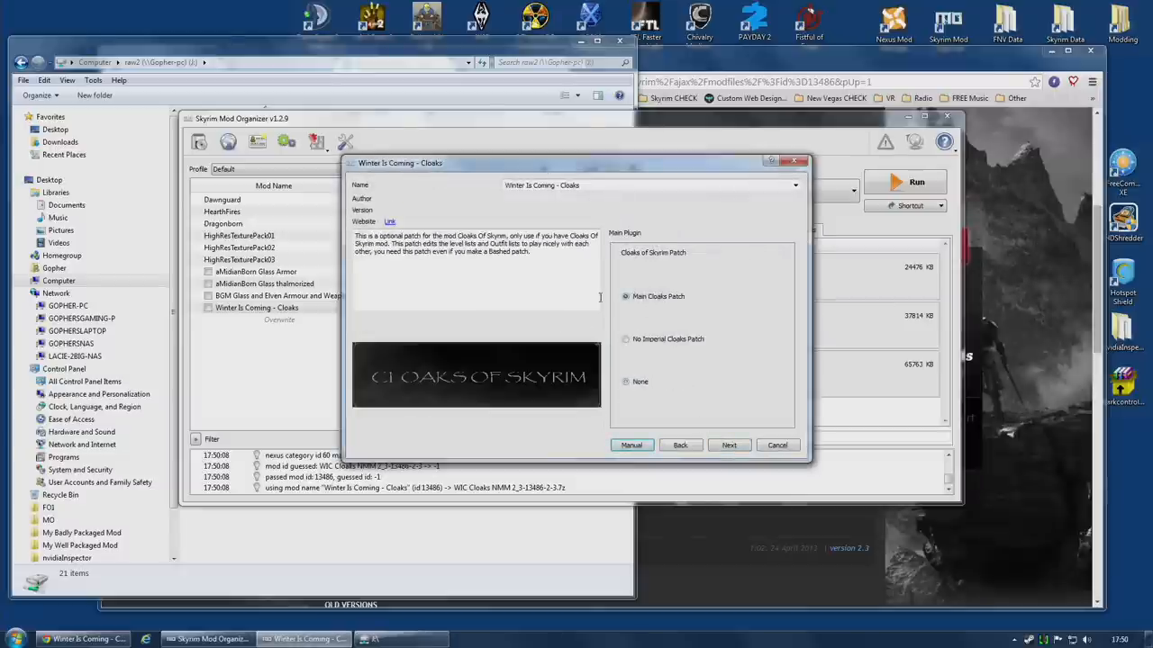
click(728, 444)
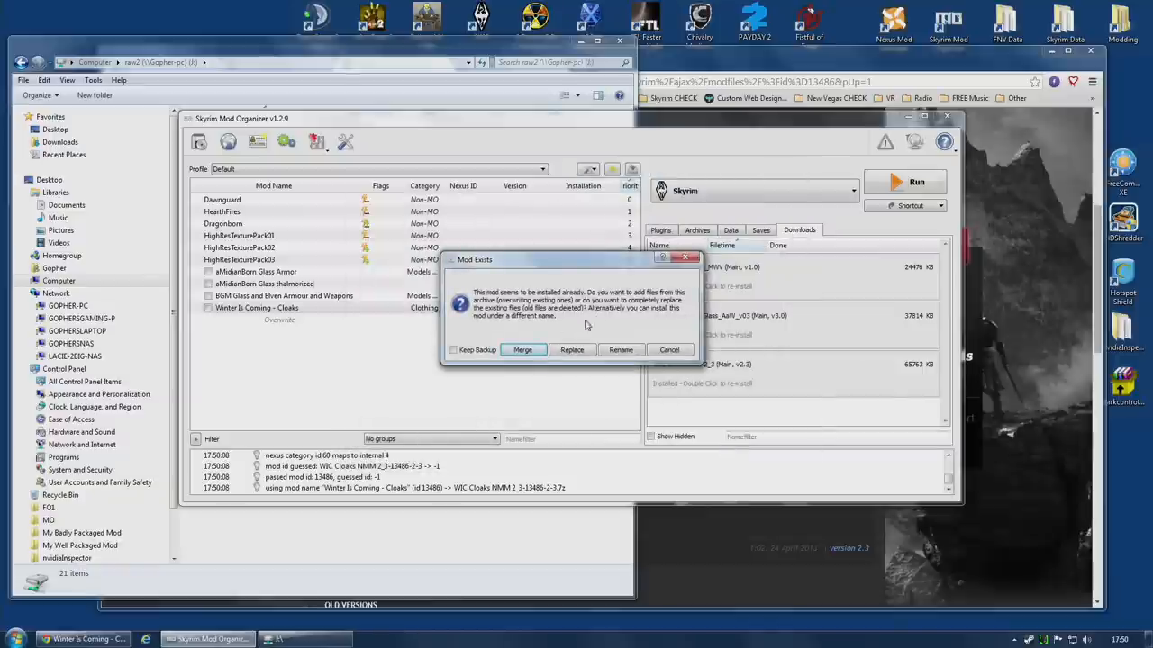
mouse_move(752, 306)
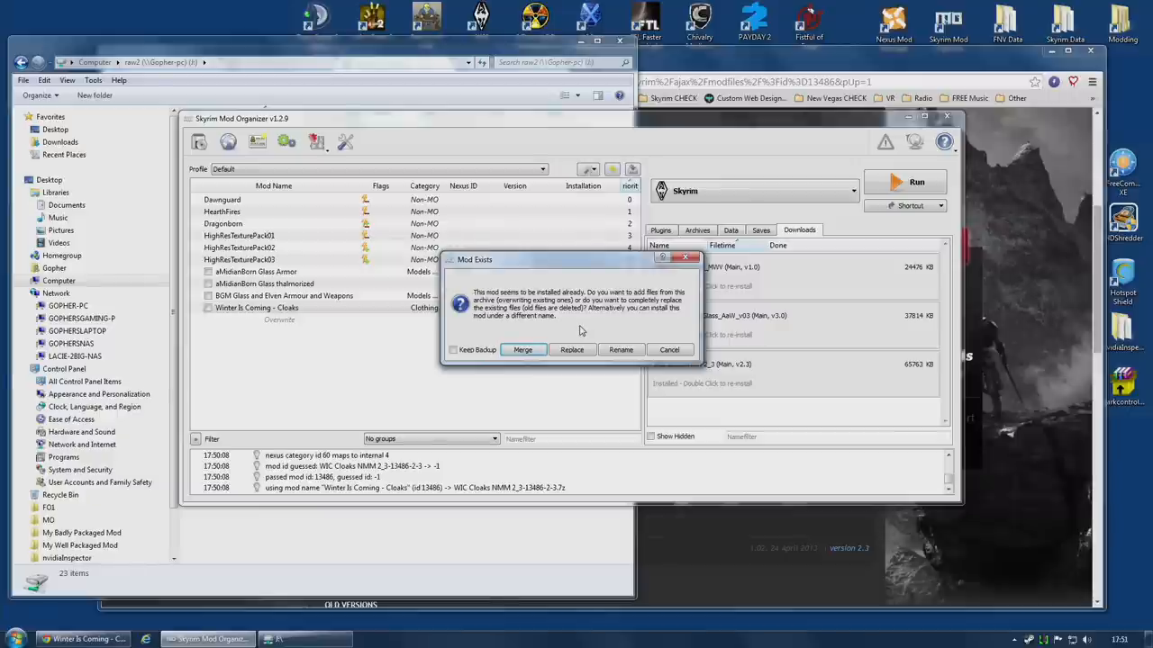
mouse_move(579, 328)
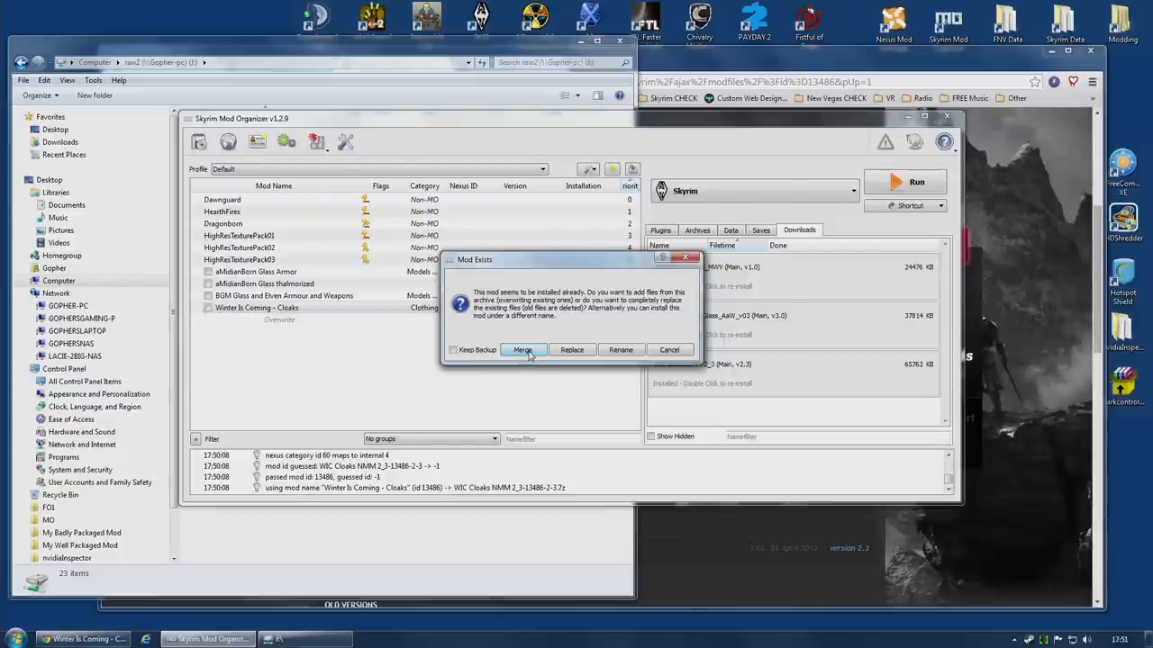
click(523, 349)
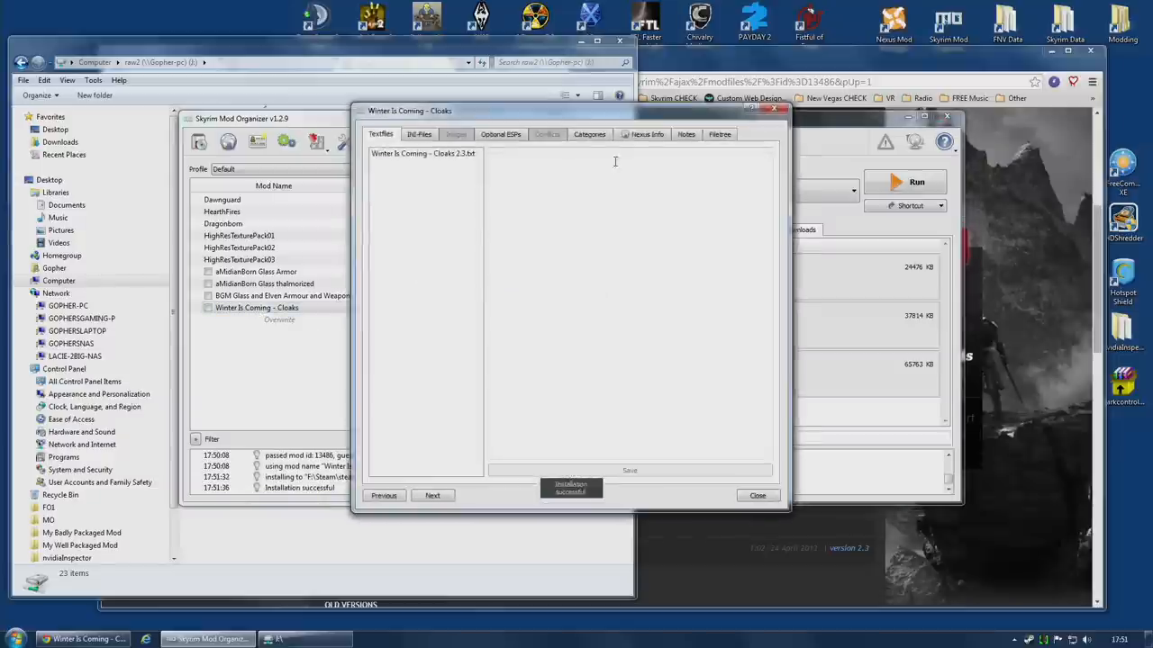
Step: Reinstall Winter Is Coming - Cloaks over the existing copy, then check and close its info window
click(720, 133)
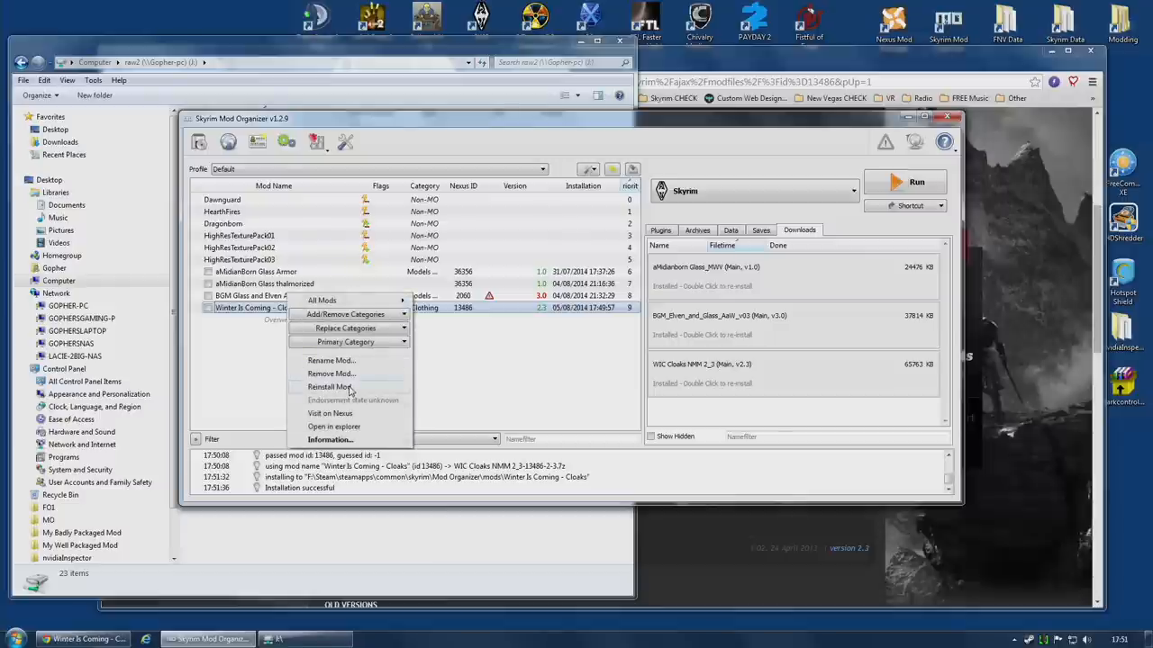
click(329, 386)
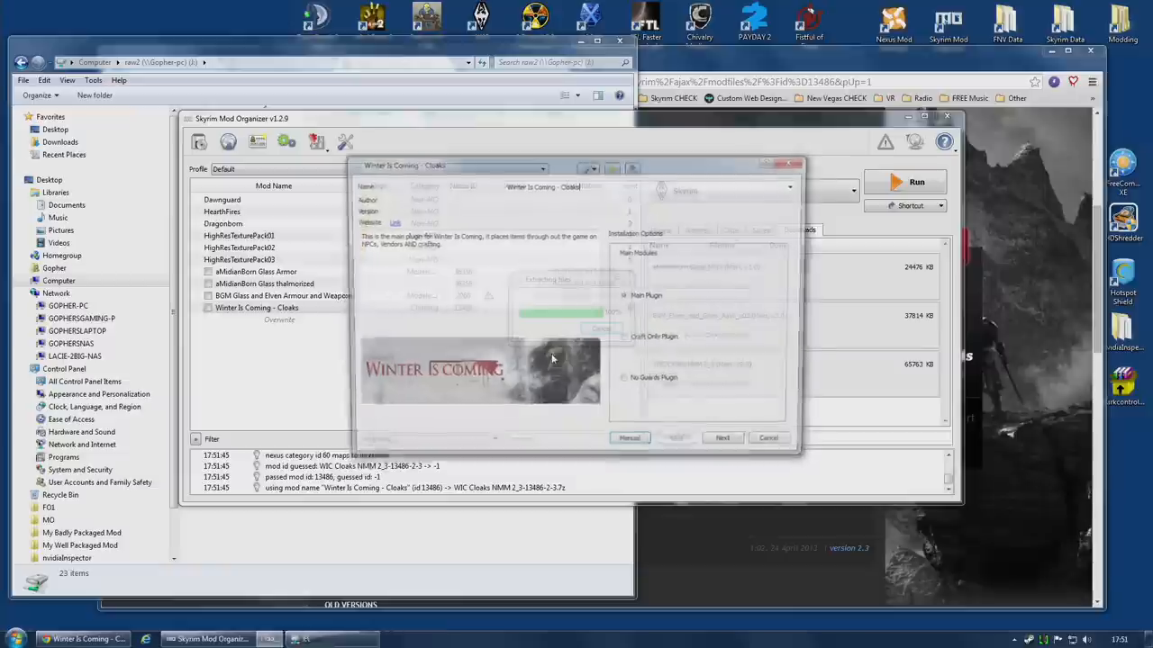
click(721, 438)
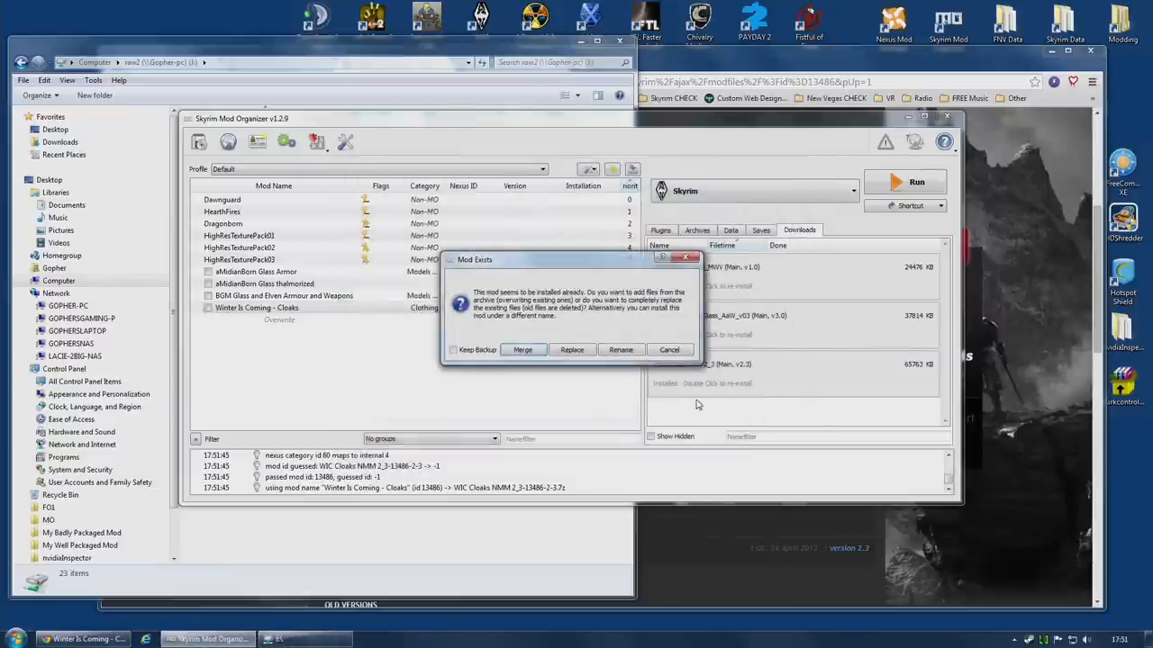
click(522, 349)
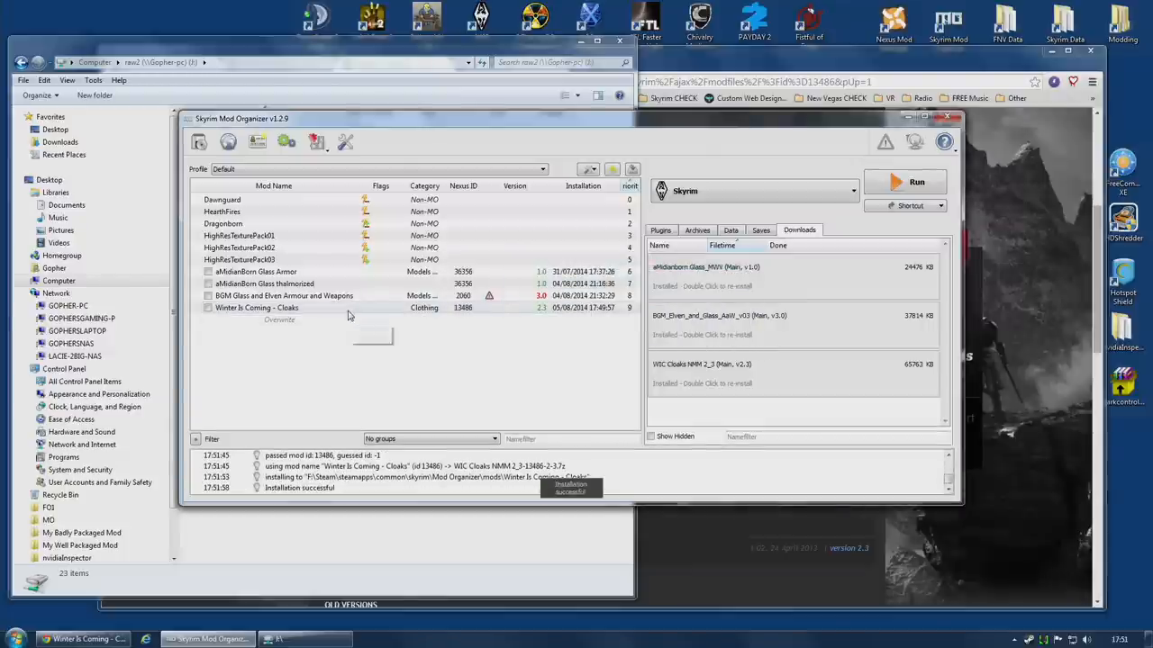
double_click(257, 308)
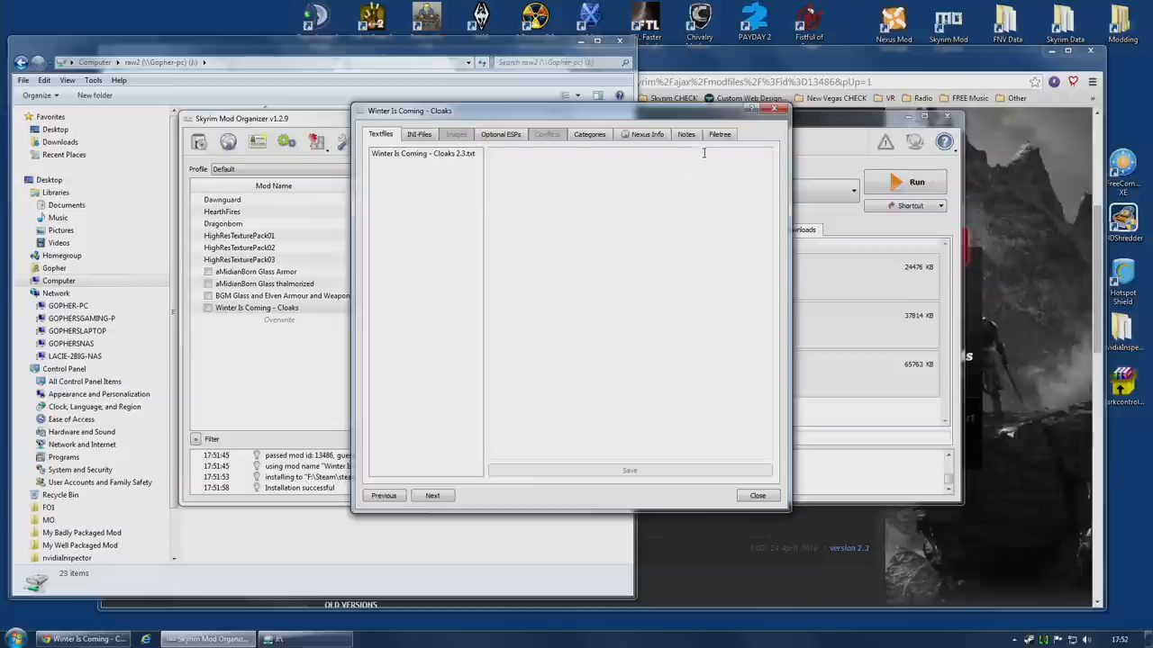
click(720, 134)
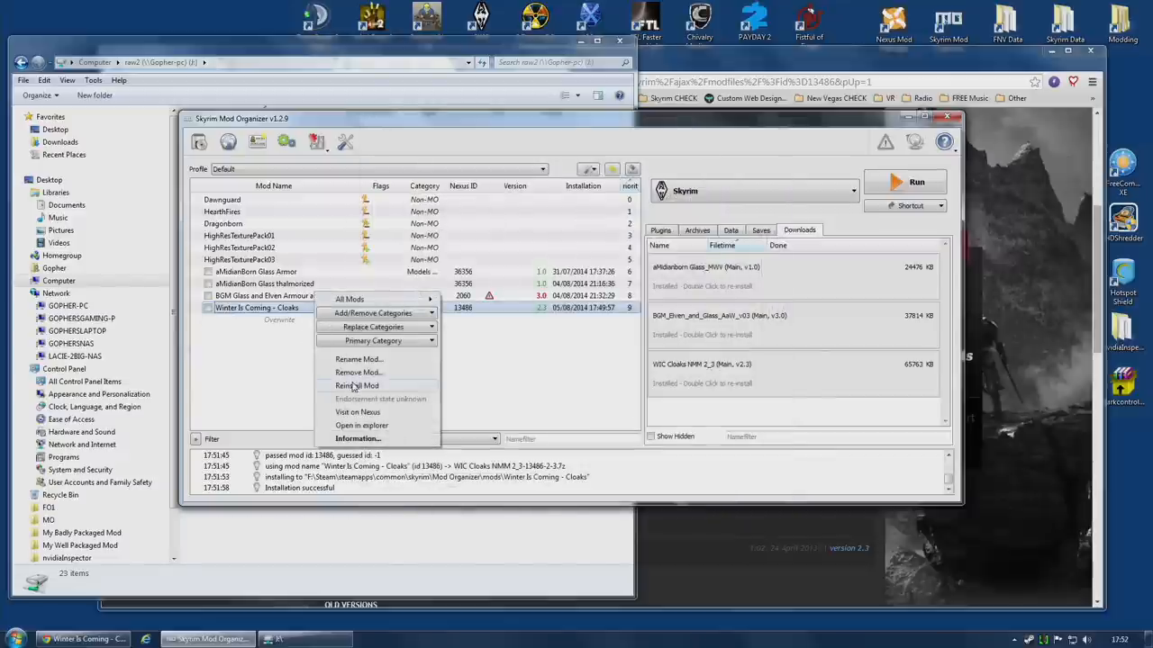
Step: Reinstall the mod with Main Plugin and no patch, then verify its file tree
click(356, 385)
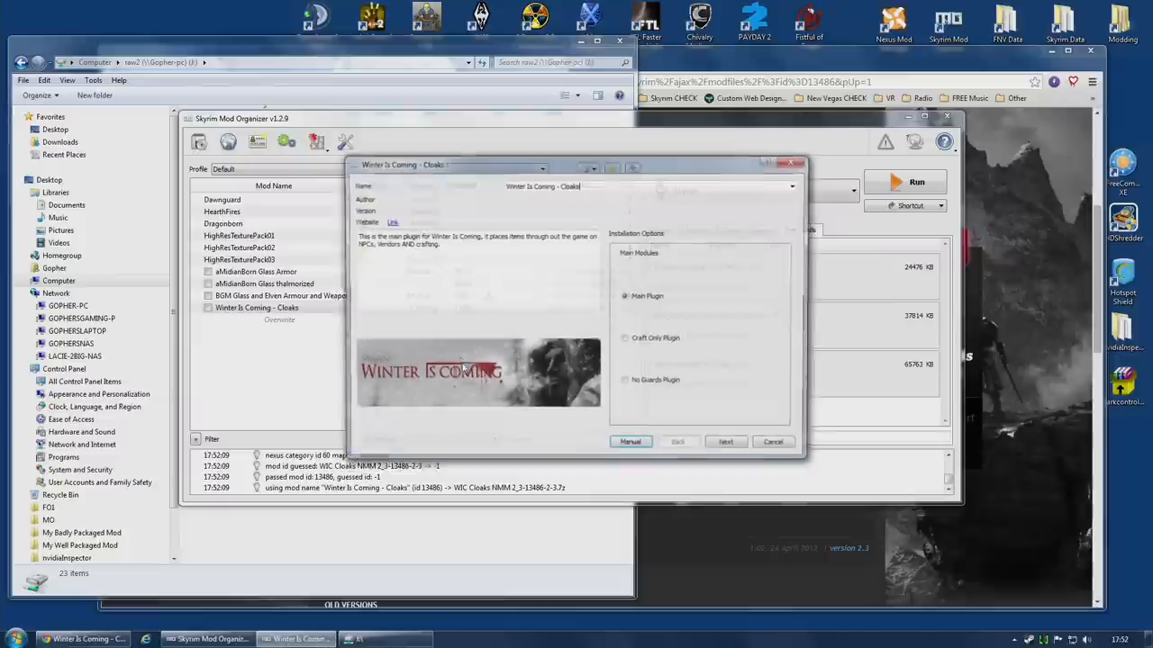
click(725, 442)
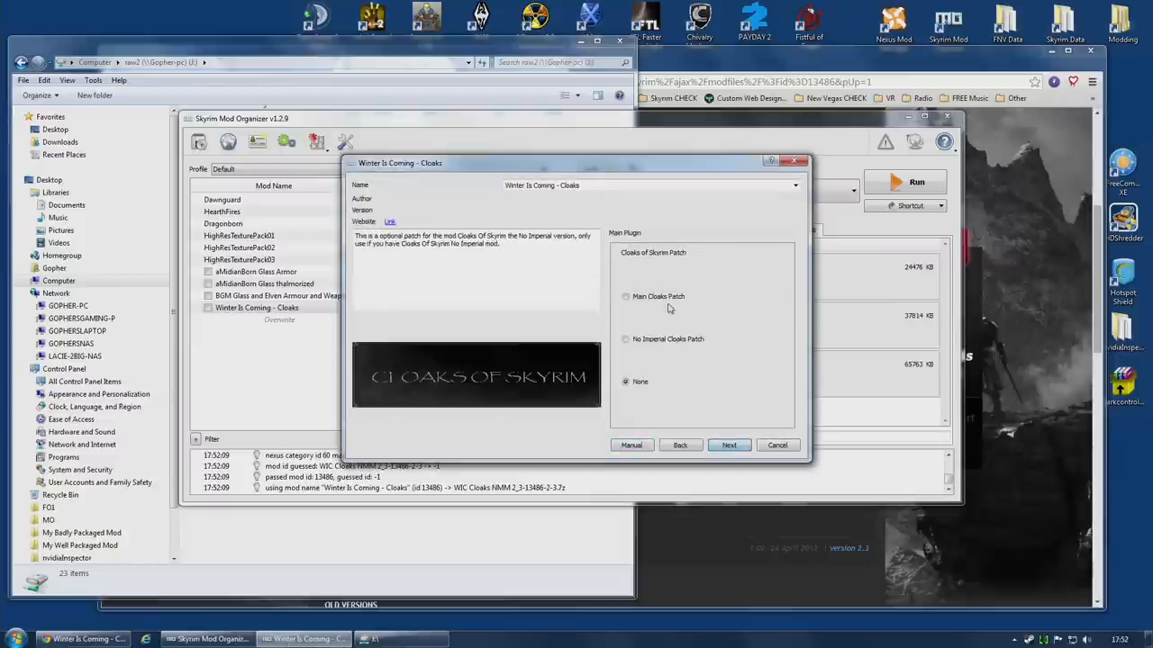
click(729, 445)
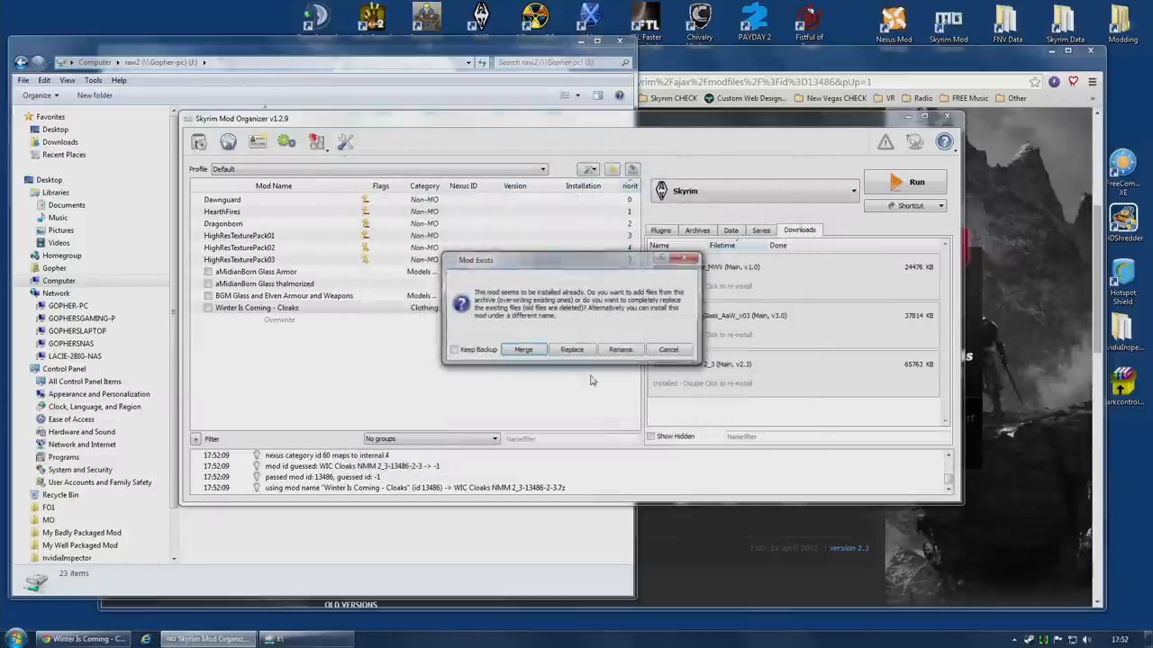
click(572, 350)
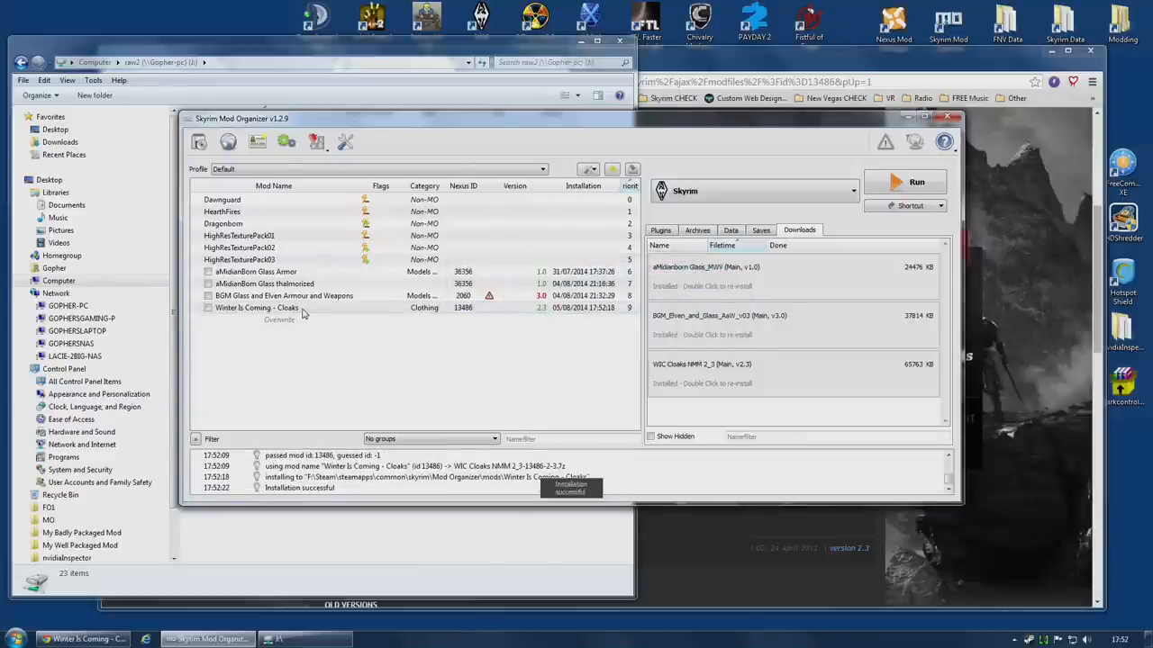
double_click(256, 308)
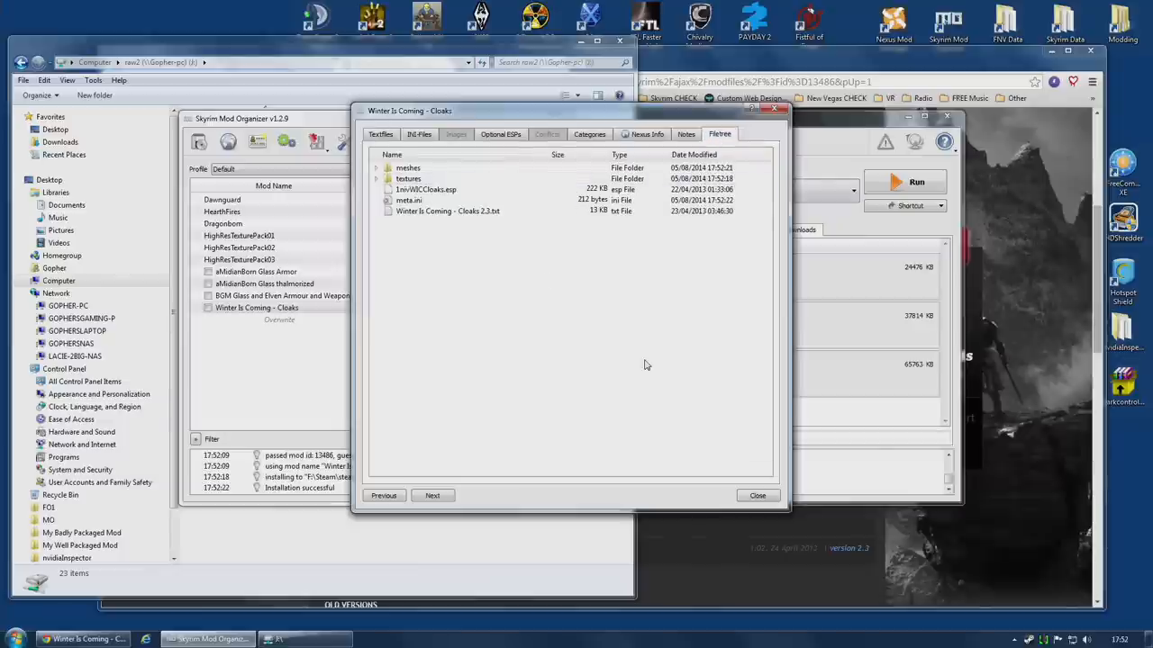
click(756, 496)
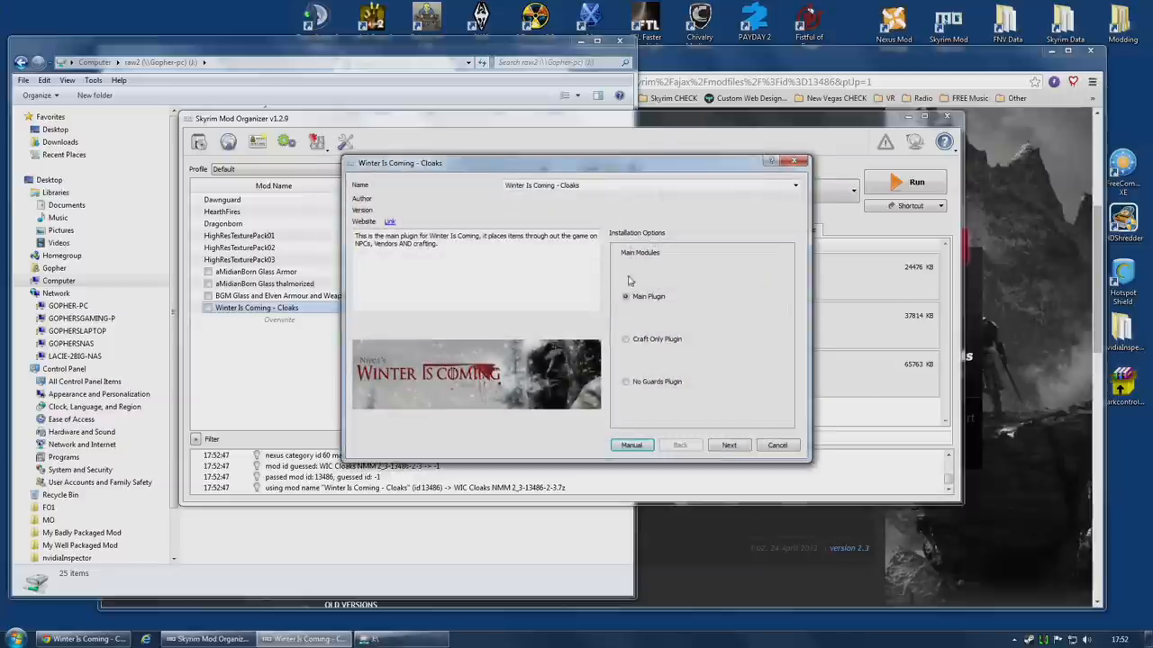
Step: Install Main Plugin plus Main Cloaks Patch as renamed 'Winter Is Coming - Cloaks (With Cloaks of Skyrim Patch)'
click(729, 445)
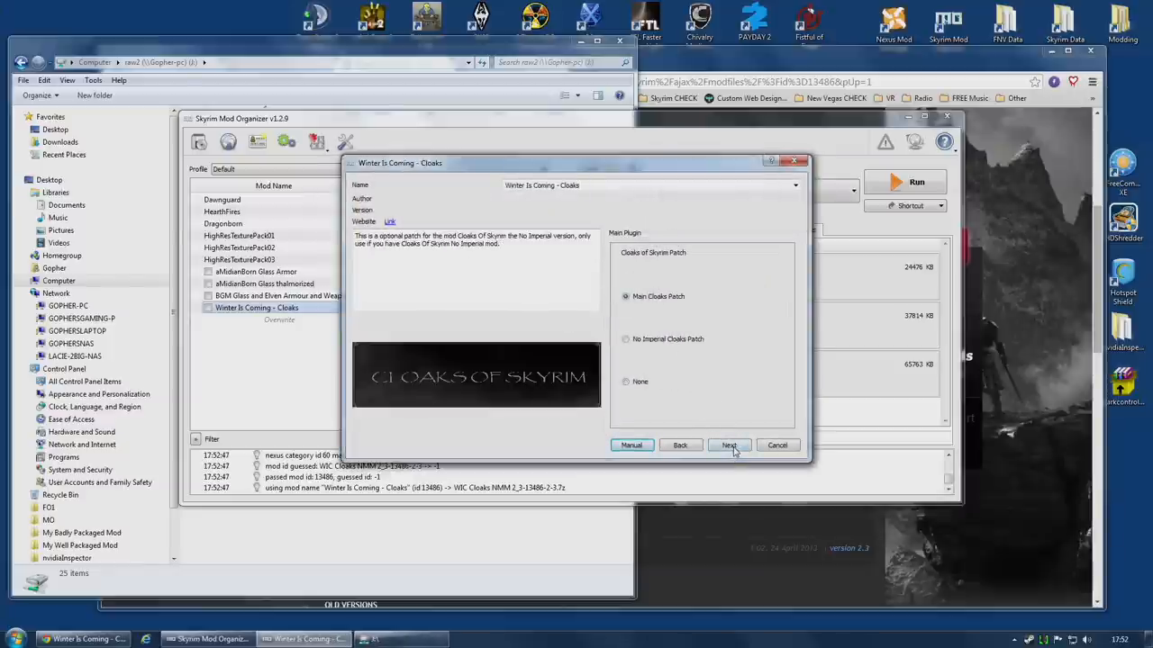
click(728, 445)
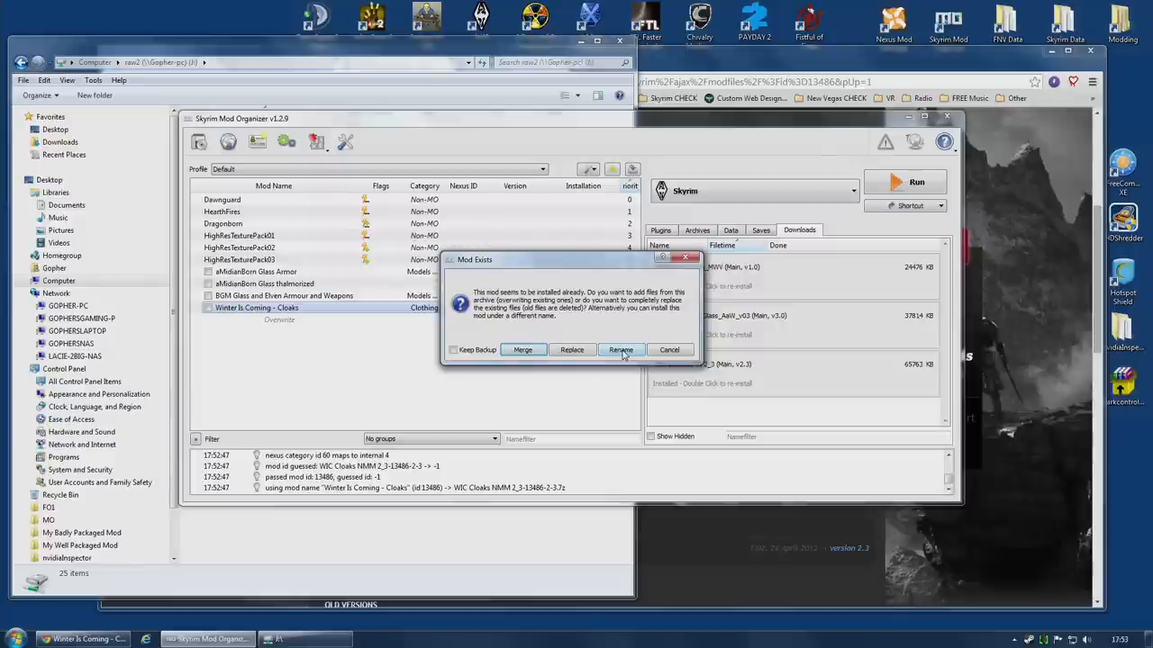
click(620, 349)
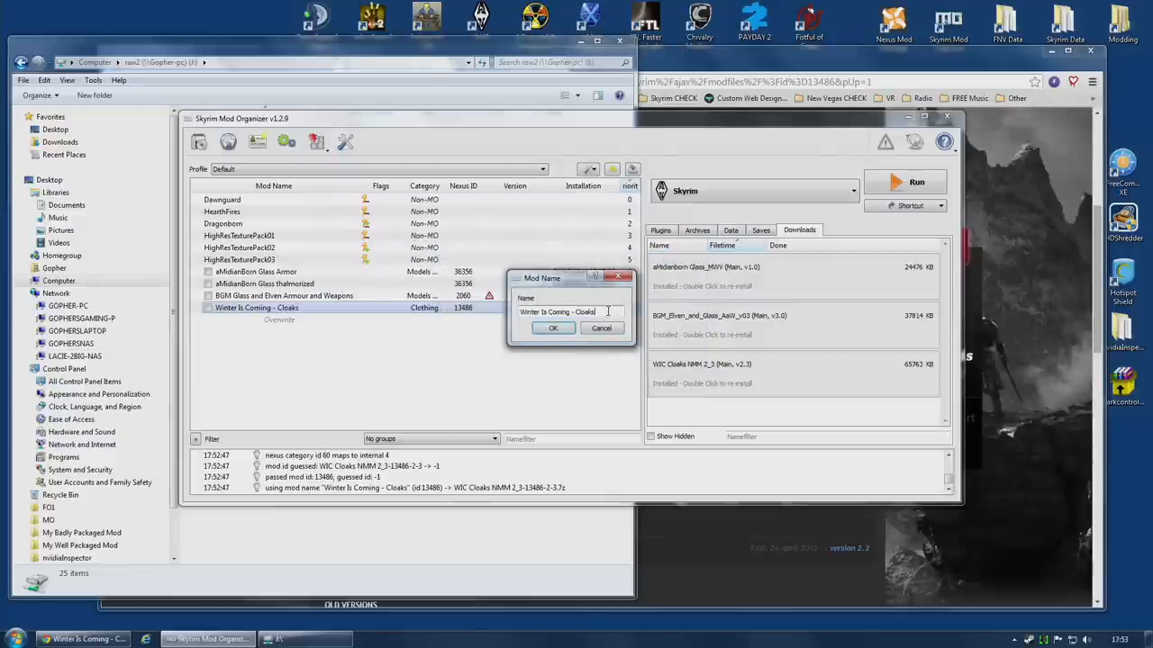
text((With Cloaks of Skyrim Patch)
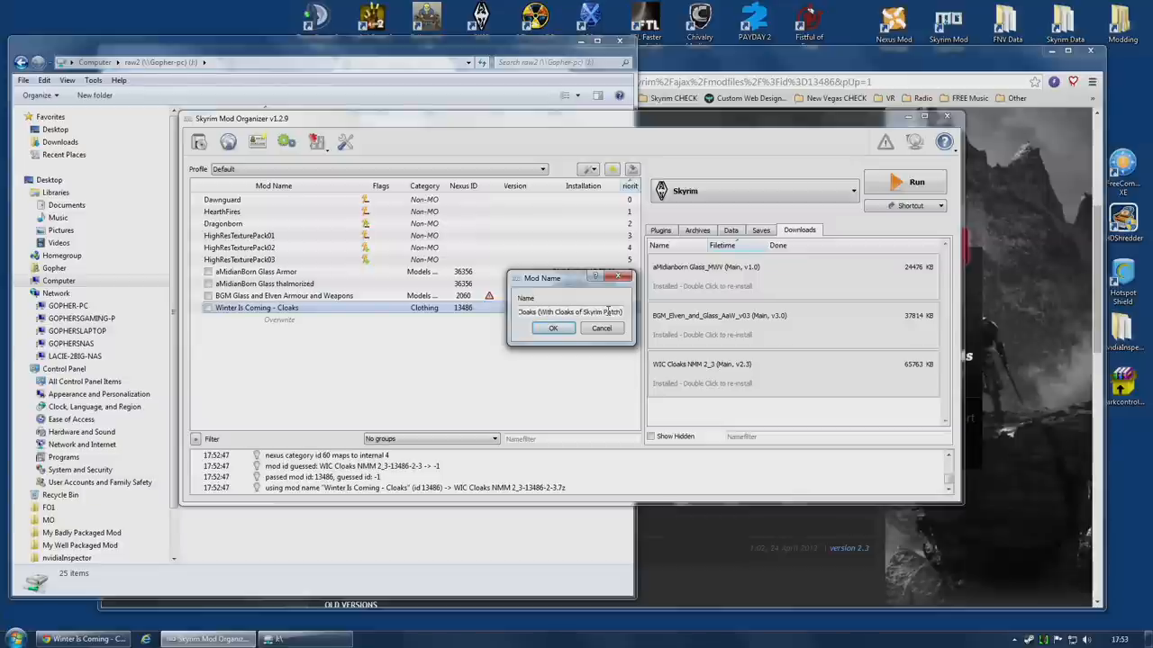
click(553, 327)
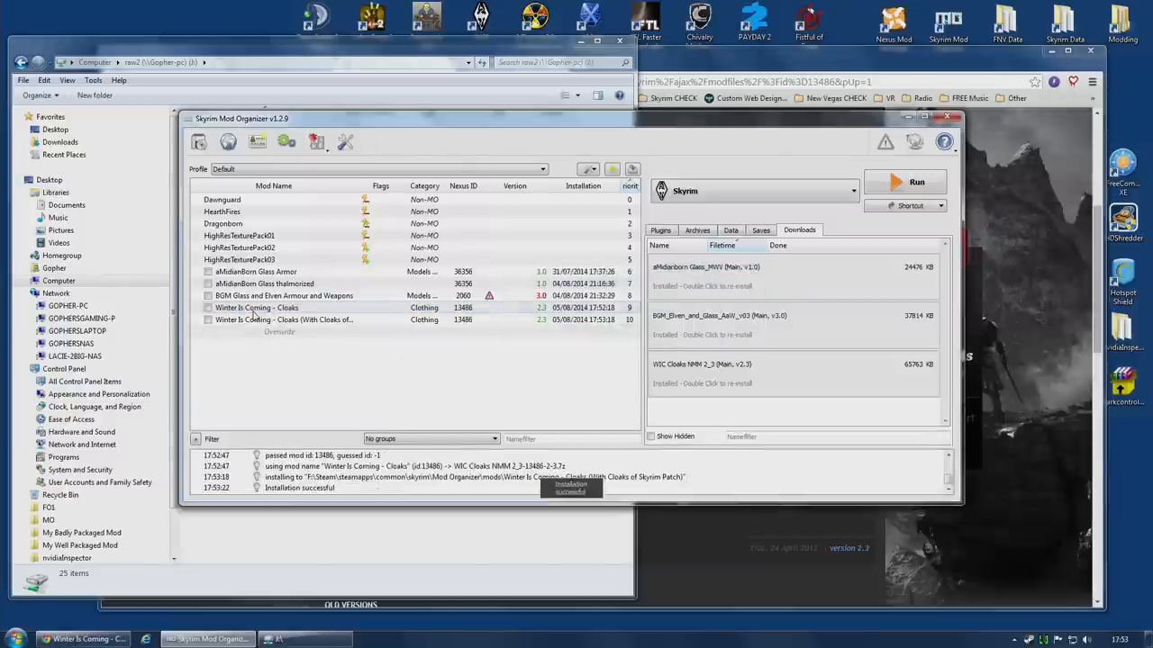
Step: Inspect the files of both Winter Is Coming - Cloaks copies and toggle their checkboxes
double_click(257, 307)
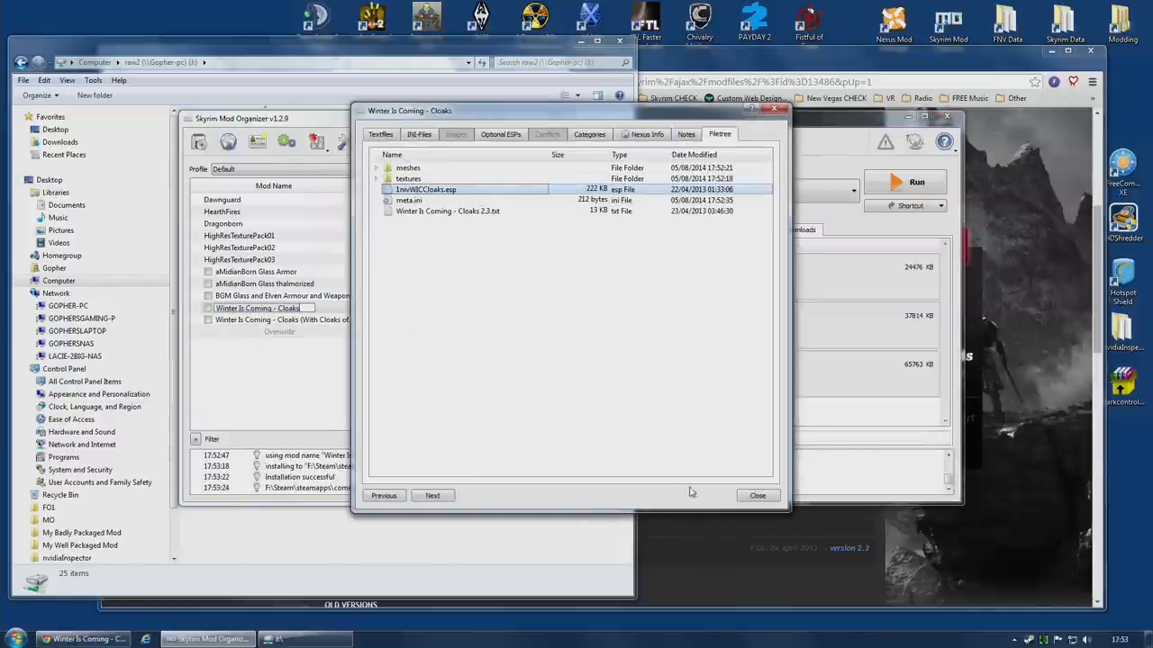
click(757, 496)
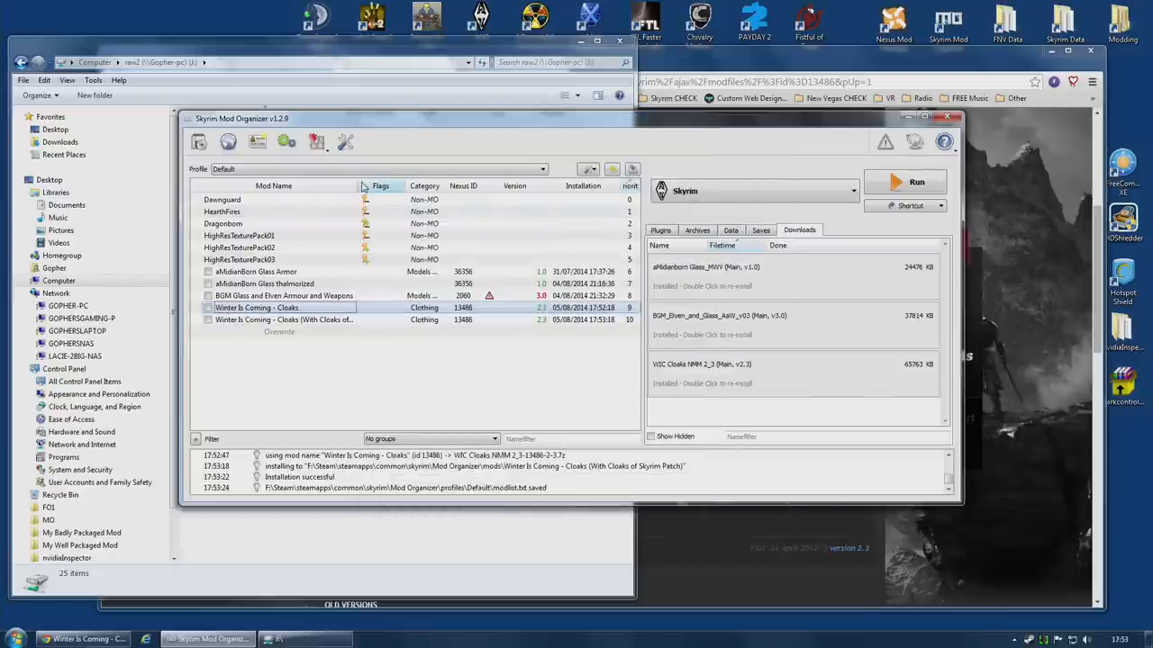
double_click(283, 320)
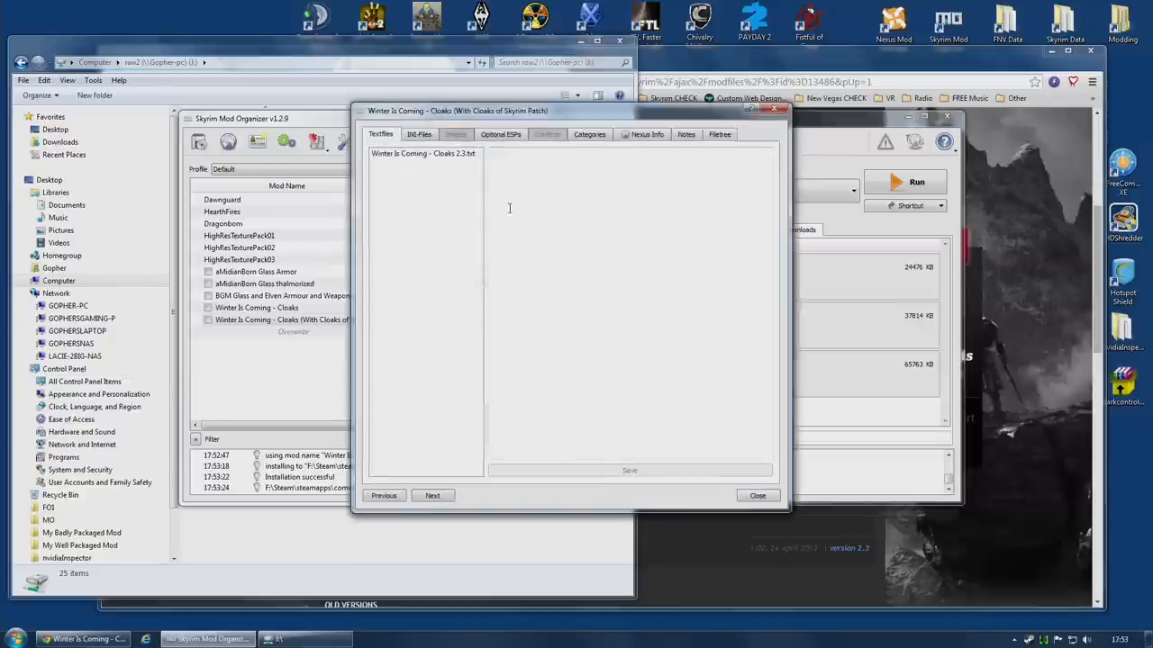
click(720, 134)
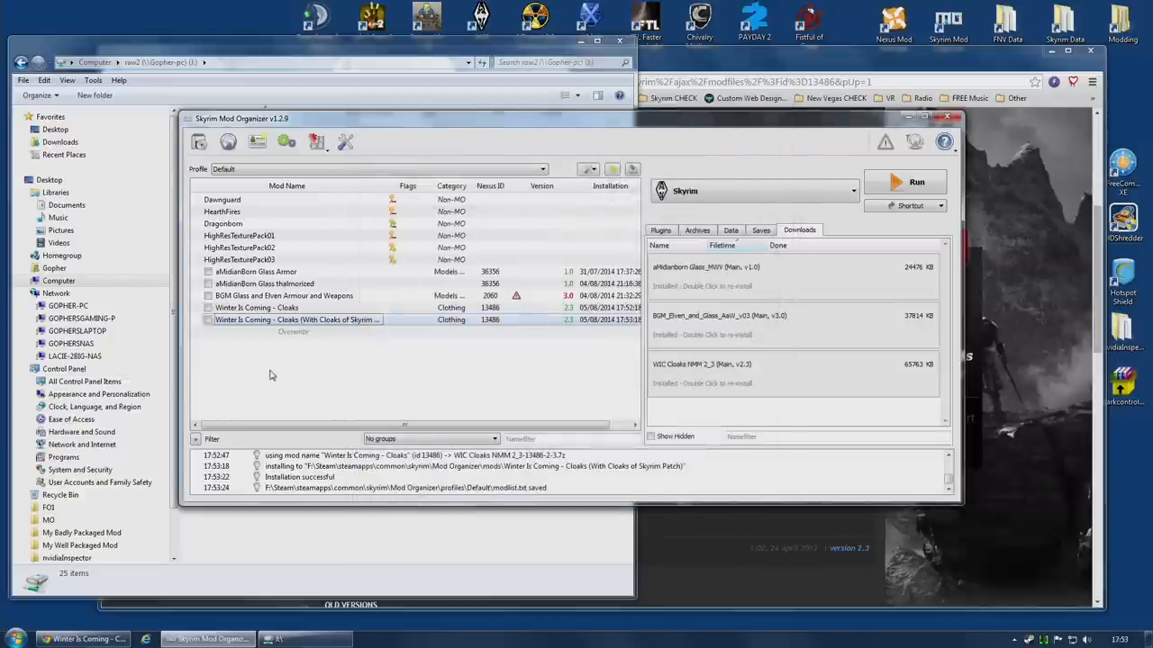
click(208, 320)
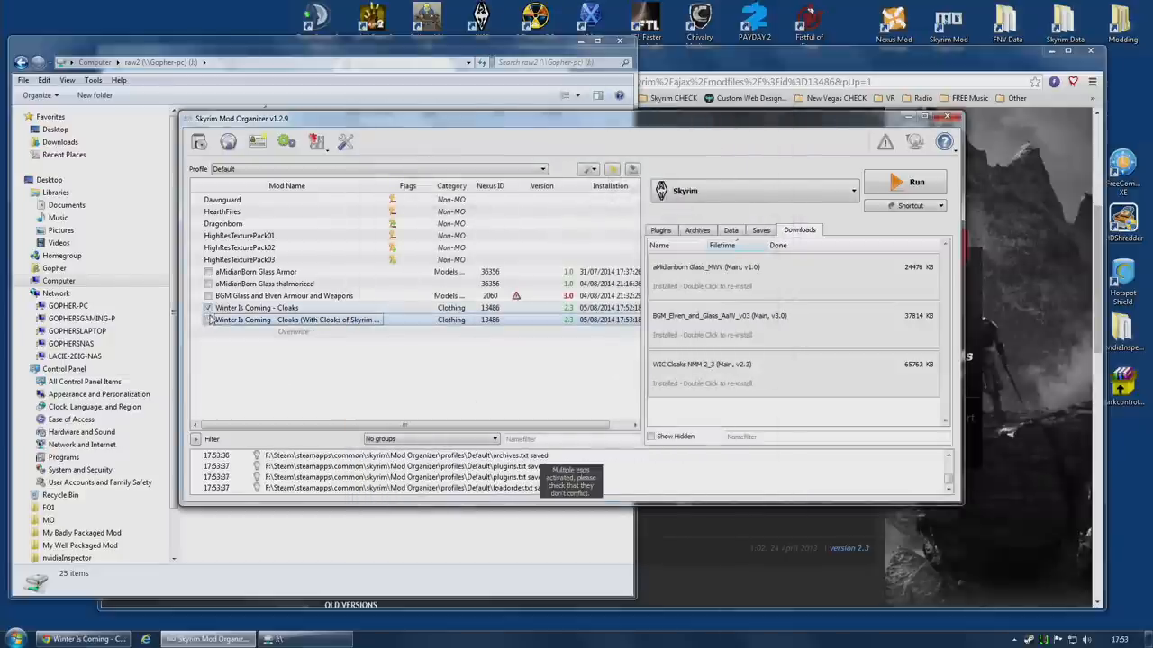
click(208, 308)
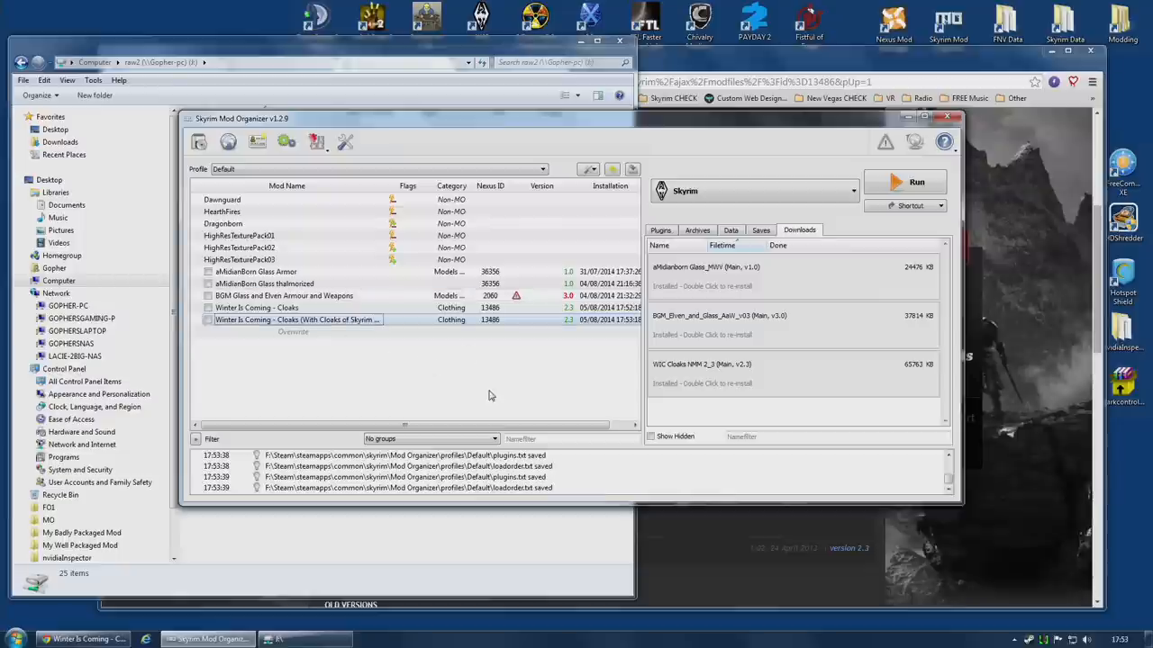
mouse_move(490, 396)
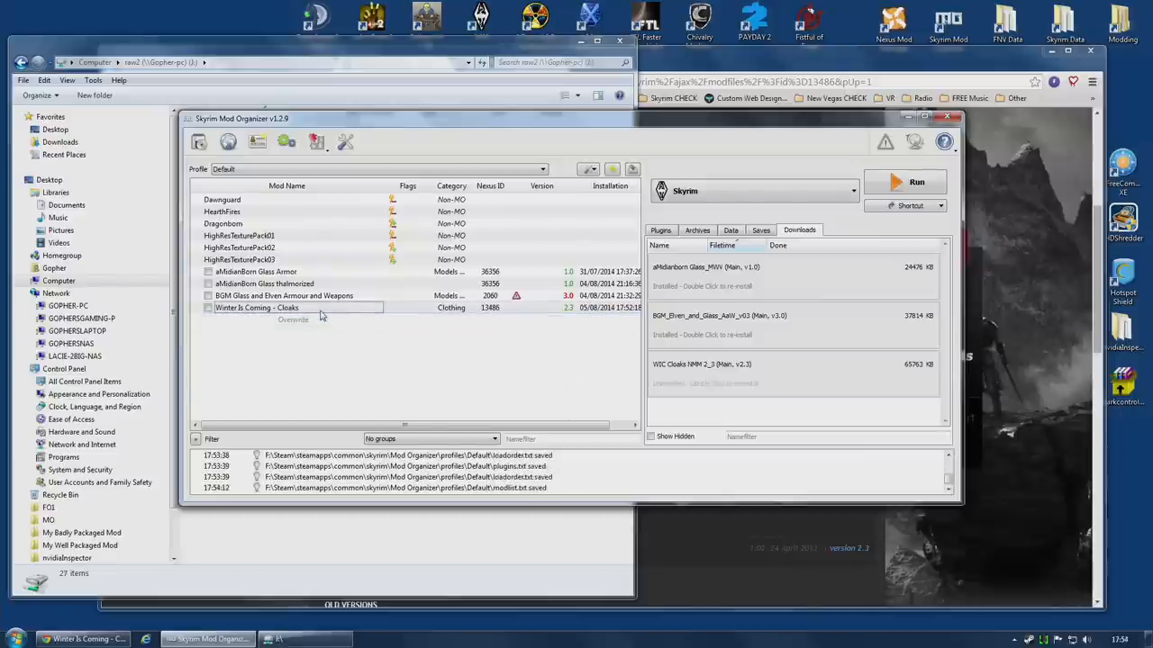
mouse_move(321, 310)
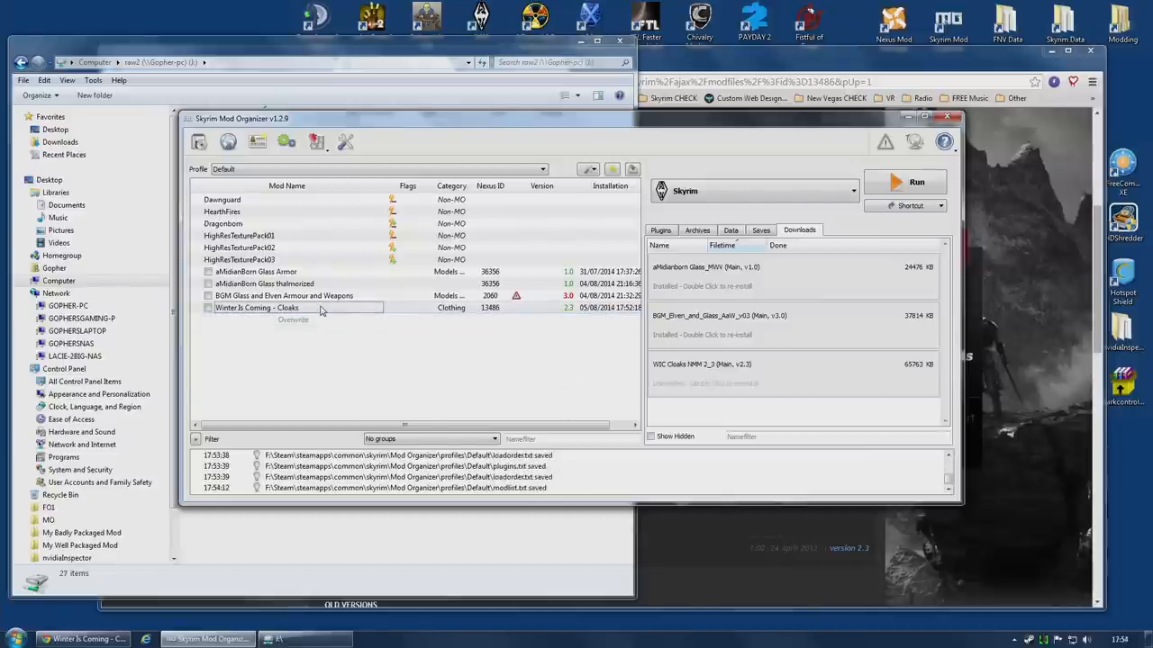
mouse_move(320, 307)
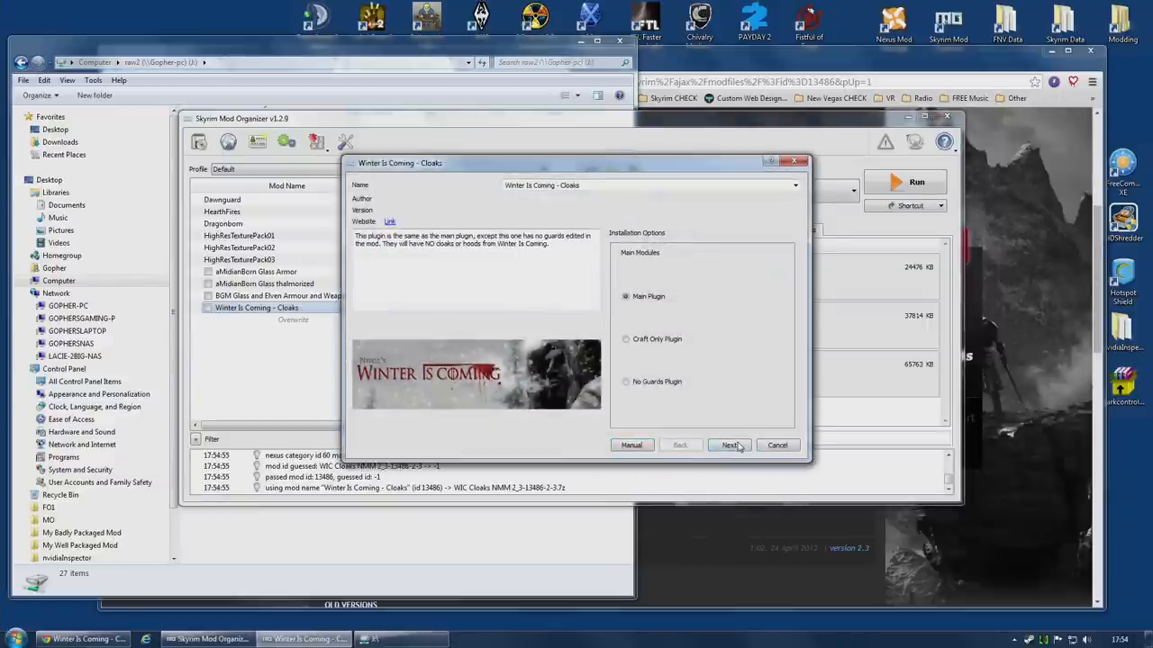
Step: Replace the existing copy via the installer, remove the mod, then reinstall the download manually
click(730, 445)
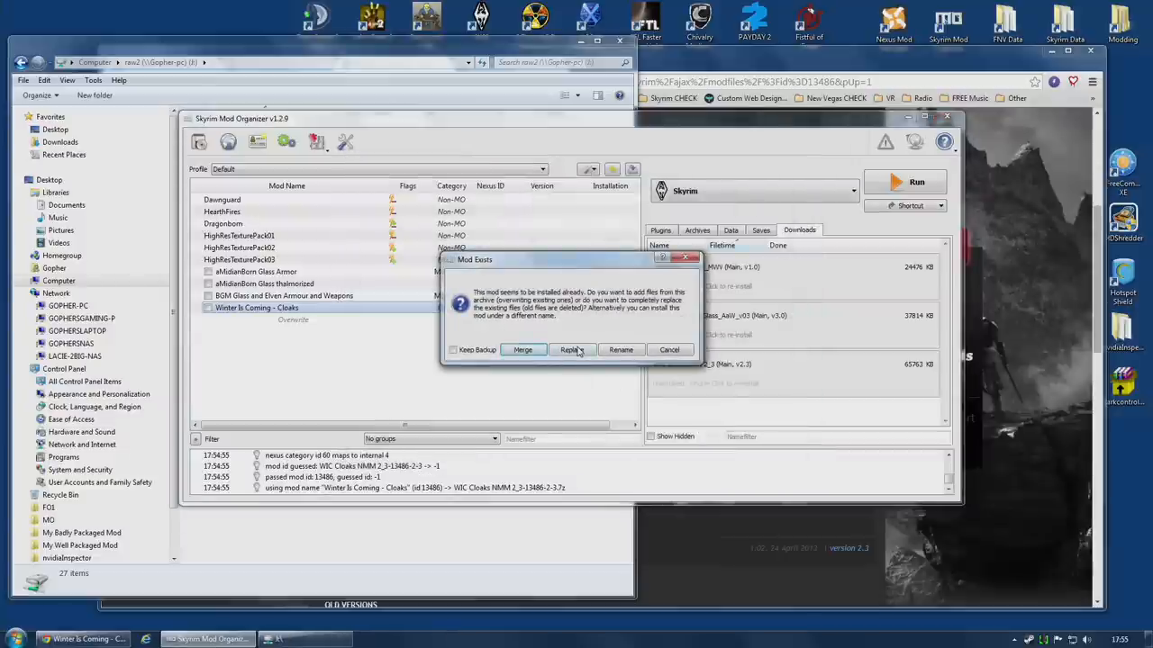
click(569, 349)
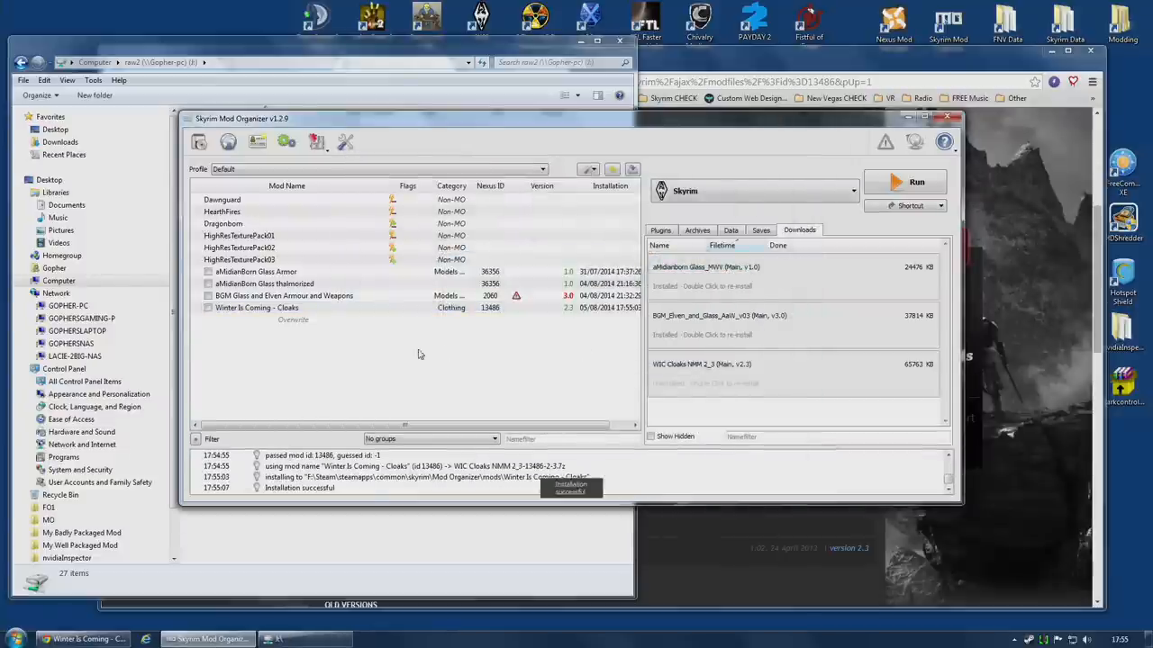
right_click(257, 307)
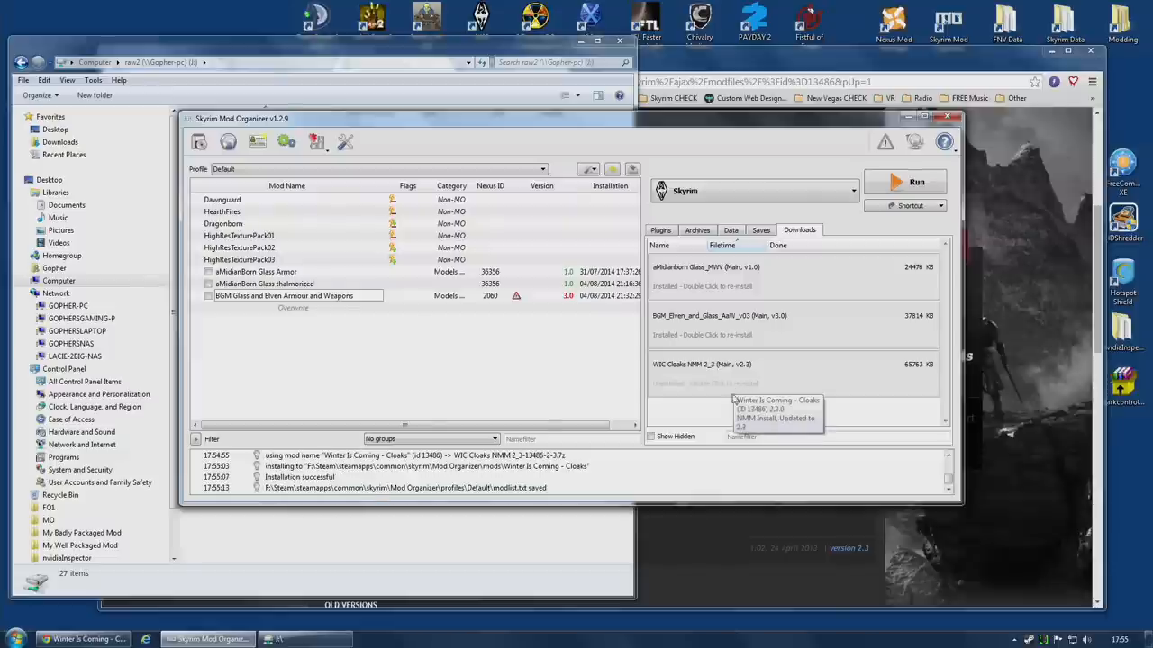
mouse_move(850, 422)
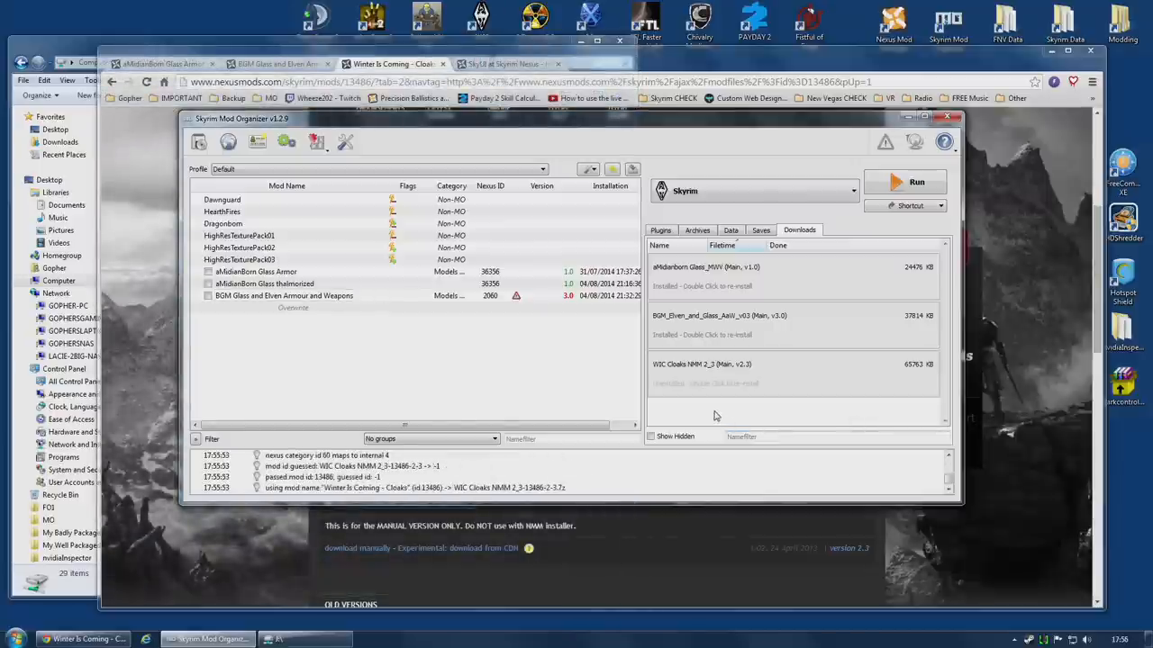
mouse_move(730, 381)
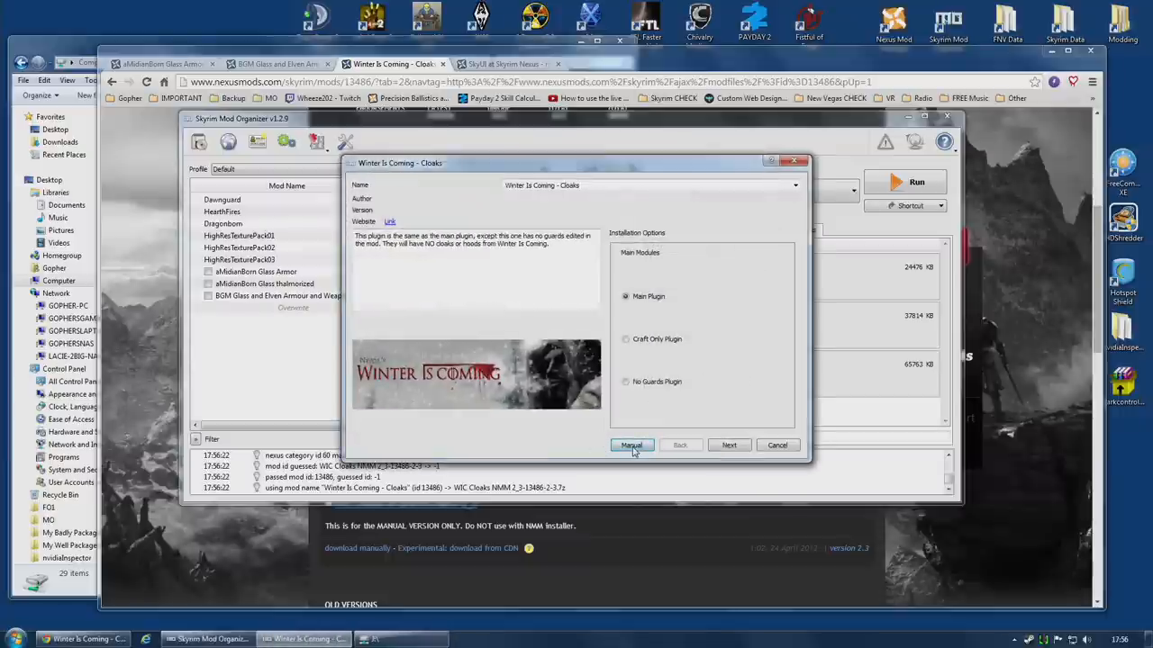
click(631, 445)
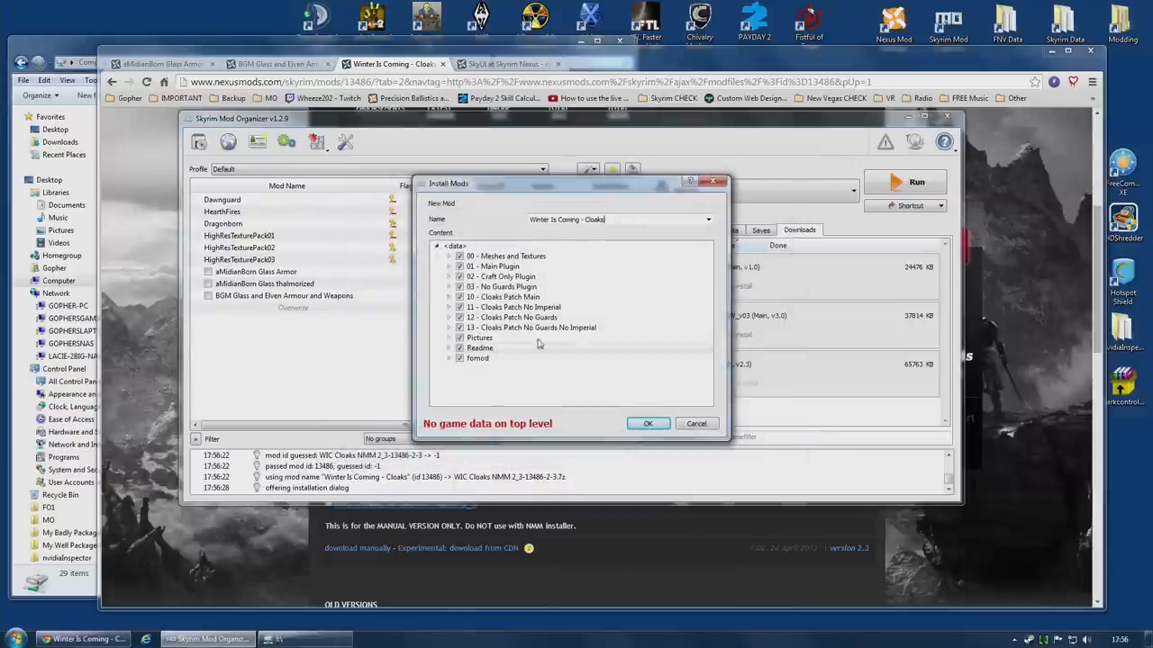
Step: Expand the option folders and move Meshes and Textures to the top level
click(448, 256)
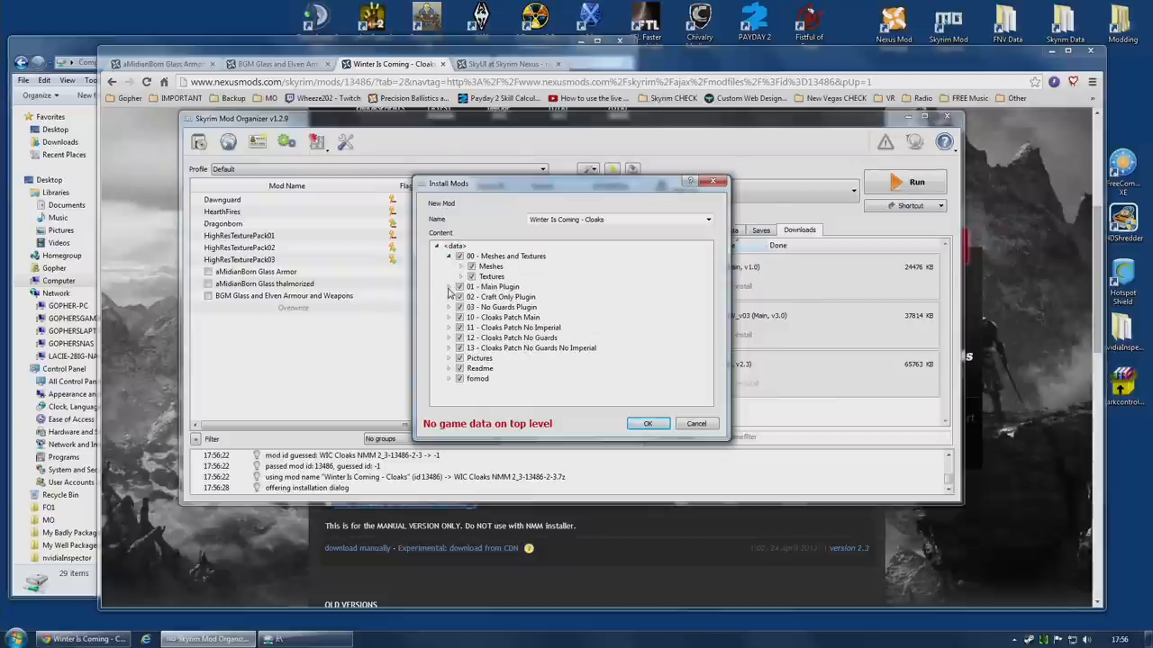
click(448, 287)
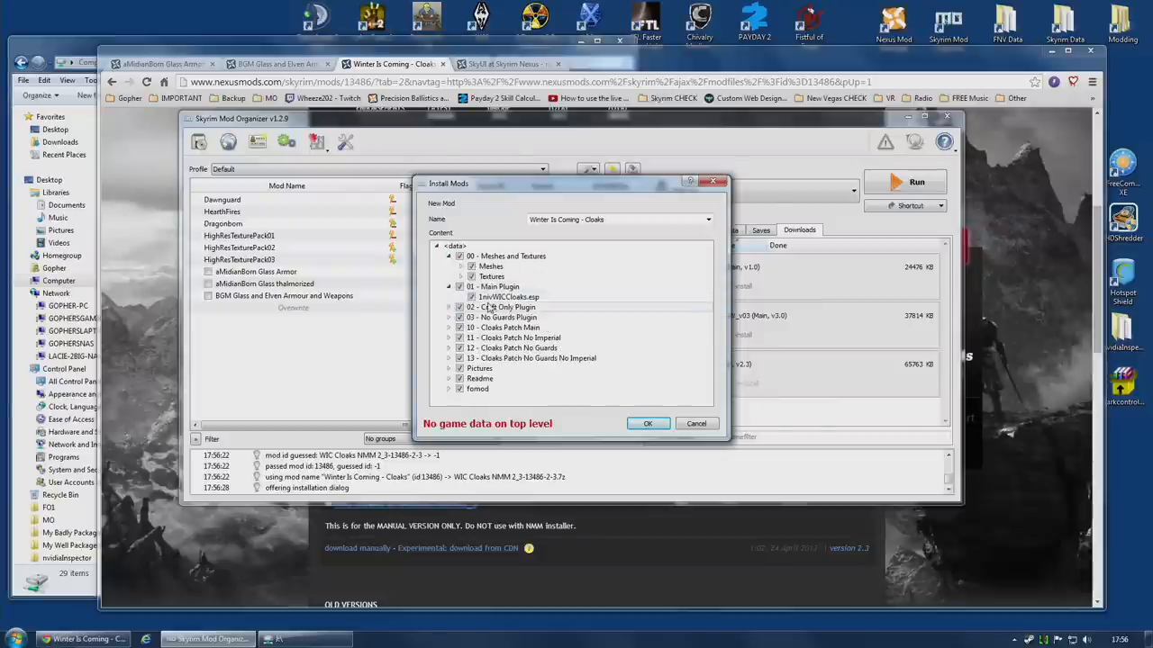
click(448, 287)
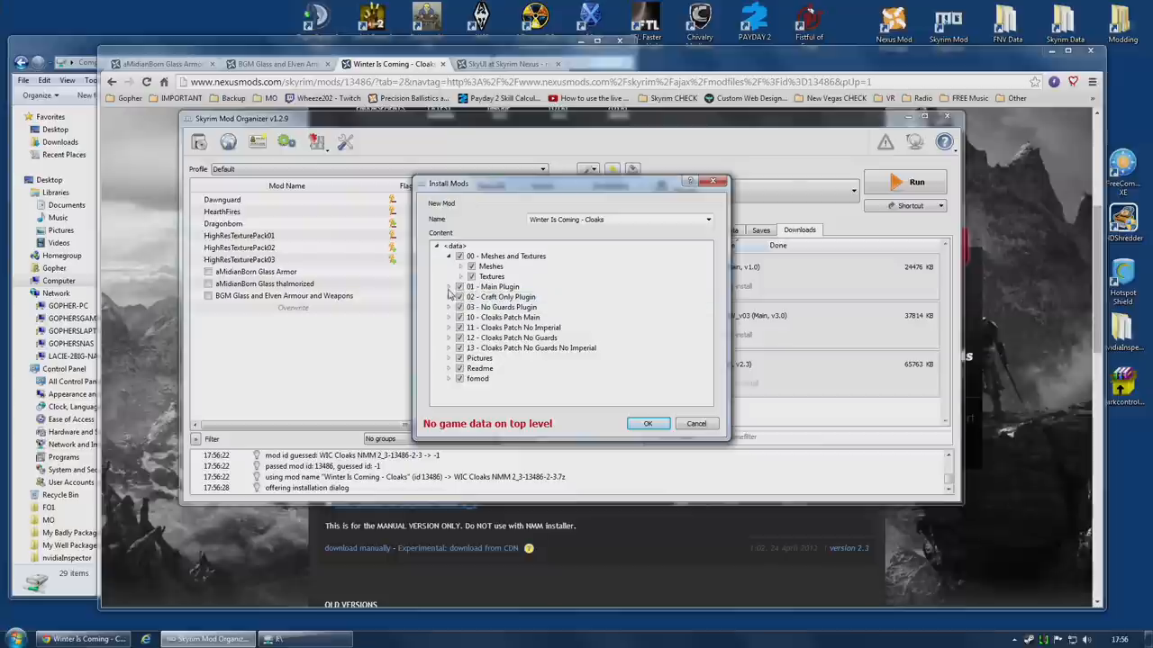
click(491, 277)
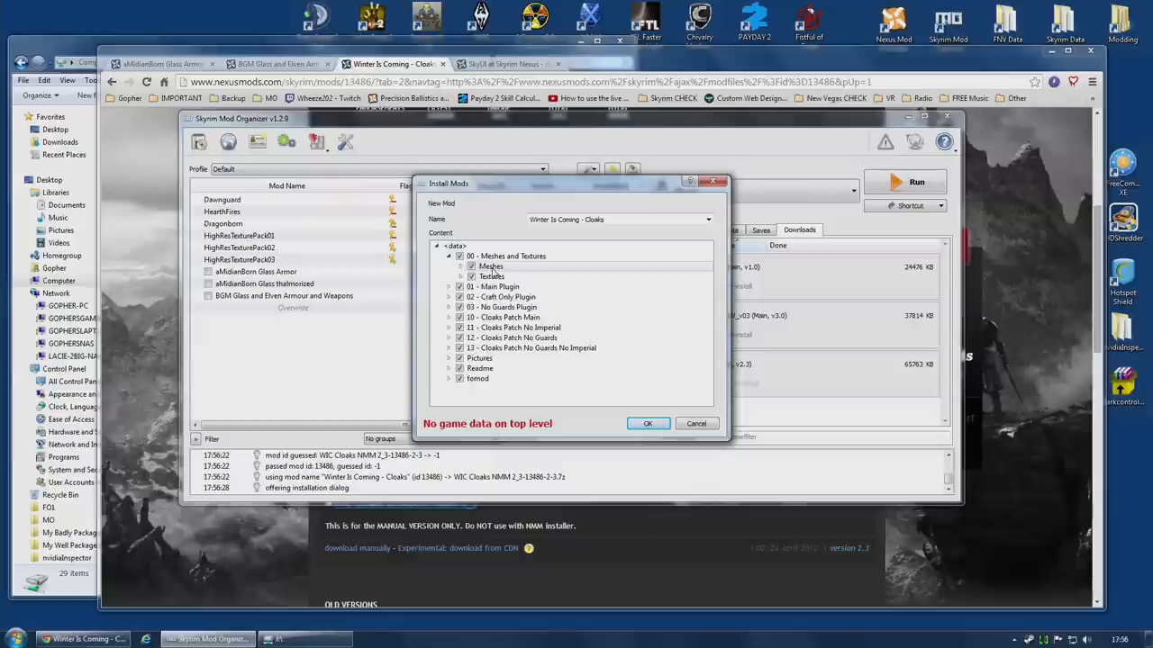
click(491, 266)
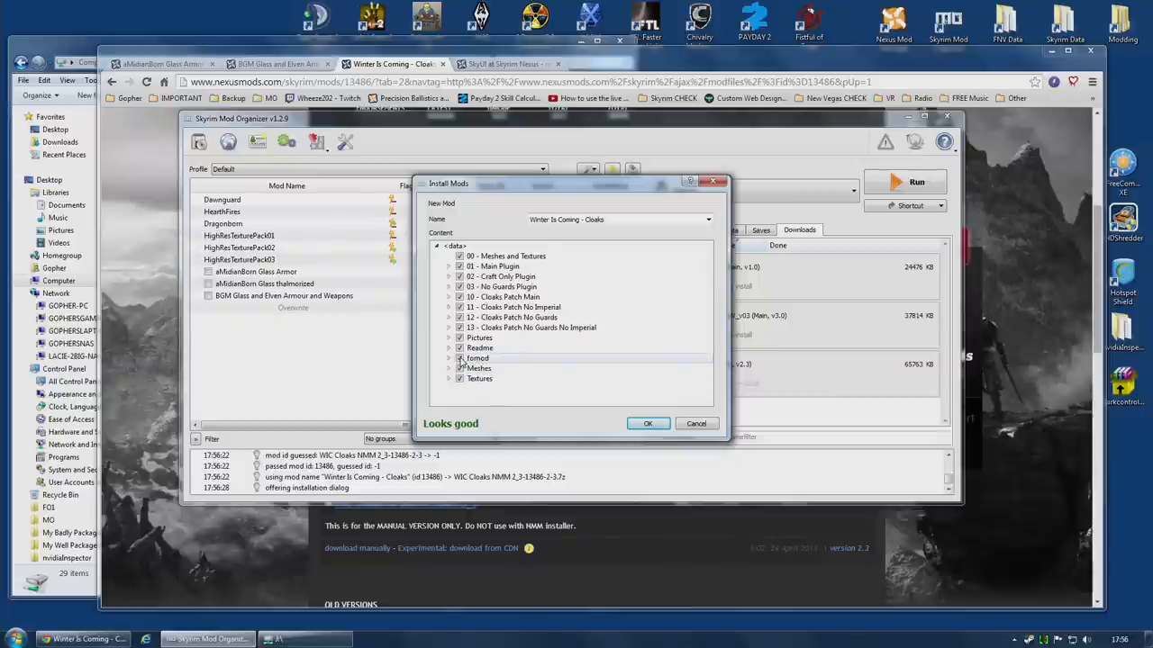
Step: Move the readme text to top level and exclude Pictures and 00 - Meshes and Textures
click(449, 349)
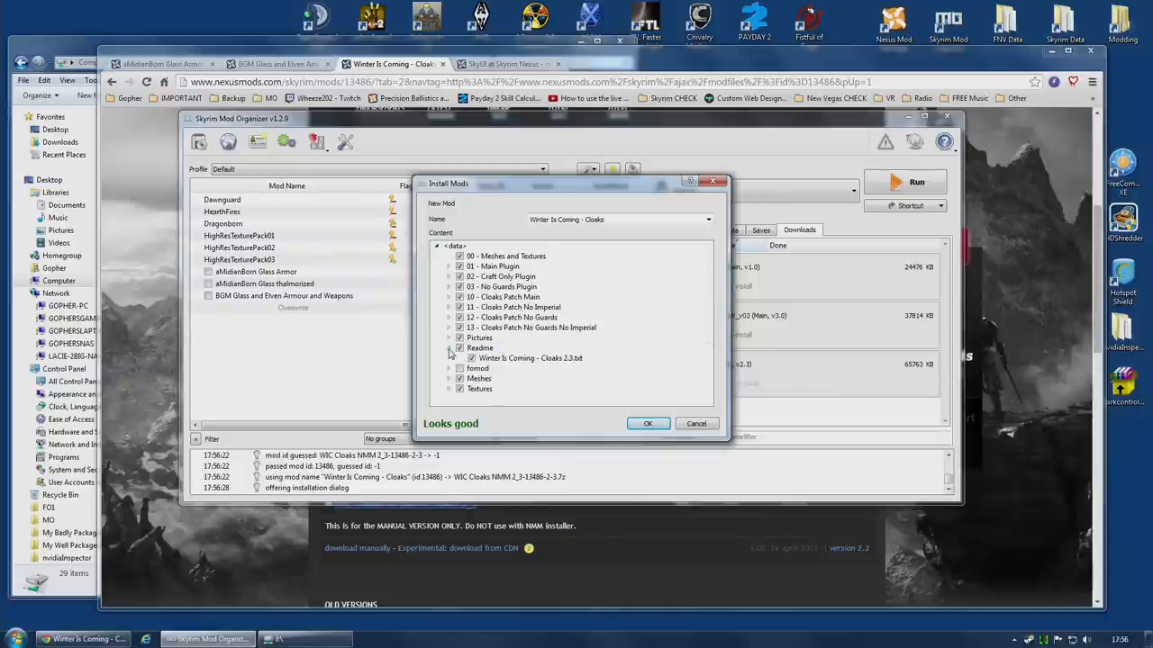
click(449, 348)
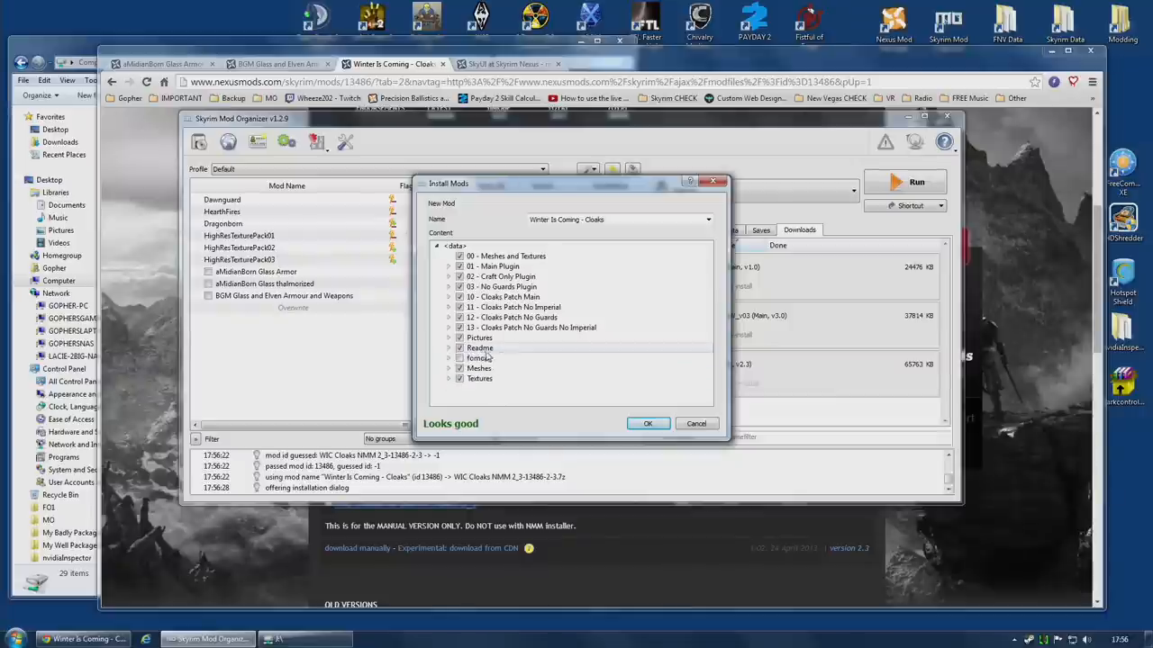
click(448, 348)
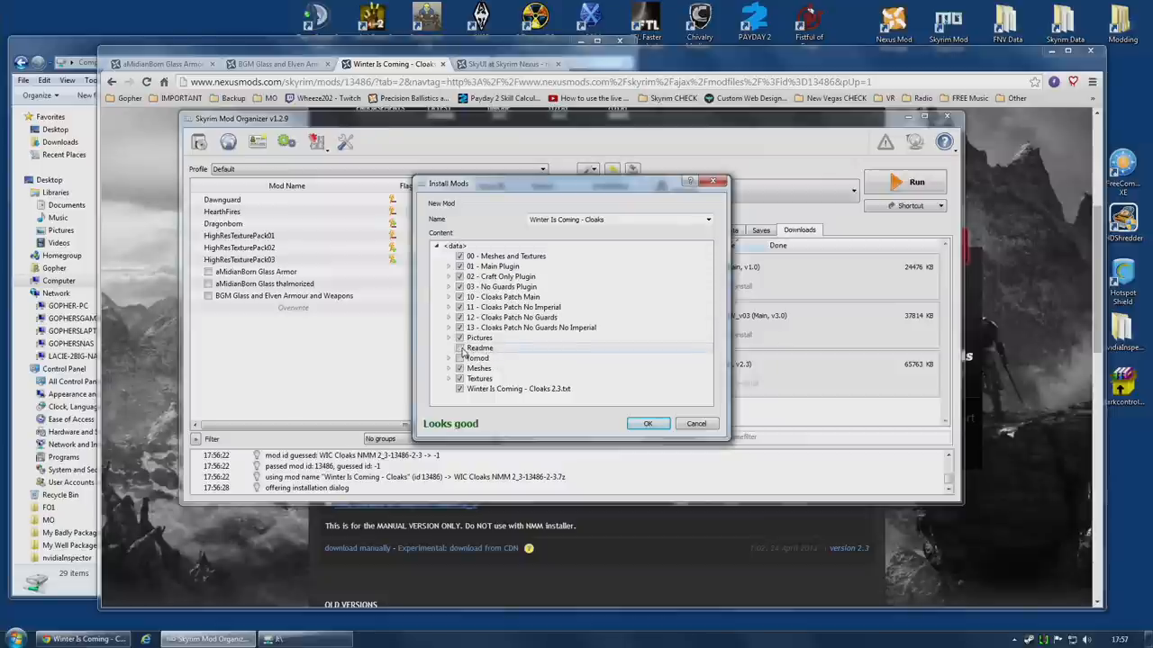
click(460, 349)
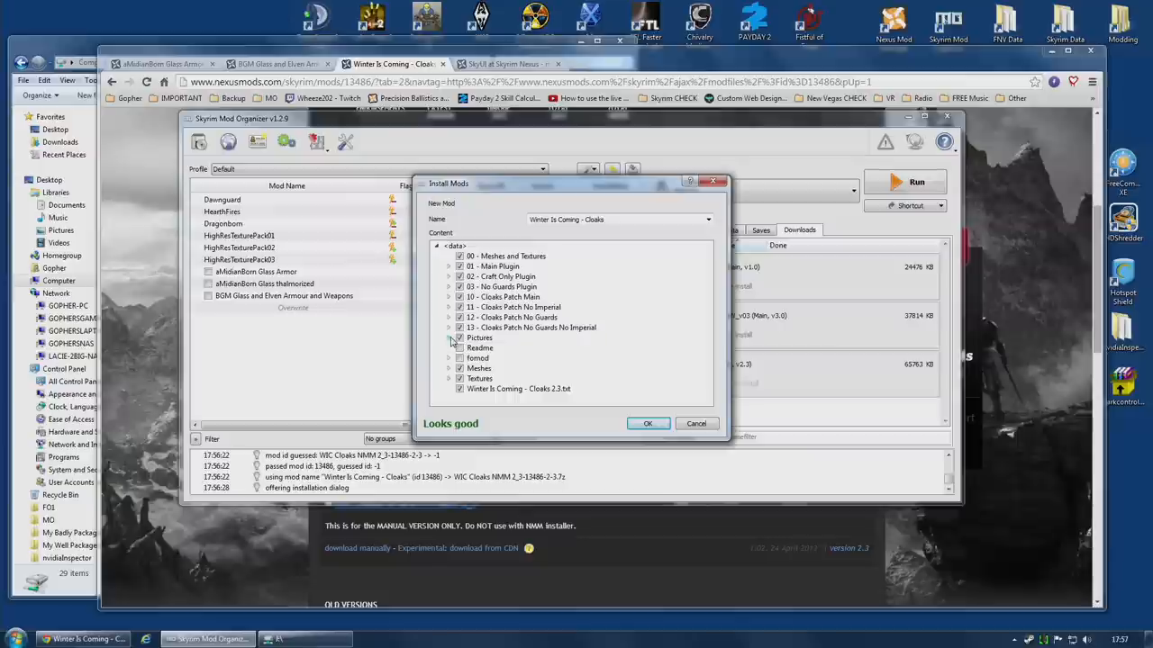
mouse_move(461, 340)
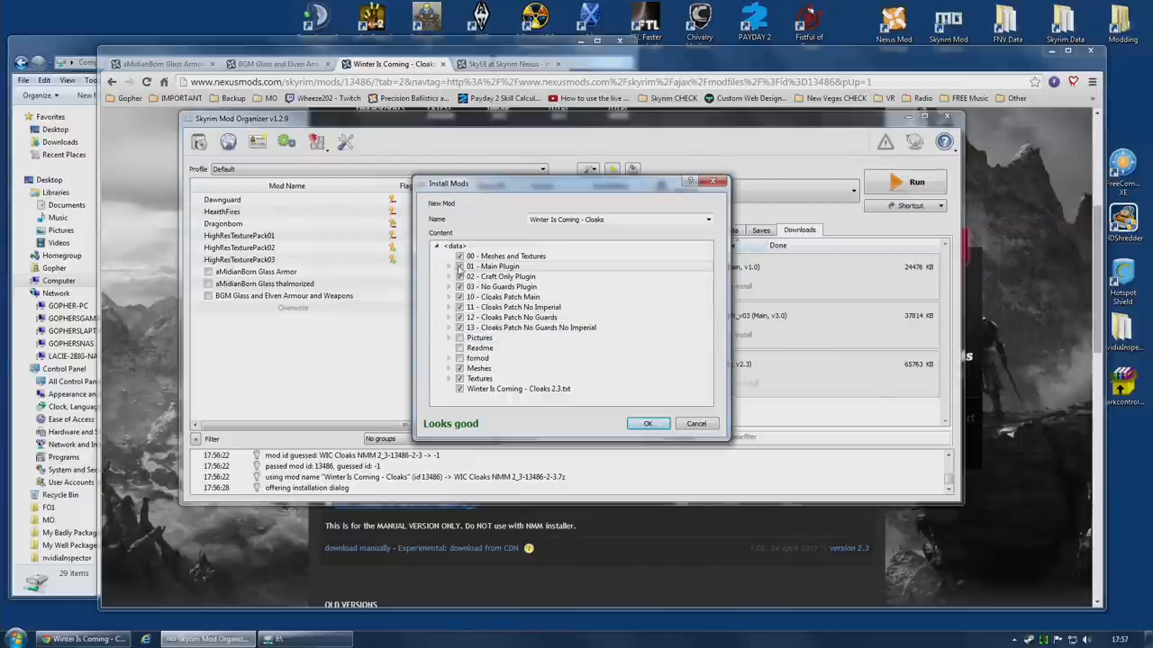
click(501, 267)
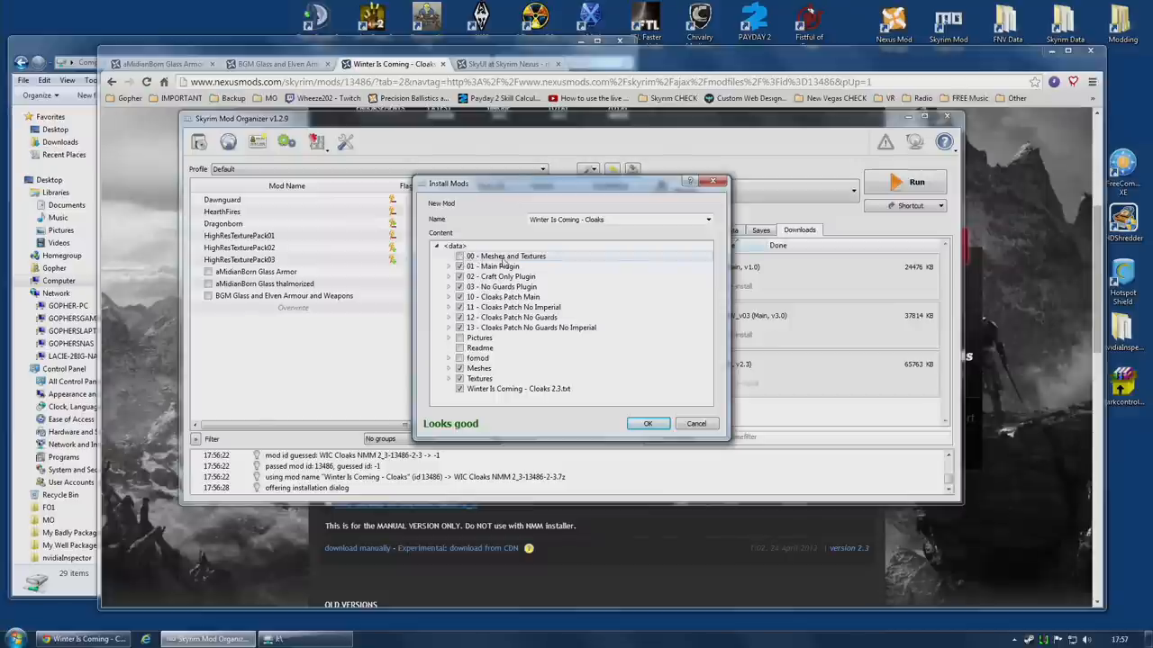
Step: Move the main and remaining esp plugins to top level, excluding the numbered option folders
click(448, 266)
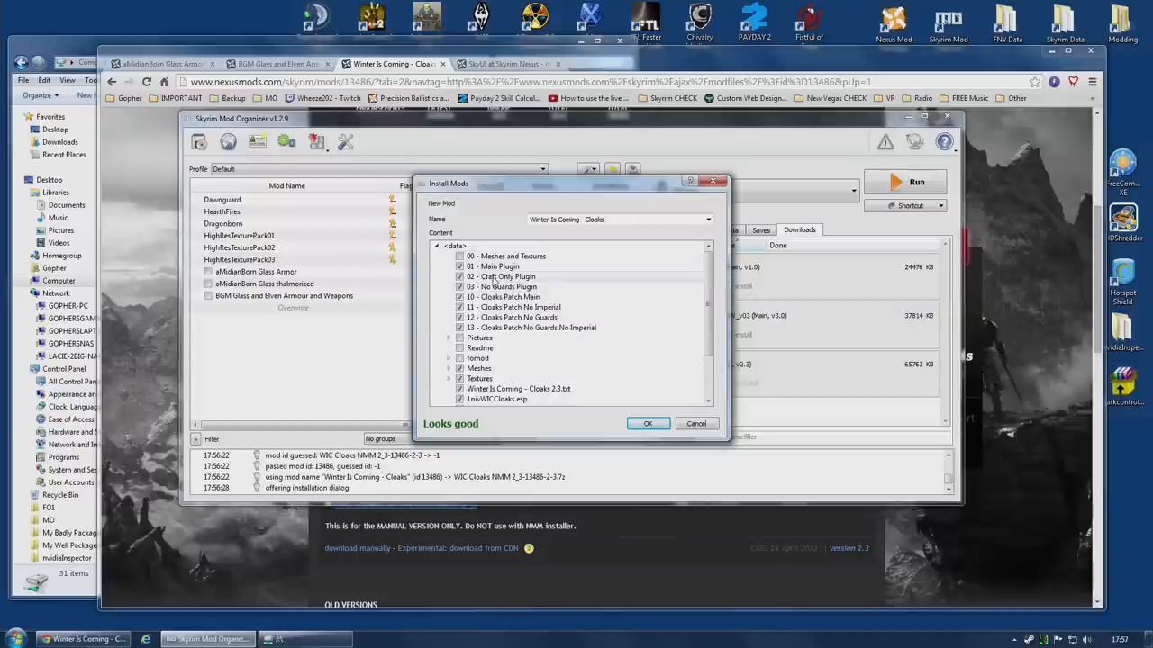
click(460, 296)
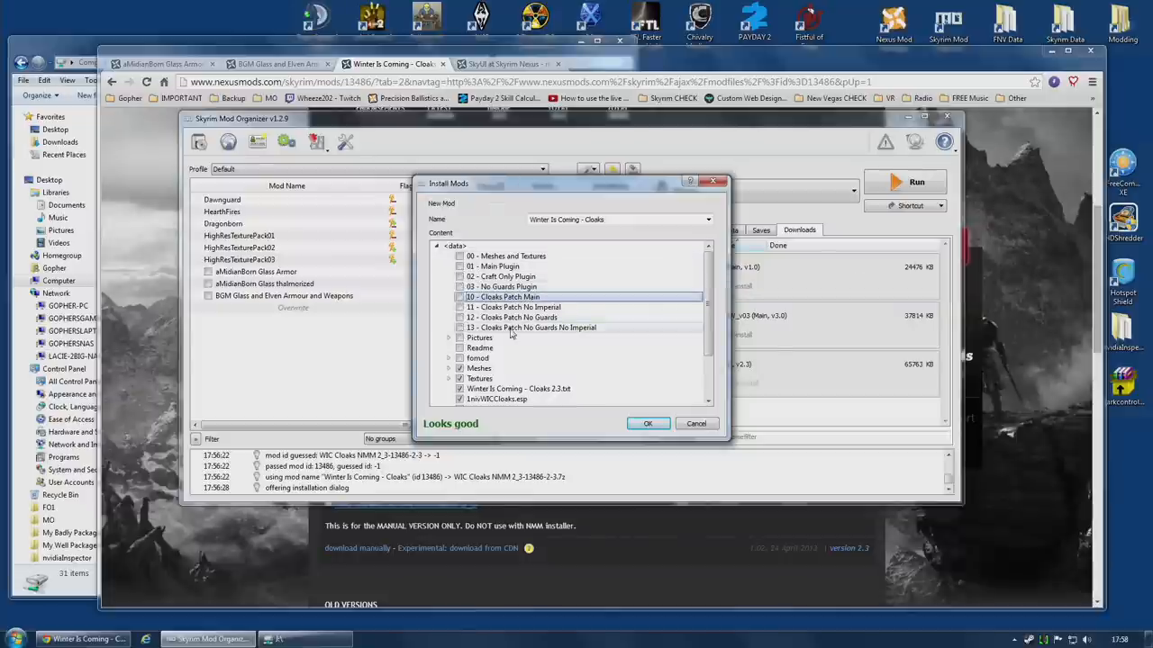
scroll(down, 3)
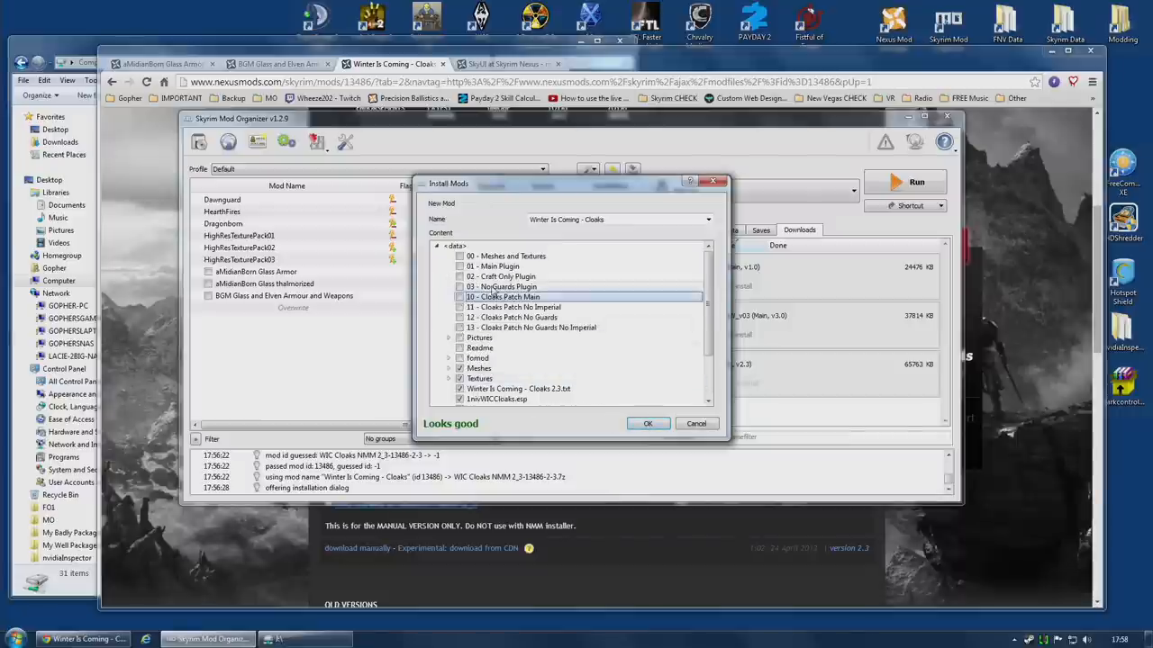
scroll(down, 3)
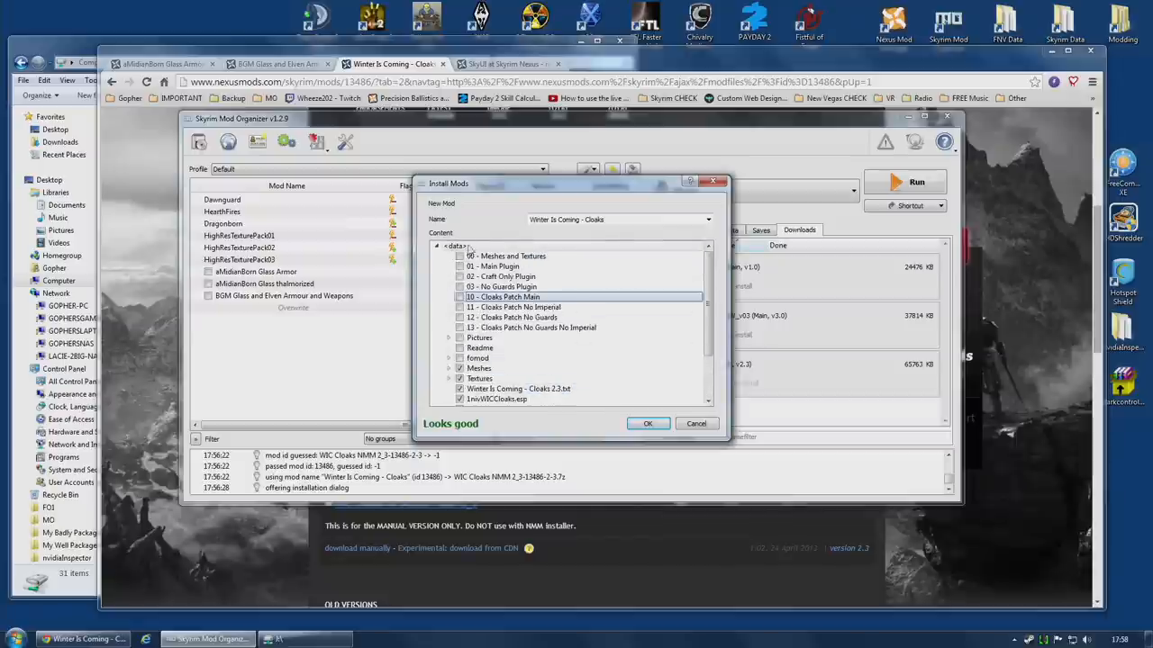
right_click(450, 246)
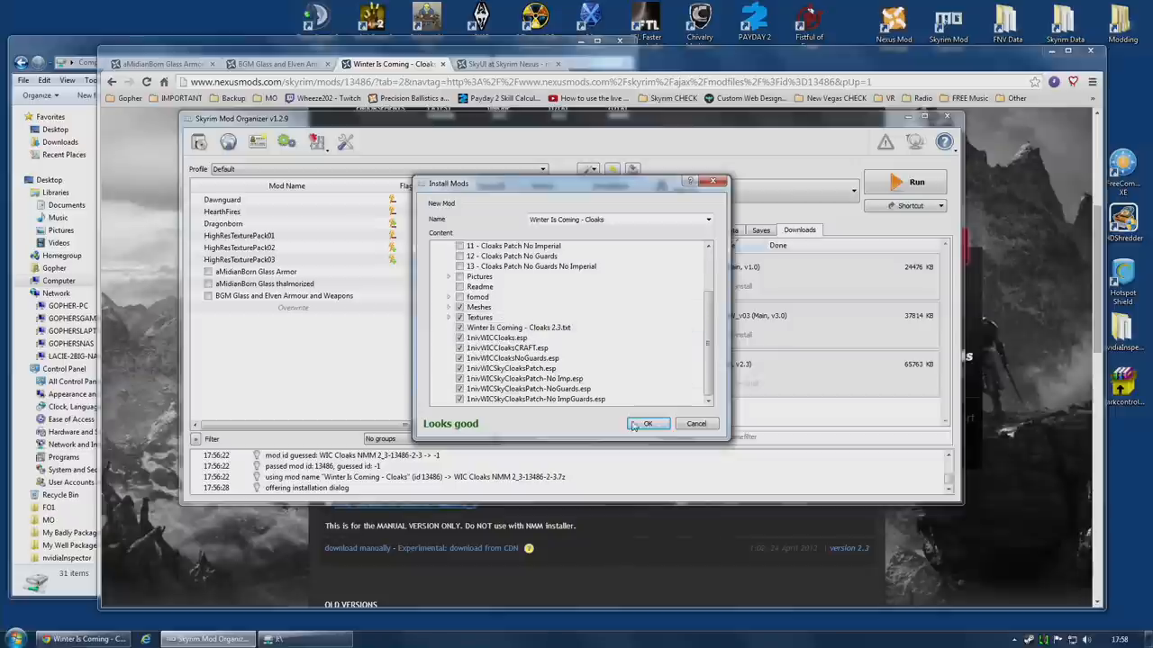
Step: Confirm the manual layout and move patch plugins into Optional ESPs in the mod's info
click(648, 423)
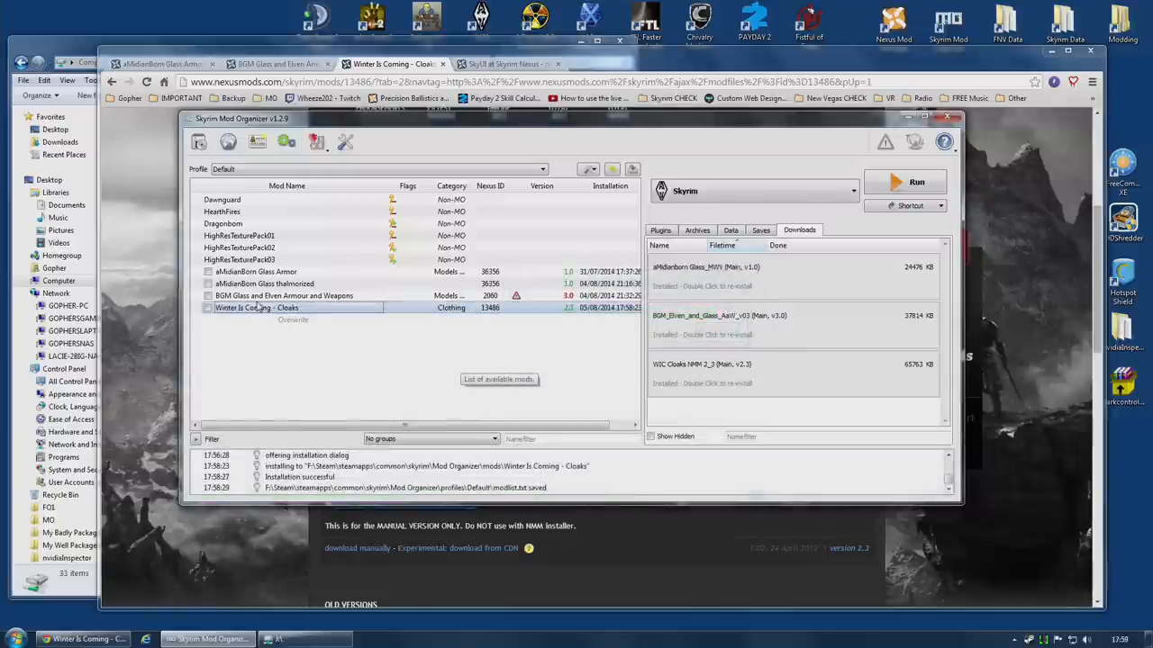
double_click(256, 308)
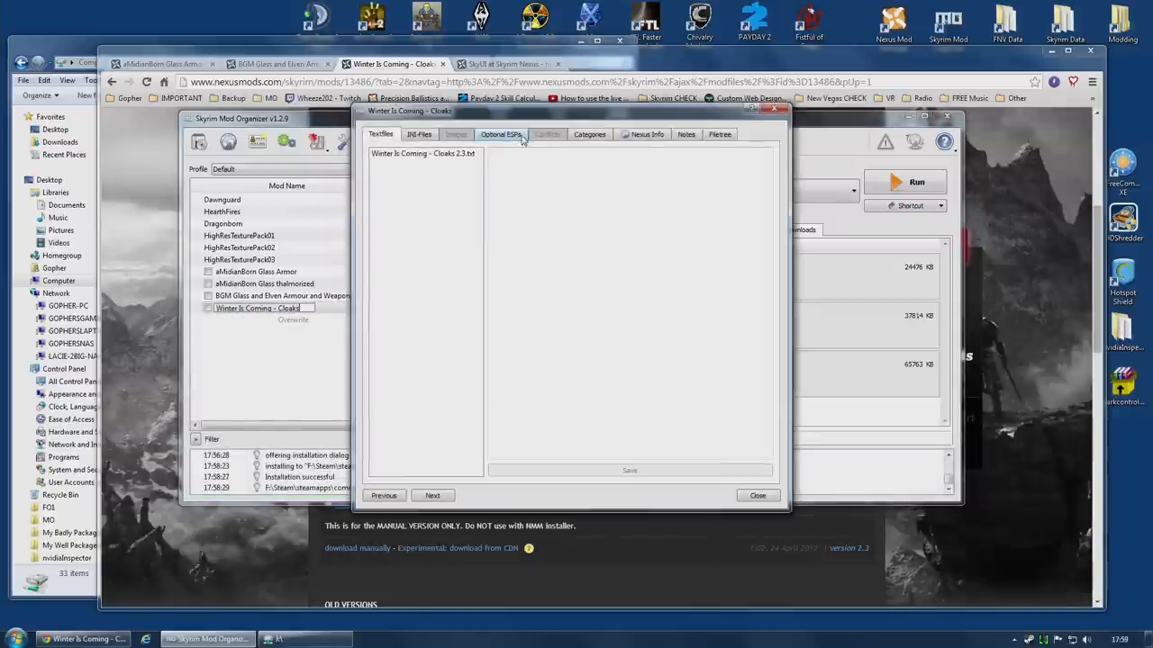
click(500, 134)
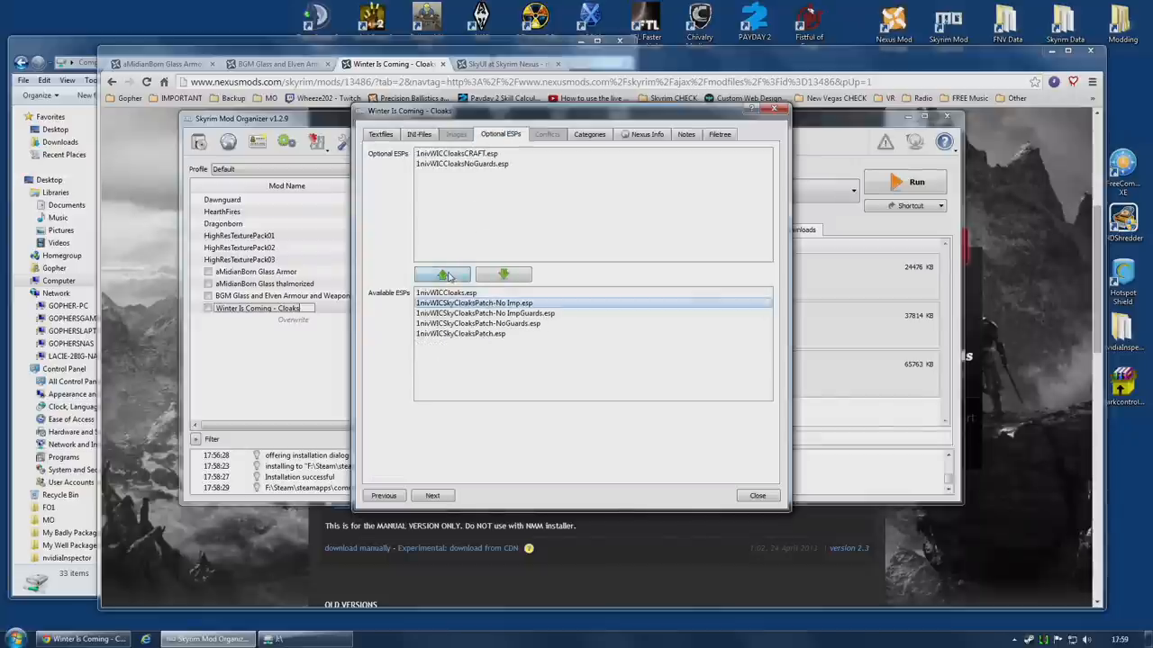
click(442, 275)
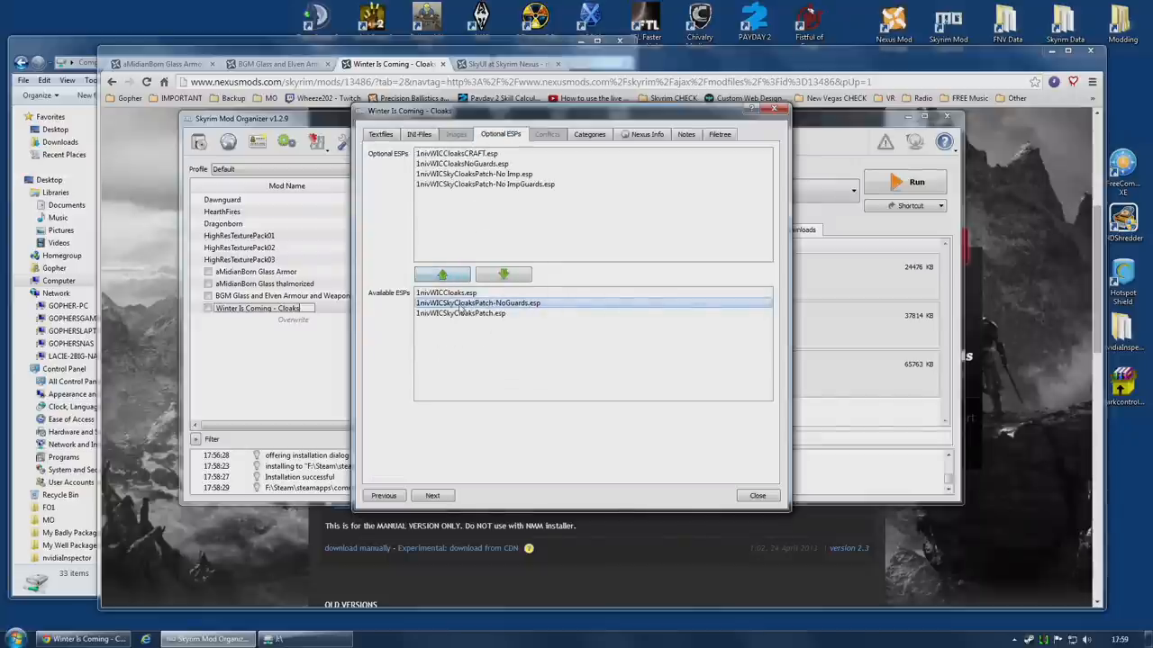
click(441, 275)
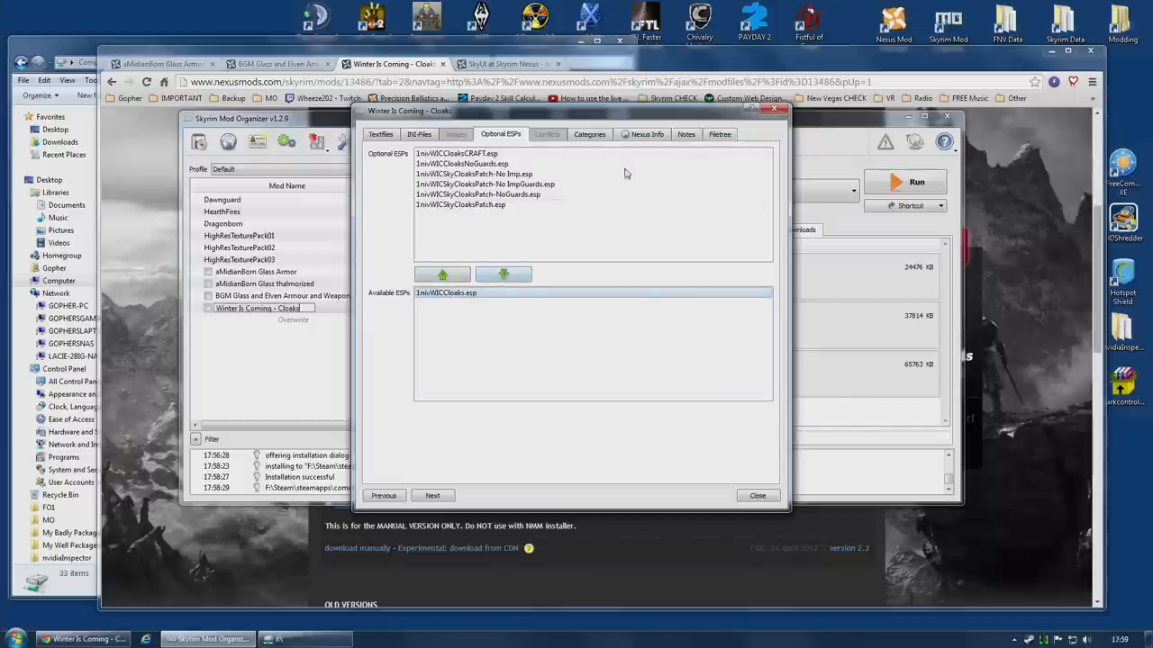
click(720, 134)
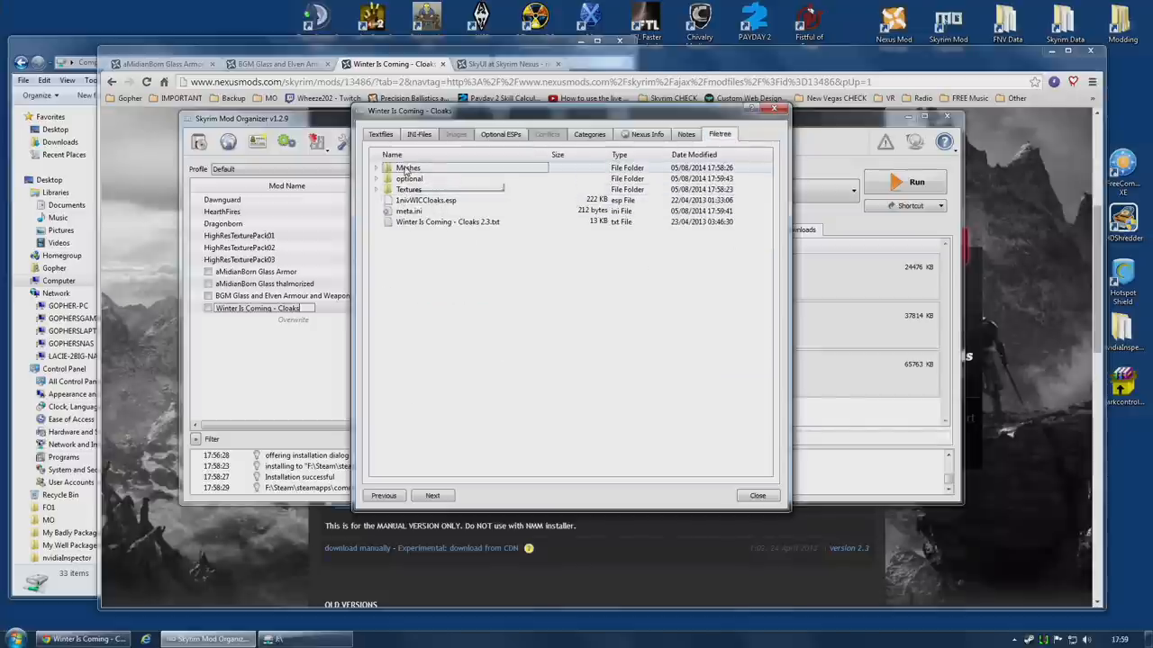
Step: Review the optional folder and plugin files in the mod info, then close it
click(375, 178)
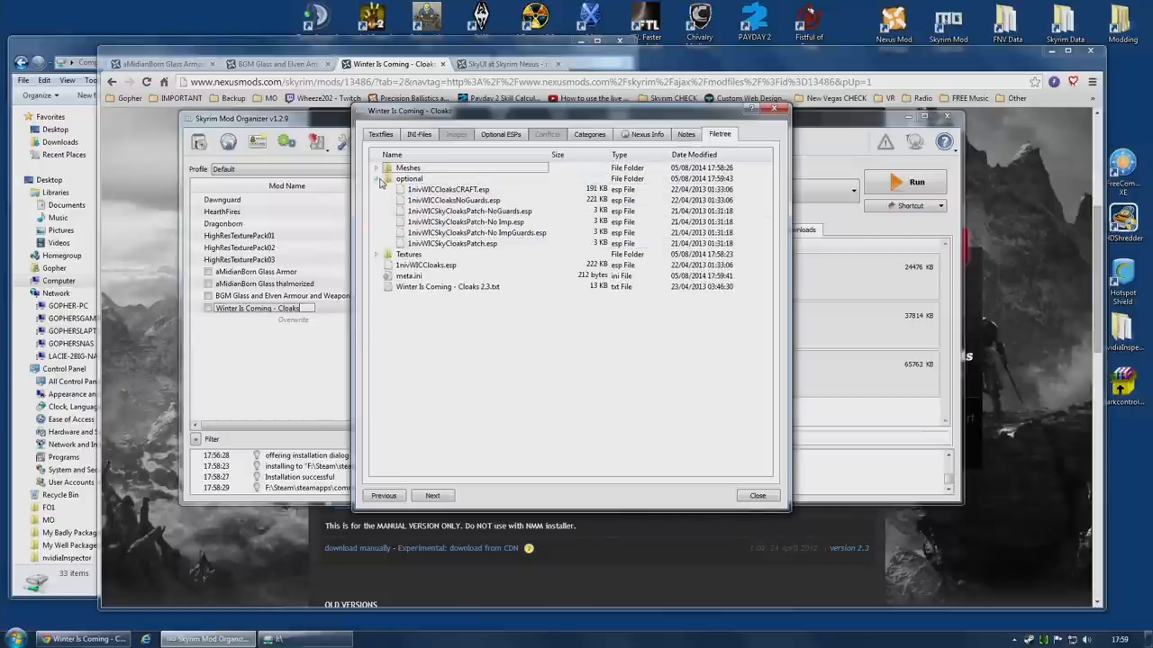
click(500, 134)
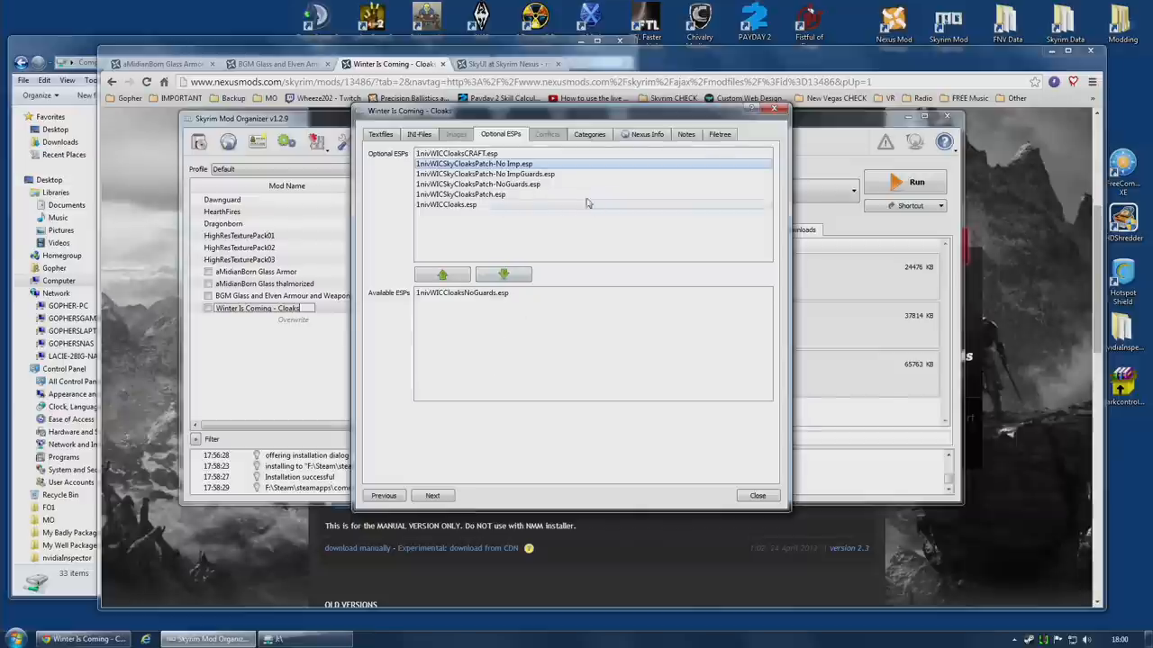
click(477, 184)
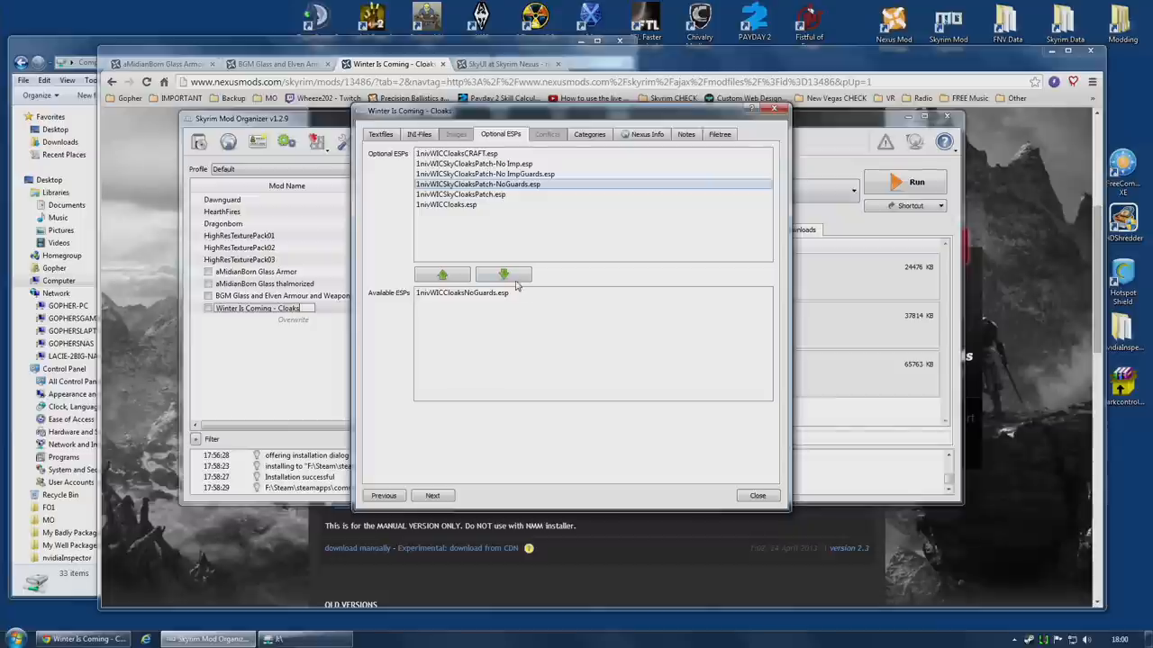
click(719, 134)
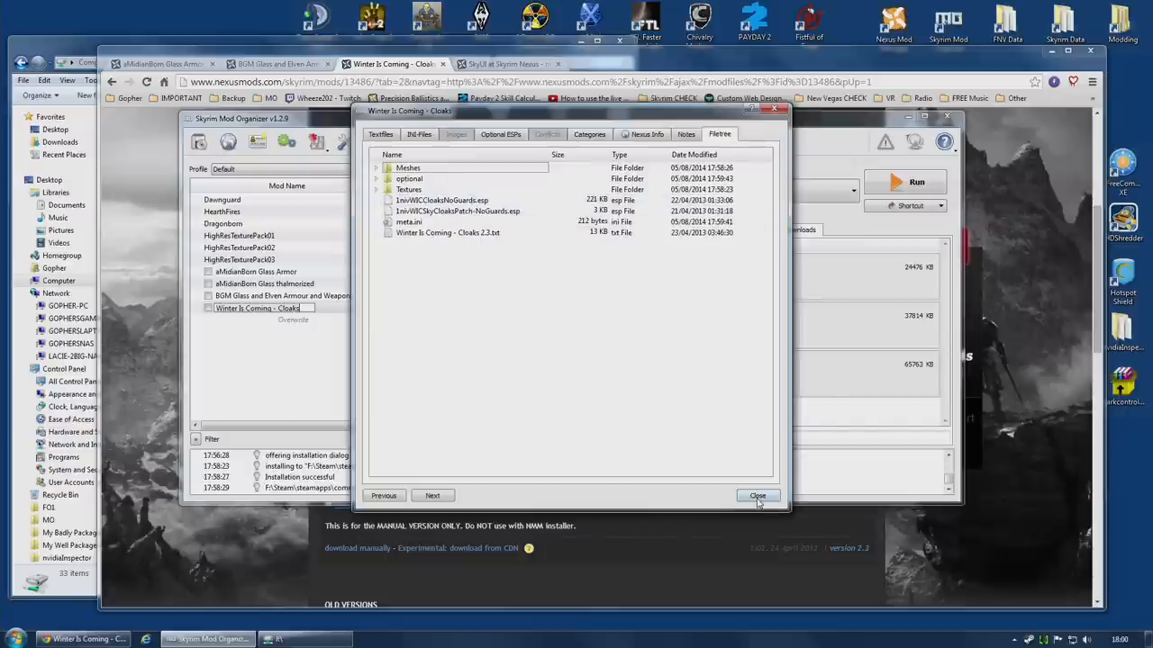
click(757, 496)
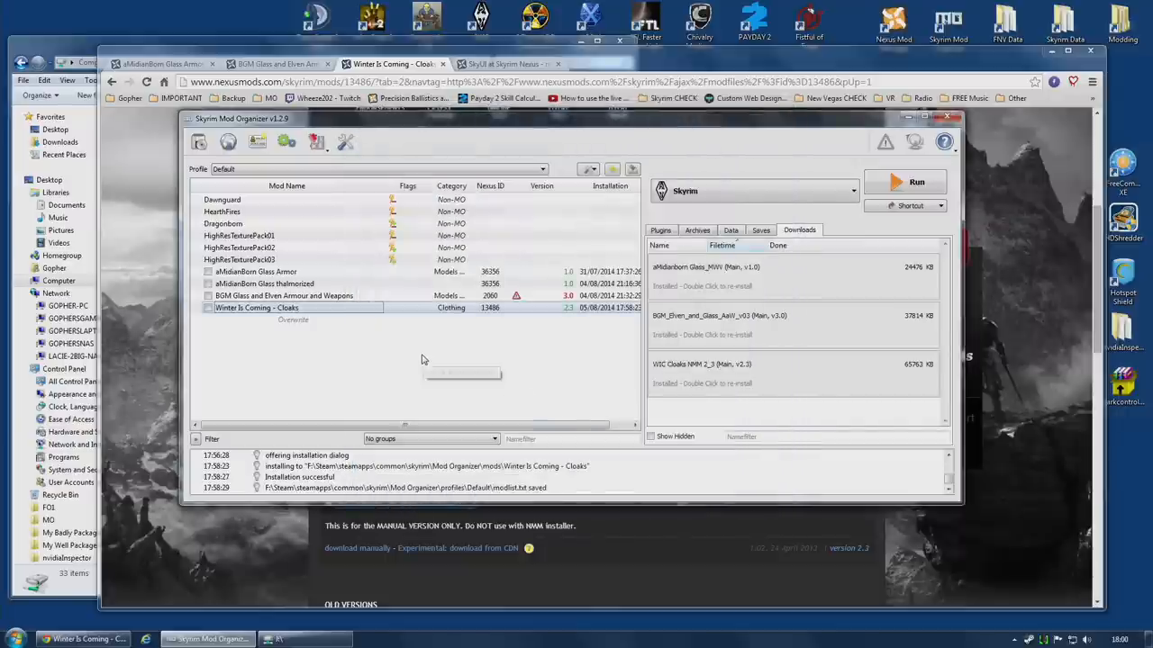
mouse_move(423, 360)
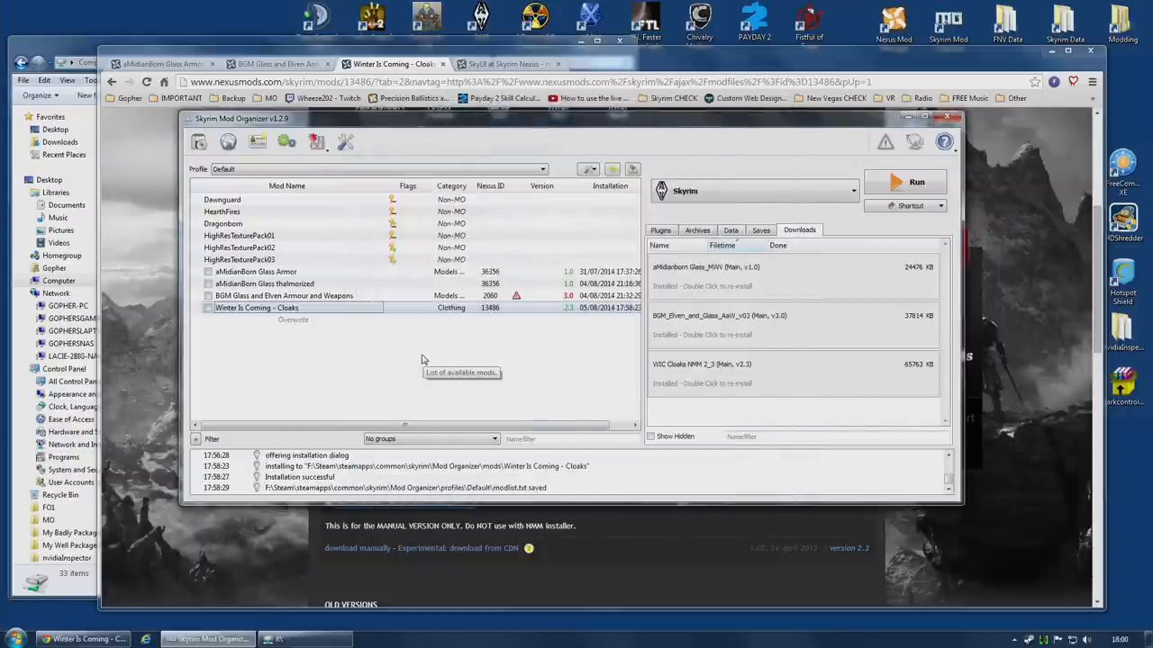
Step: Set the NoGuards plugins optional, leaving only 1nivWICCloaks.esp in Available ESPs
double_click(256, 308)
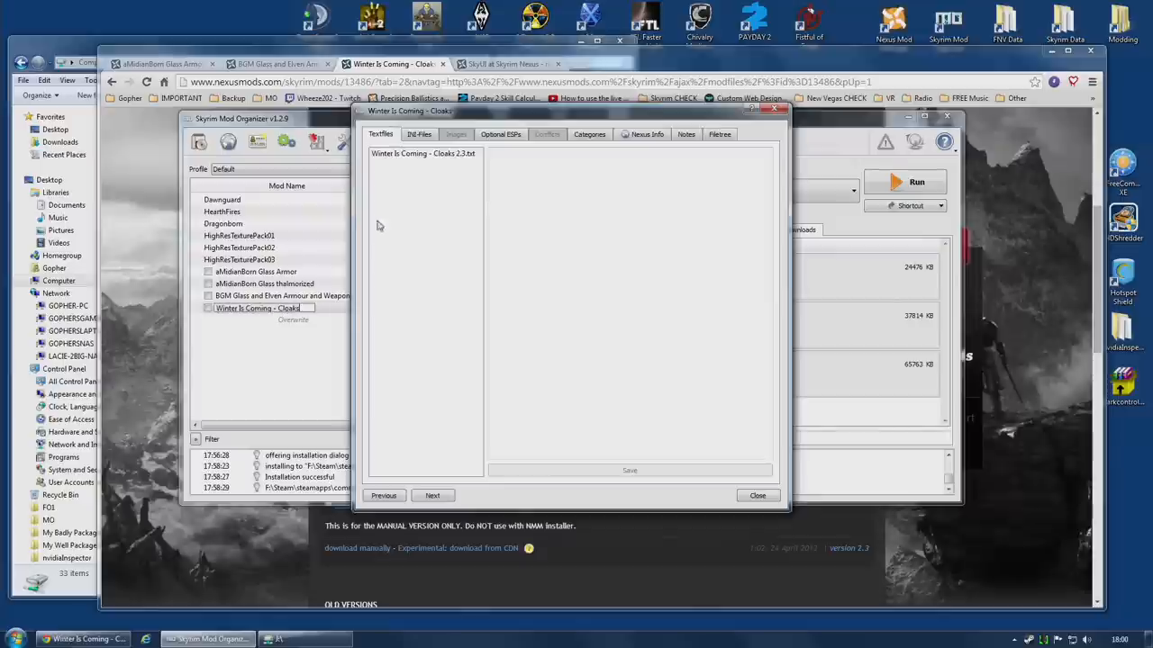
click(500, 133)
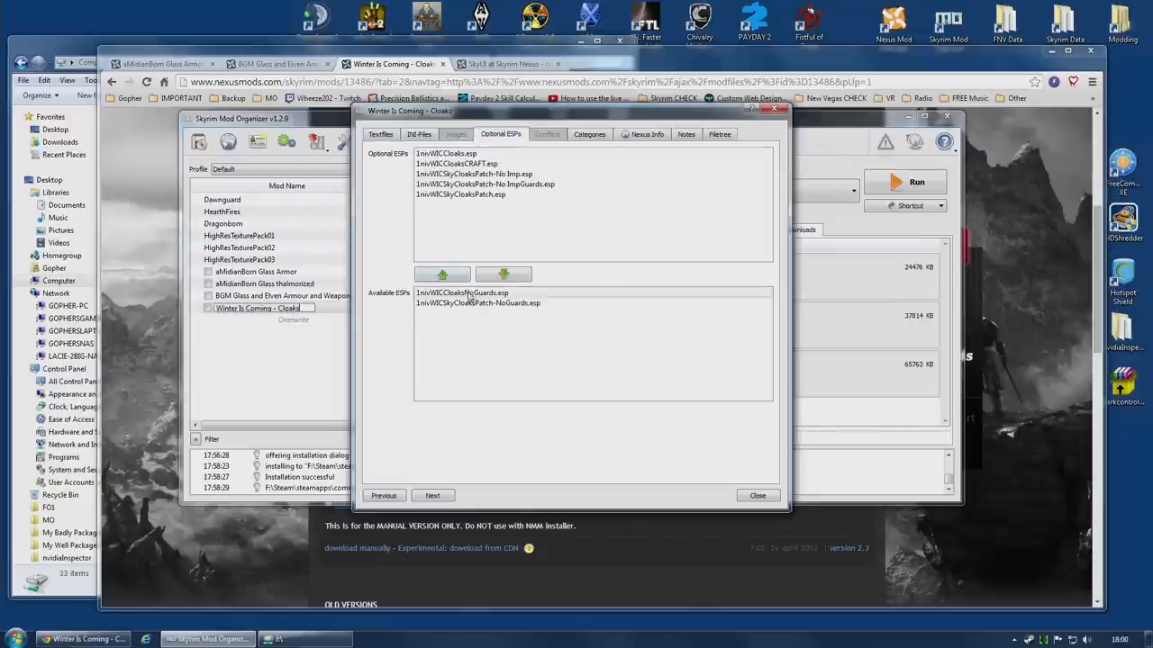
click(442, 274)
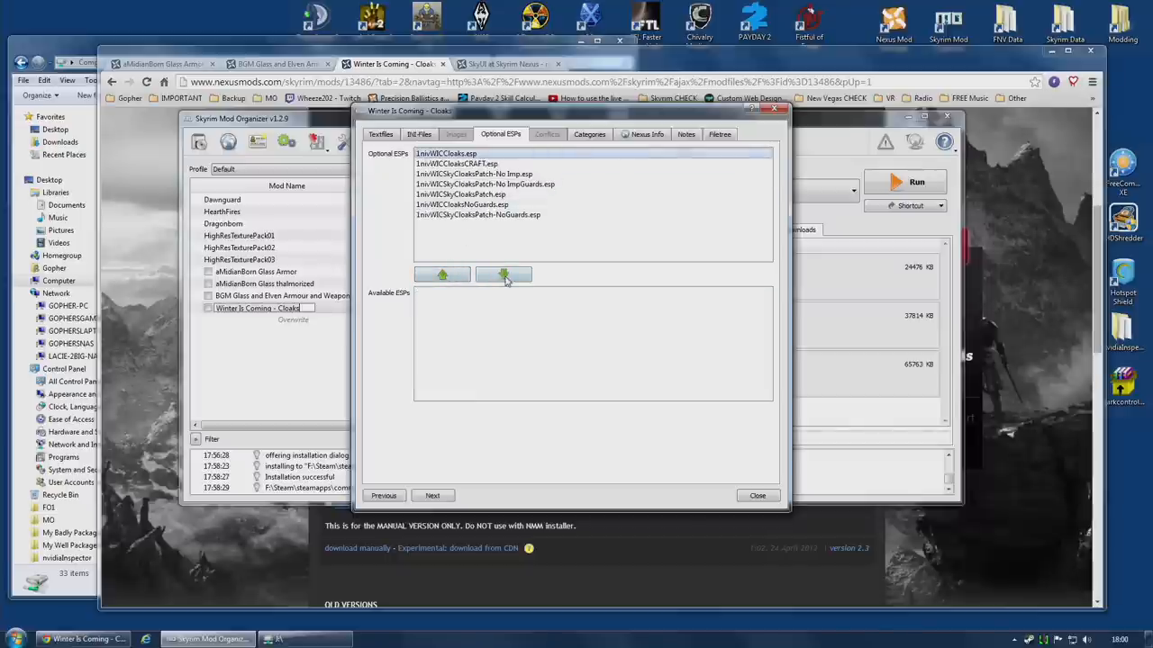
click(503, 274)
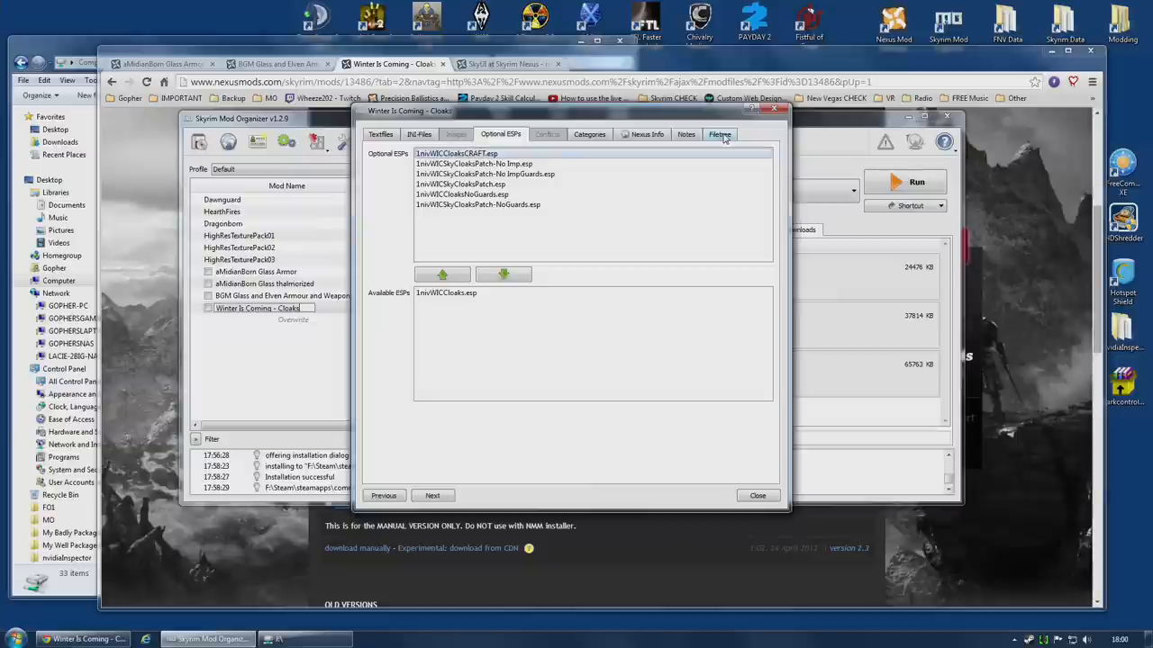
Step: Show the Cloaks mod's file tree with Meshes and Textures expanded to 1nivCloaks
click(720, 133)
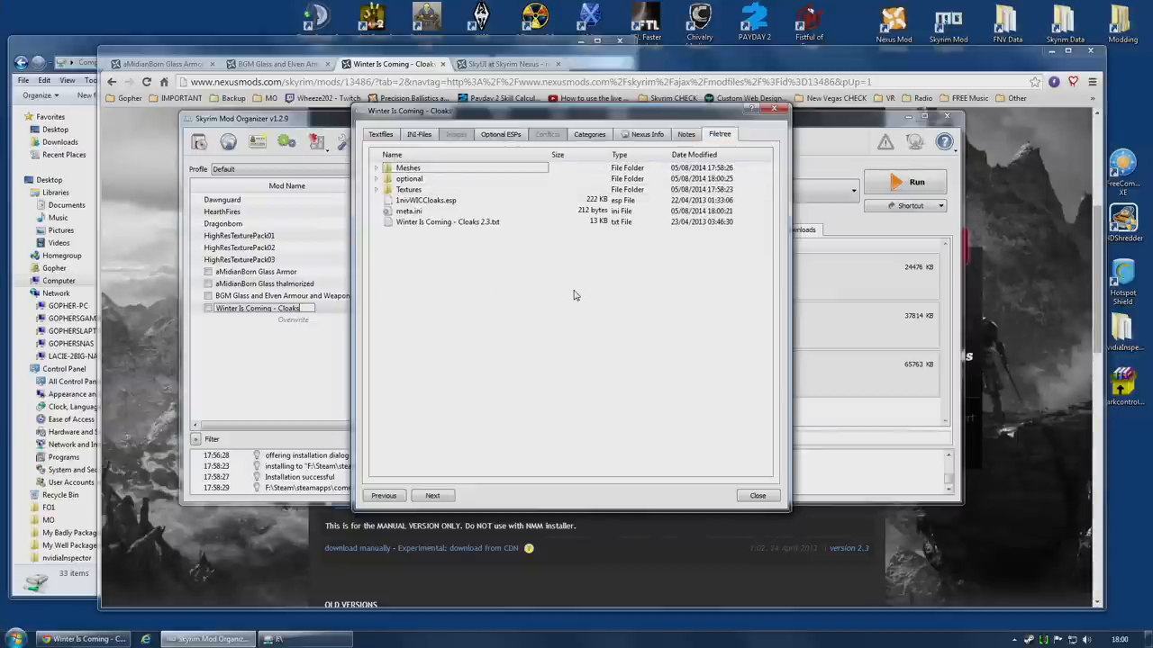
mouse_move(408, 294)
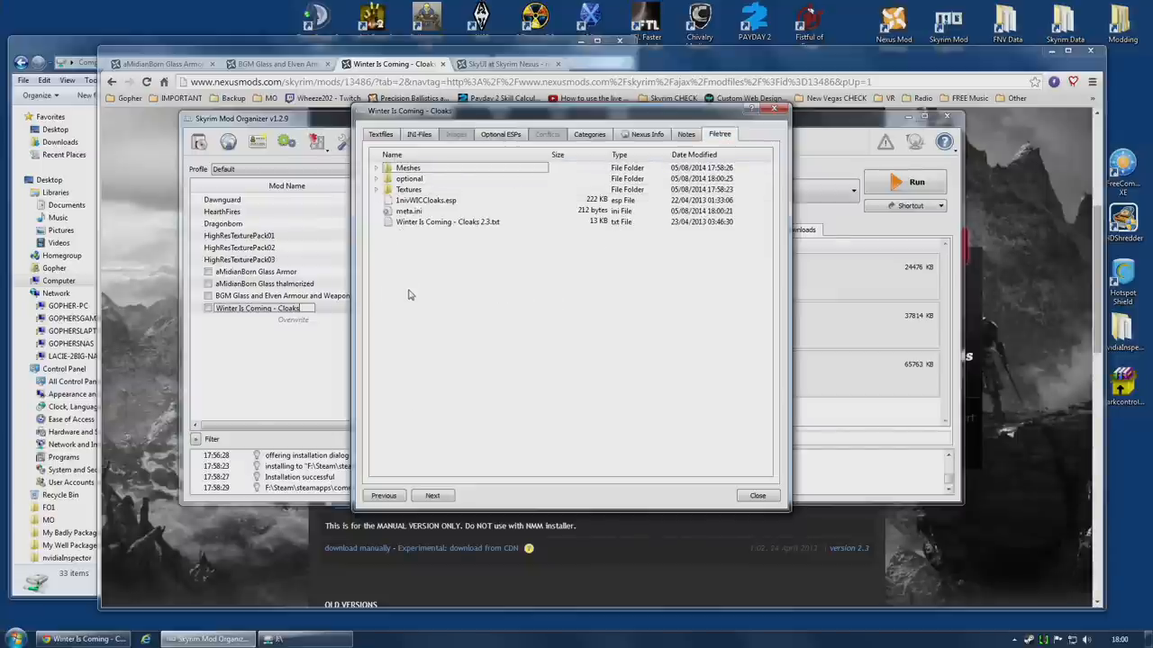
mouse_move(448, 309)
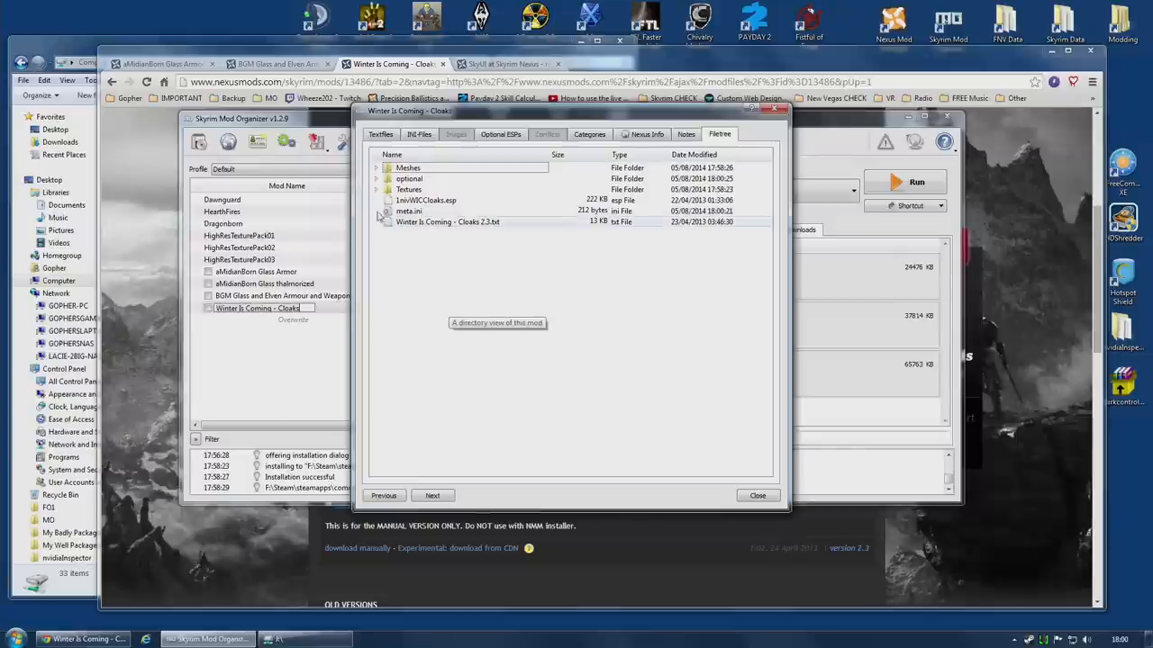
click(375, 167)
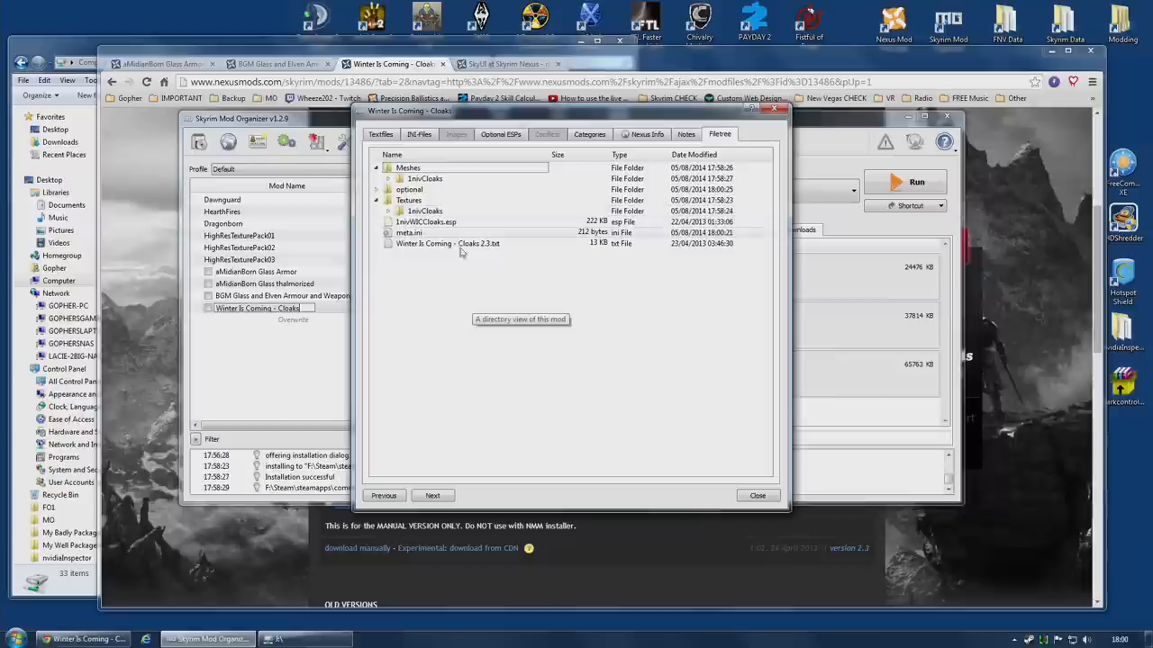
mouse_move(441, 337)
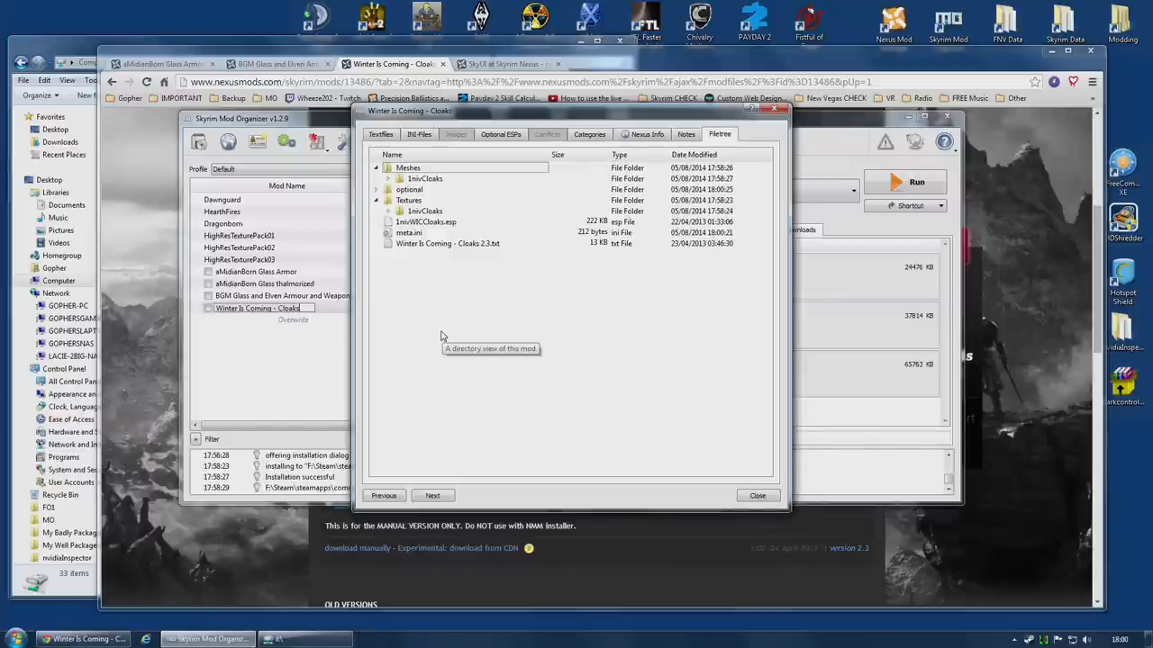
mouse_move(441, 336)
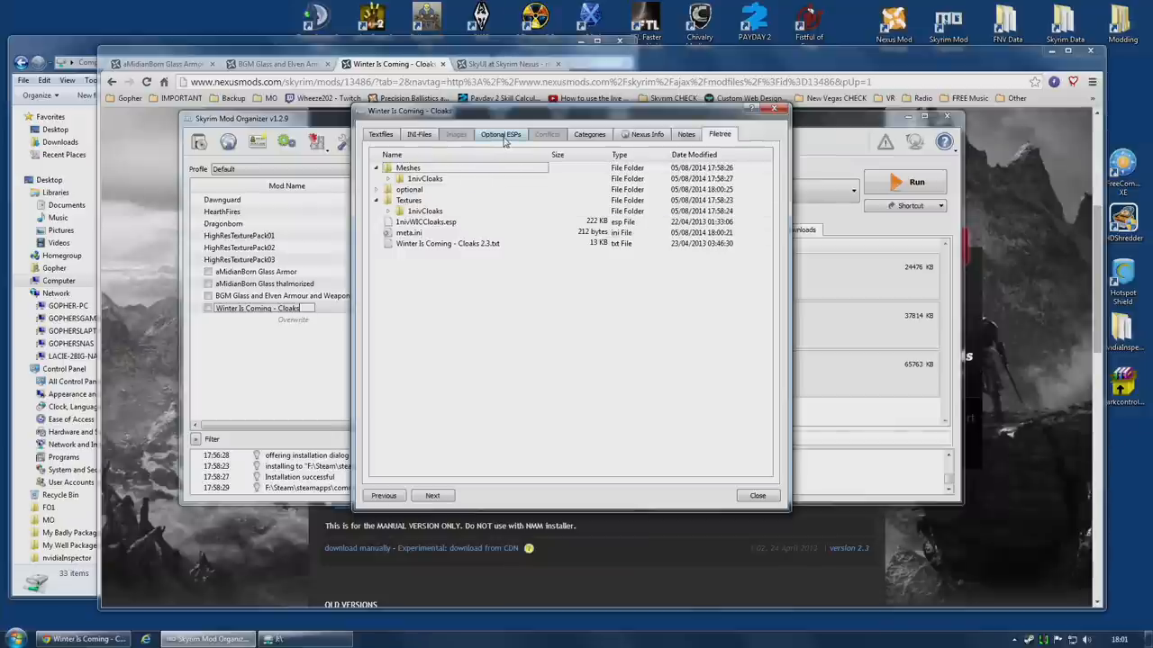
Step: Go back to Optional ESPs, close the Cloaks information window, and view the main window
click(499, 134)
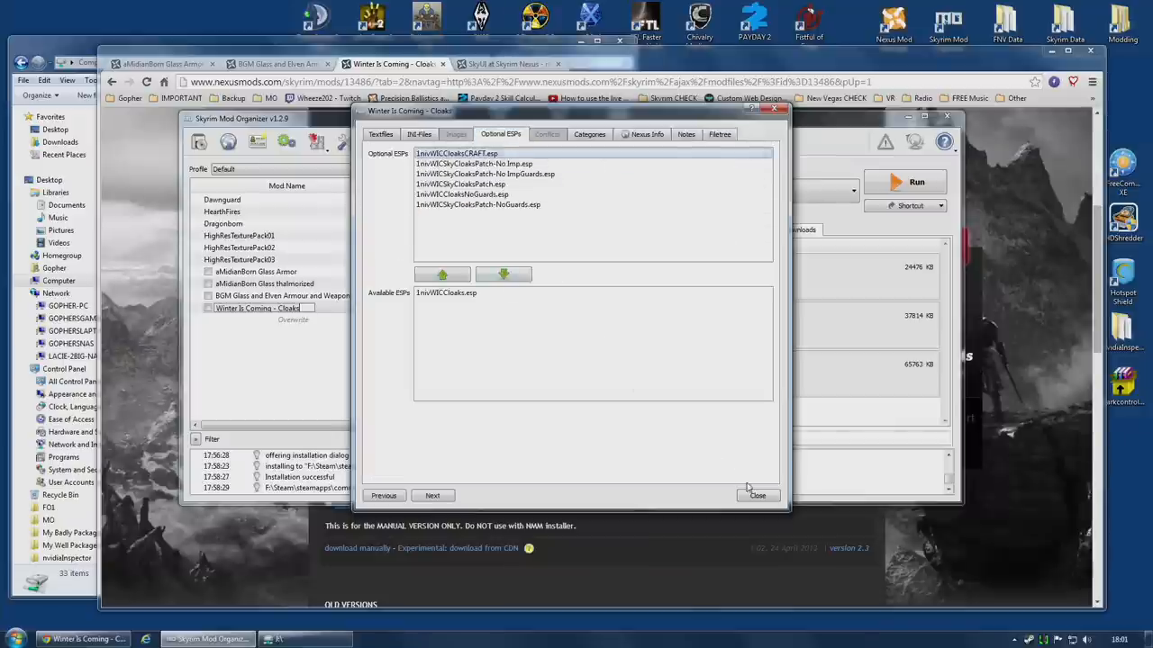
click(758, 495)
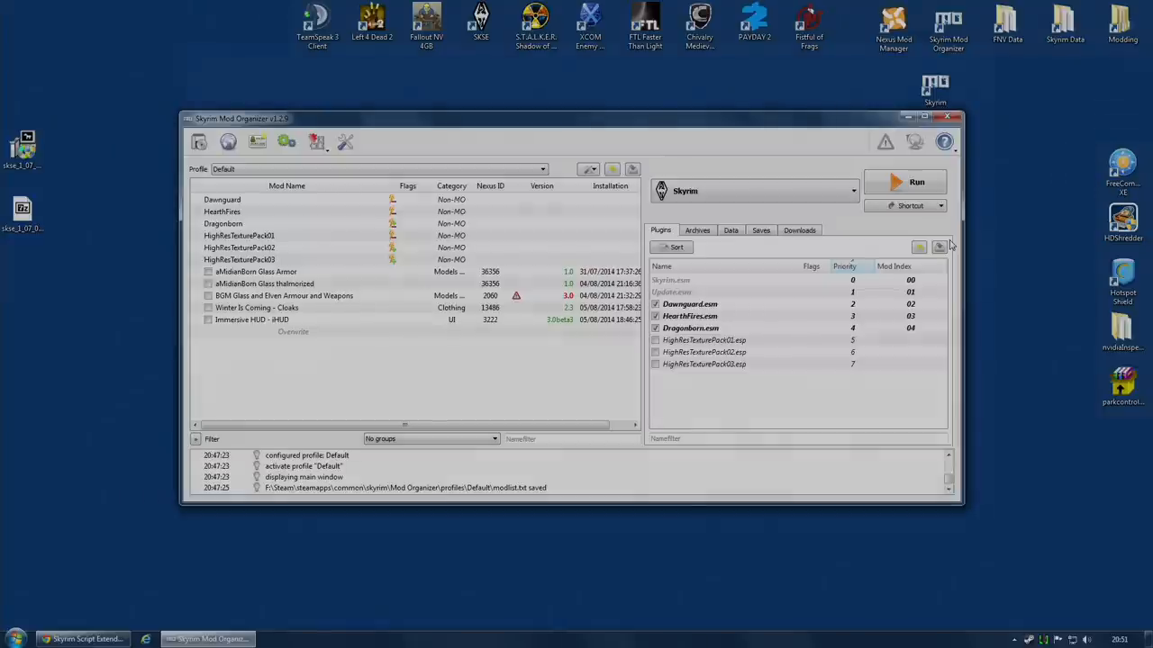
click(916, 182)
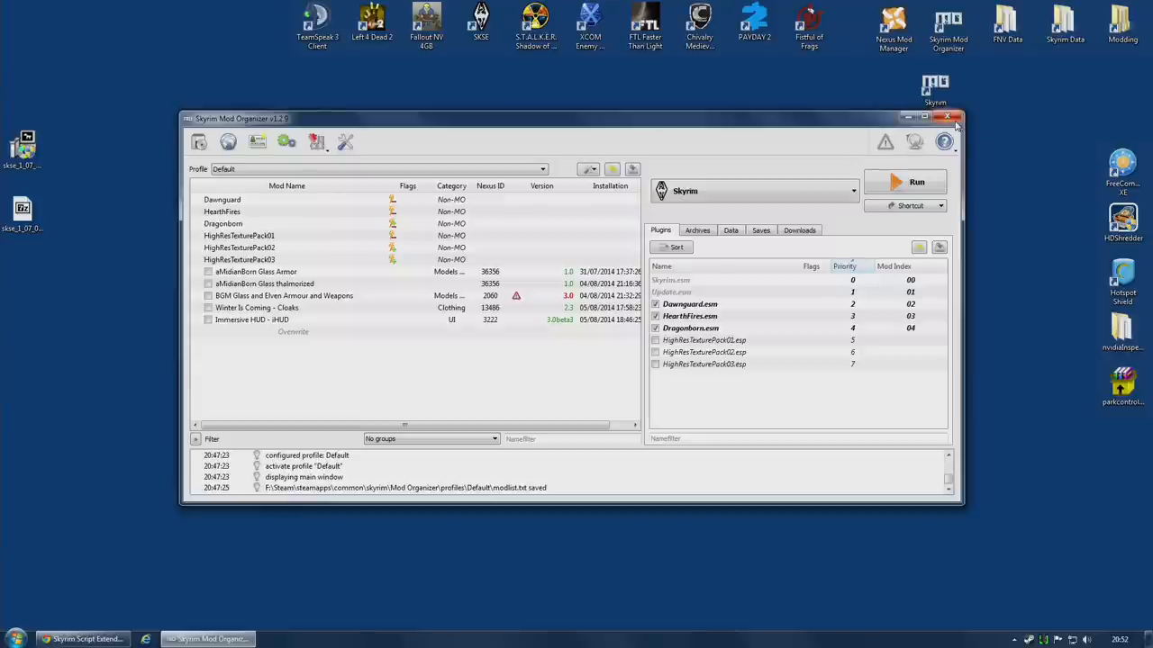
Step: Close Mod Organizer and bring back the browser on the SKSE download page
click(953, 118)
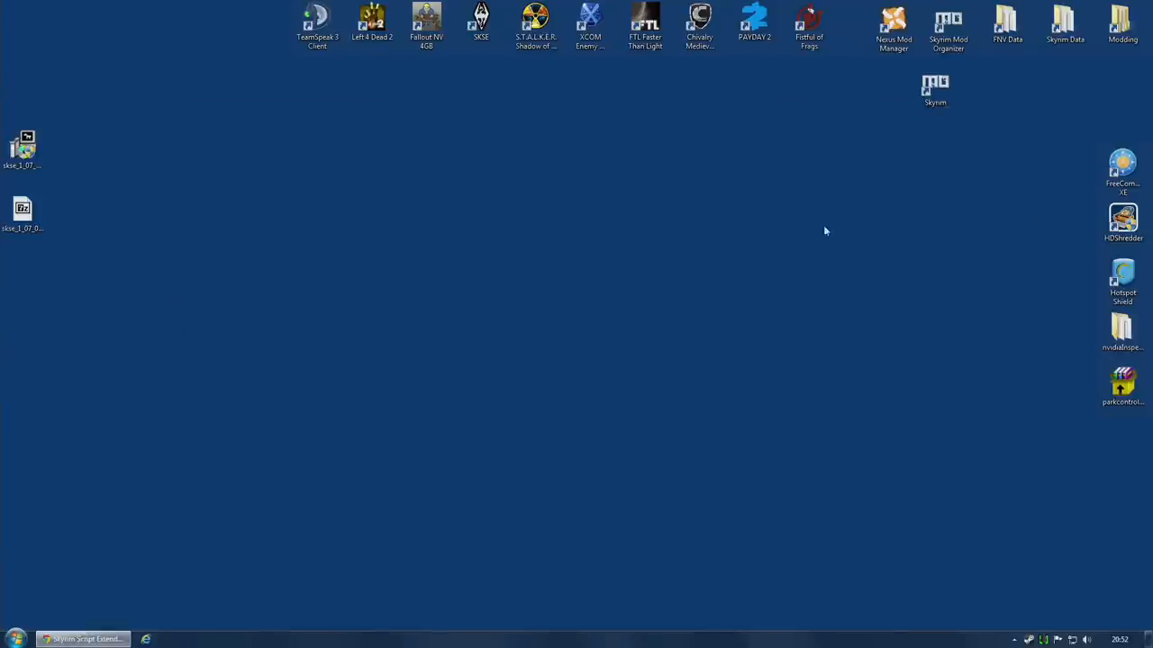
click(81, 639)
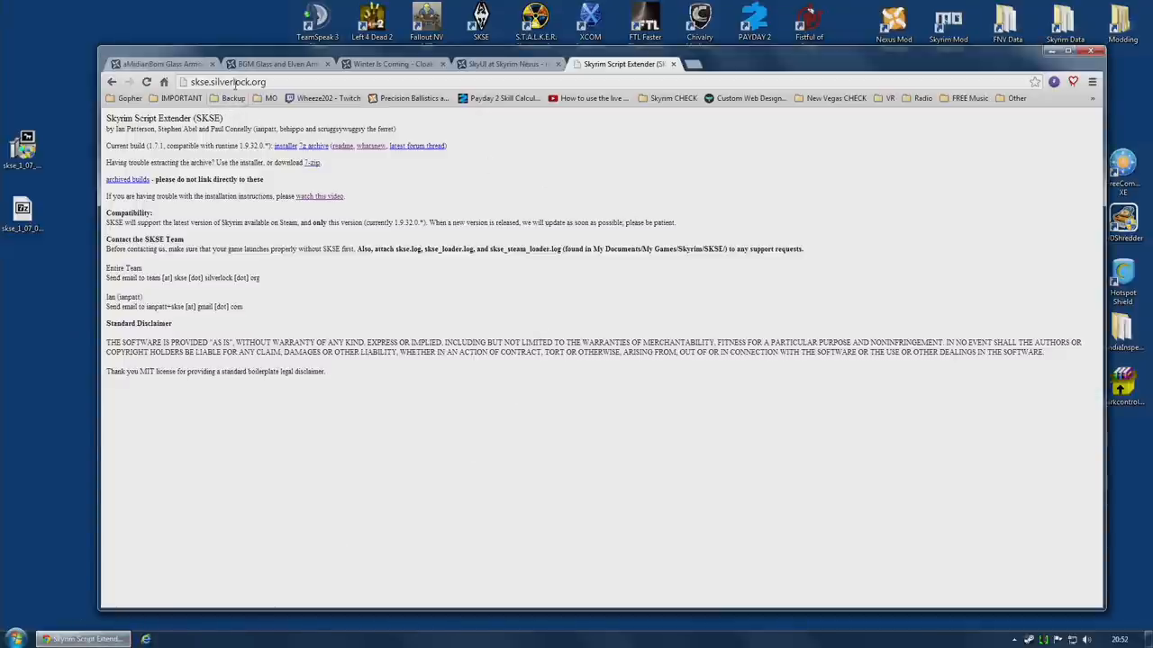
mouse_move(453, 223)
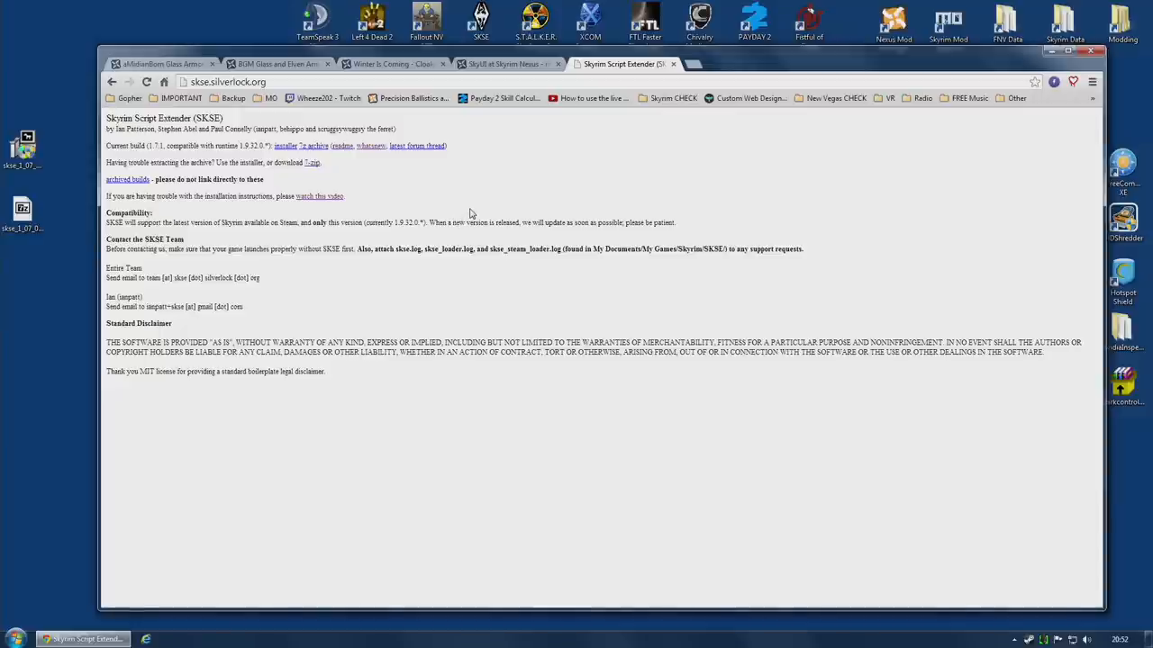
mouse_move(322, 181)
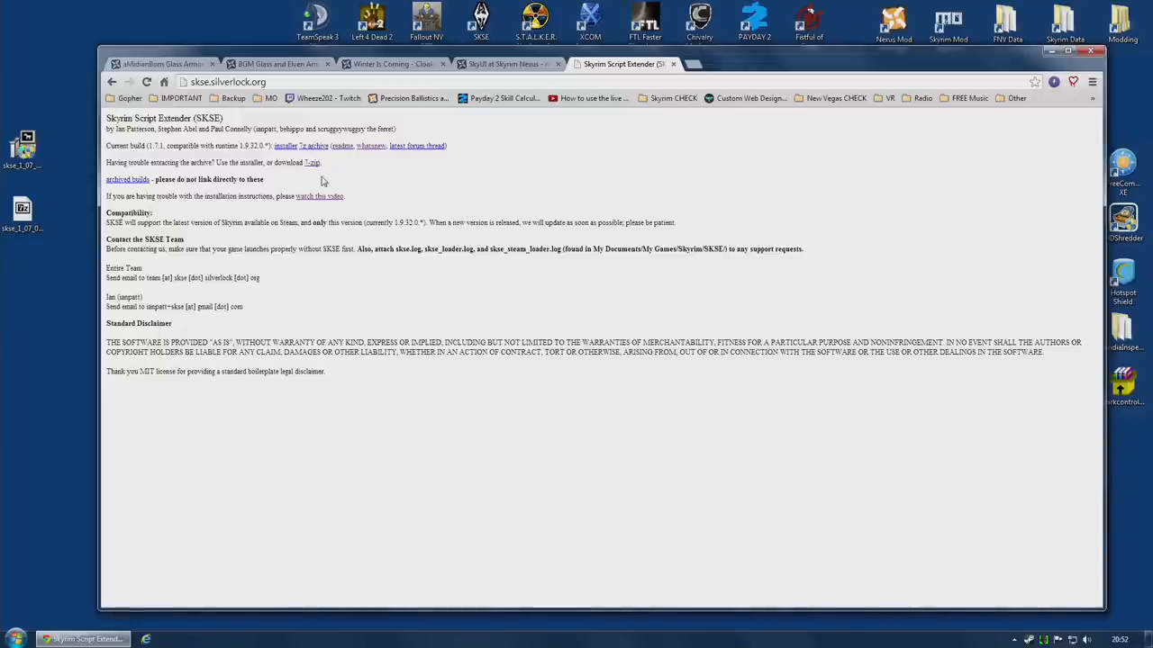
mouse_move(284, 151)
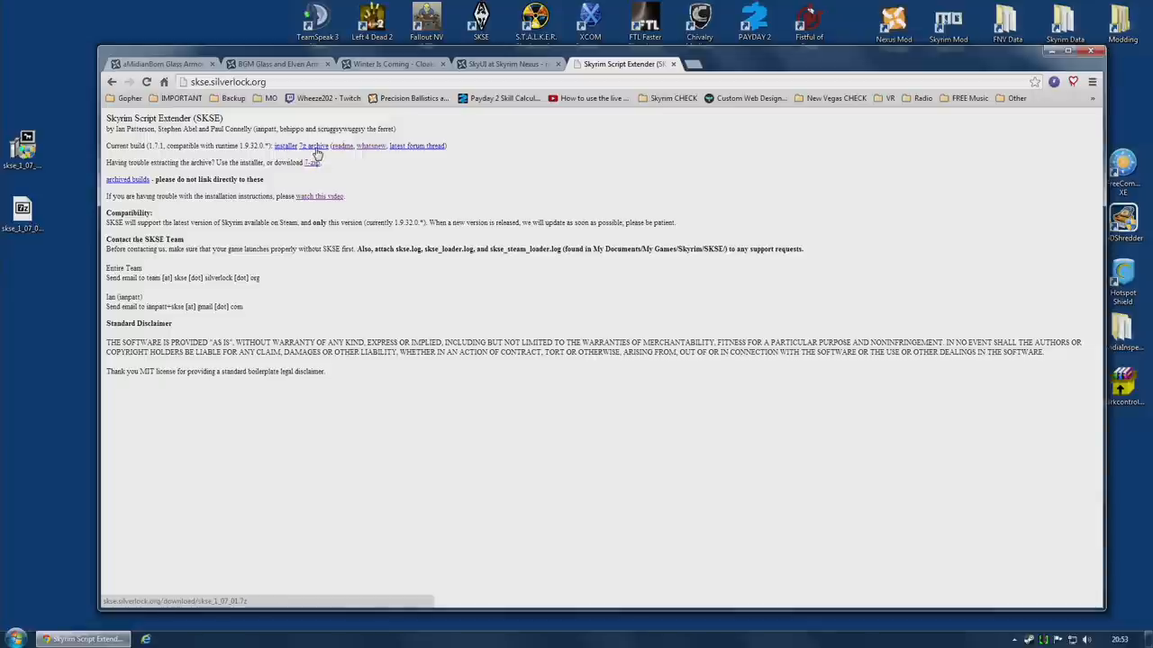
mouse_move(315, 151)
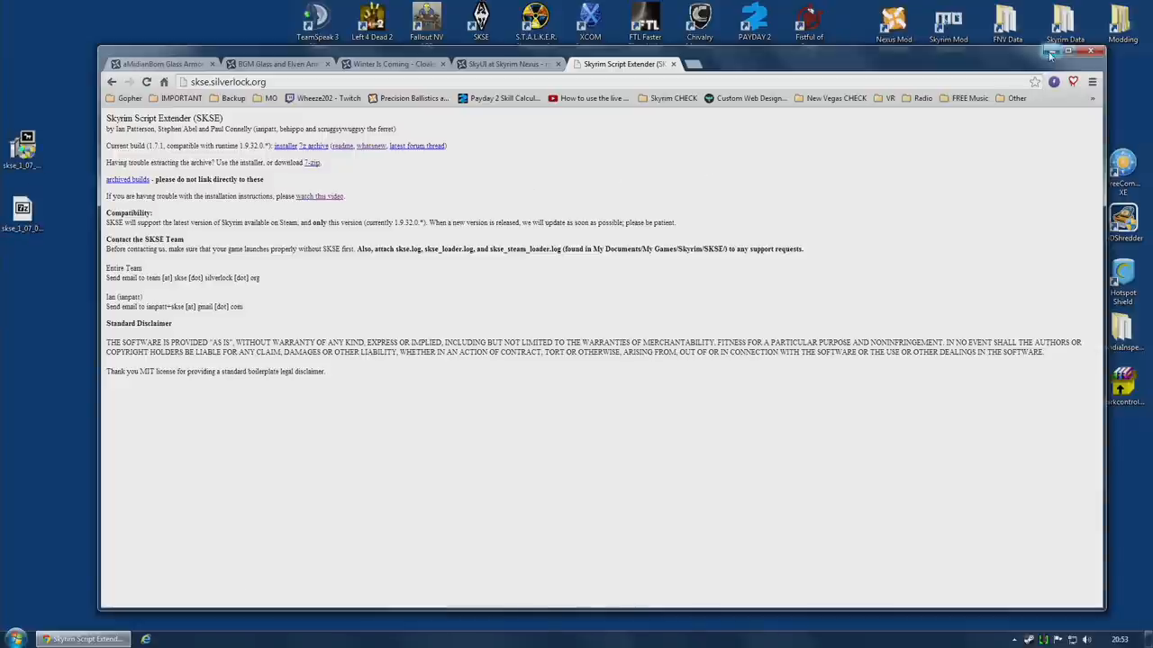
Step: Run the SKSE 1.7.1 installer into the Skyrim folder, core only, without desktop shortcut
click(1074, 51)
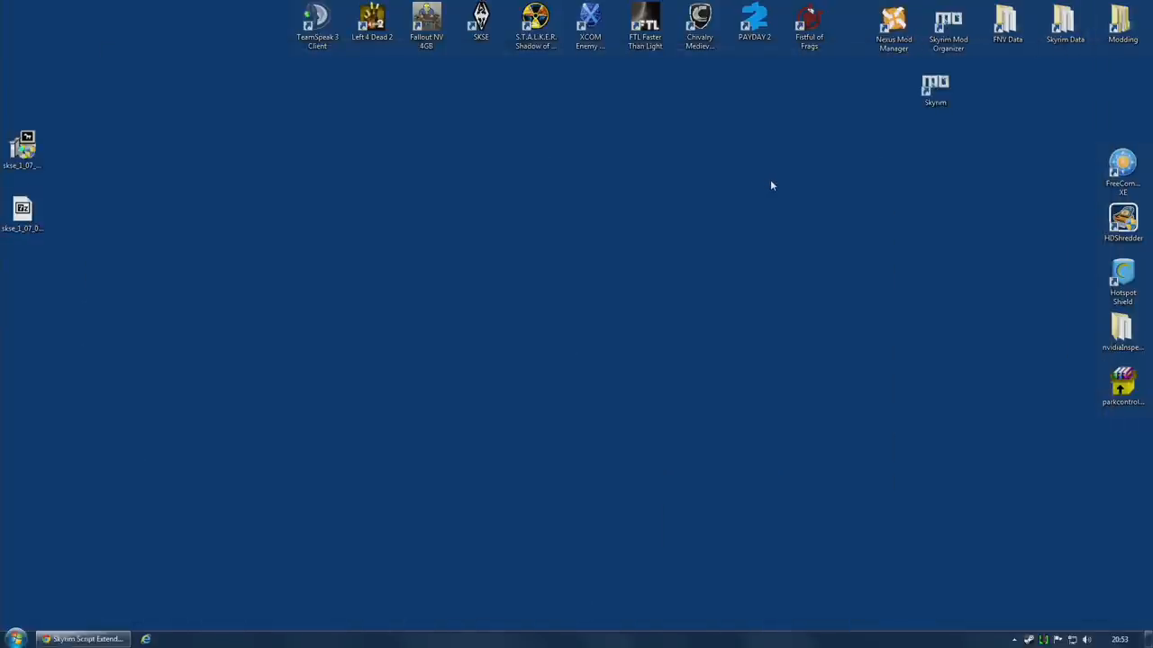
mouse_move(140, 175)
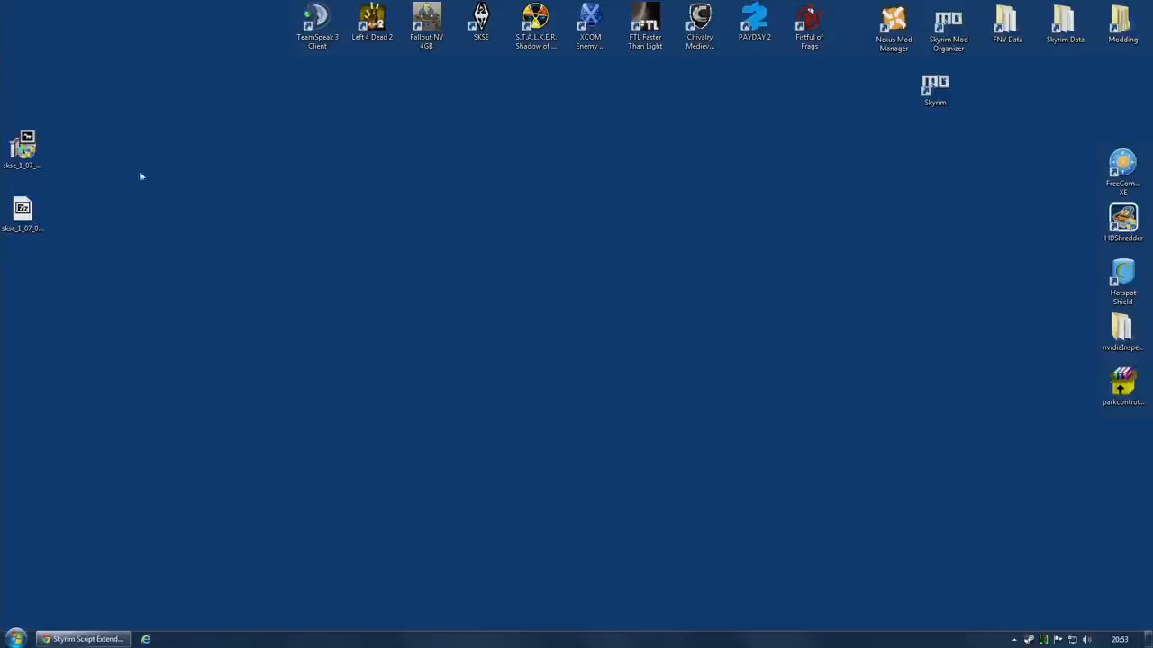
click(22, 148)
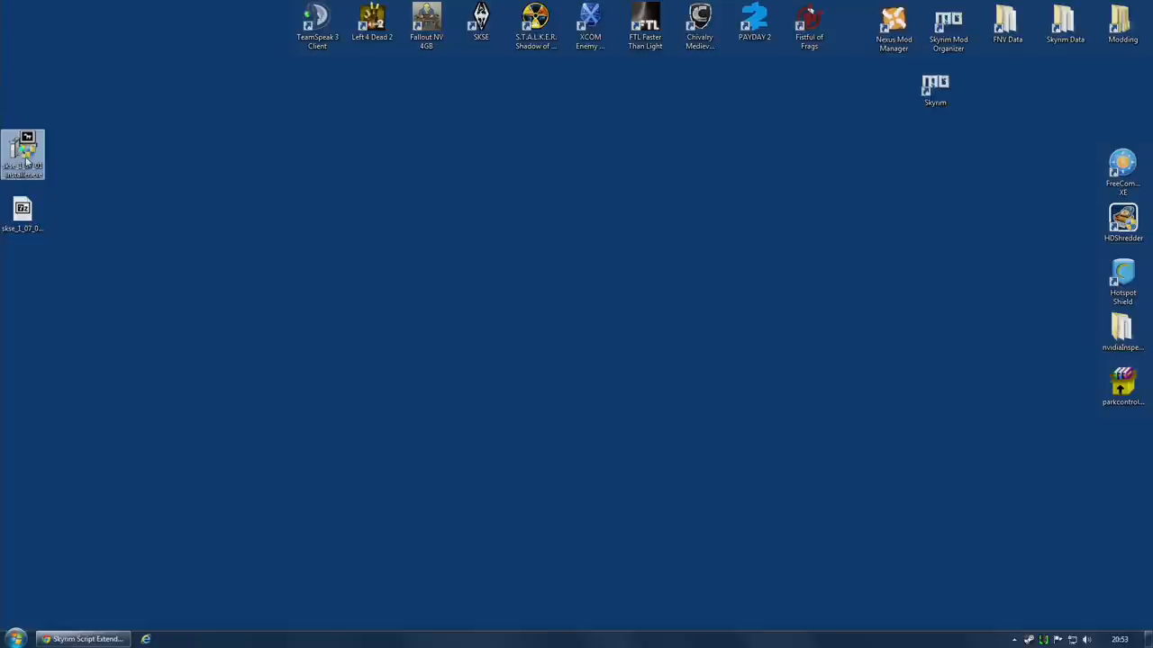
mouse_move(27, 160)
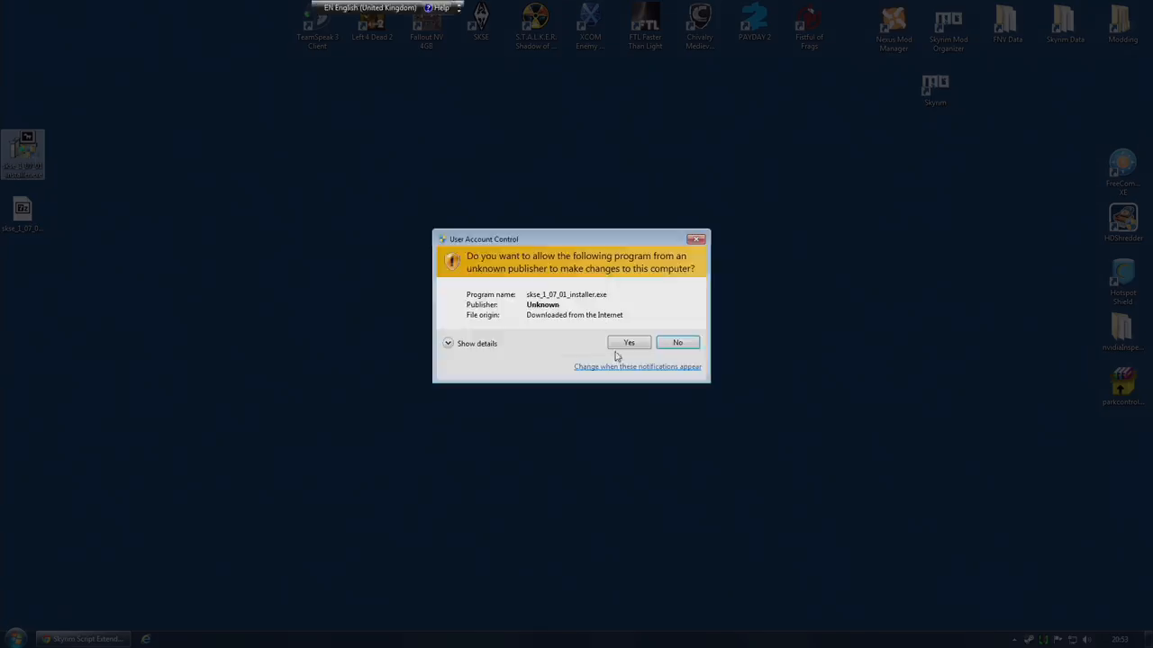
click(629, 343)
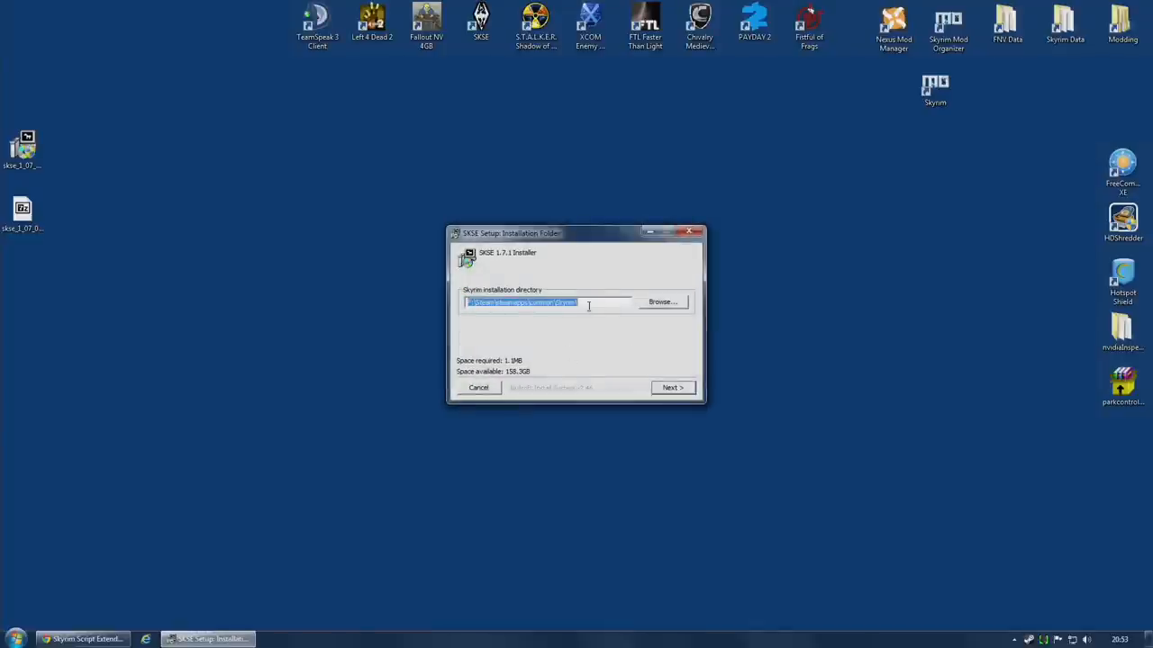
click(671, 387)
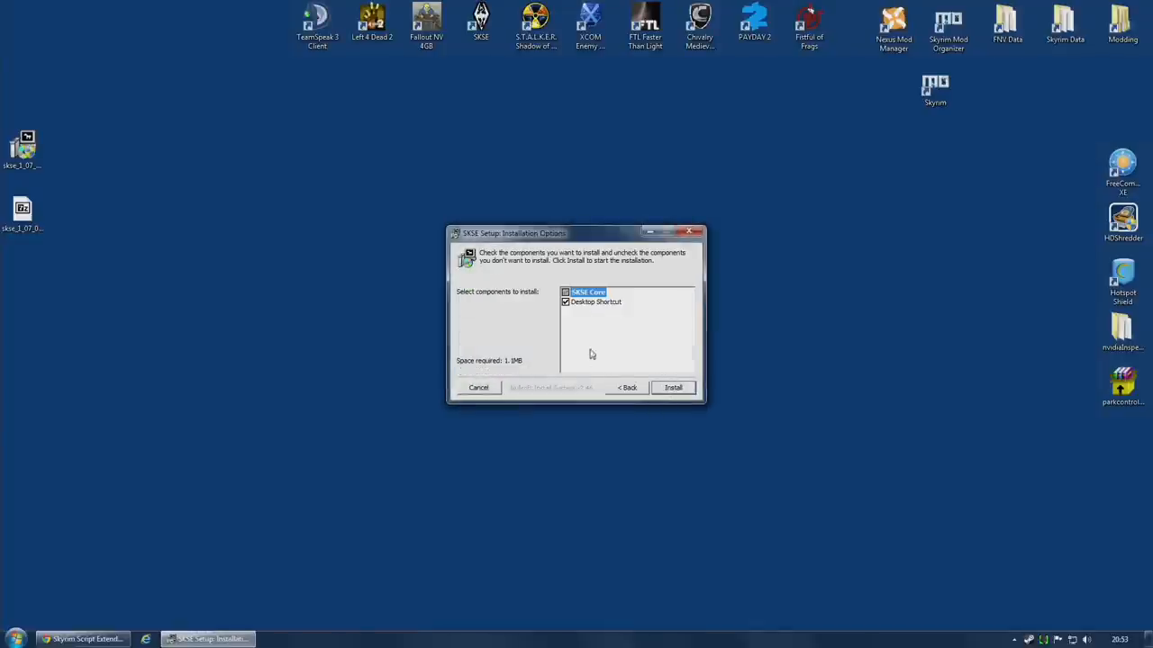
click(565, 302)
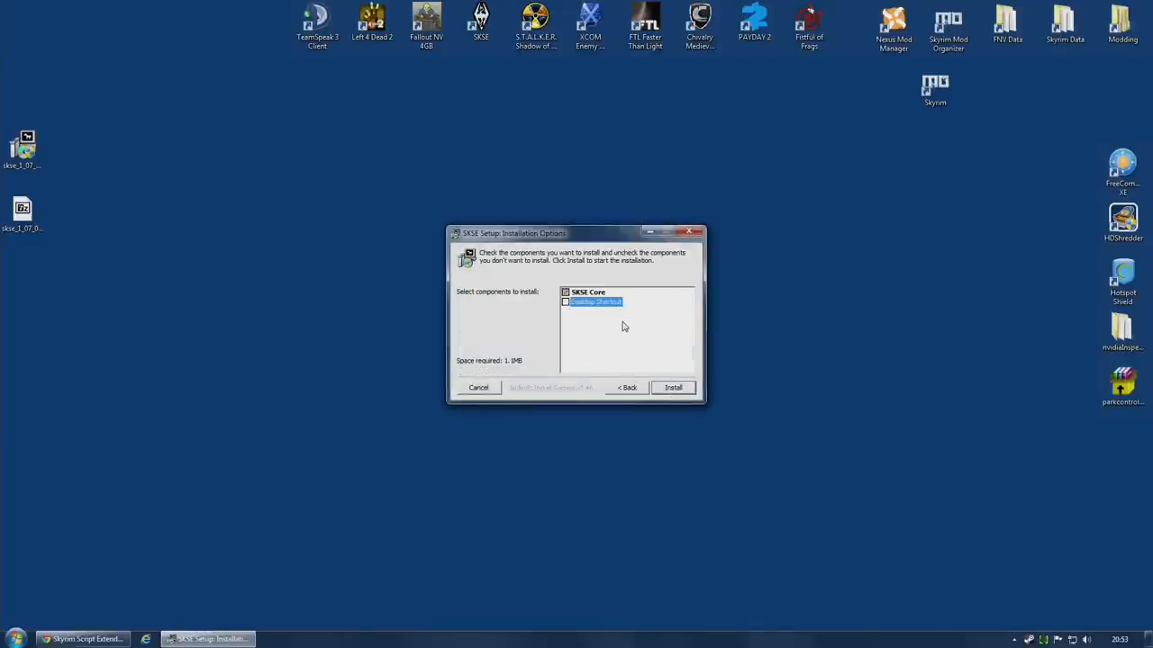
mouse_move(630, 346)
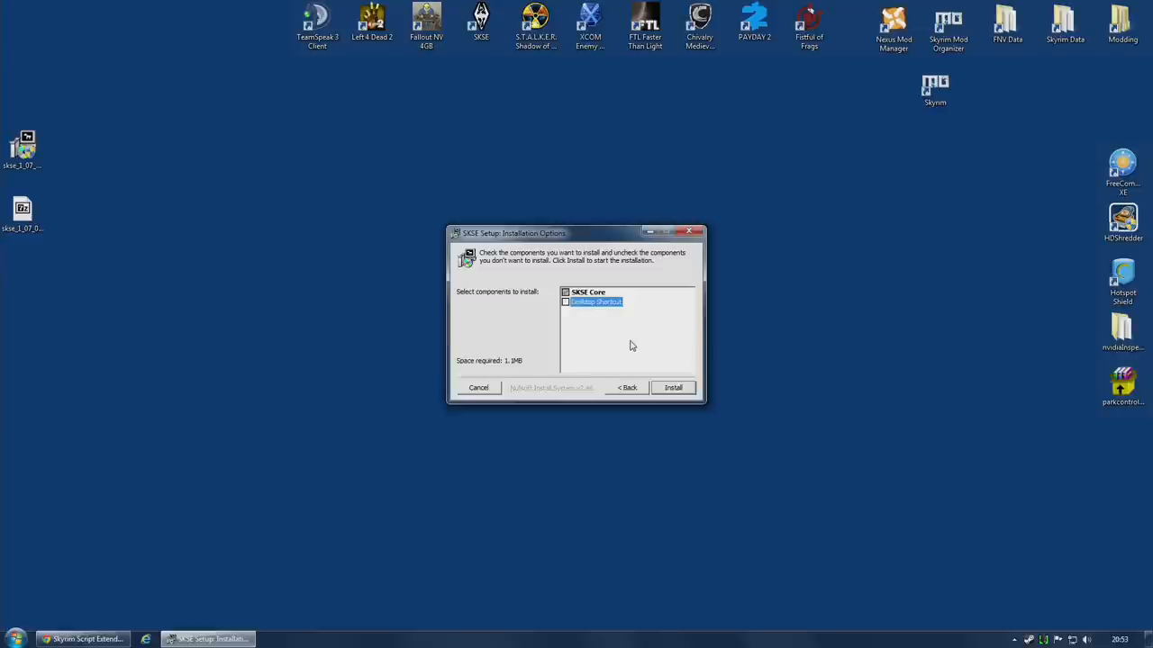
mouse_move(632, 344)
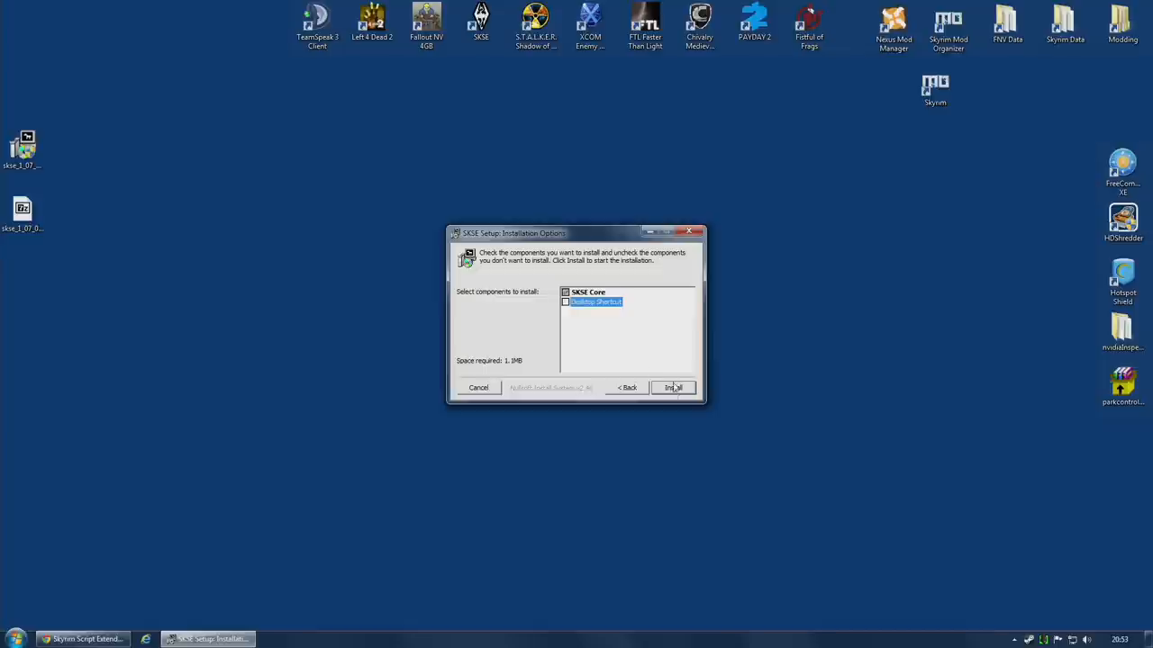
click(673, 387)
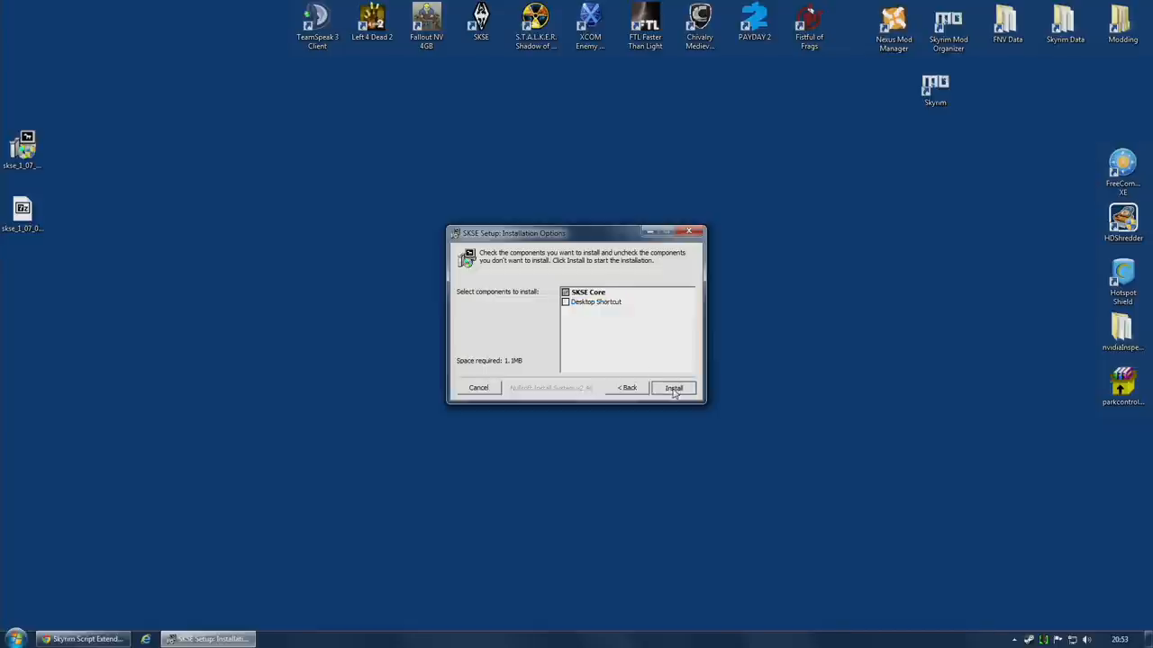
click(674, 388)
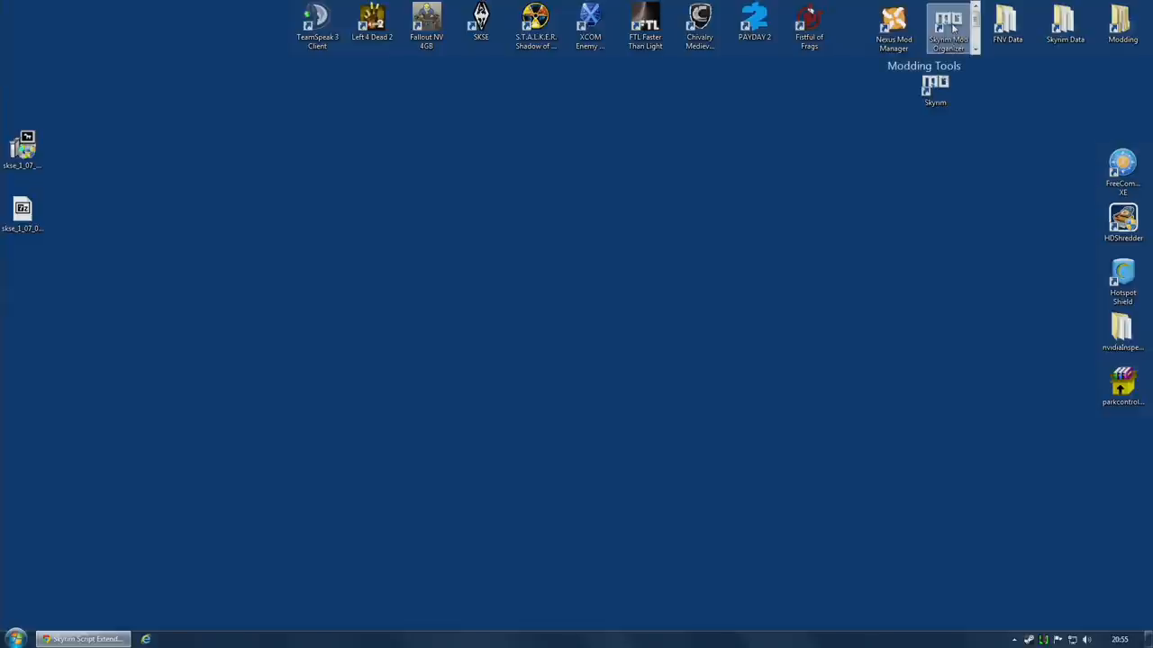
Step: Reopen Mod Organizer, enable Immersive HUD - iHUD, and run Skyrim via SKSE
double_click(934, 86)
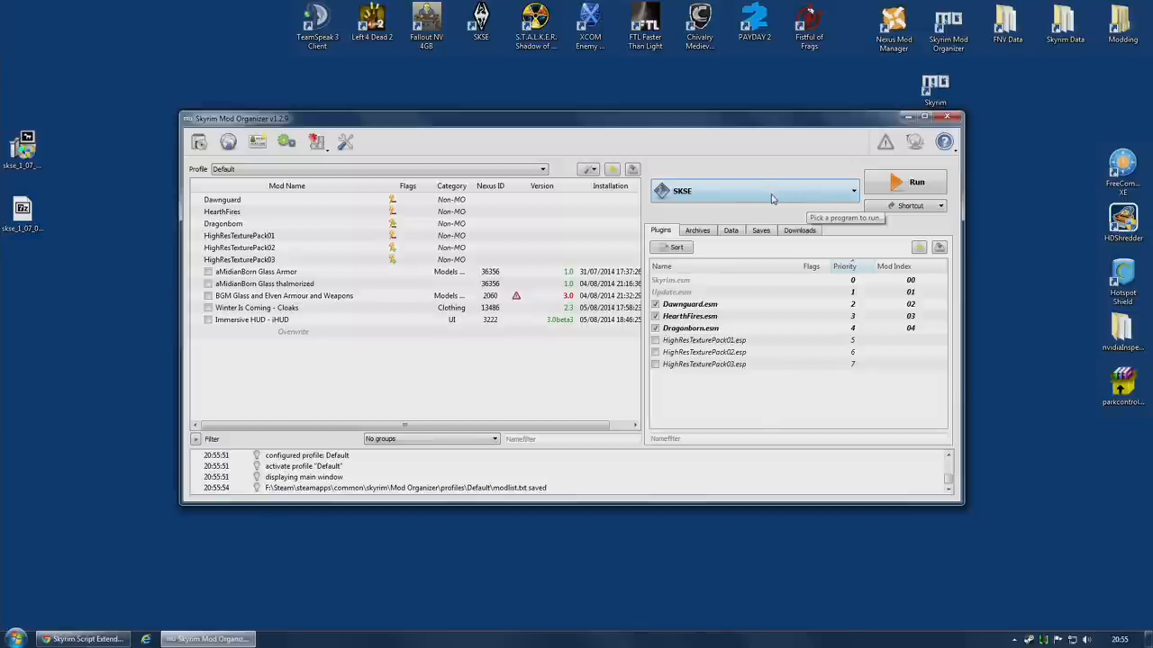
mouse_move(772, 201)
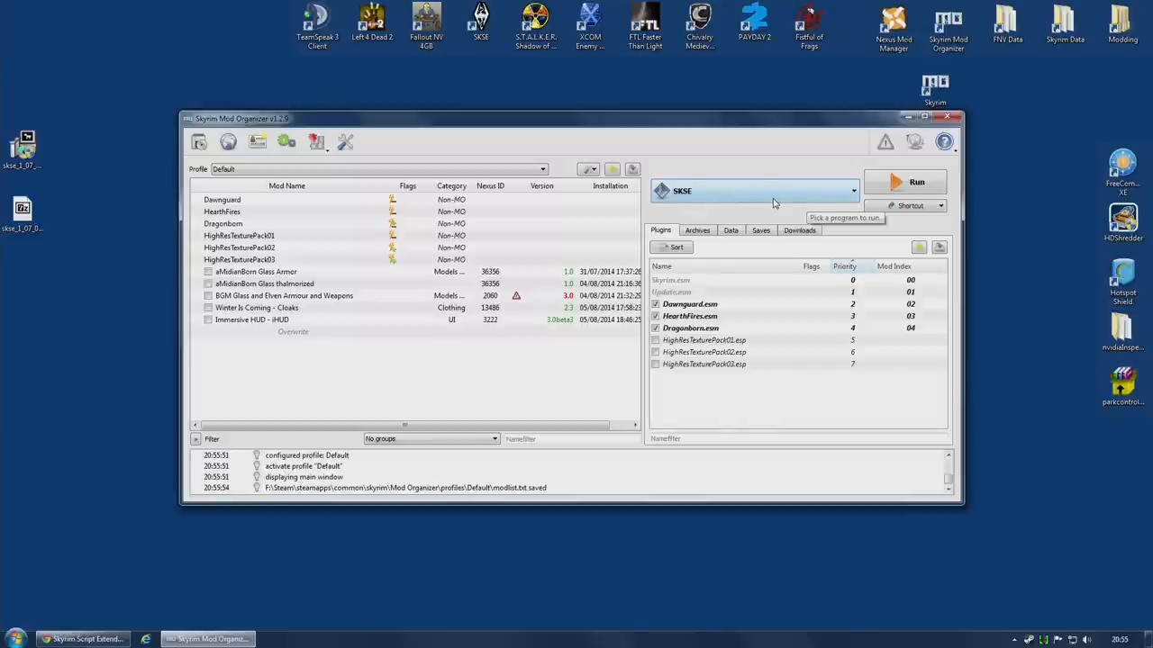
mouse_move(916, 182)
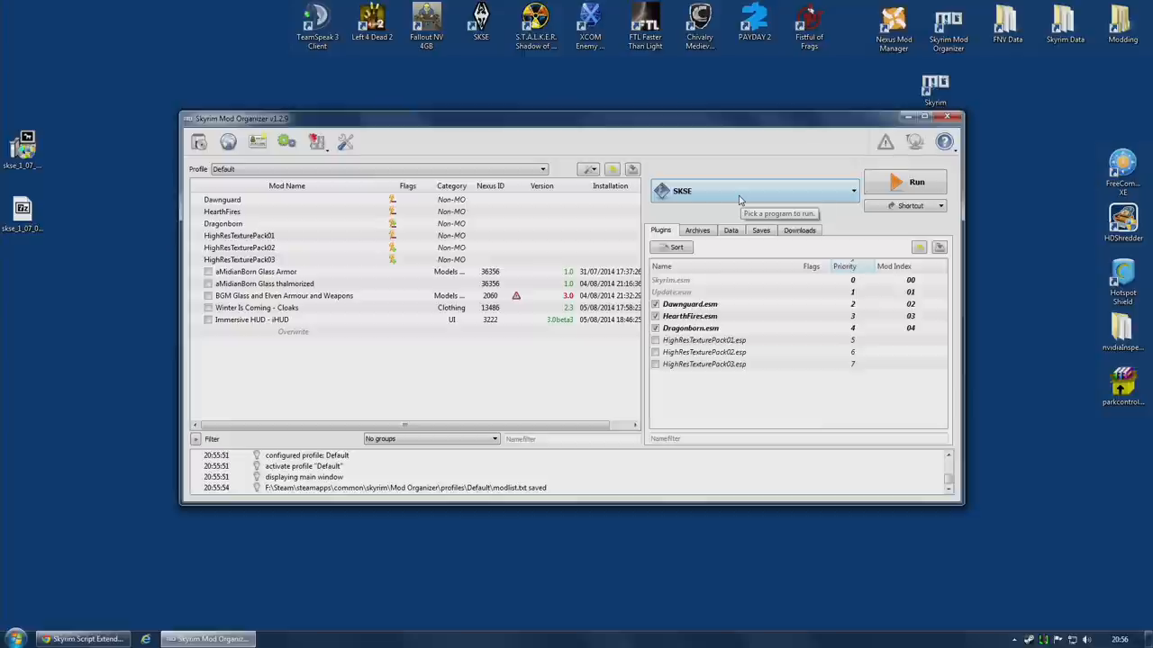
mouse_move(210, 329)
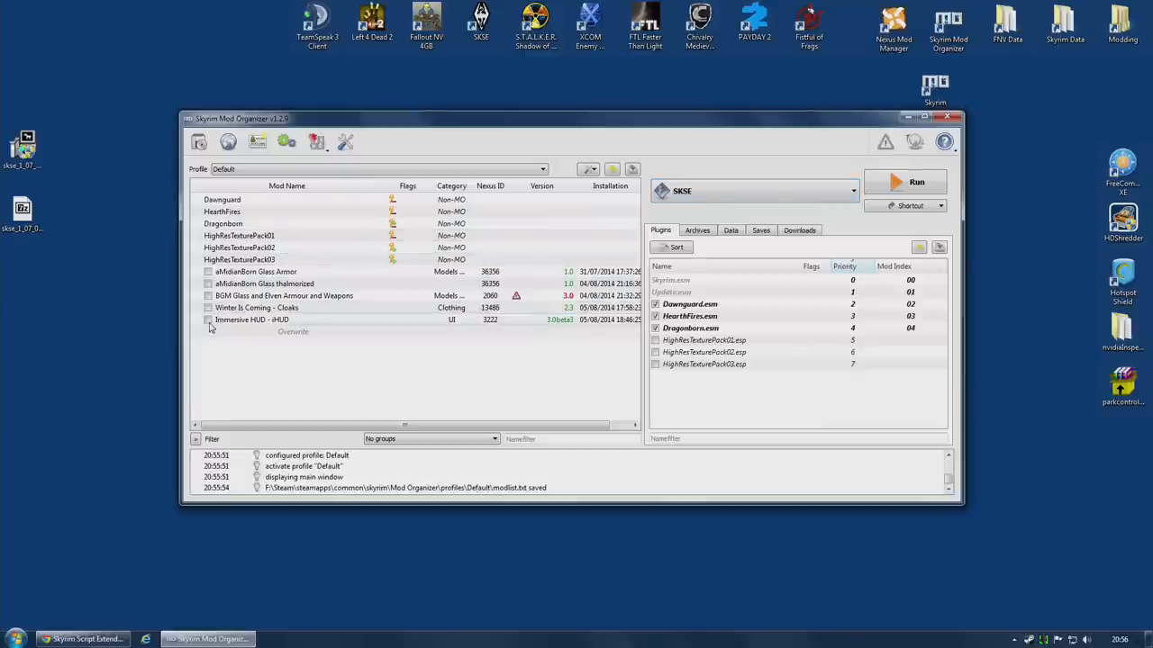
click(208, 320)
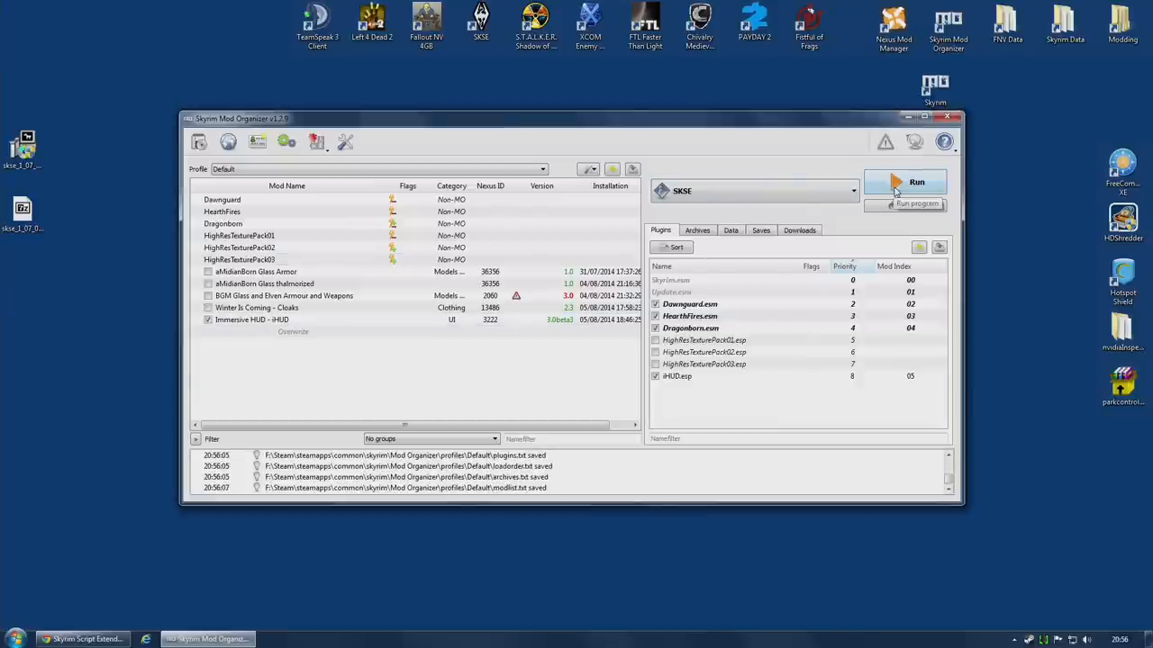
click(905, 182)
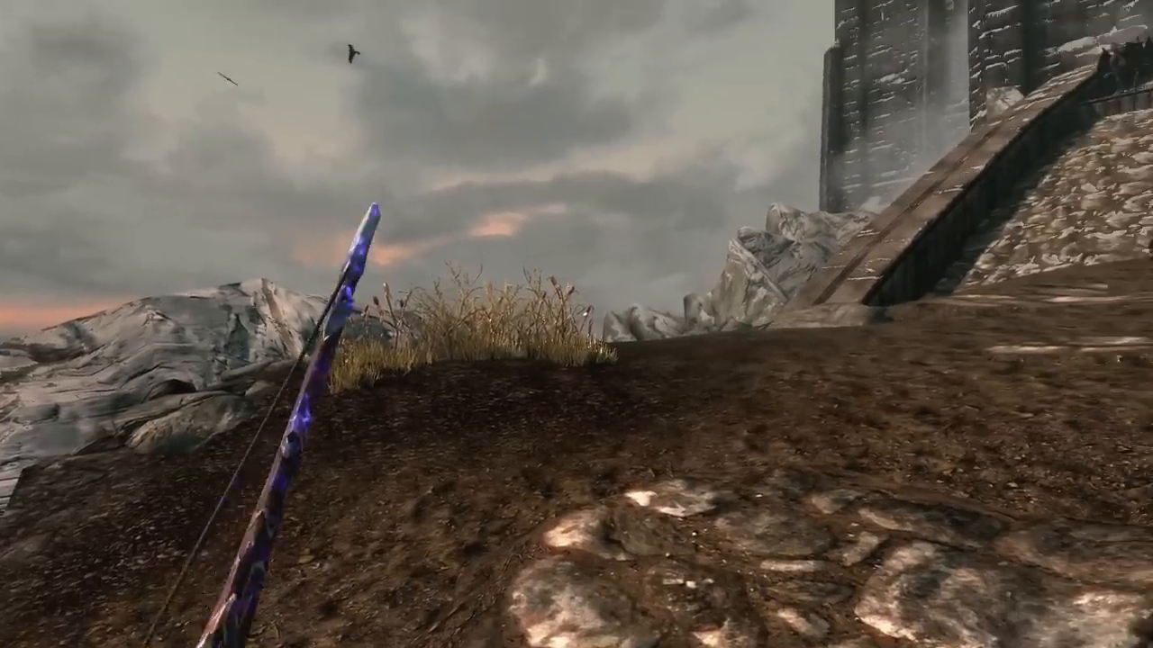
mouse_move(576, 325)
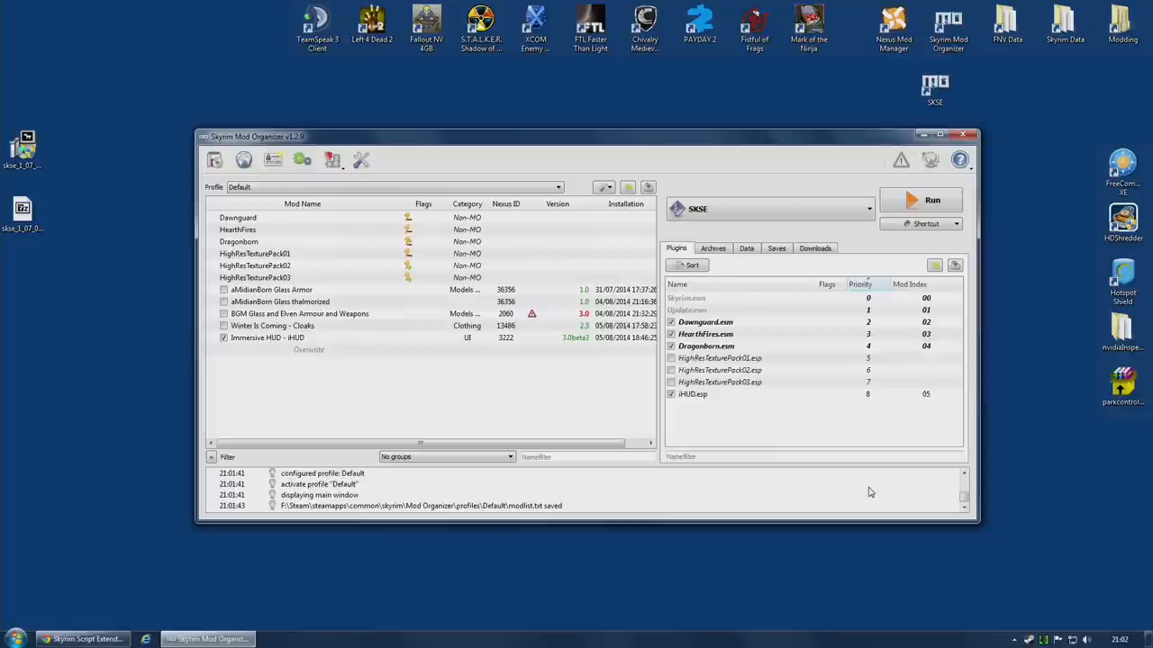
mouse_move(1028, 48)
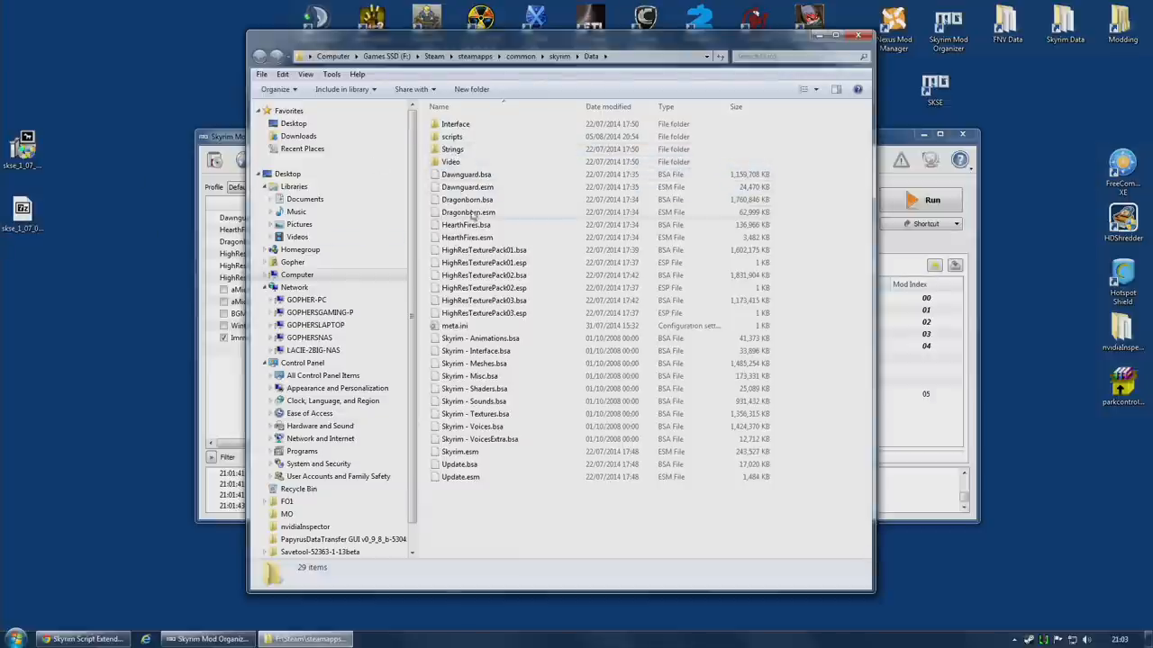
Step: Browse the .pex files in Skyrim's Data\scripts folder in Explorer
double_click(452, 136)
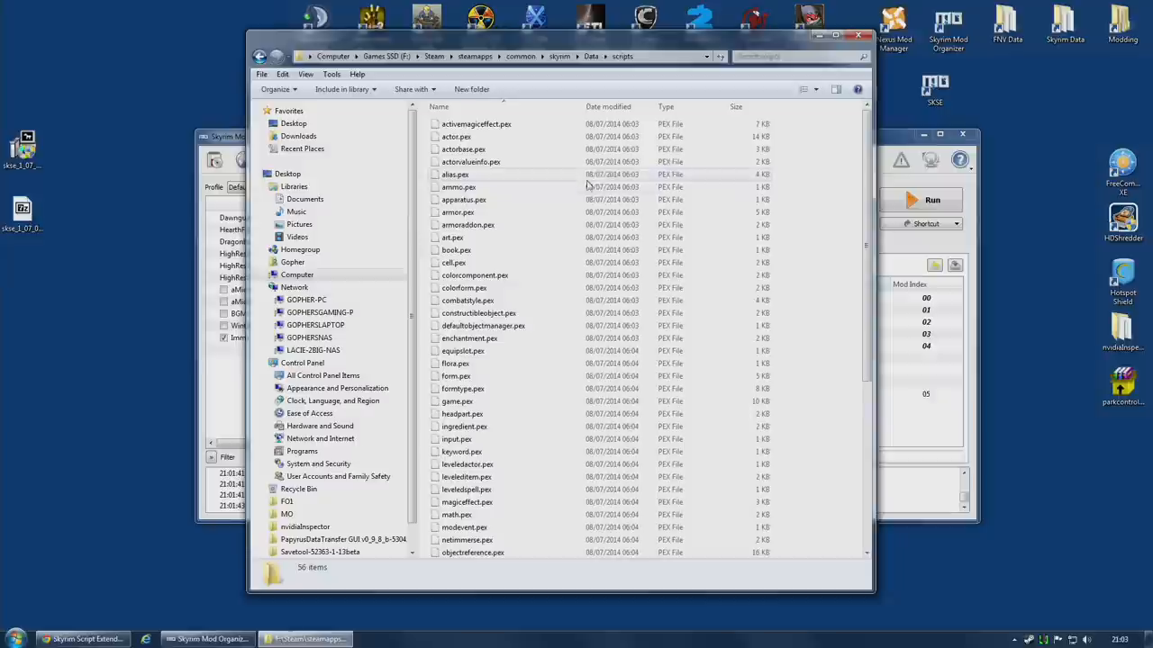
scroll(down, 3)
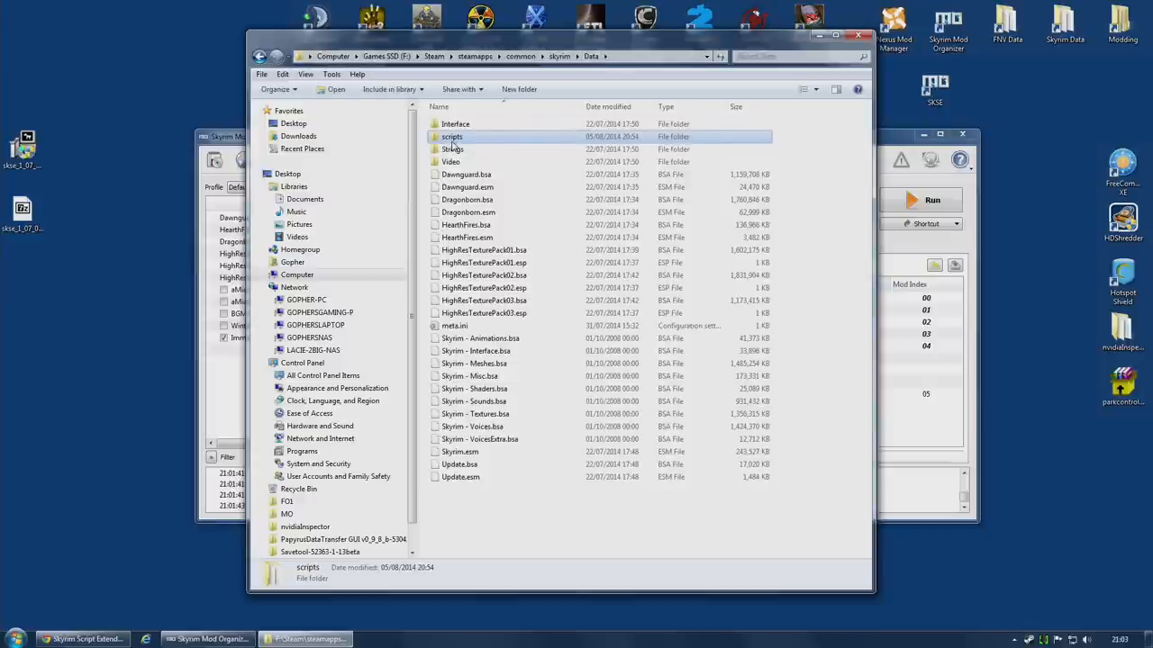
mouse_move(452, 137)
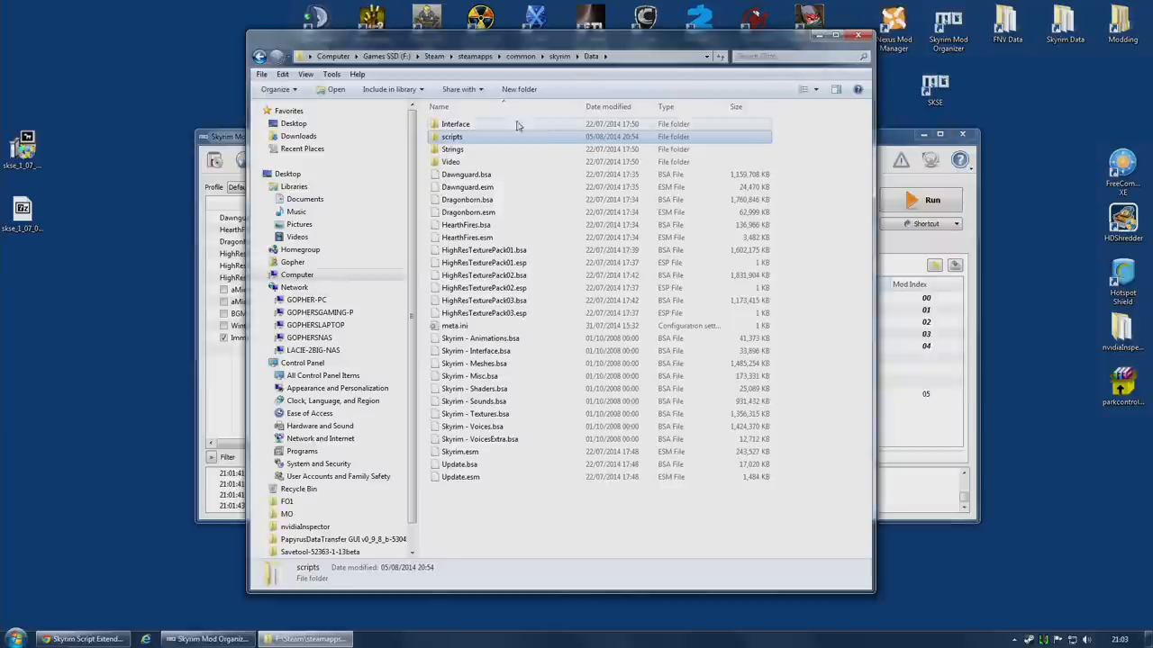
double_click(452, 136)
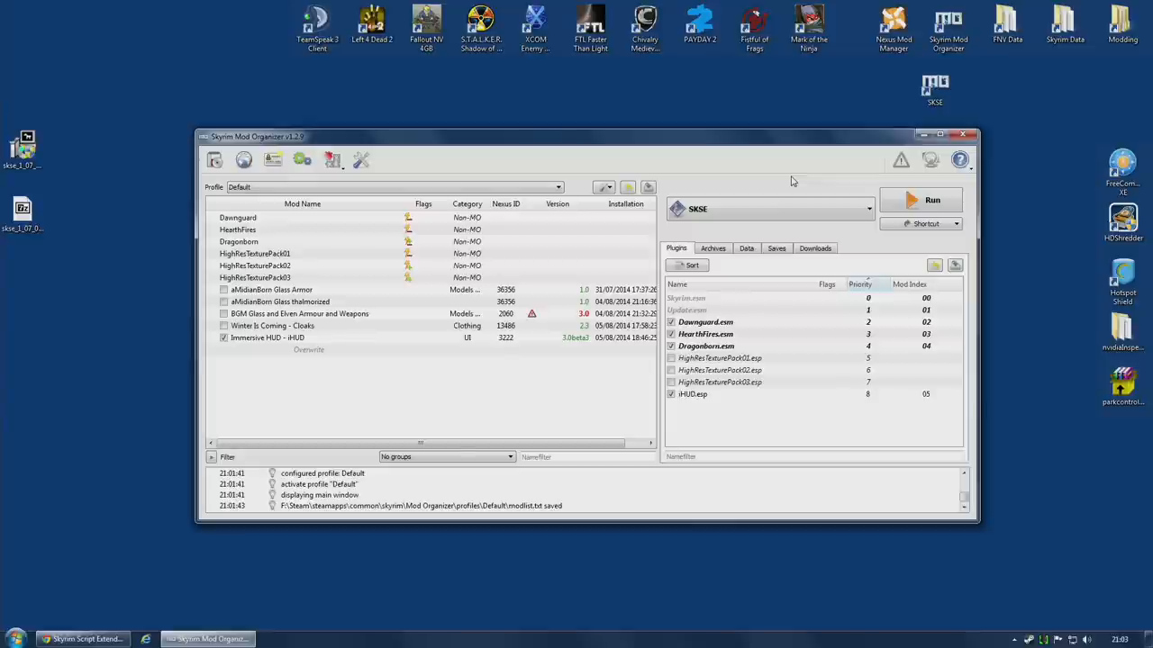
Step: Select plain Skyrim as launcher and expand scripts in the Data tab tree
click(866, 209)
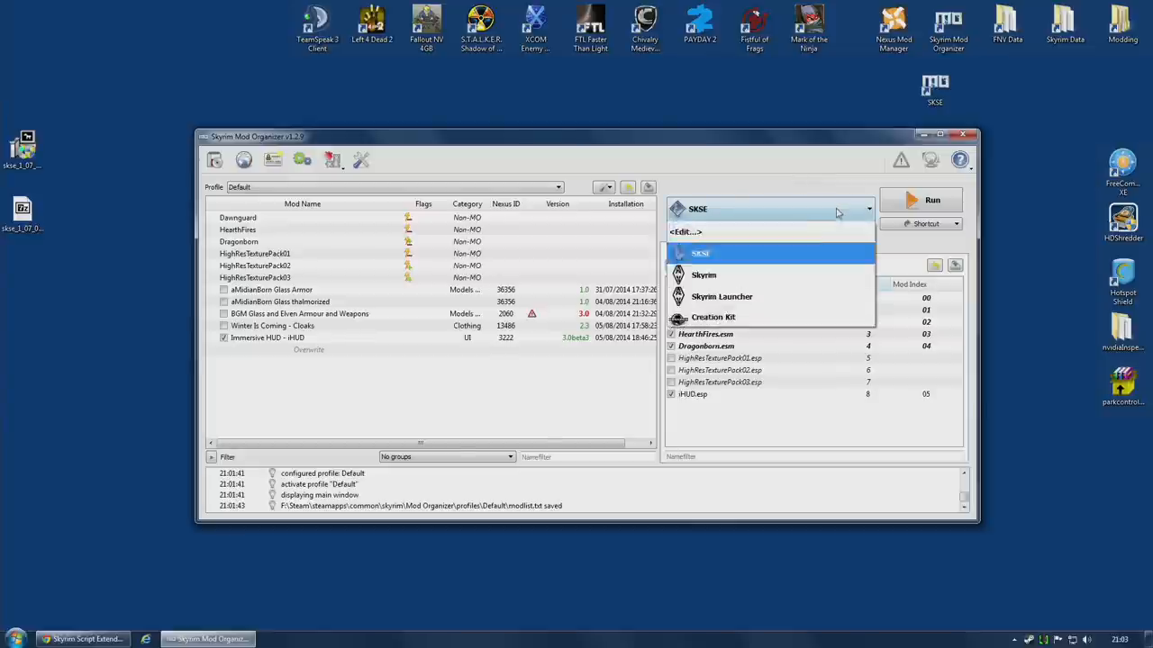
click(703, 274)
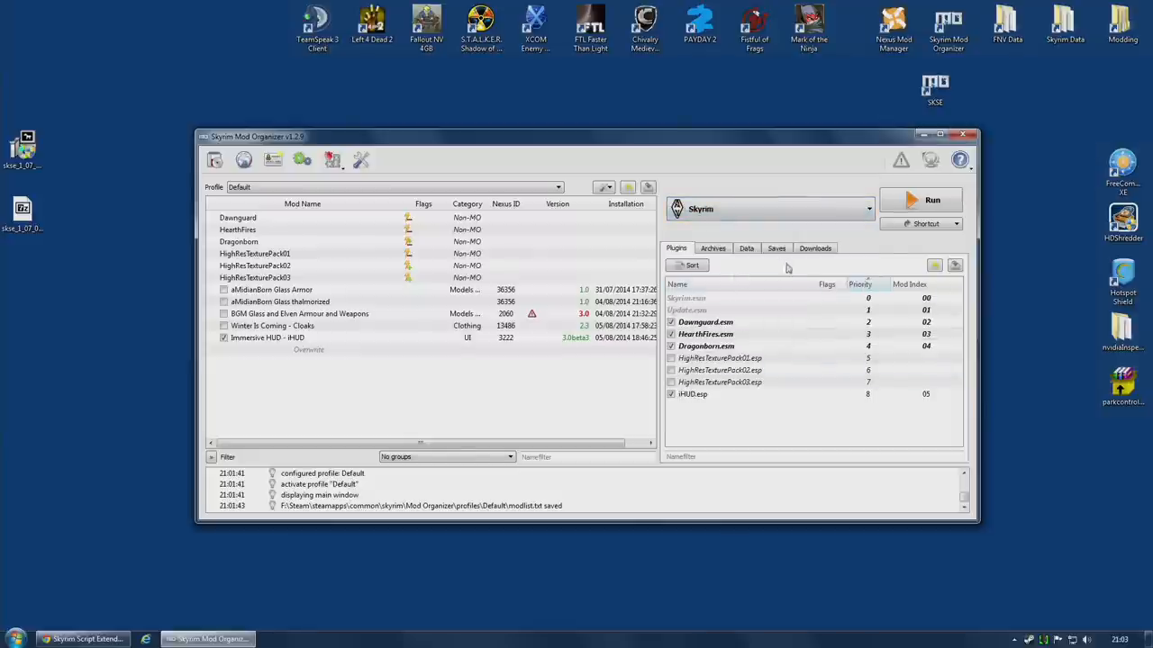
click(746, 248)
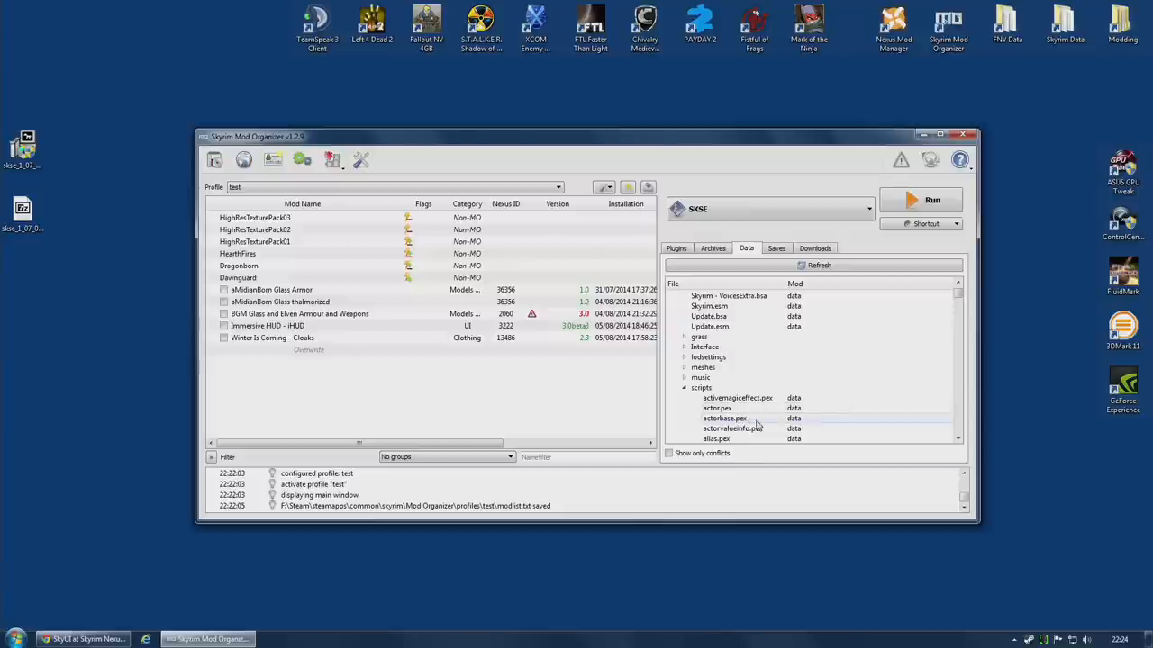
right_click(736, 397)
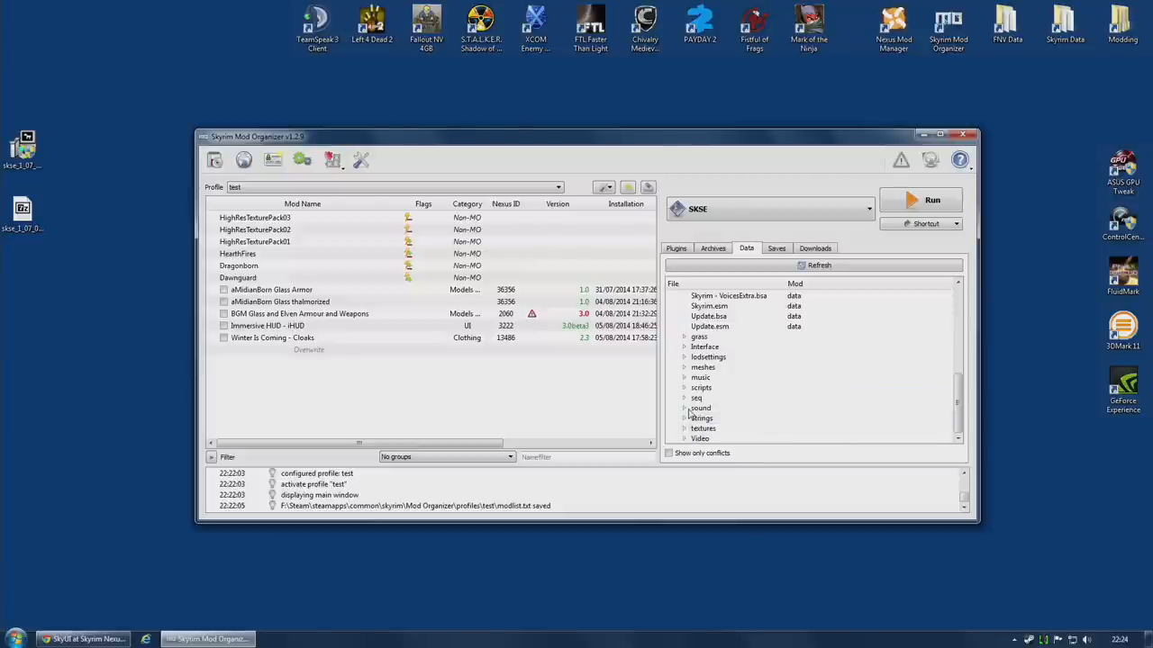
click(684, 387)
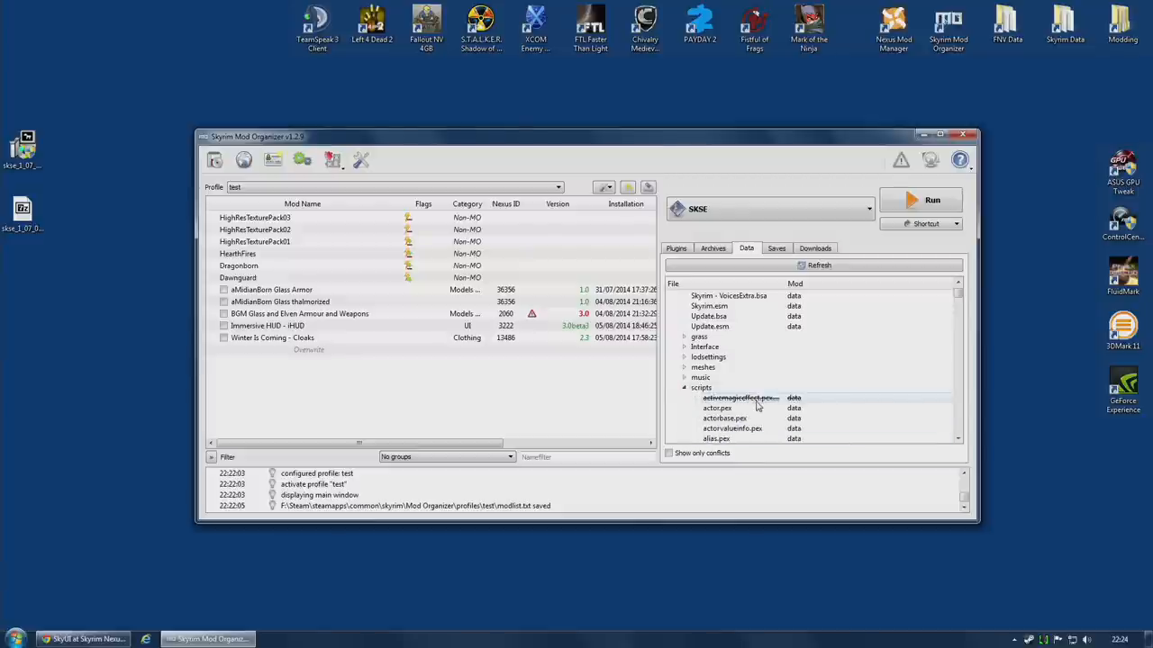
scroll(down, 3)
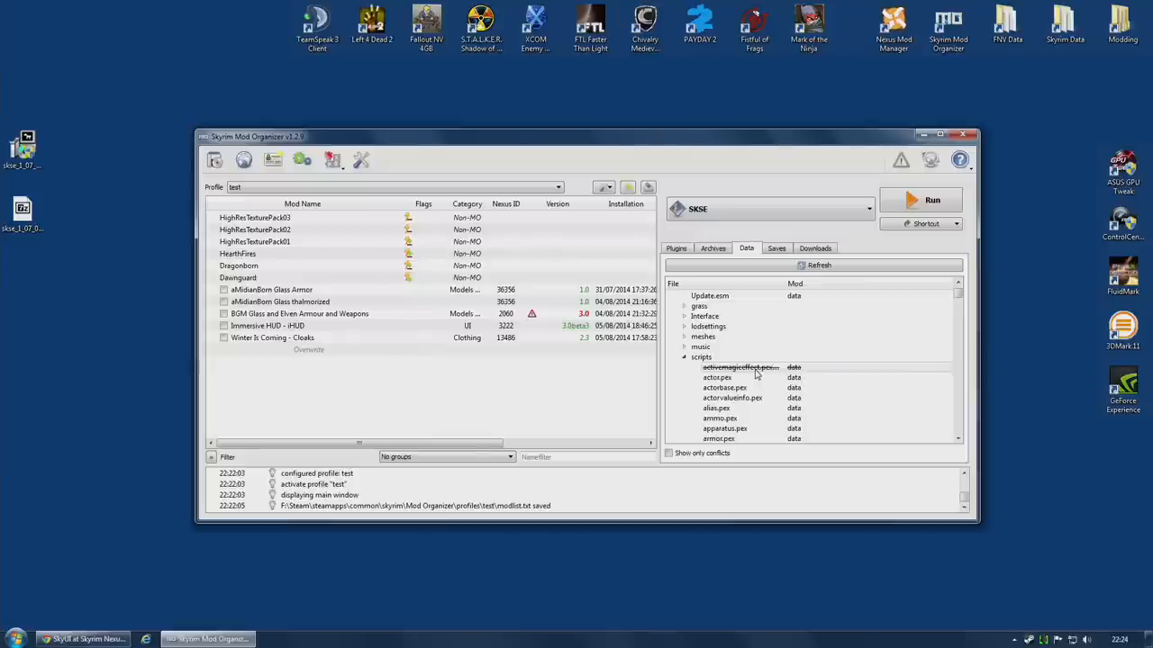
scroll(down, 3)
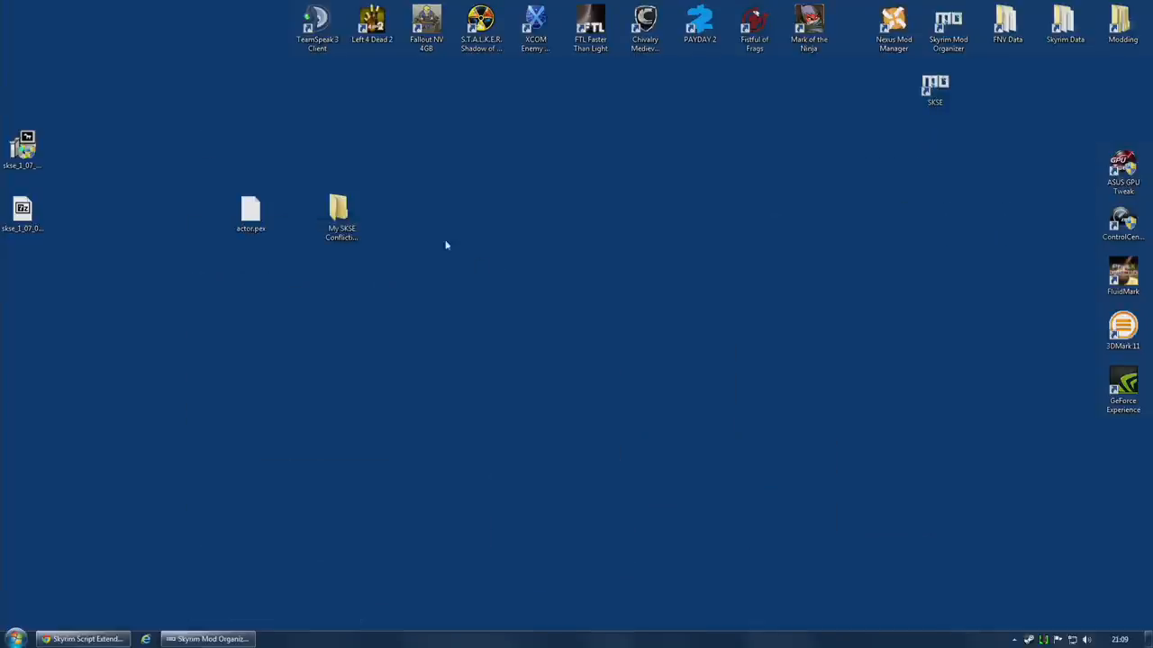
Step: Create a 'scripts' subfolder inside the My SKSE Conflicting Mod desktop folder
drag(340, 216, 478, 223)
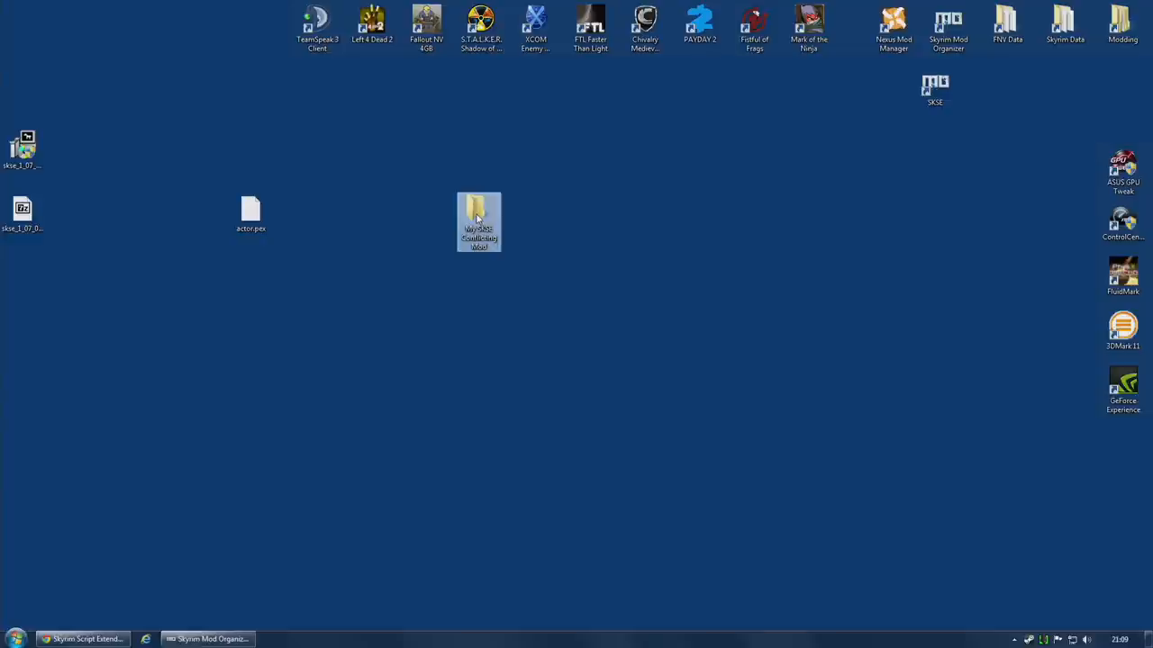
double_click(478, 221)
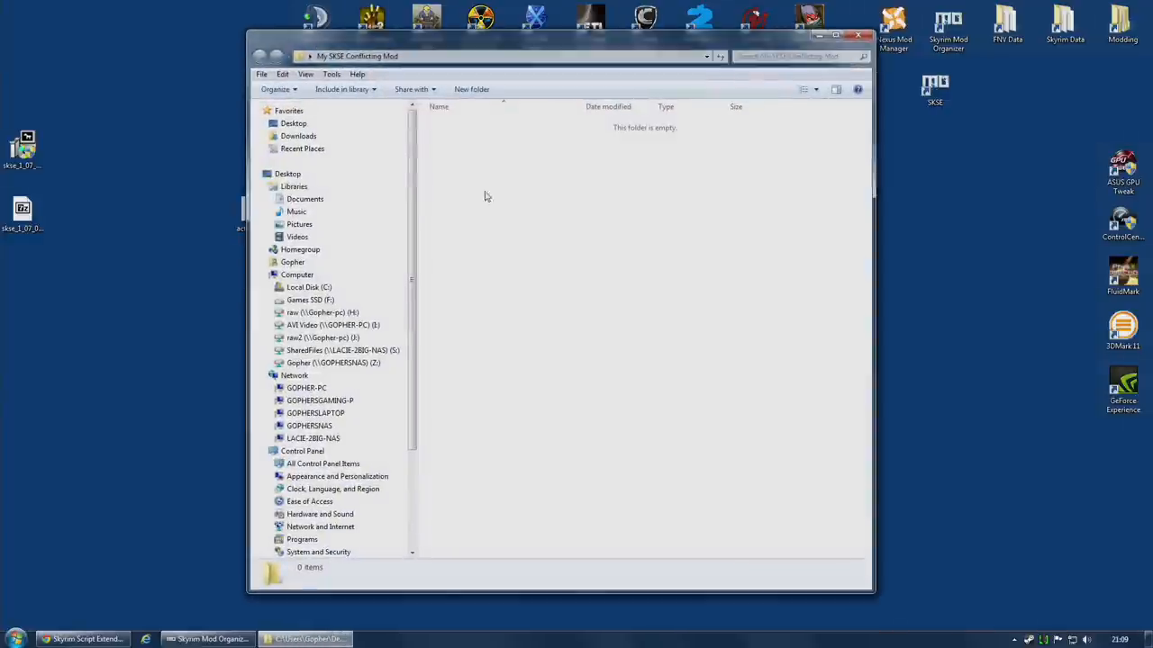
click(472, 88)
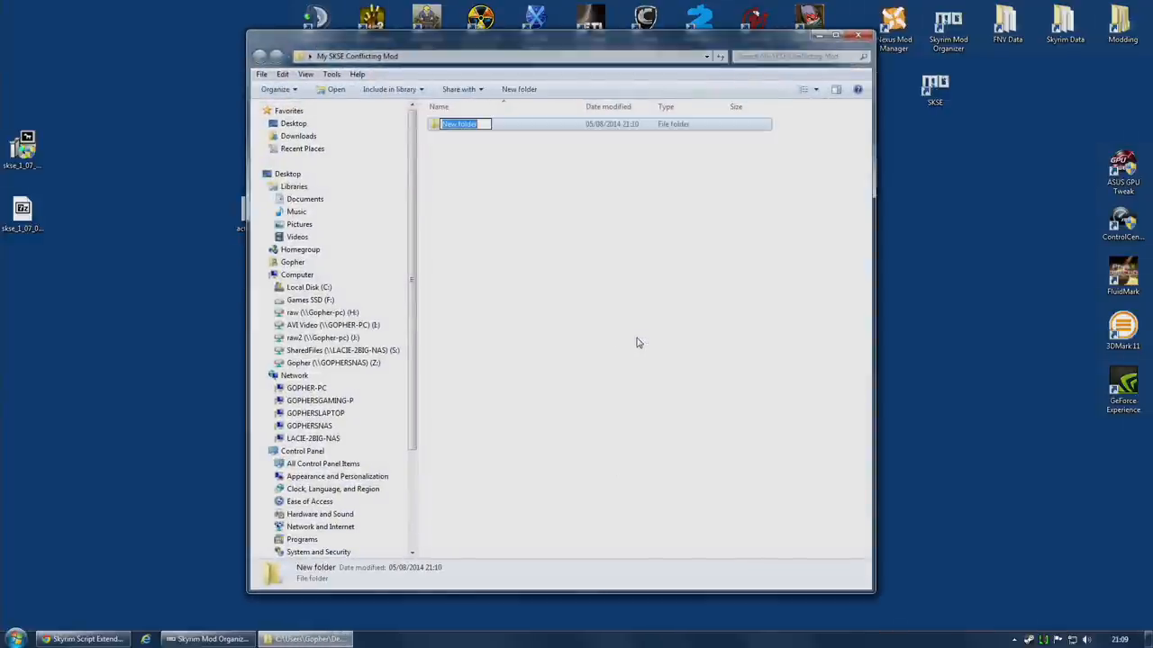
text(scripts)
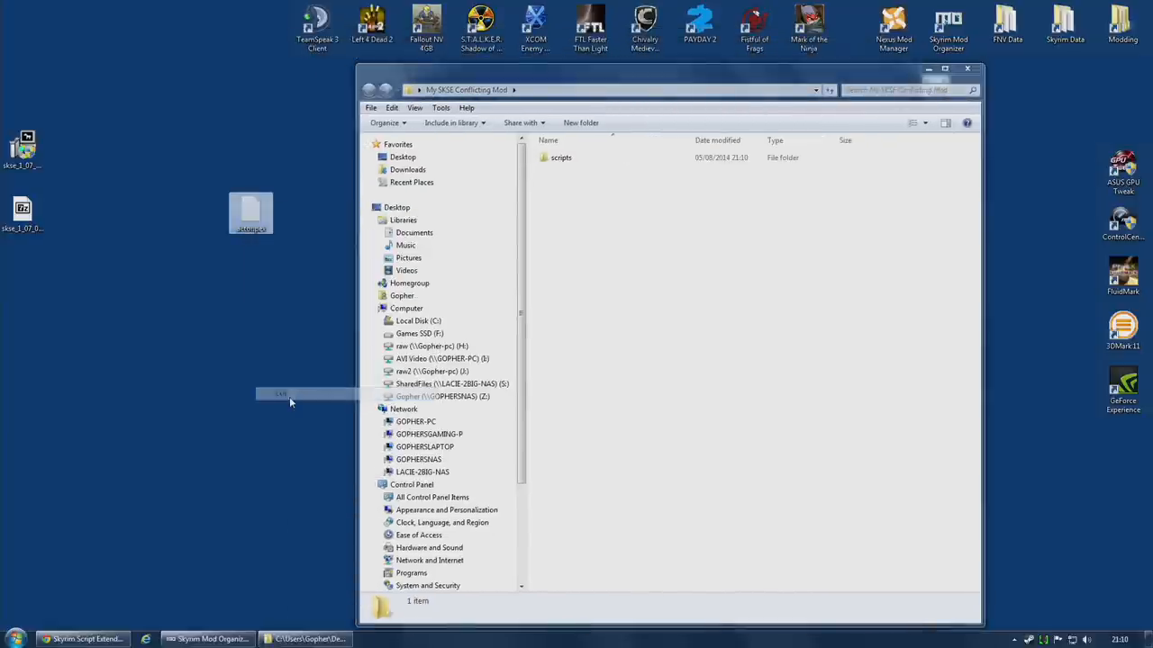
double_click(560, 158)
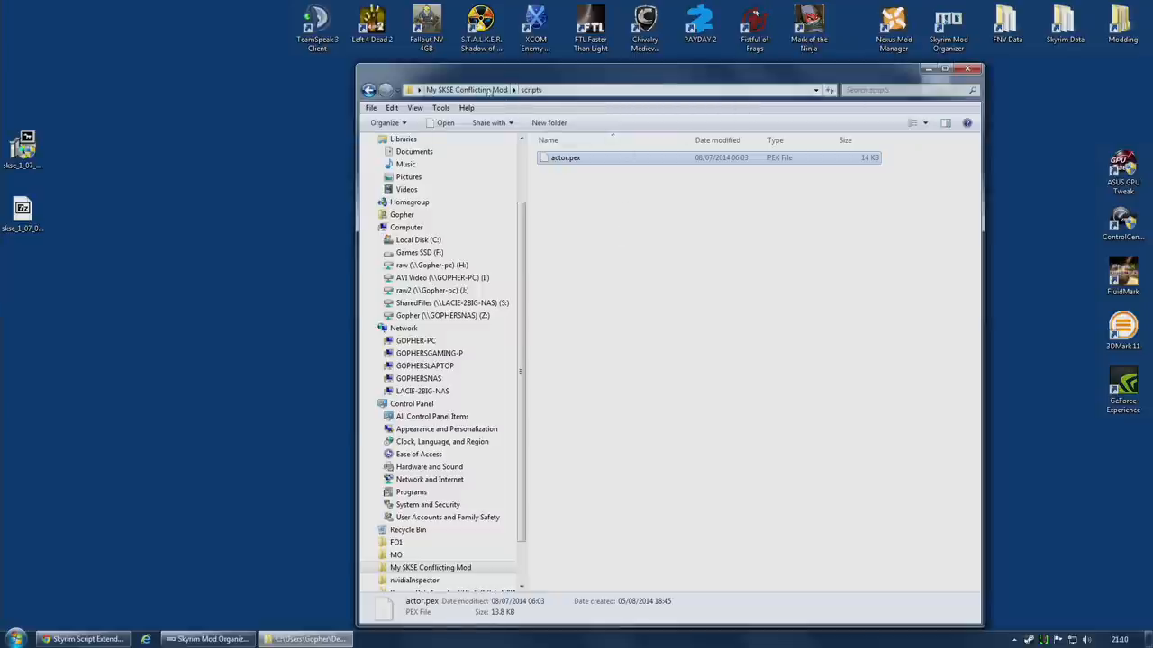
Step: Archive the scripts folder as the My SKSE Conflicting Mod archive
click(367, 89)
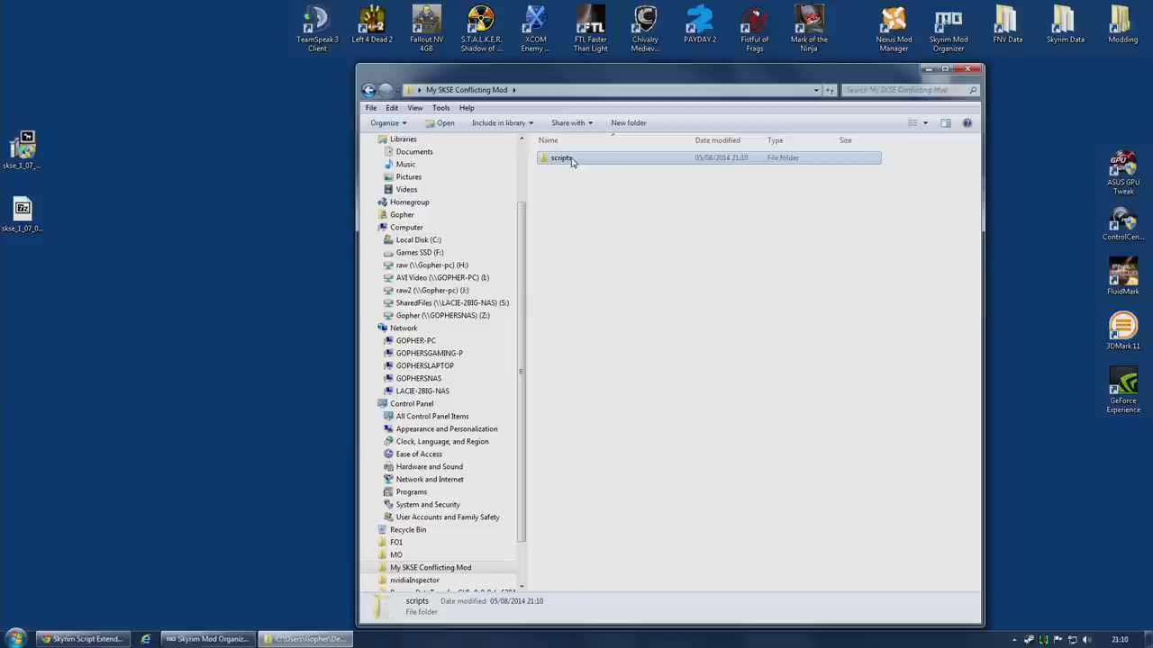
mouse_move(569, 164)
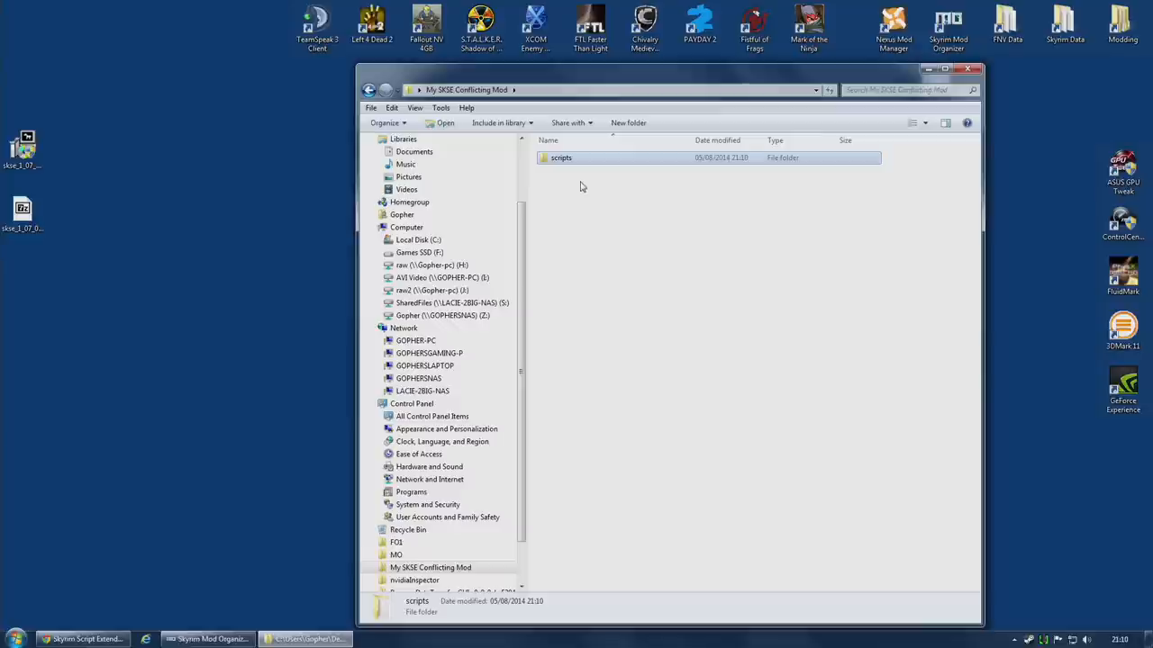
right_click(560, 157)
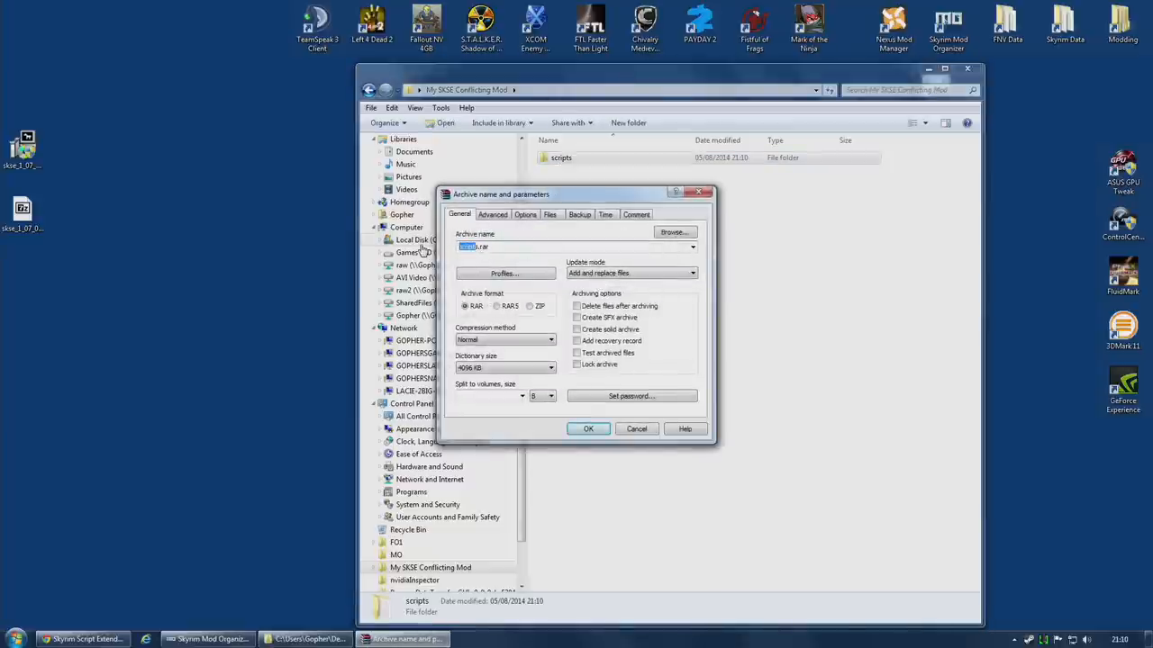
text(my Sk)
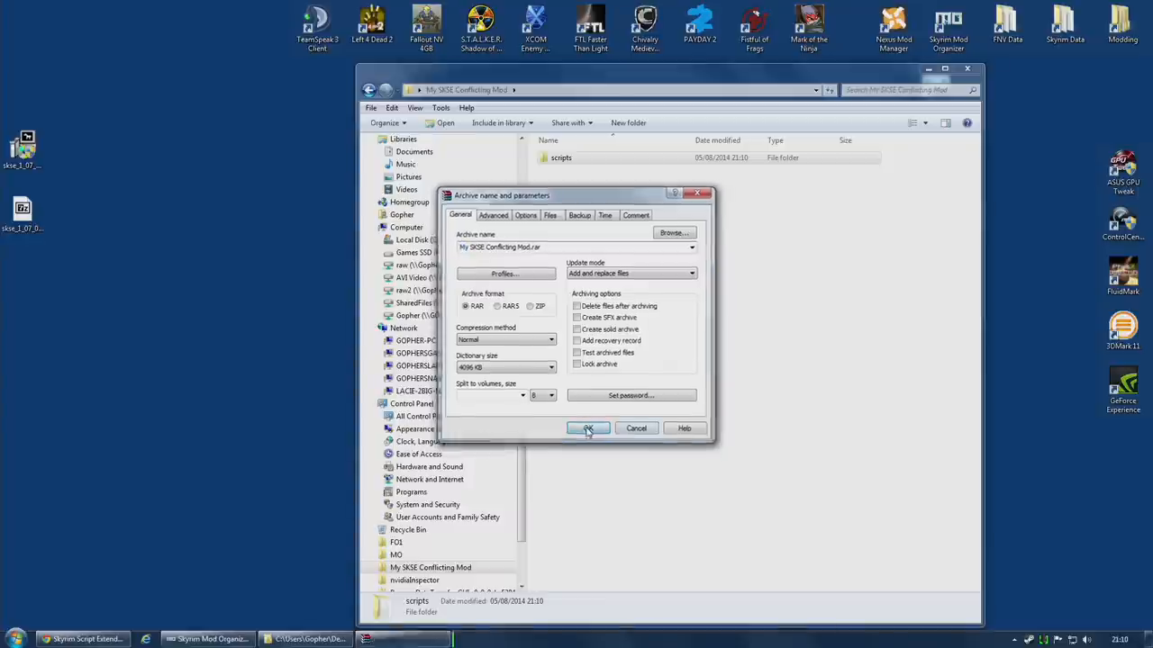
click(587, 427)
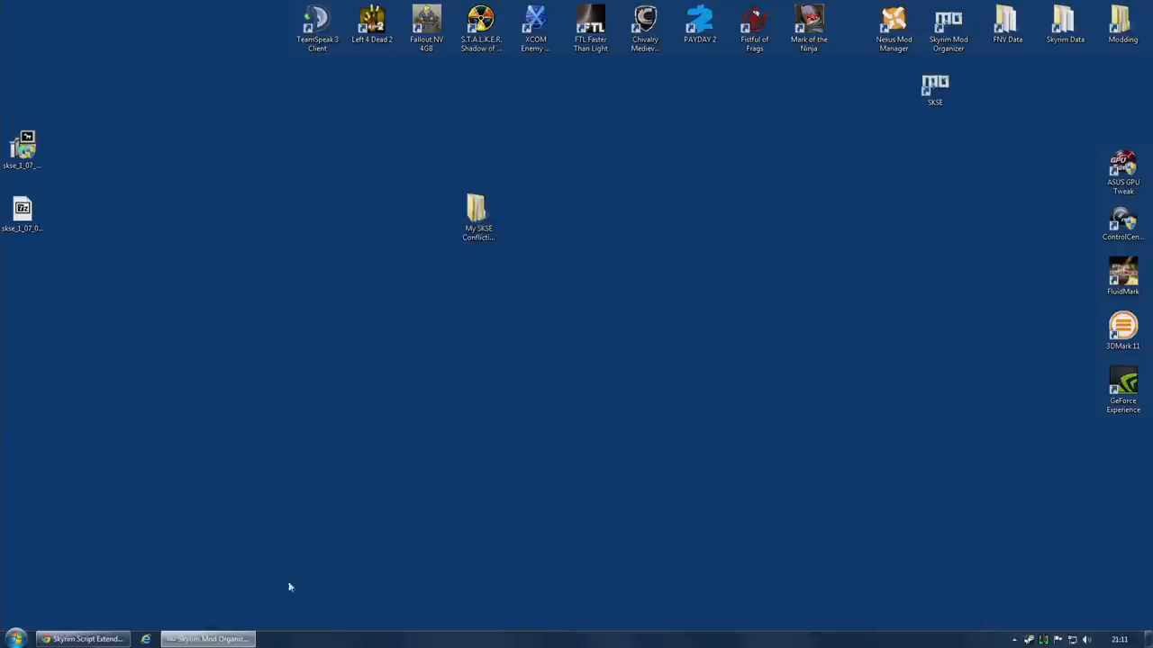
Step: Install My SKSE Conflicting Mod from its desktop .rar and tick it in the mod list
click(207, 640)
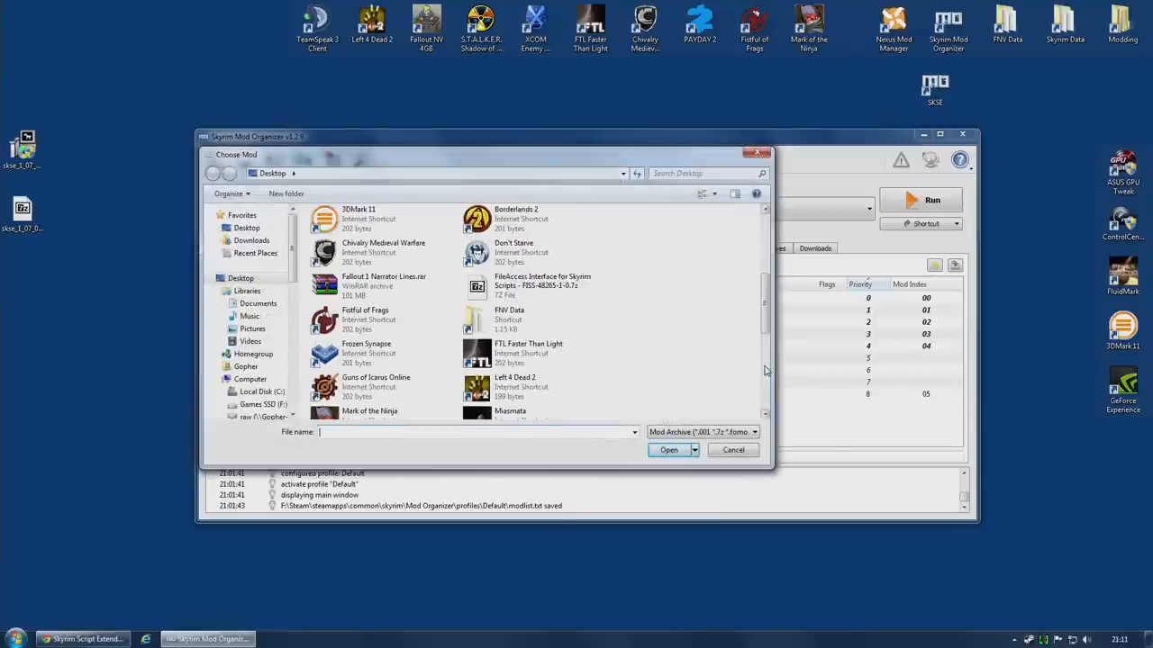
scroll(down, 3)
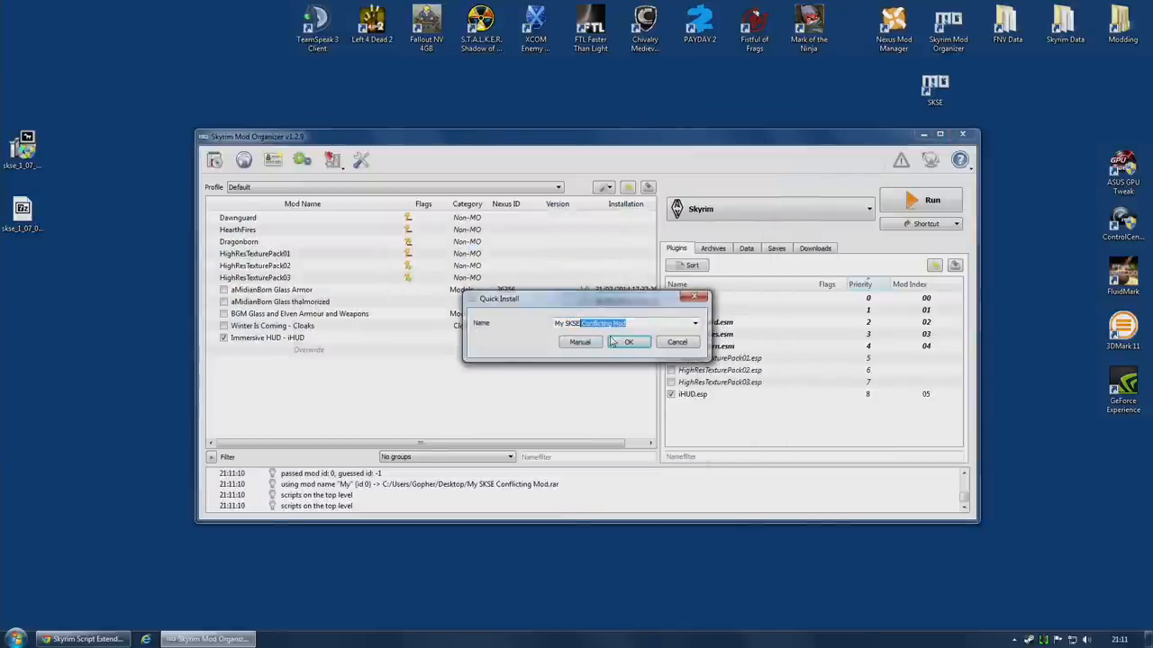
click(629, 342)
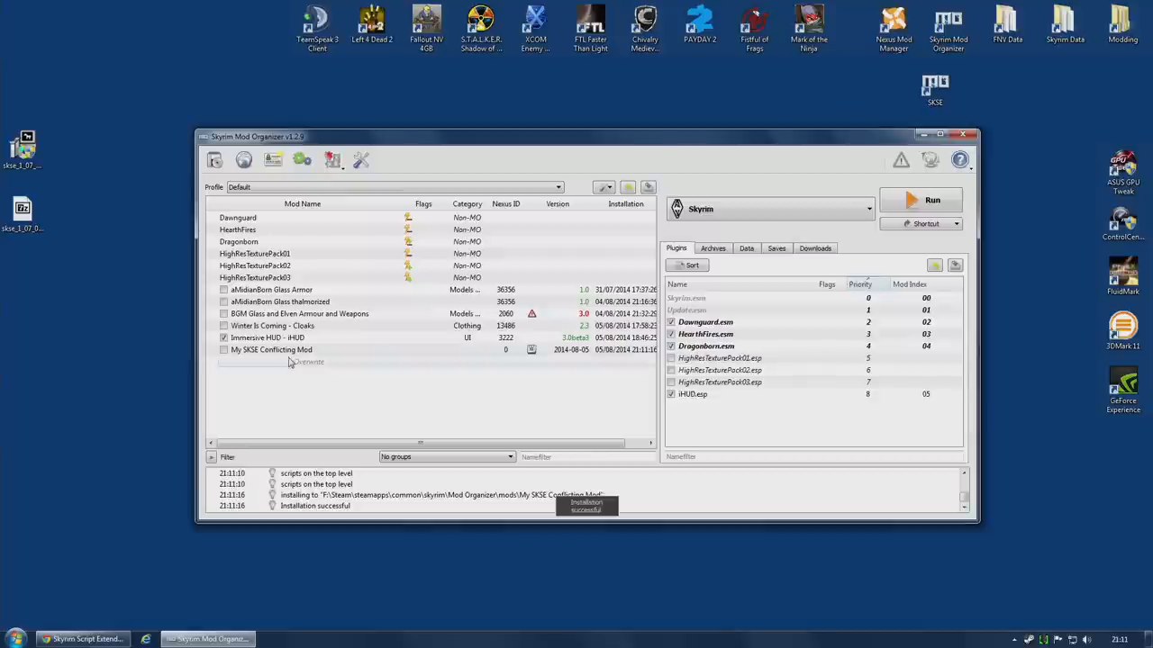
click(224, 349)
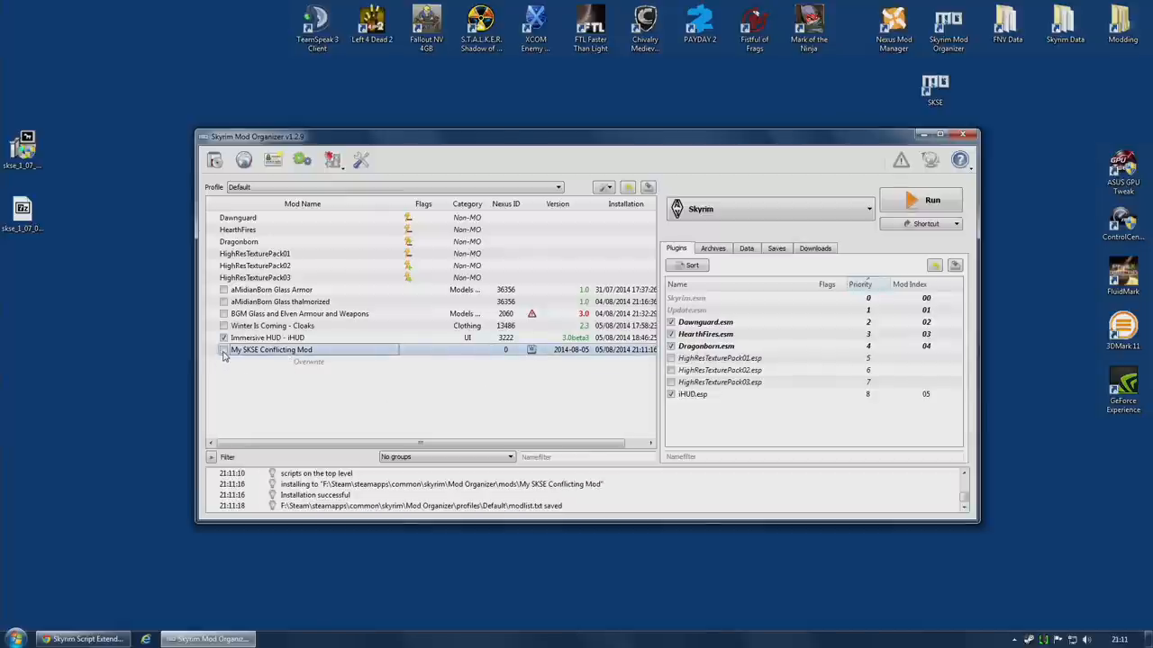
click(223, 349)
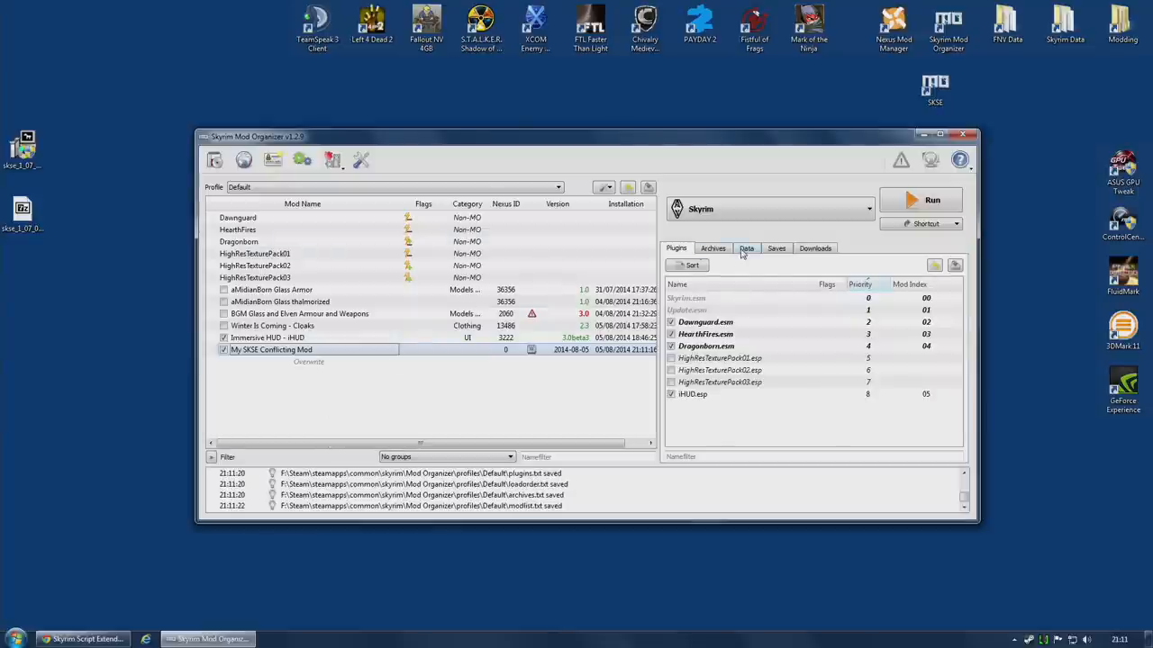
Step: View the Data tab tree showing actor.pex provided by My SKSE Conflicting Mod
click(745, 247)
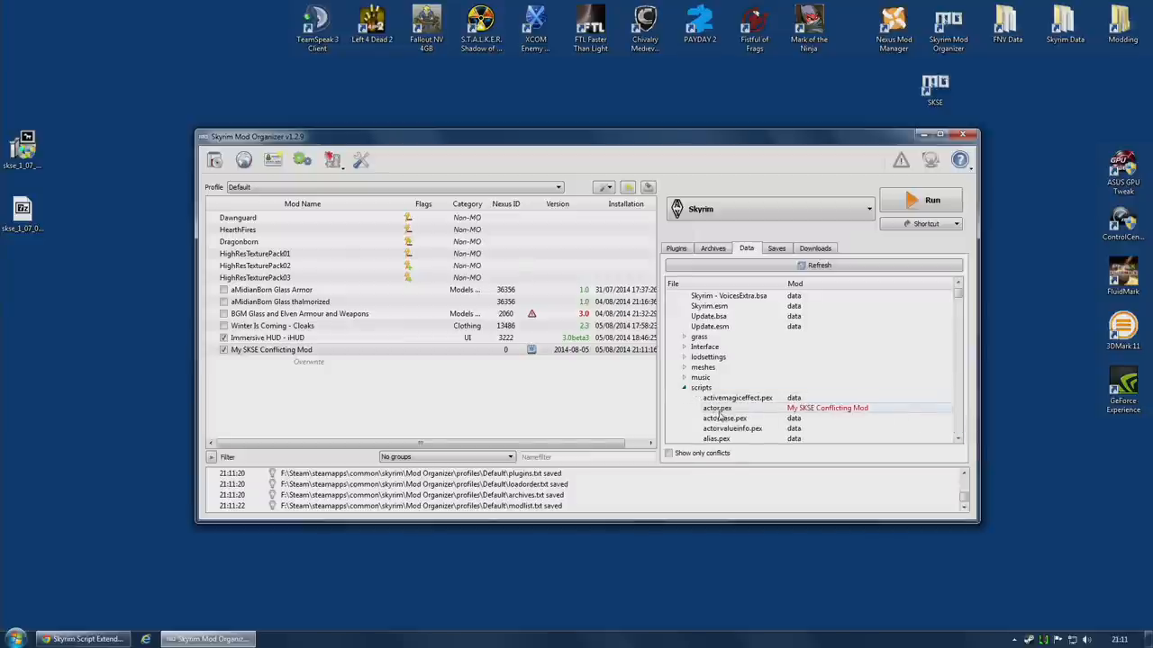
mouse_move(835, 416)
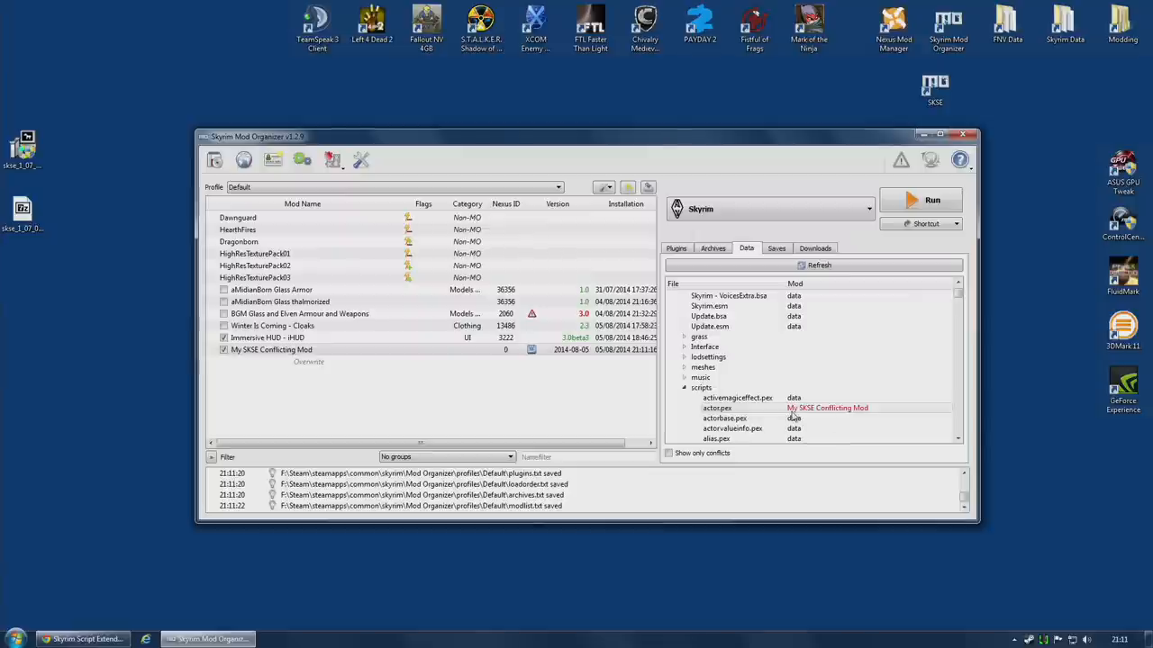
mouse_move(845, 412)
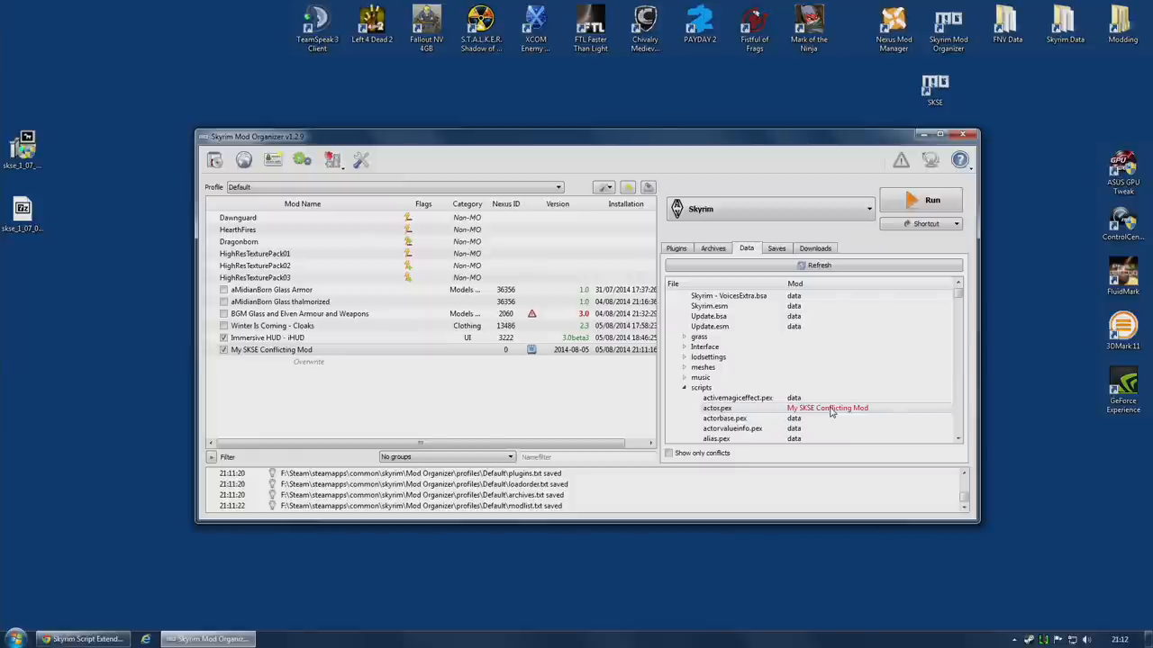
mouse_move(729, 417)
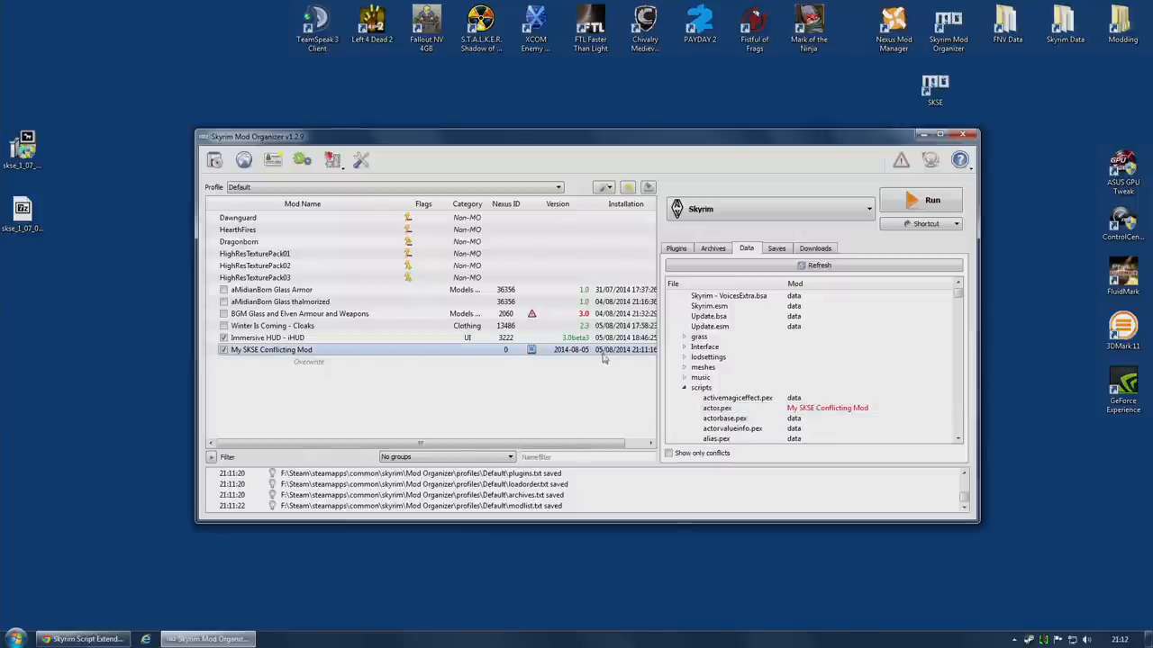
mouse_move(522, 354)
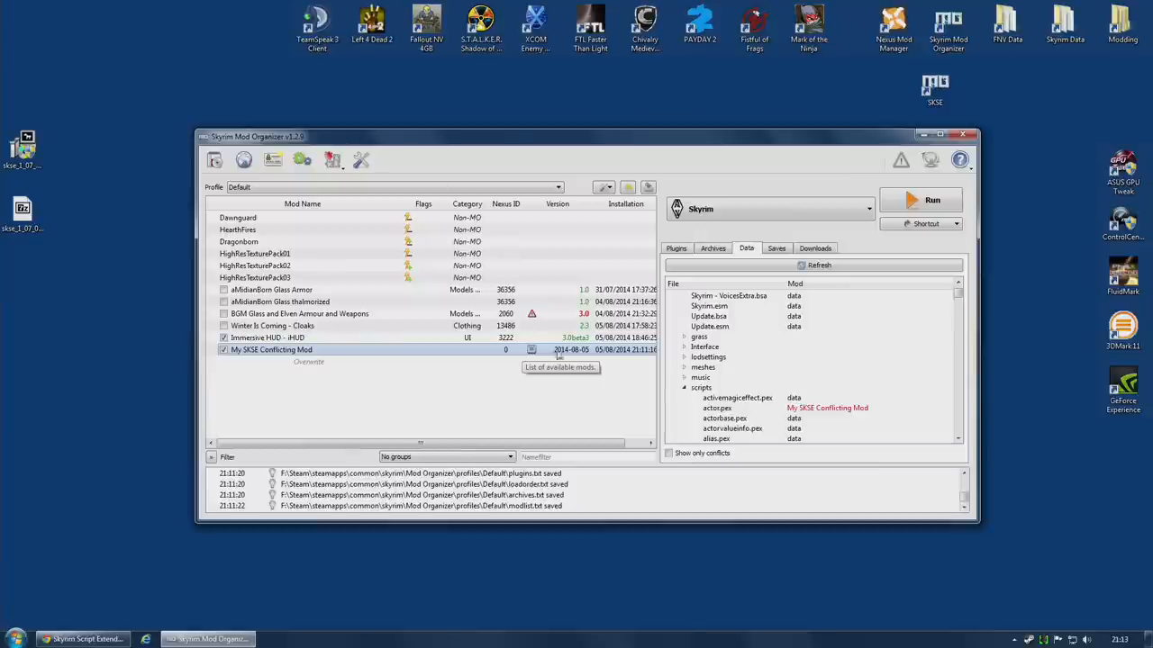
scroll(down, 3)
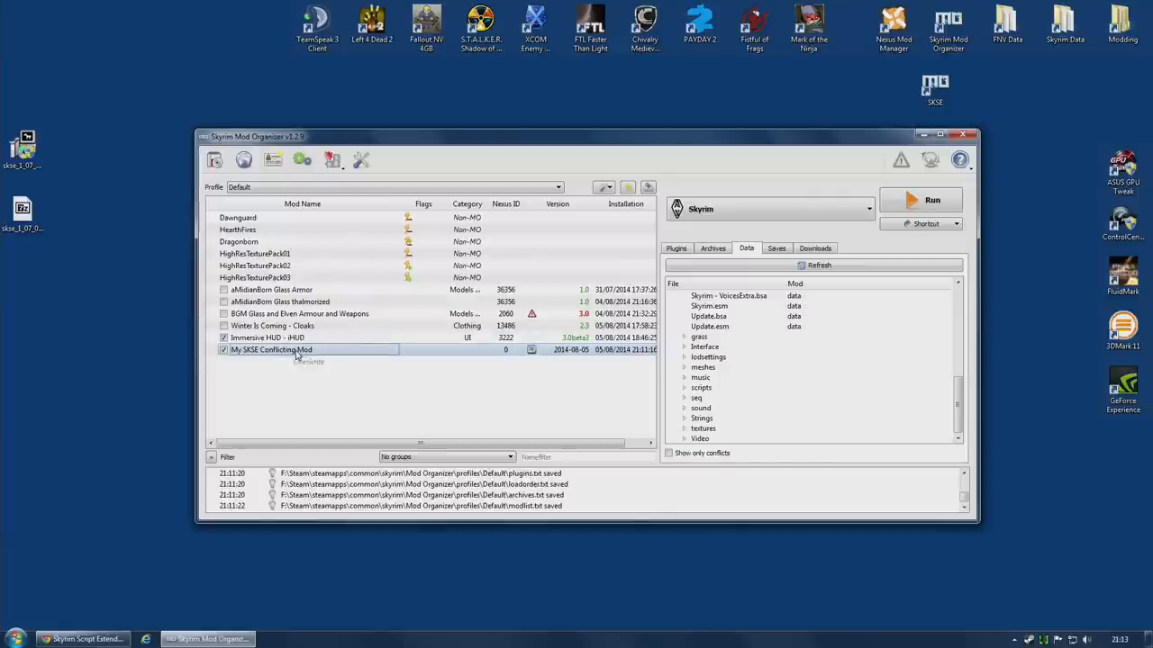
double_click(298, 350)
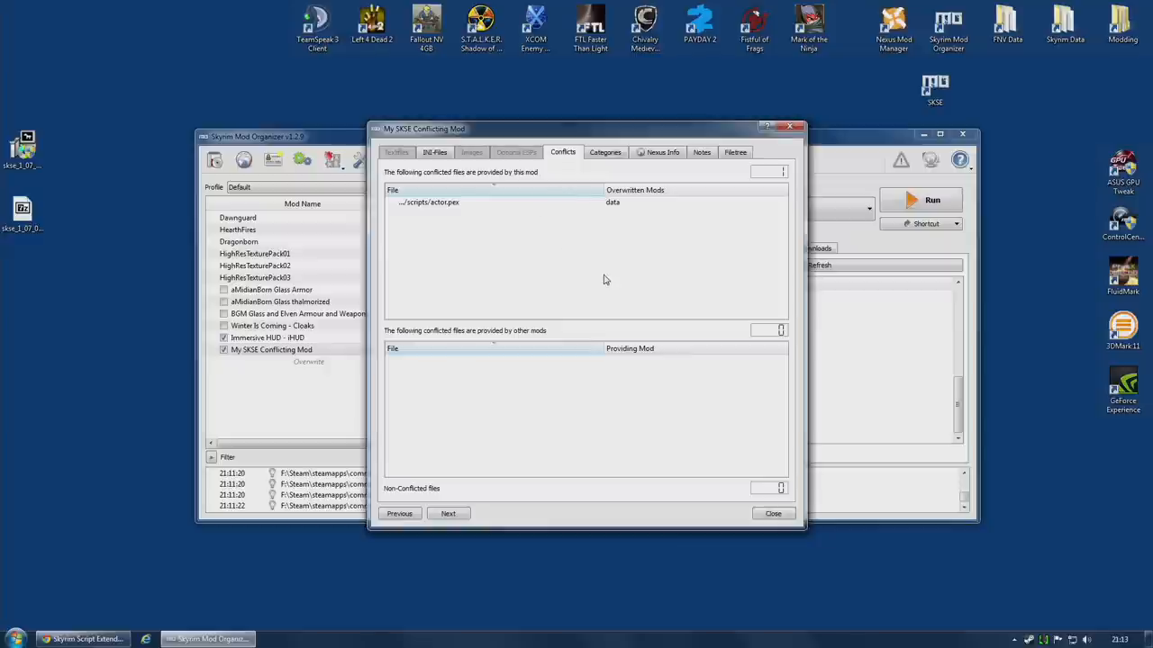
mouse_move(526, 266)
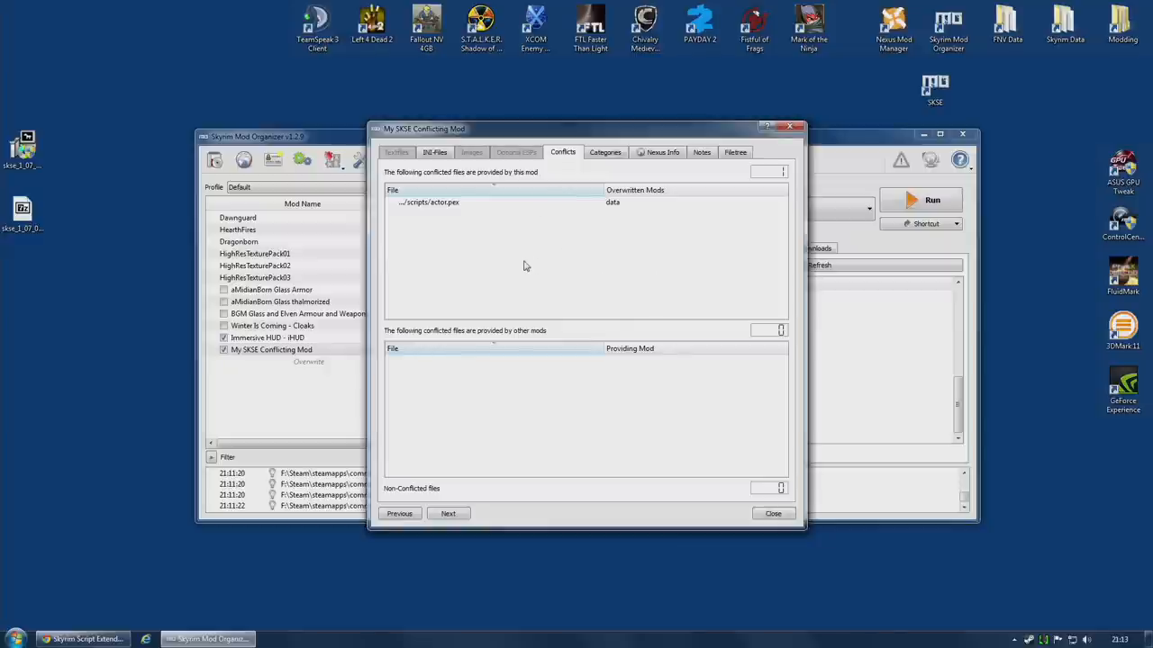
click(428, 202)
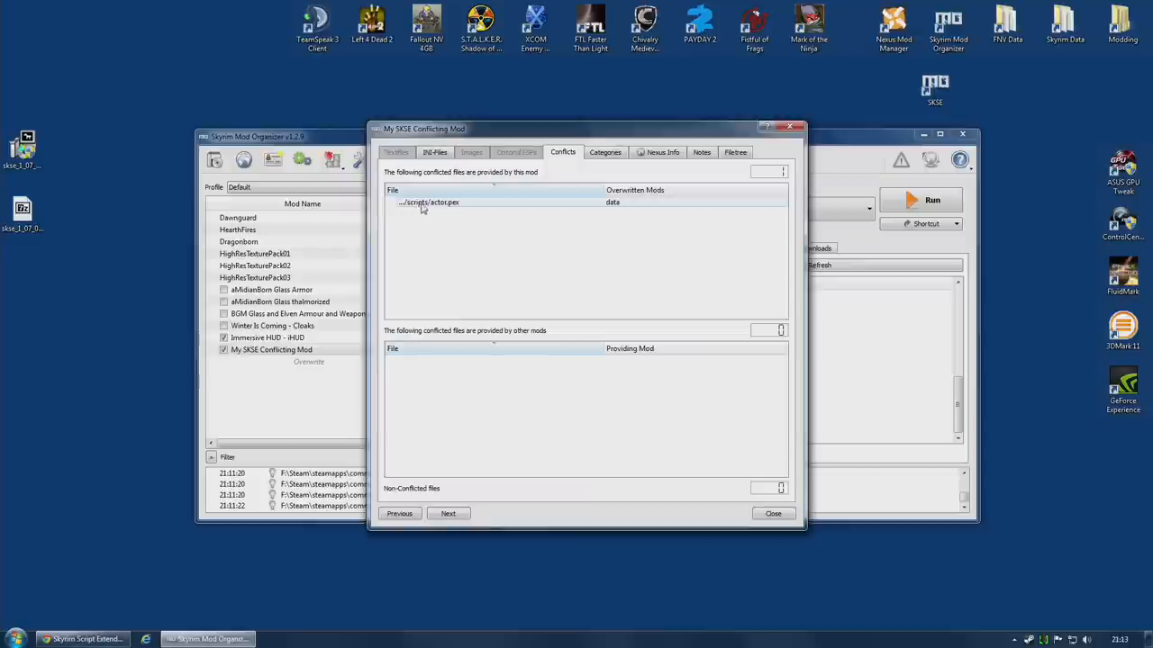
mouse_move(459, 207)
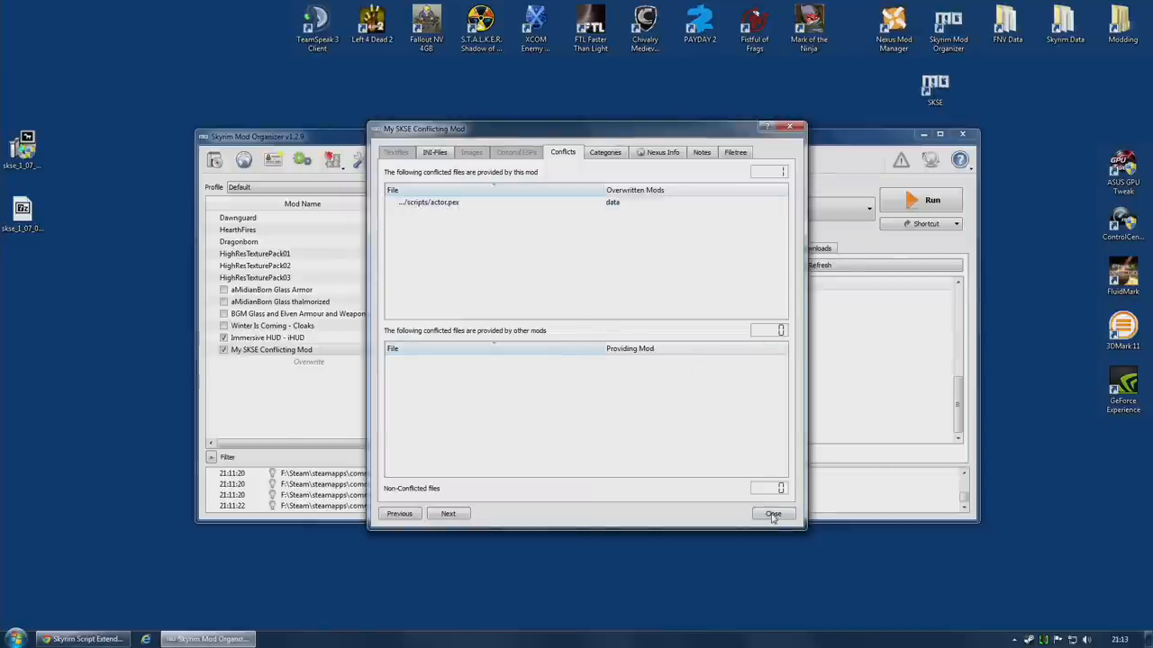
click(772, 514)
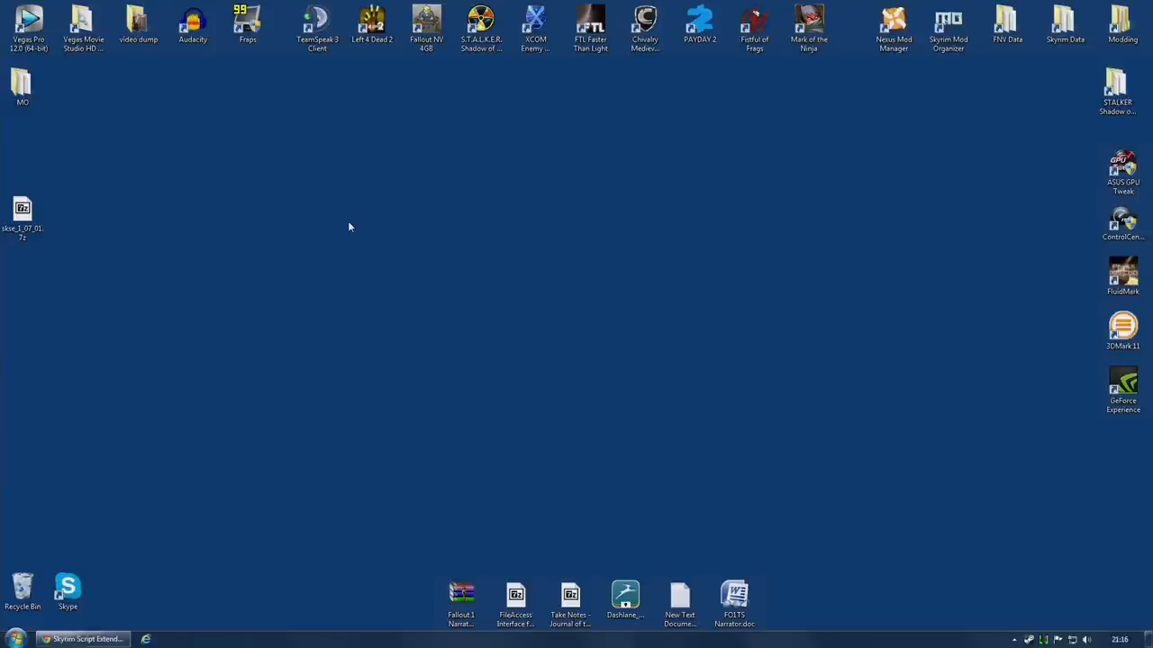
mouse_move(250, 216)
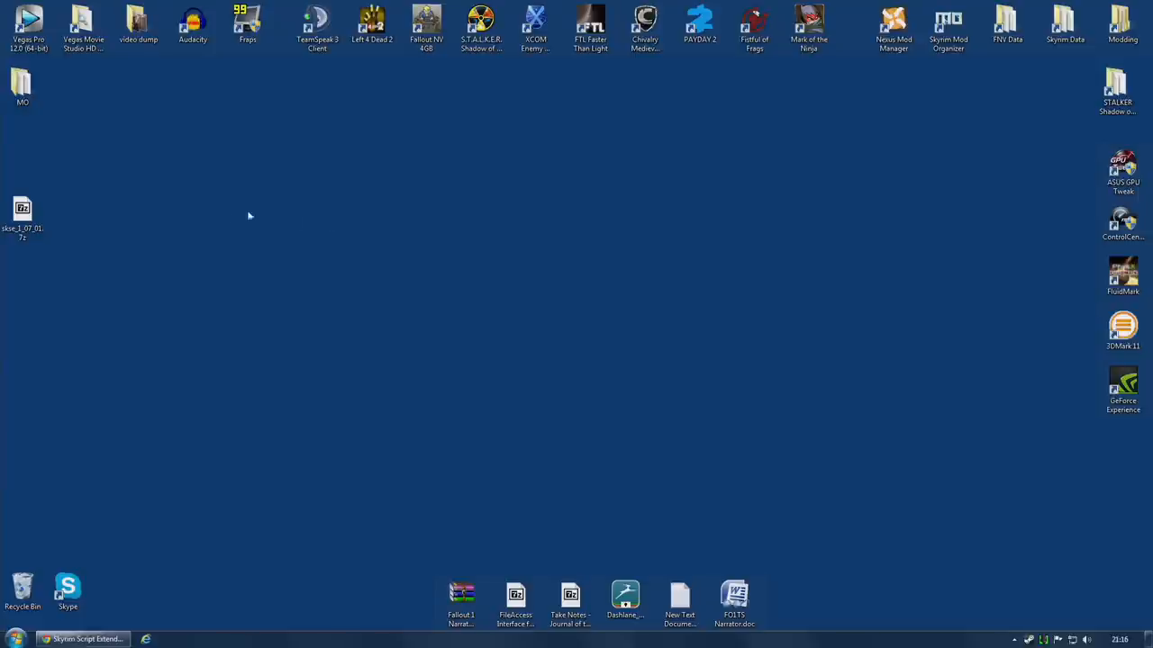
Step: Extract skse_1_07_01.7z and paste its loose loader files into the Skyrim game folder
right_click(23, 216)
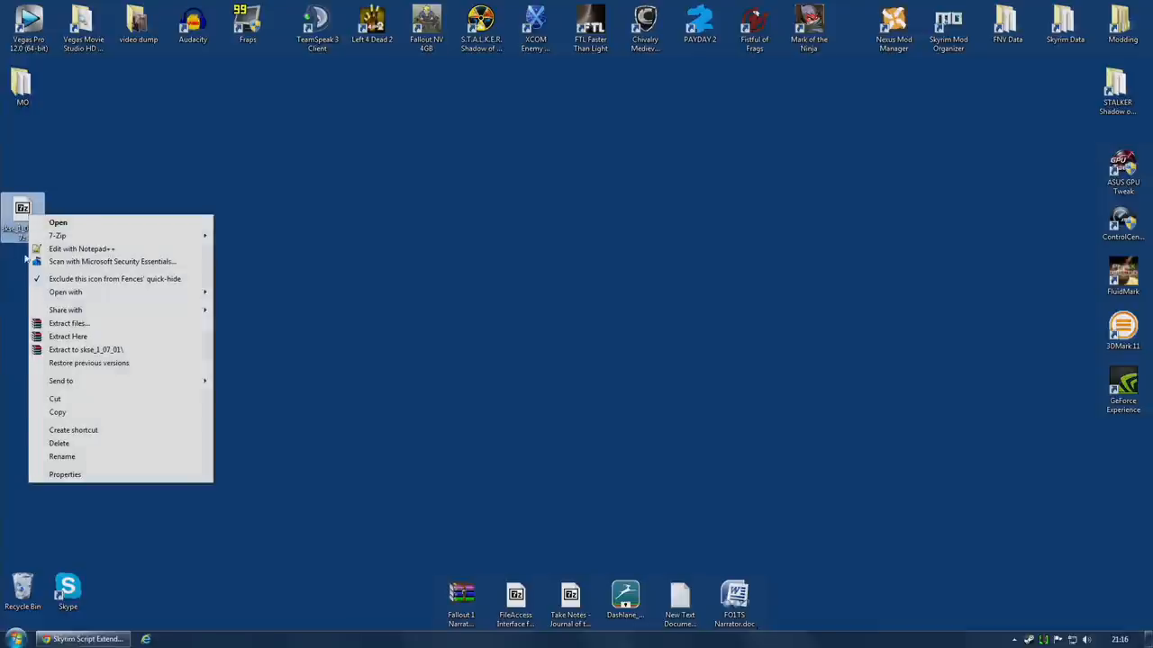
mouse_move(87, 340)
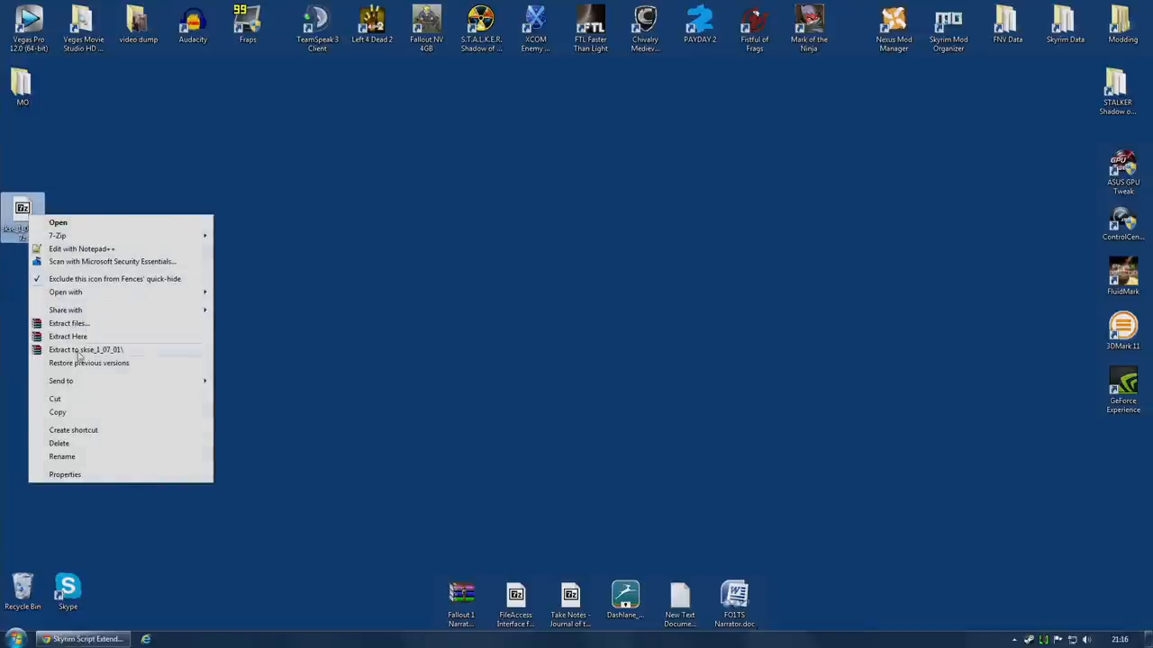
click(85, 349)
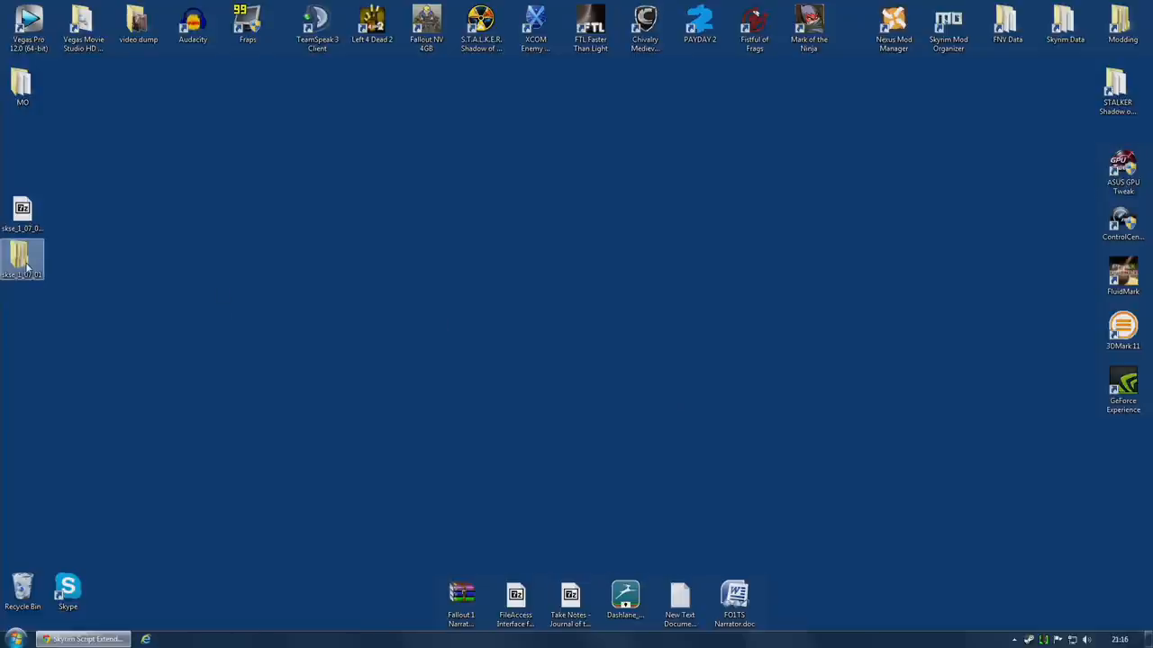
double_click(23, 261)
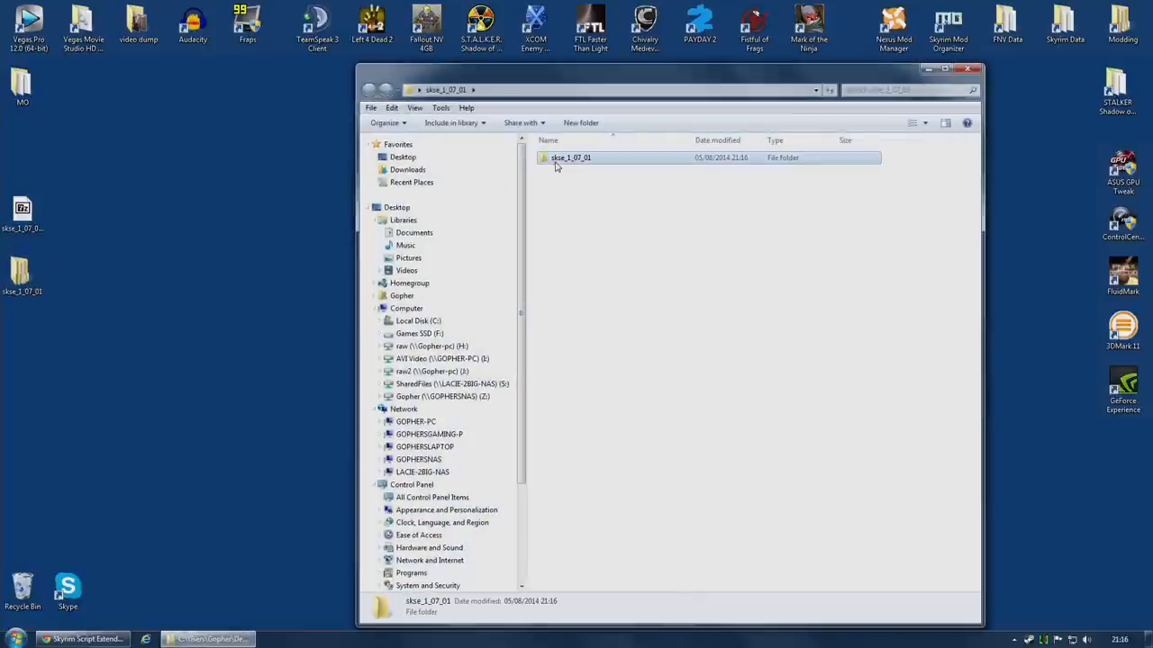
double_click(571, 157)
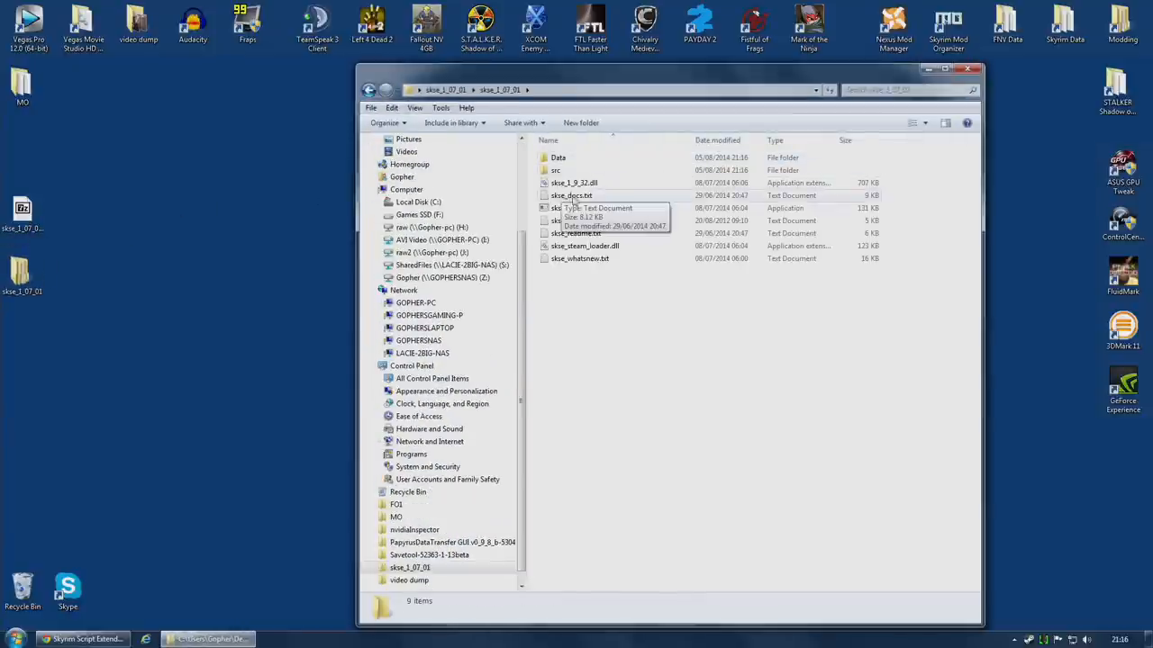
click(573, 183)
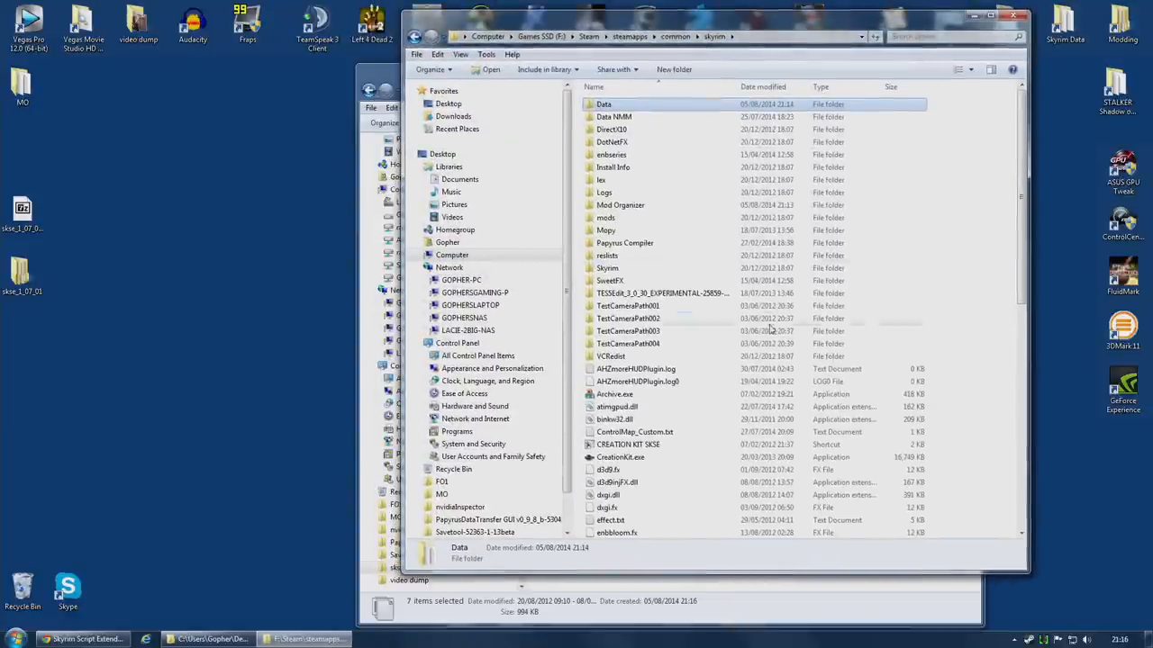
right_click(698, 297)
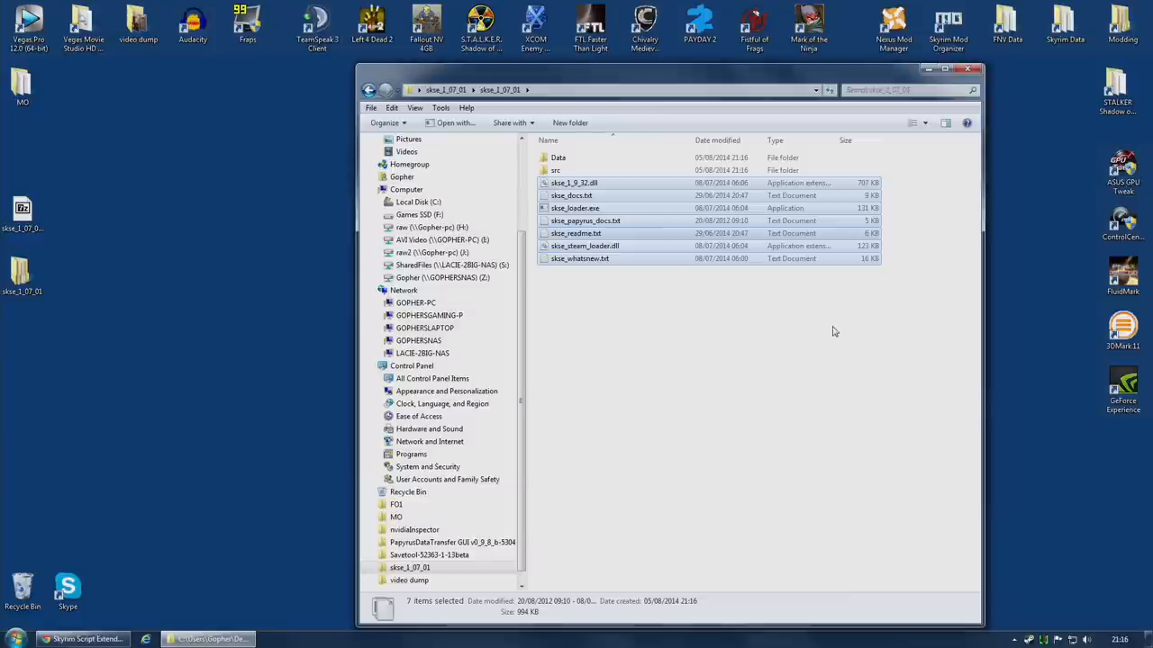
mouse_move(815, 339)
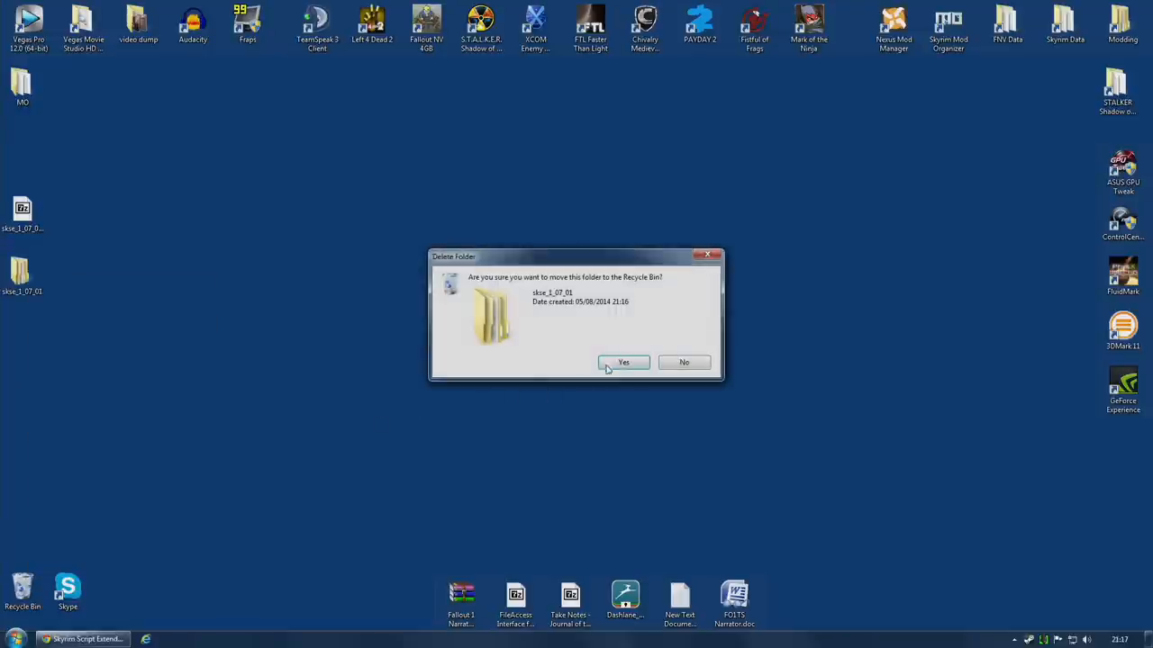
Step: Delete the extracted SKSE folder, relaunch Mod Organizer and select SKSE as the executable
click(623, 362)
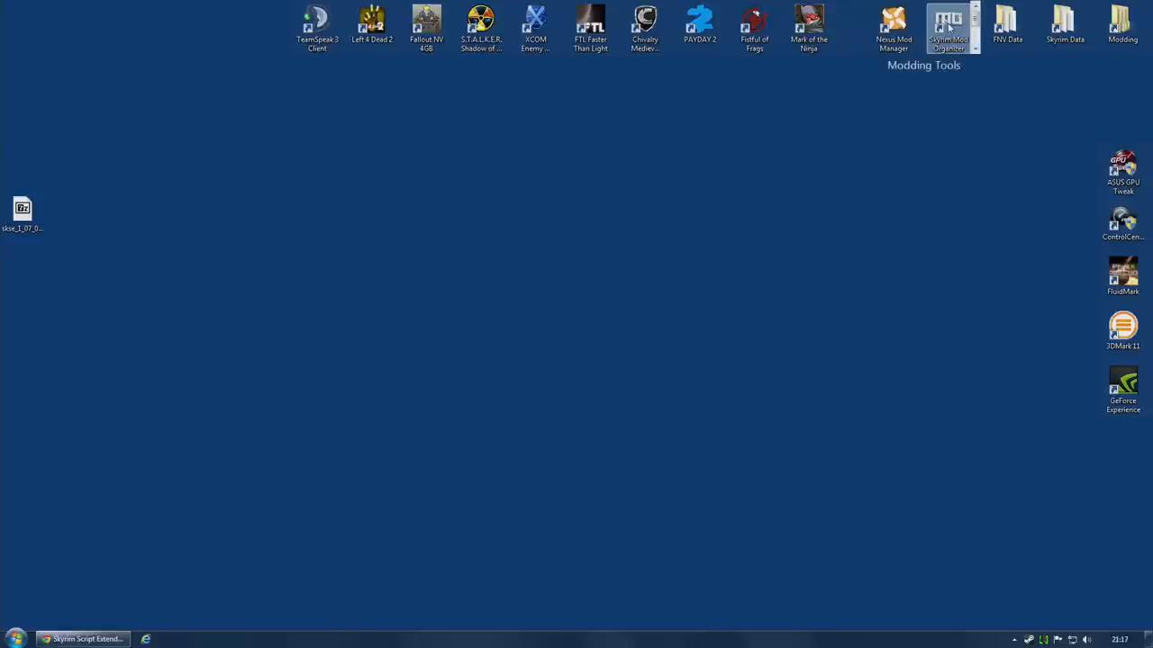
double_click(948, 25)
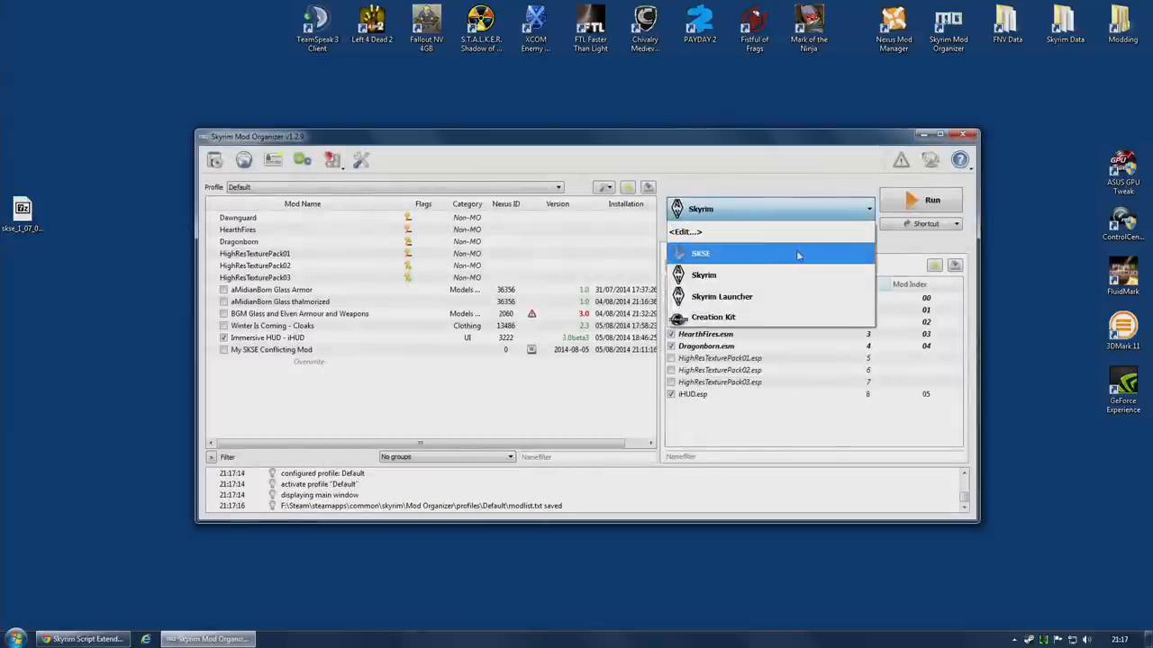
click(701, 253)
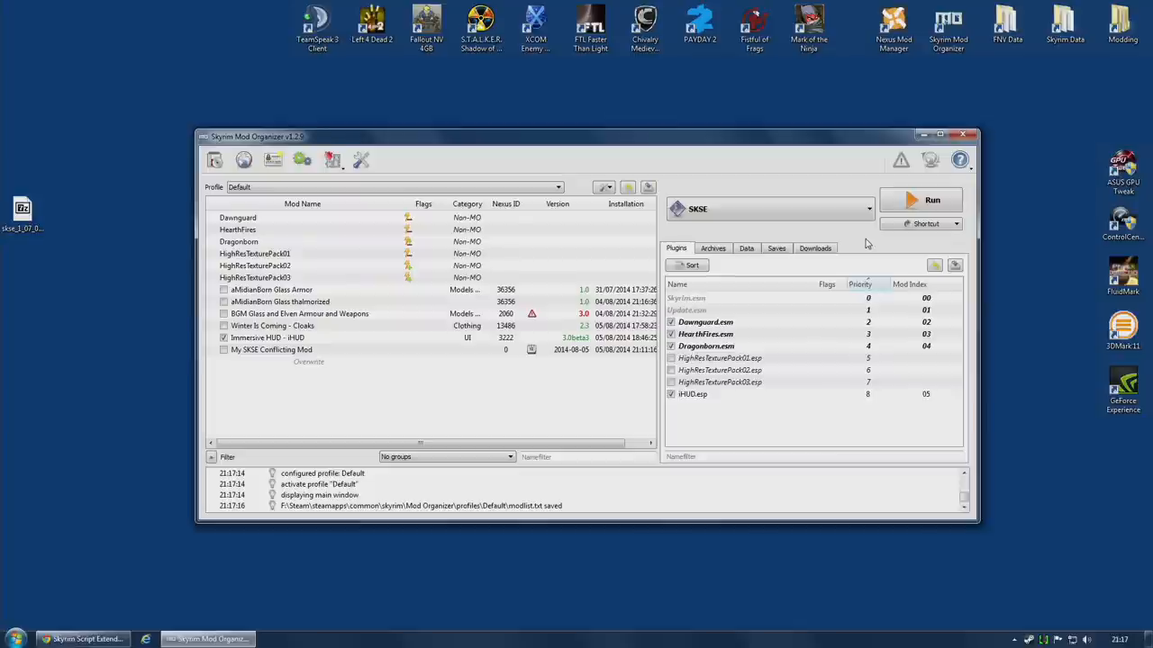
mouse_move(867, 243)
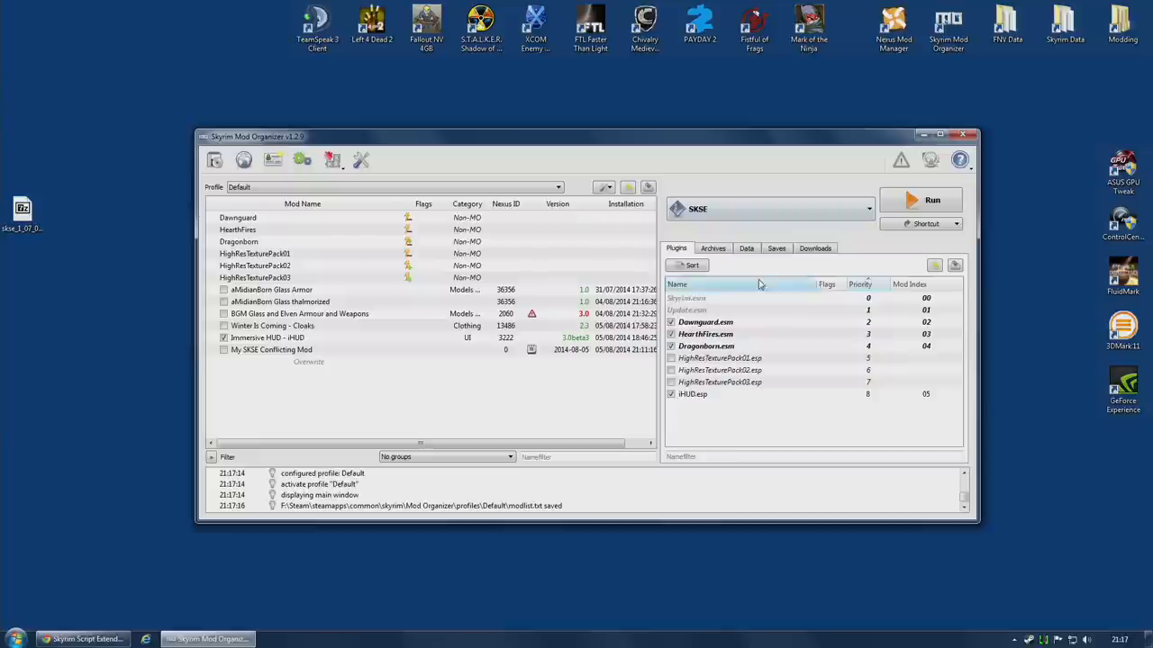
mouse_move(214, 159)
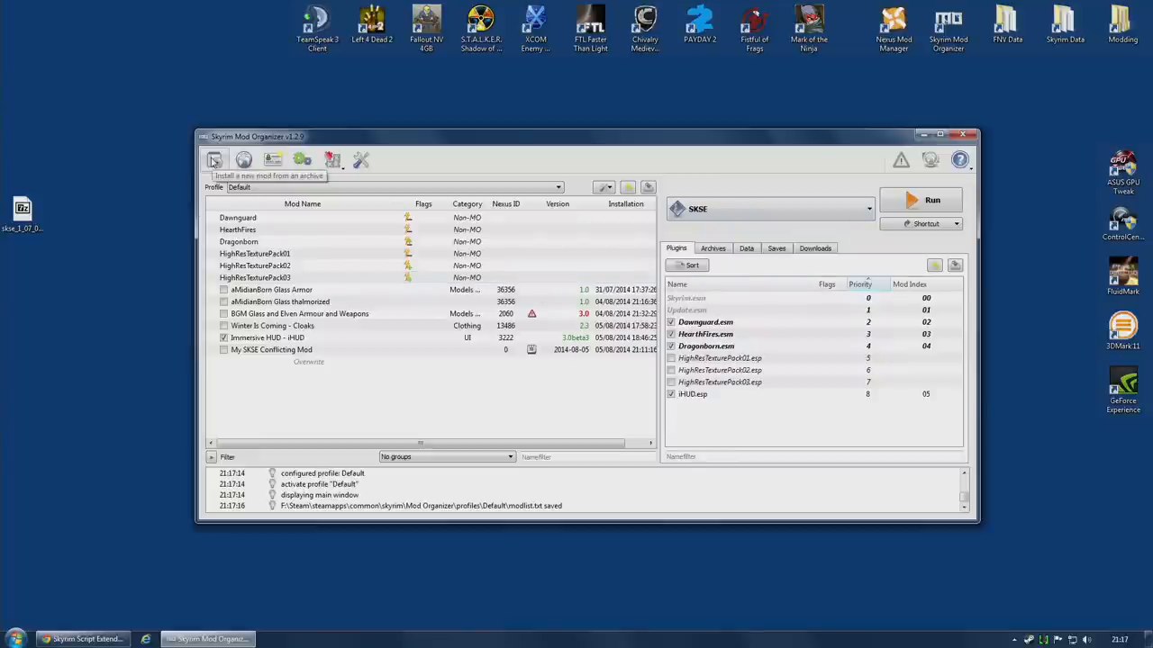
Step: Browse the Desktop and scroll to the skse_1_07_01.7z archive
click(215, 160)
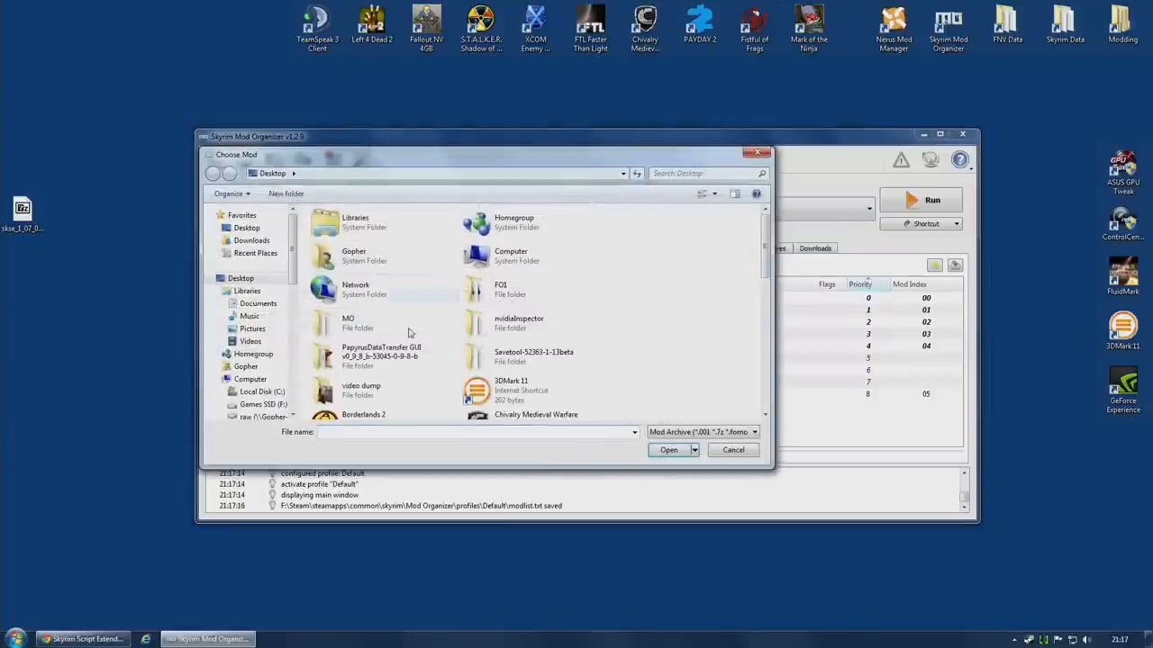
scroll(down, 3)
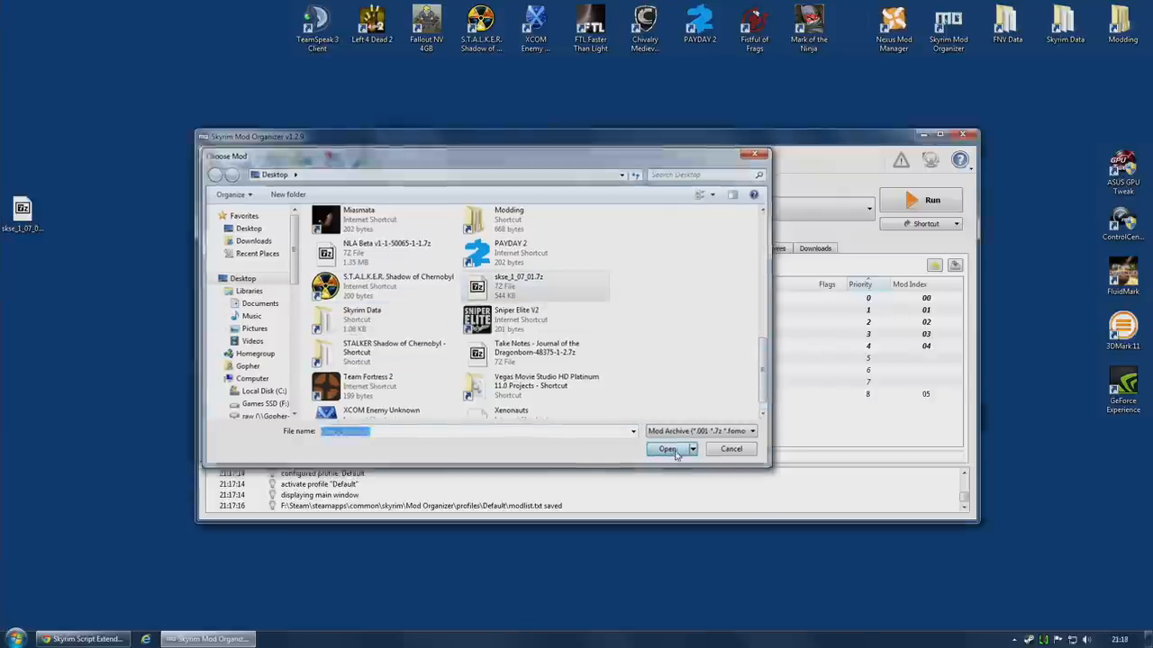
Step: Load the SKSE archive and set its Data folder as the mod's data directory
click(667, 449)
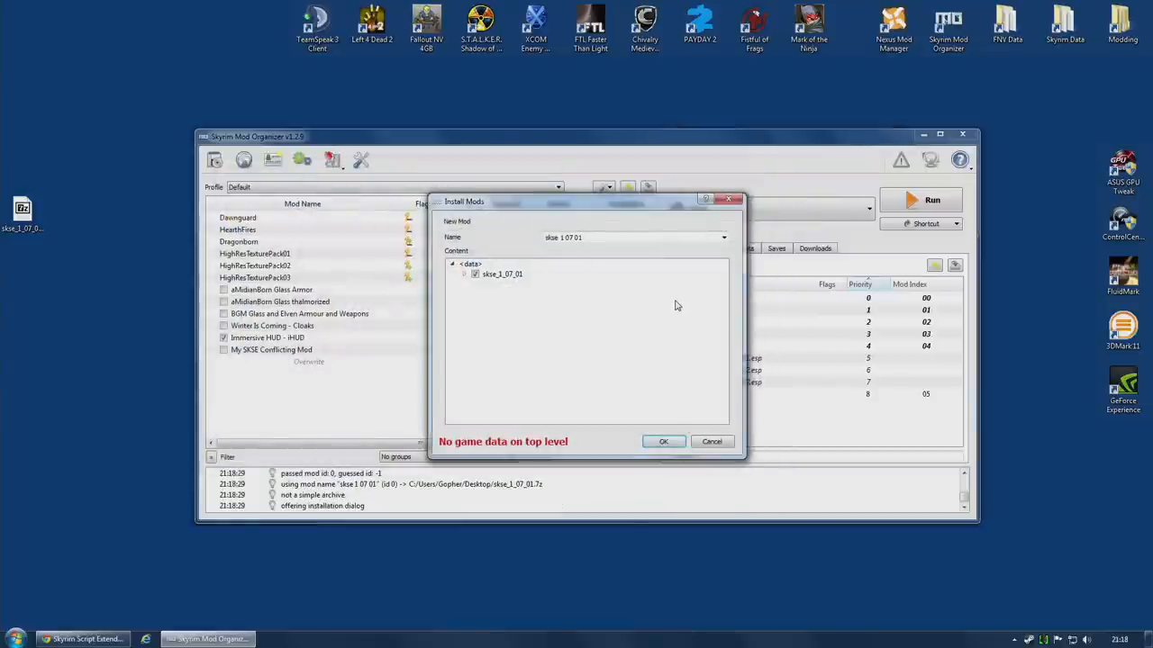
mouse_move(450, 456)
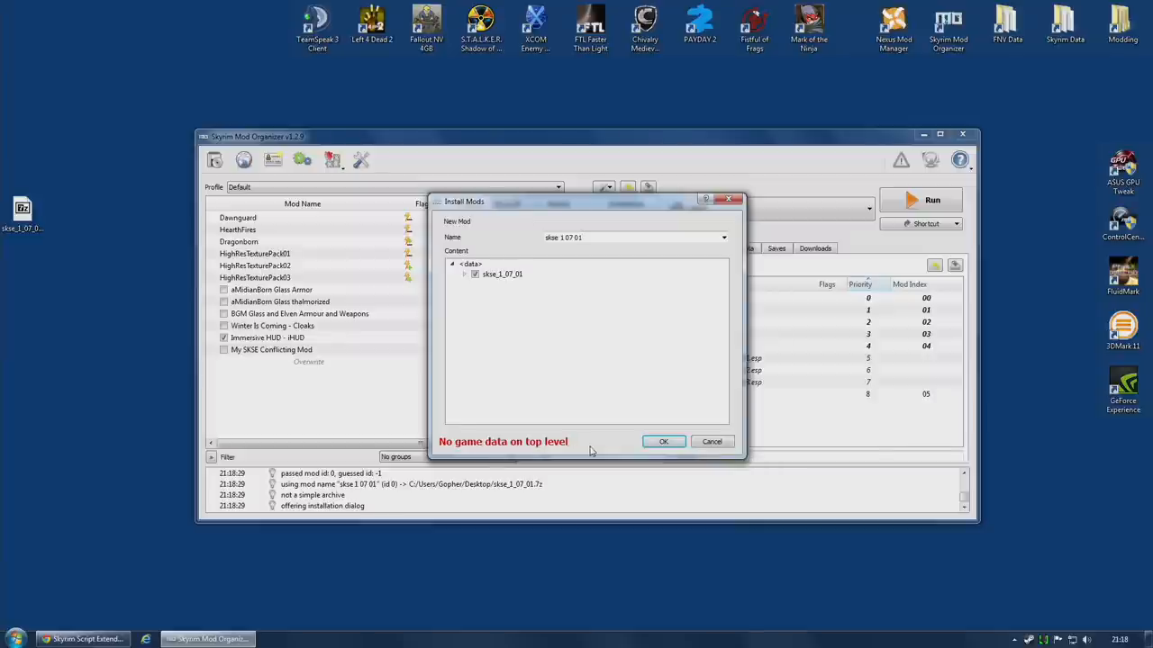
click(465, 274)
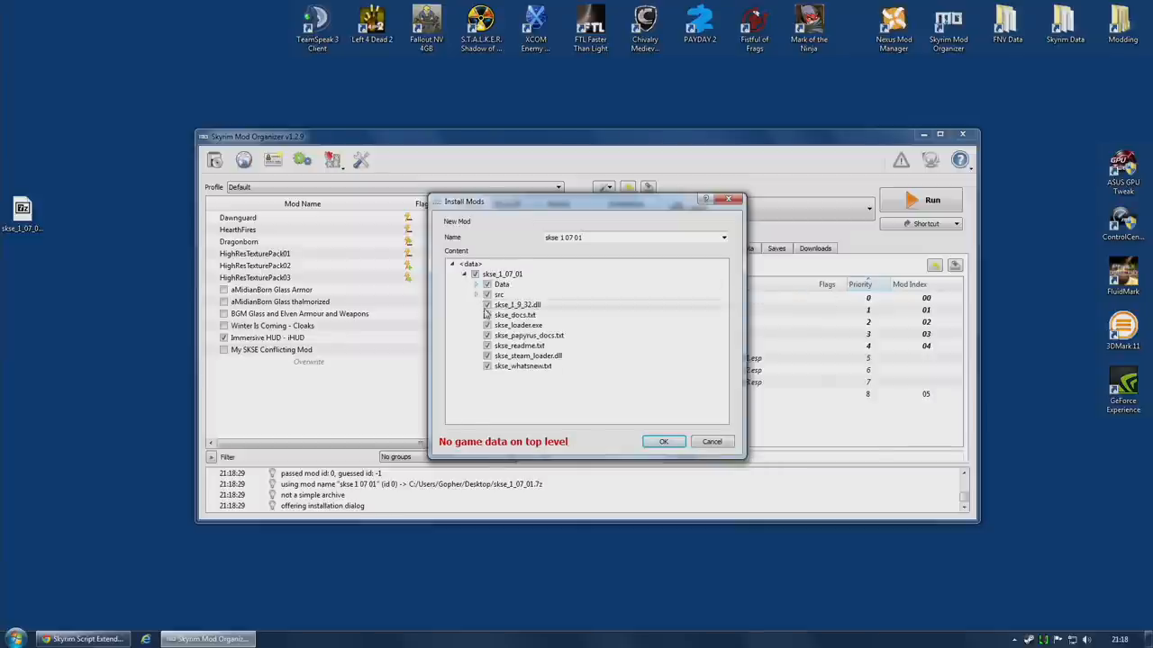
click(475, 293)
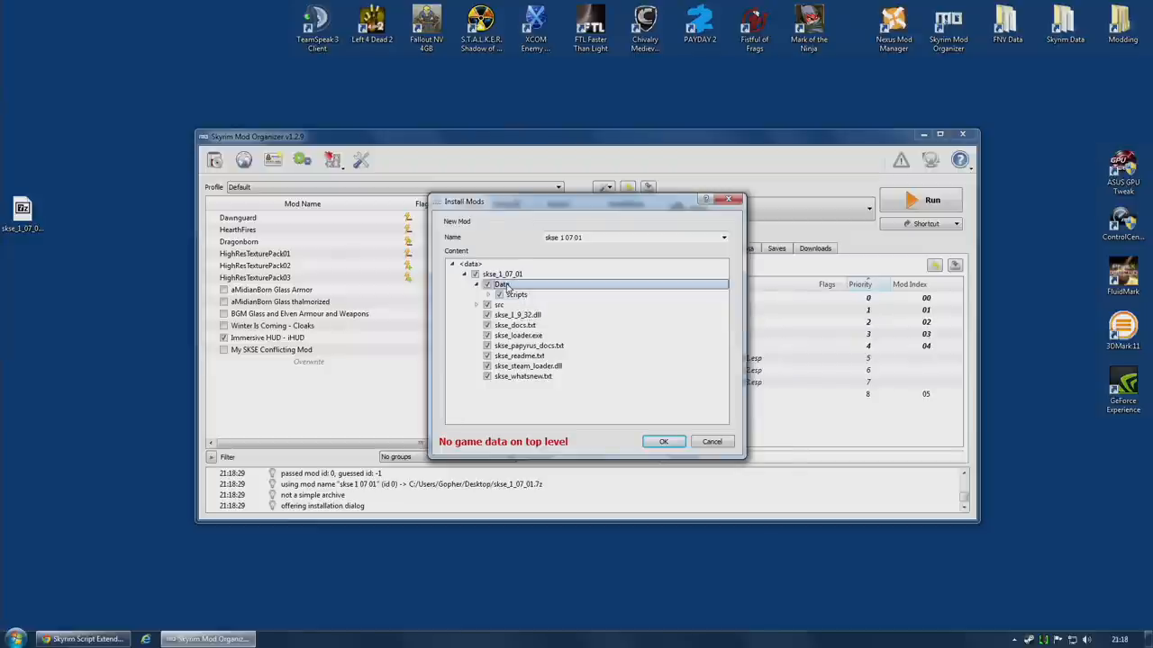
right_click(502, 284)
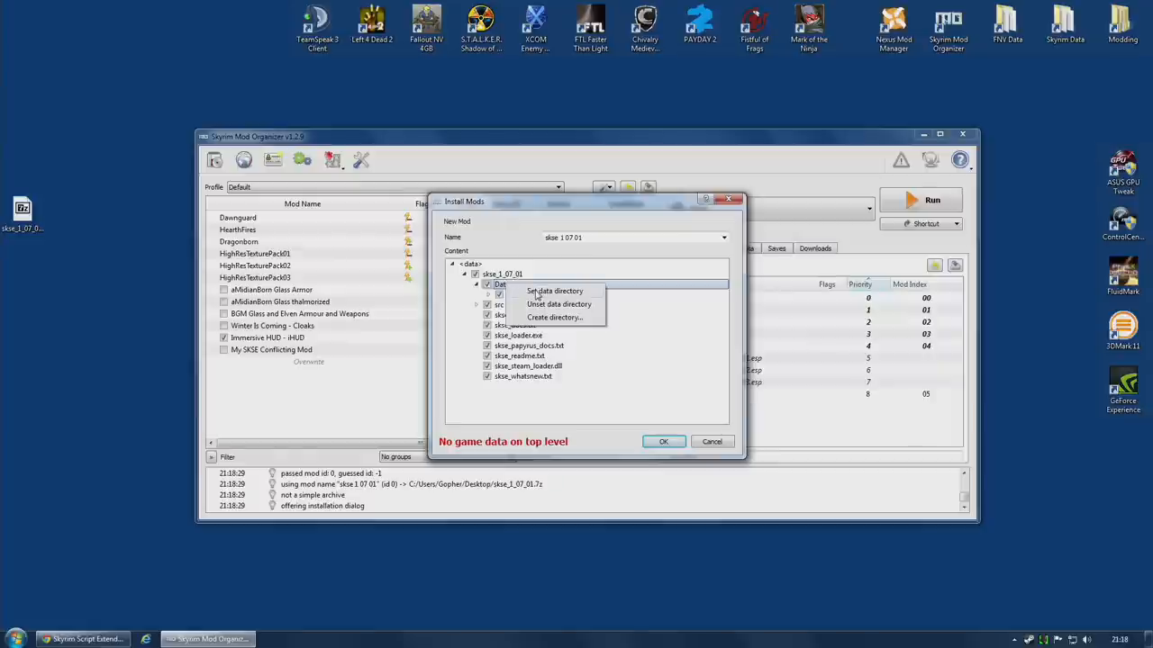
click(554, 290)
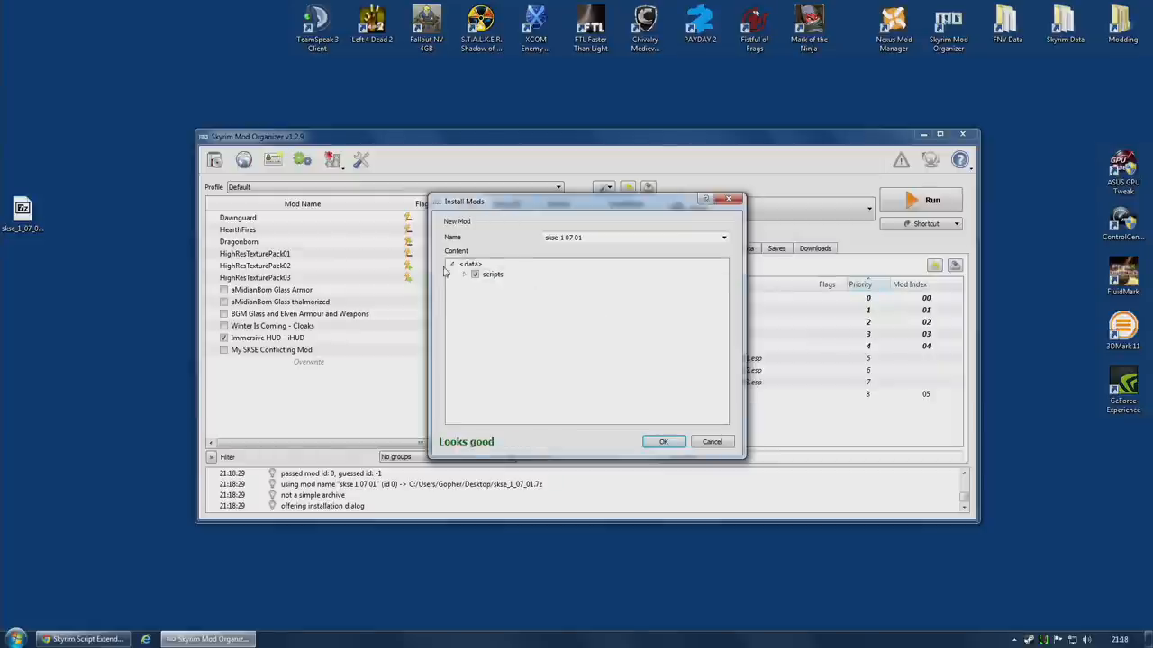
Step: Expand the scripts folder and uncheck the Source script files
click(464, 274)
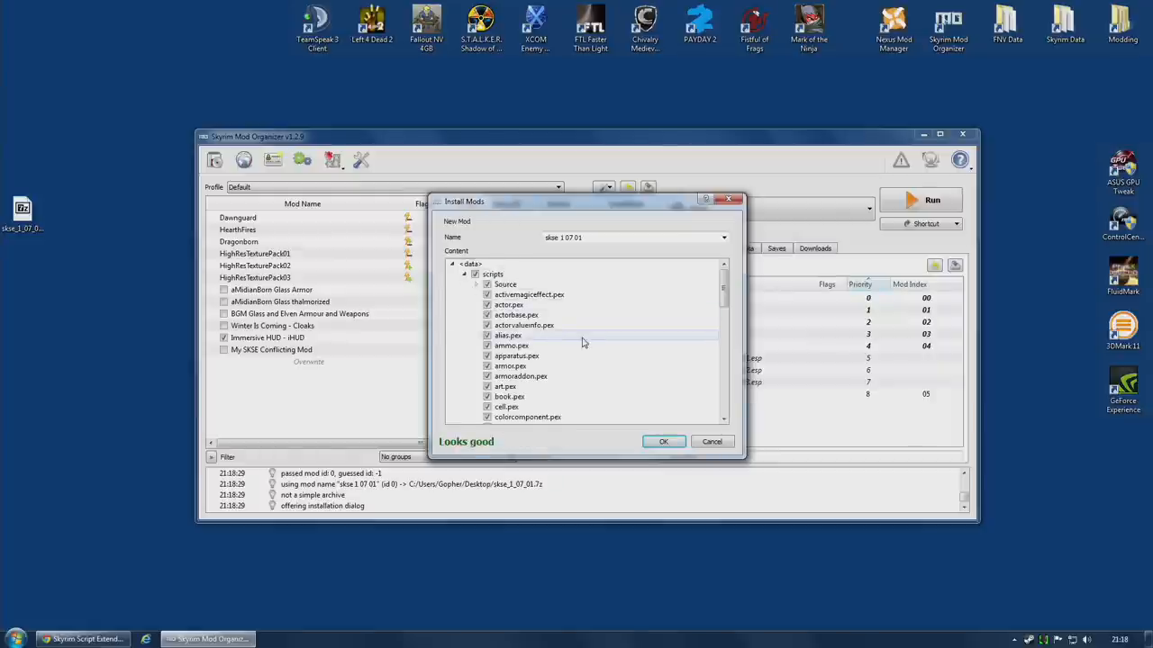
scroll(down, 3)
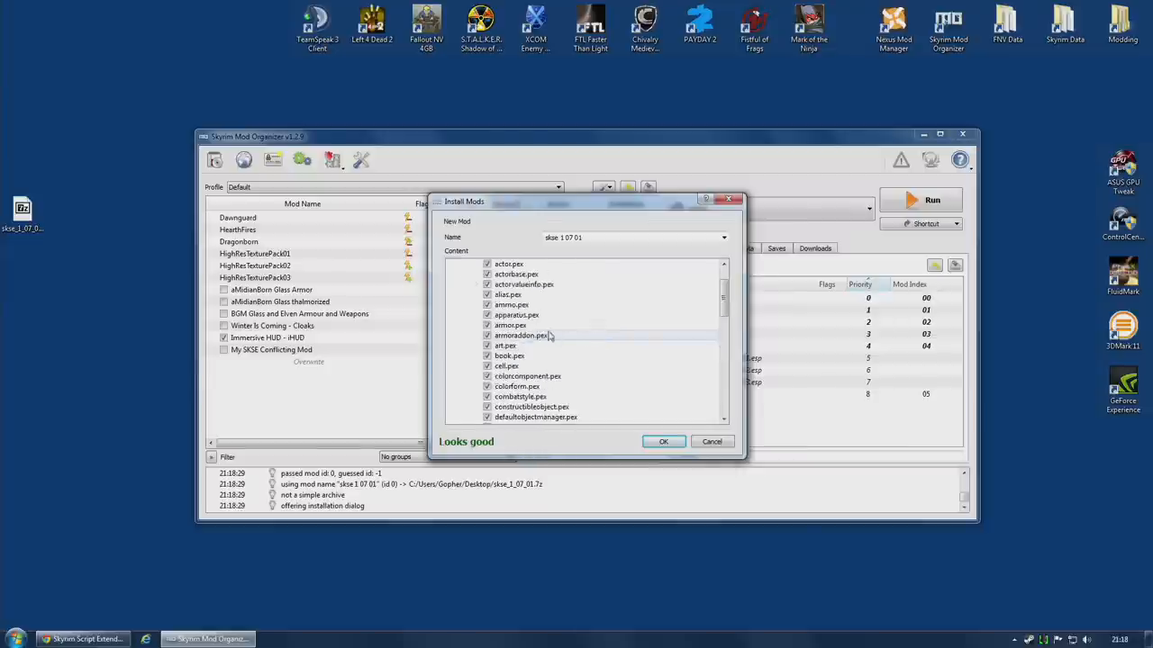
click(452, 264)
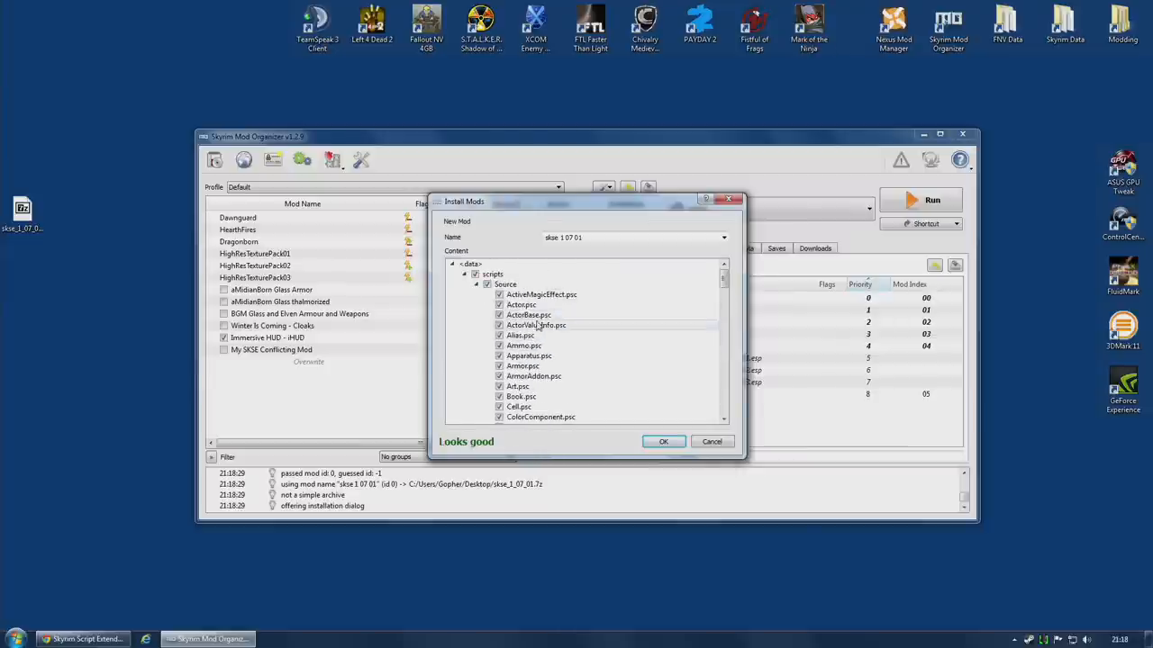
scroll(down, 3)
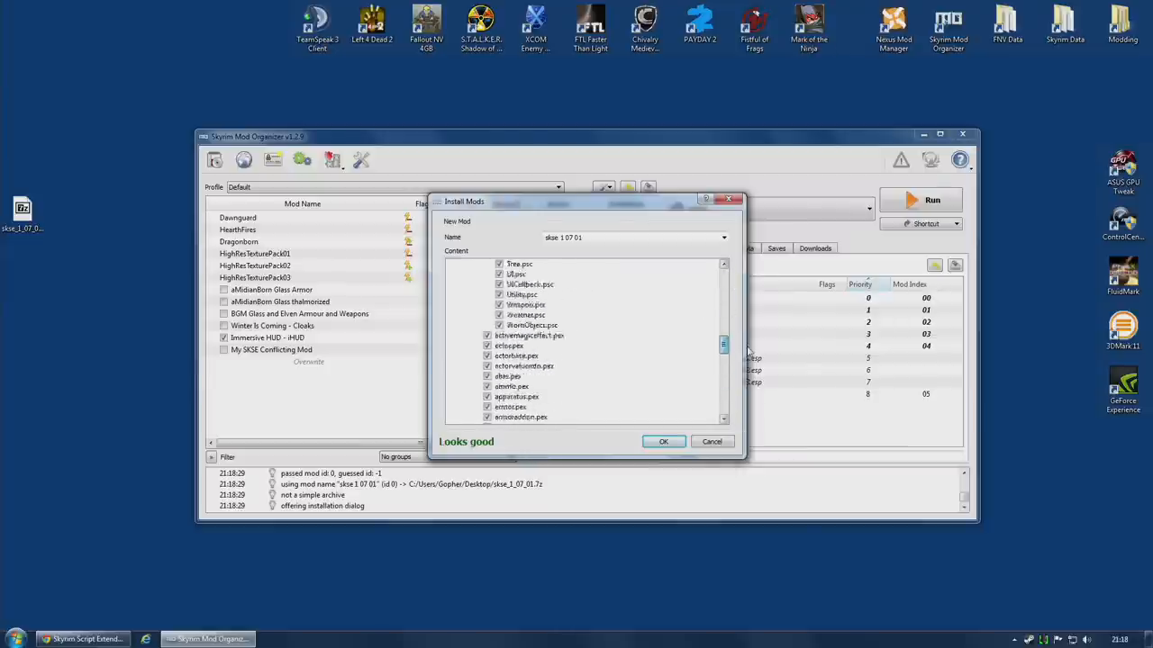
click(462, 264)
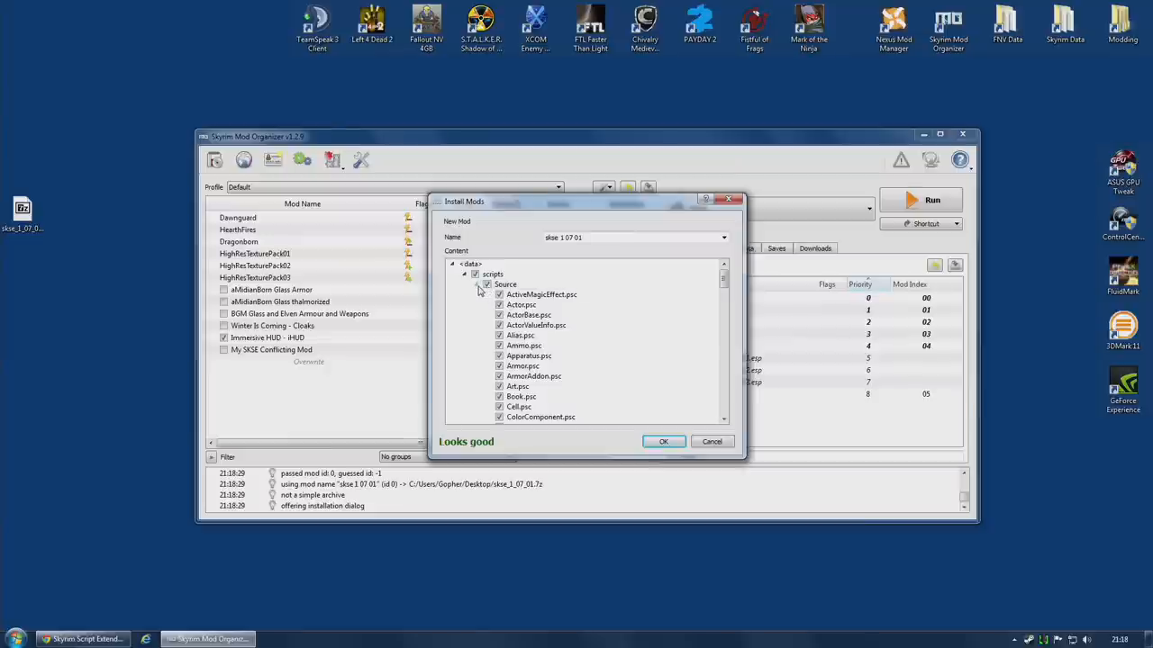
mouse_move(505, 285)
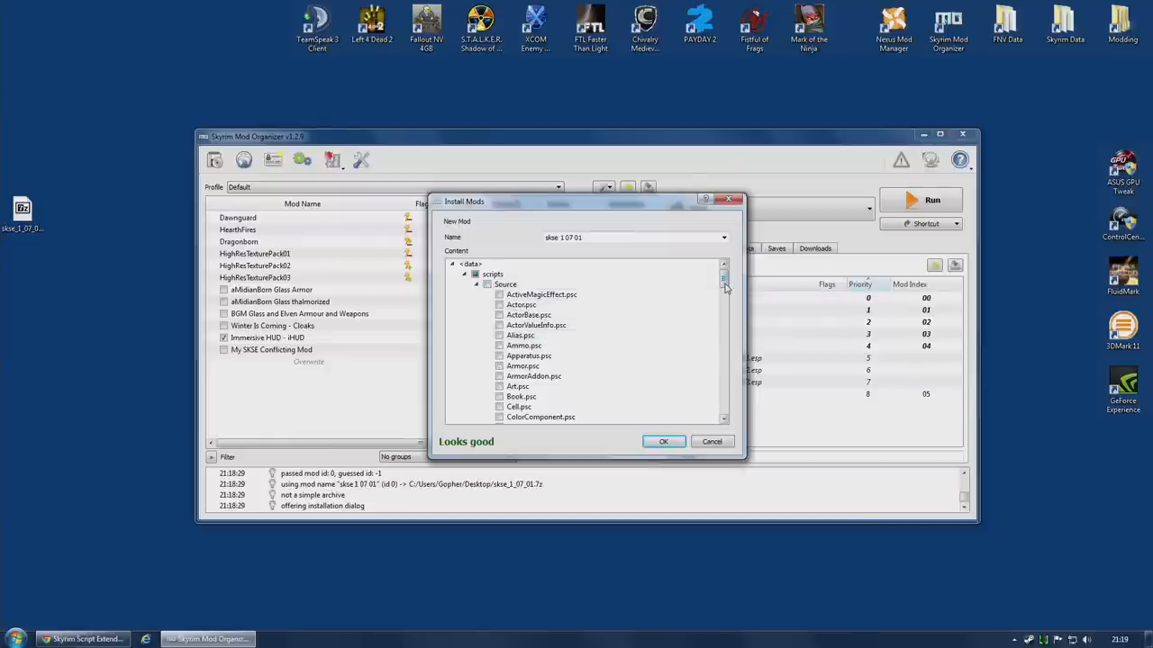
scroll(down, 3)
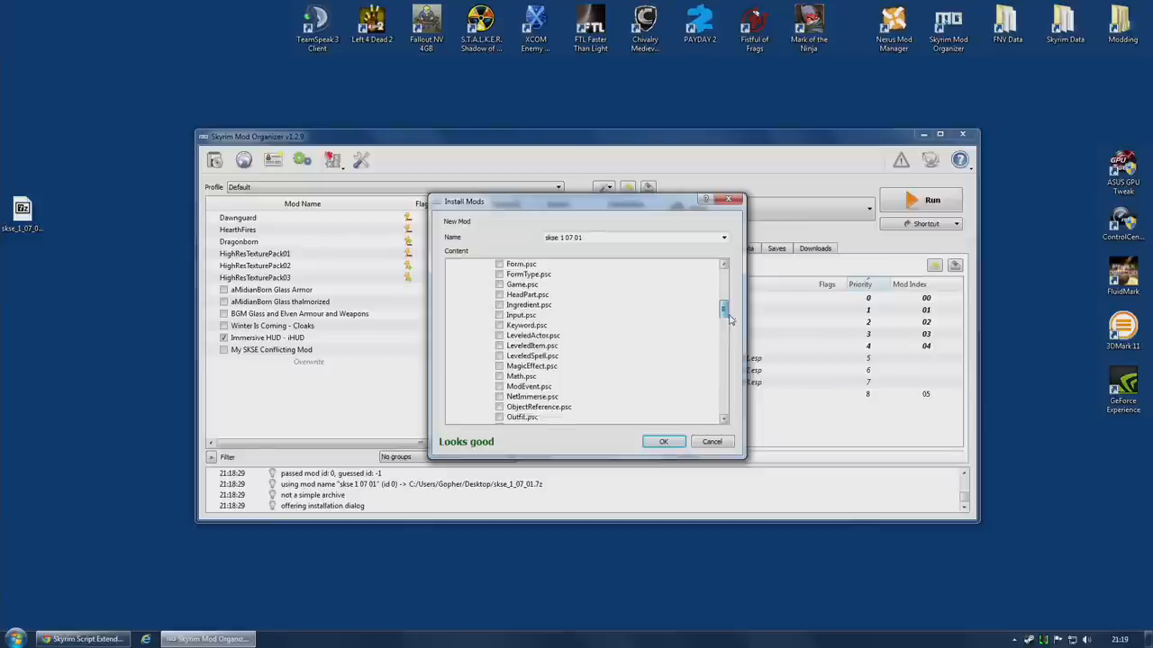
scroll(down, 3)
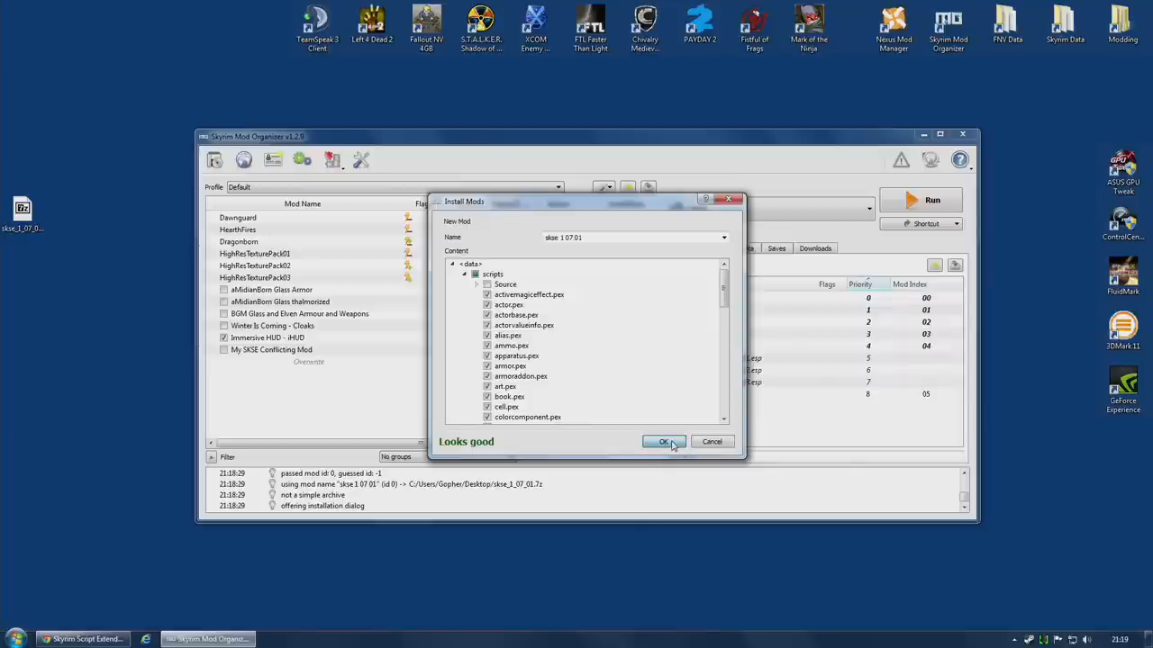
Step: Install the SKSE archive and rename the new mod to 'skse 1 07 01 Scripts'
click(664, 441)
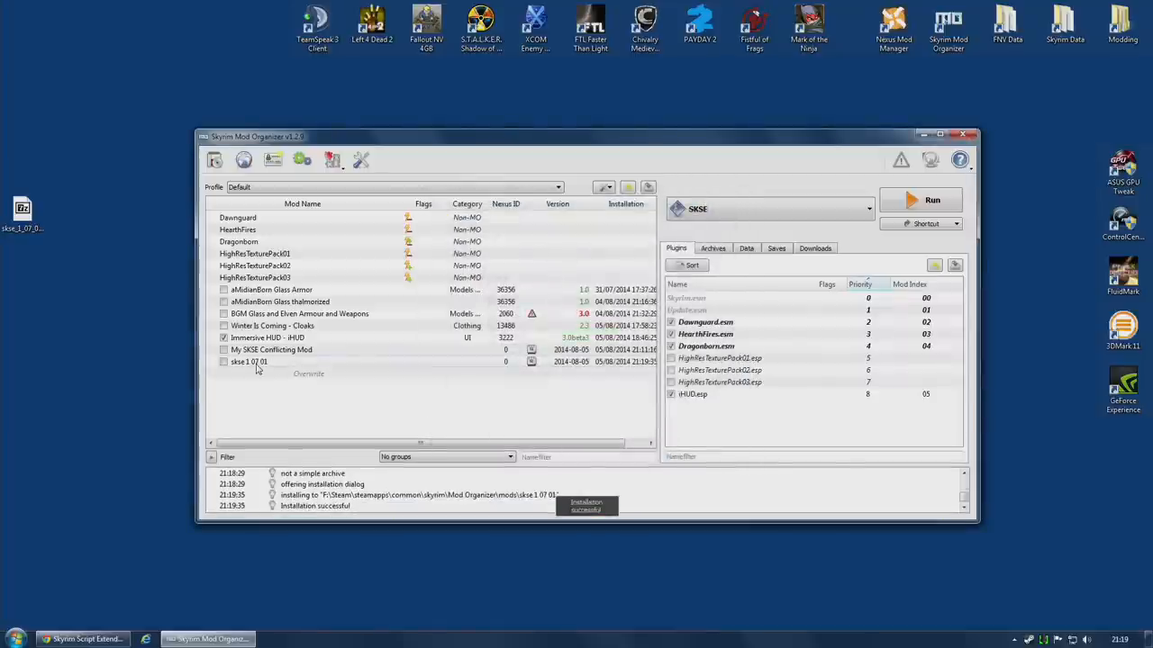
click(247, 361)
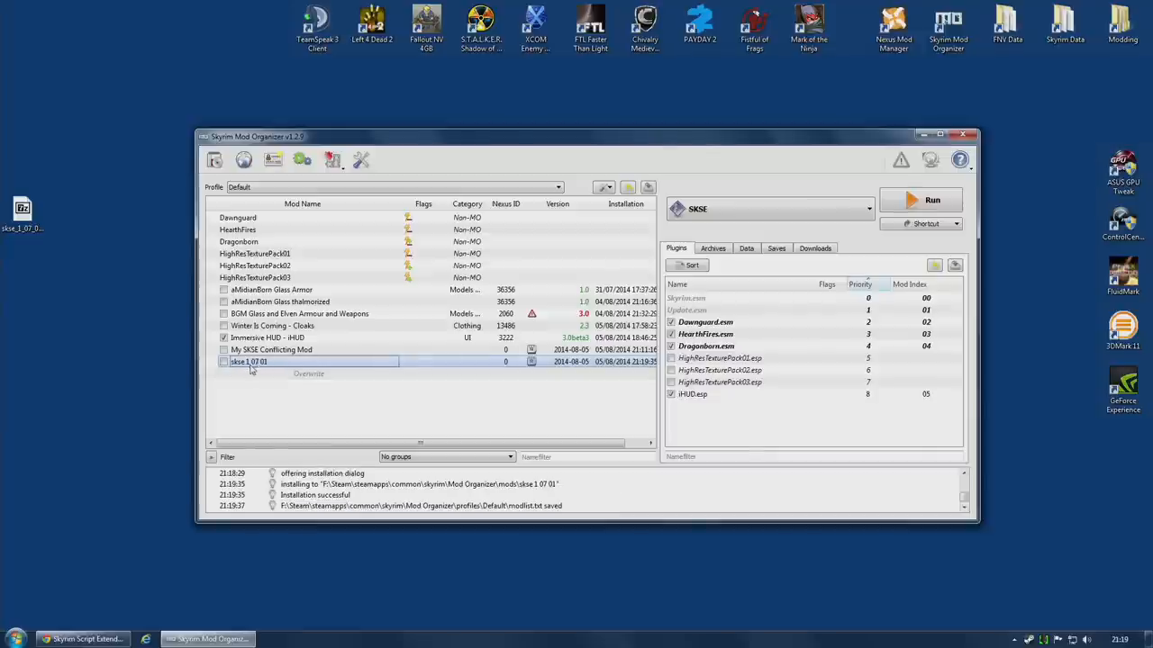
double_click(250, 361)
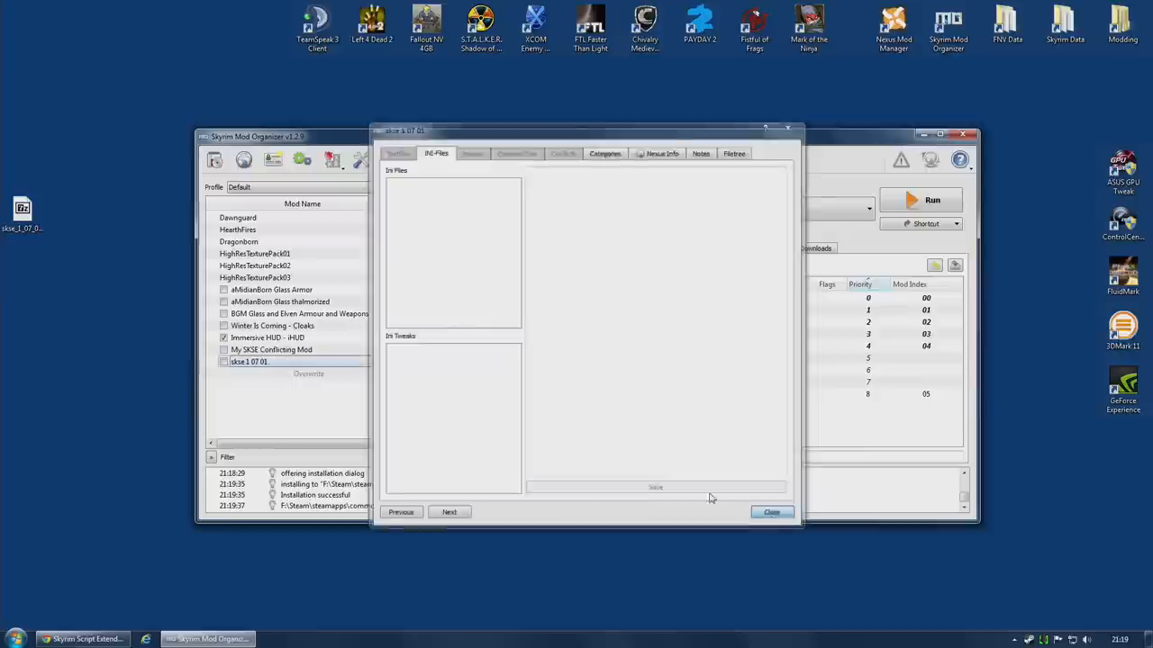
click(770, 511)
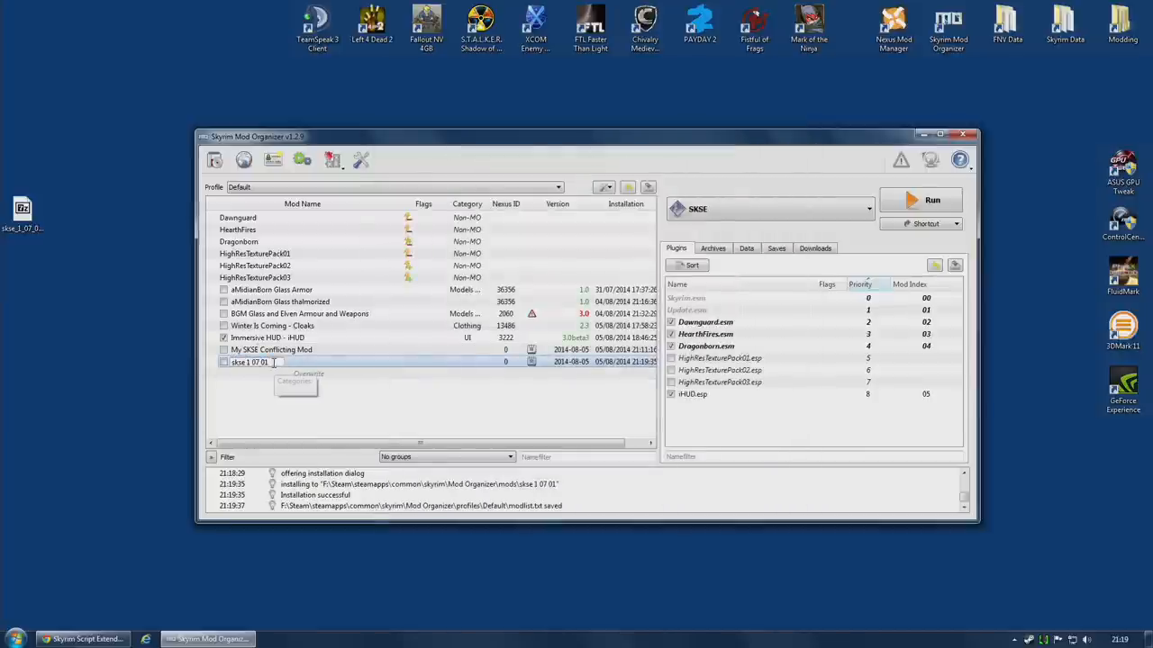
text(Scripts)
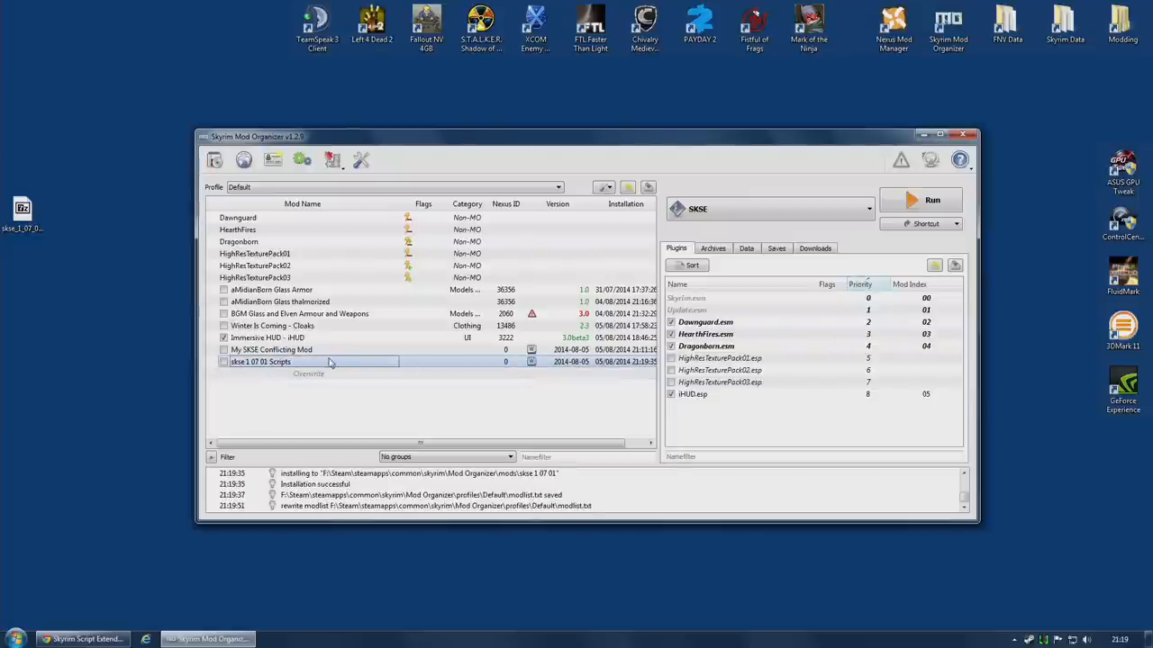
Step: Inspect the renamed mod's scripts folder in its file tree
double_click(260, 362)
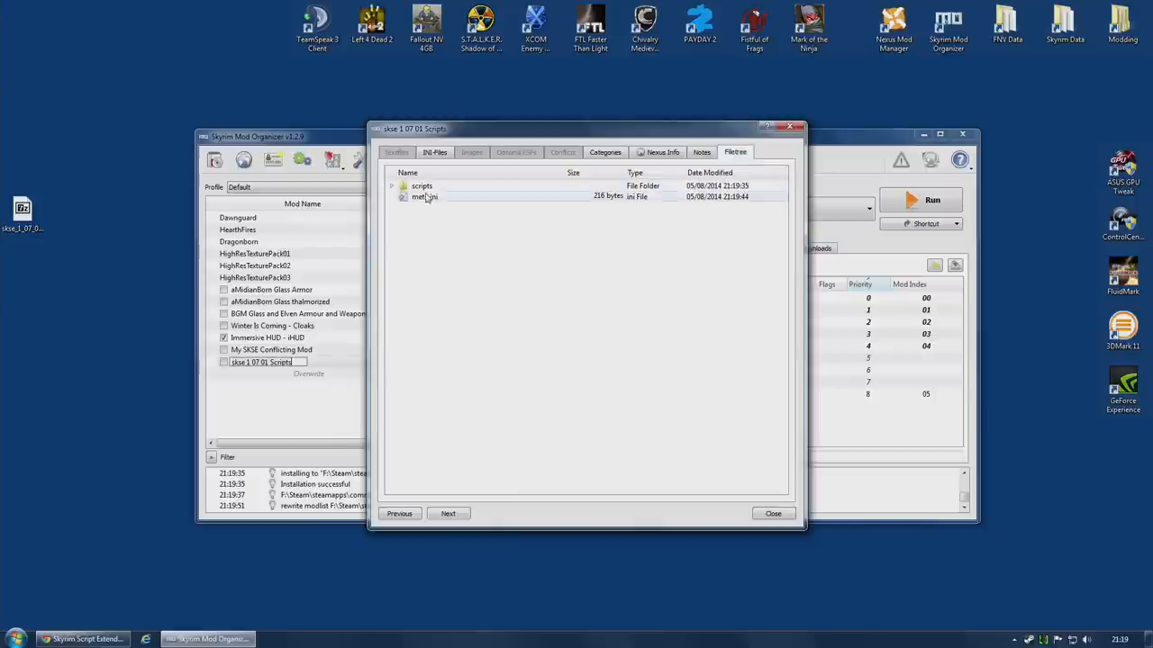
click(391, 185)
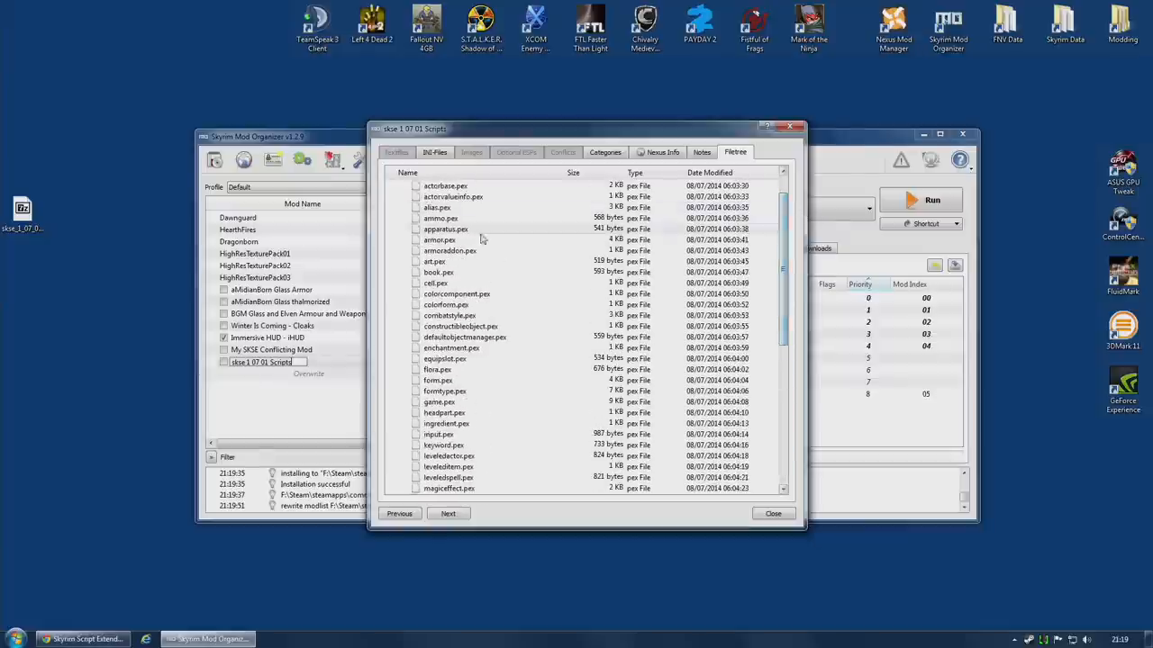
click(772, 513)
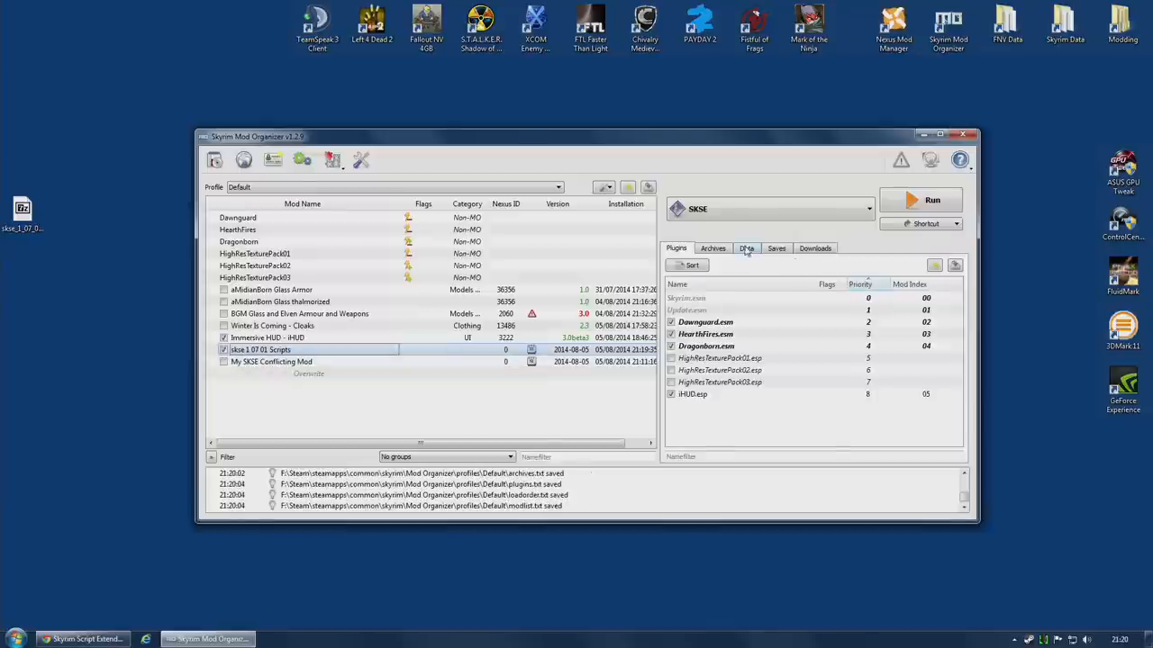
Step: Verify the Data tab credits scripts to skse 1 07 01 Scripts, then enable My SKSE Conflicting Mod
click(746, 248)
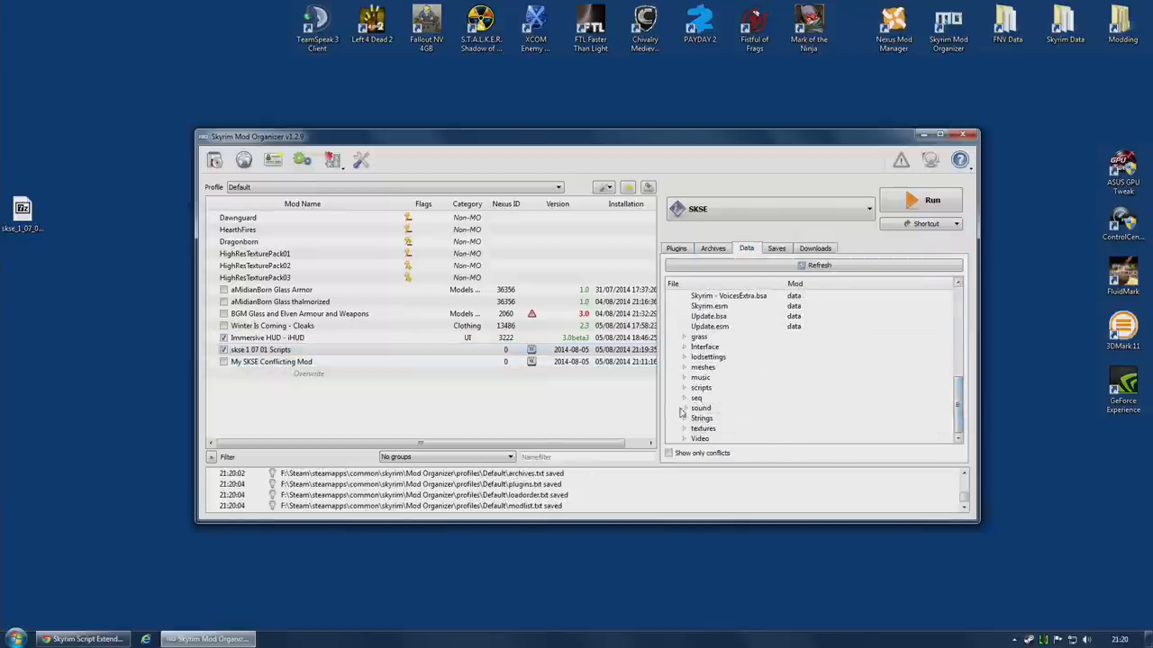
click(684, 387)
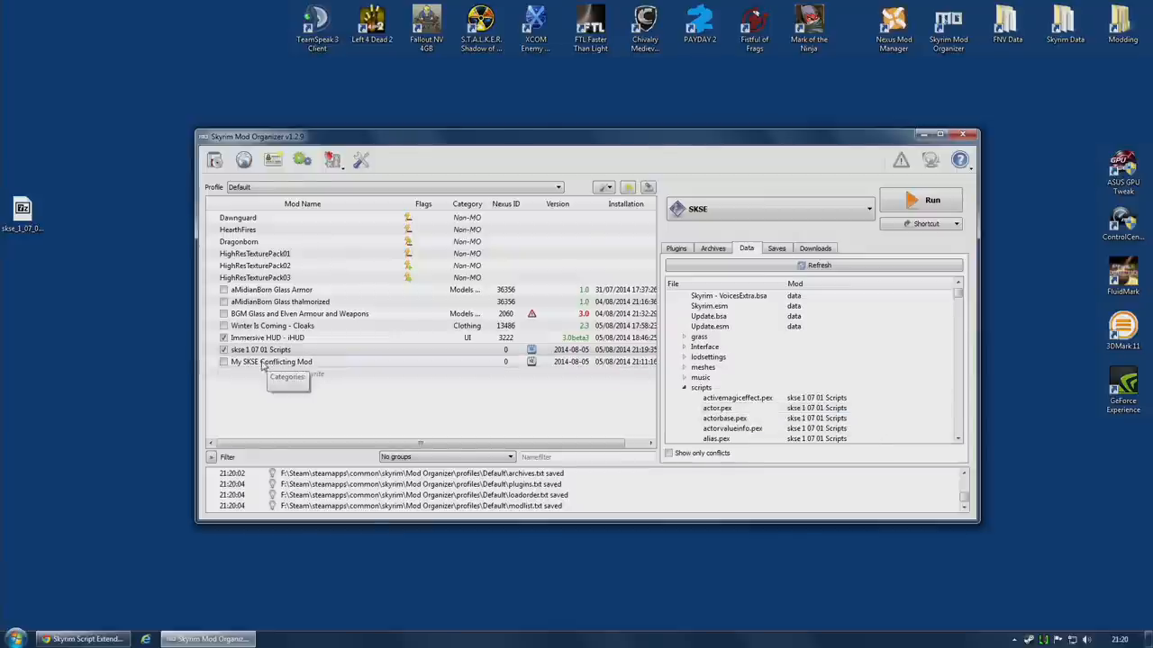
click(271, 361)
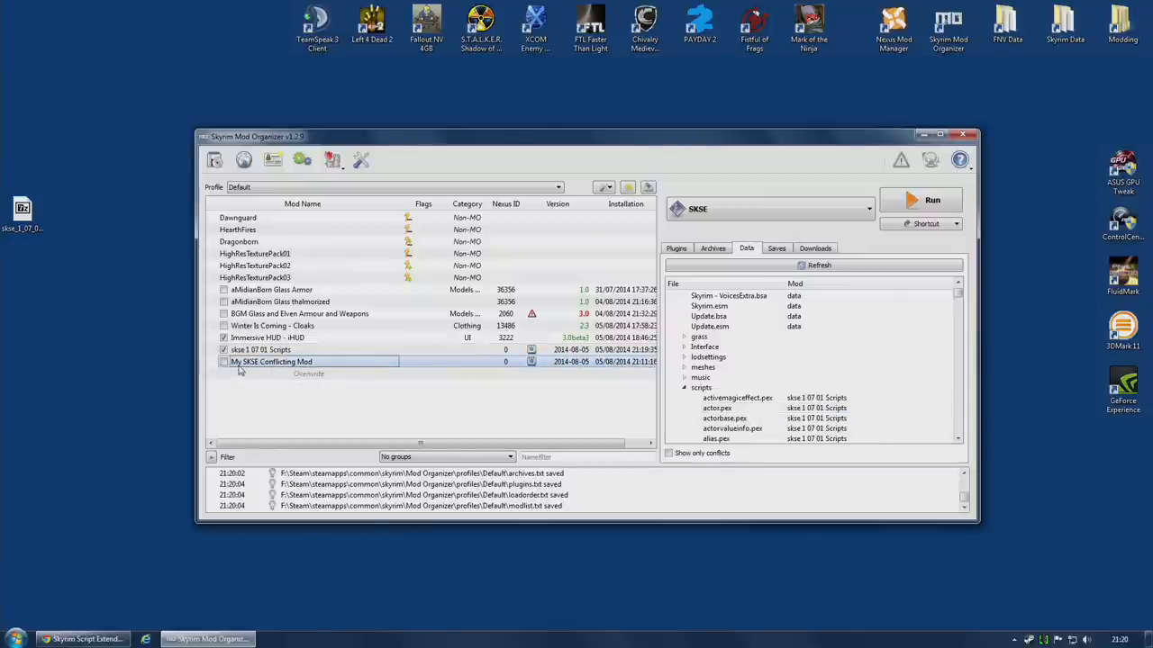
click(223, 361)
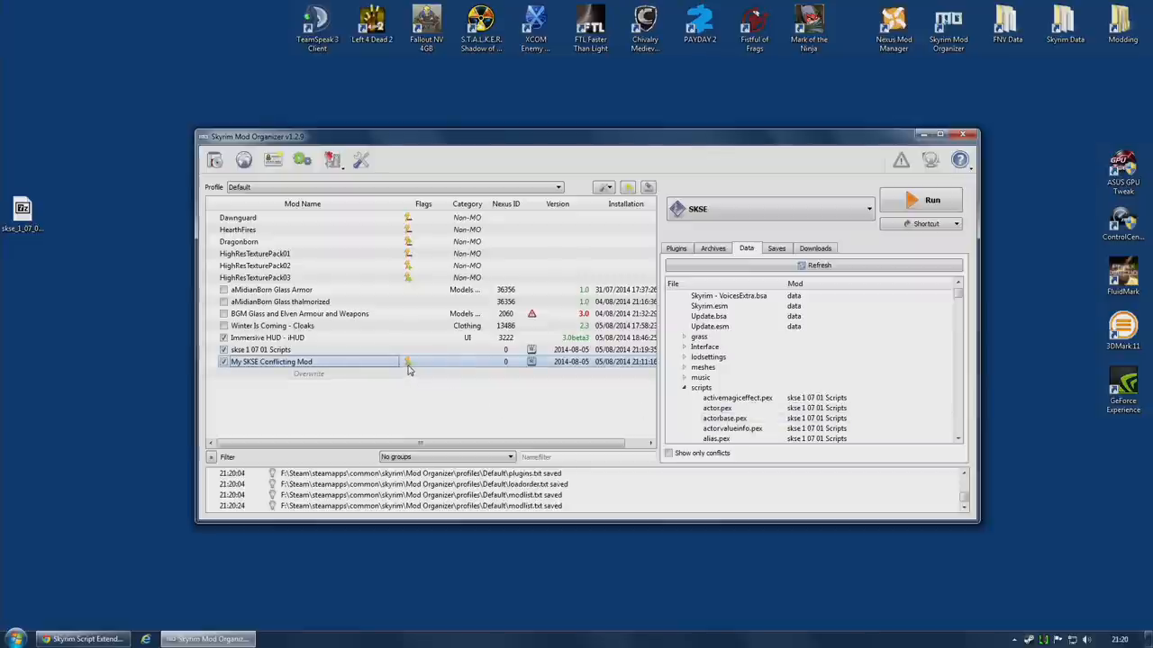
mouse_move(409, 366)
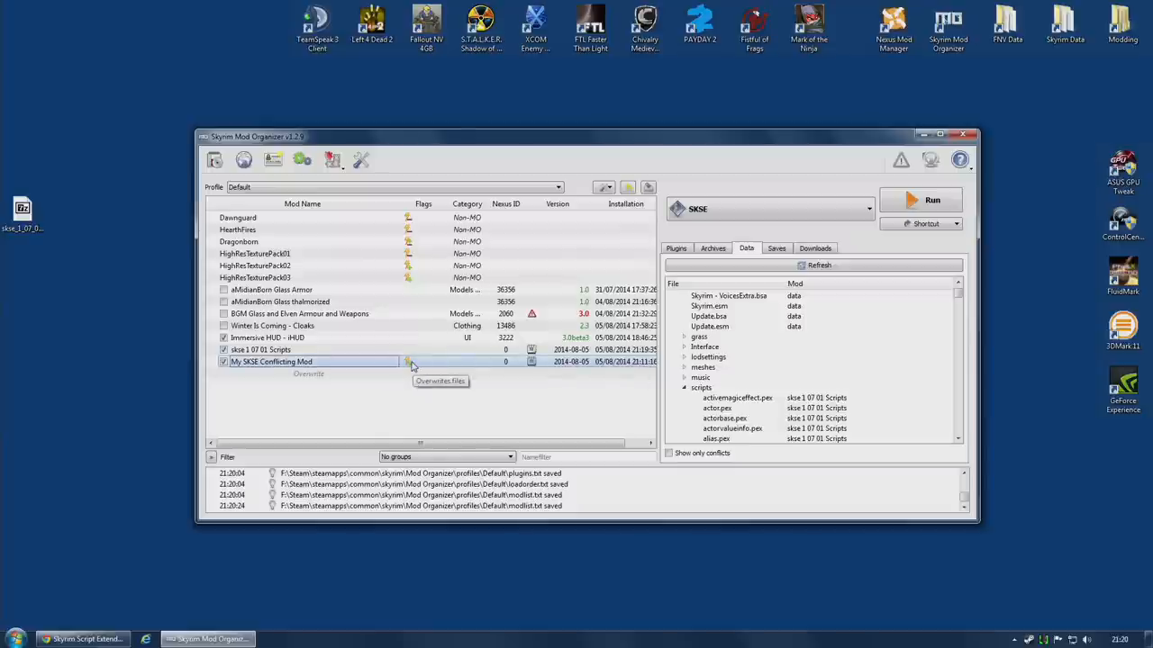
Step: Review My SKSE Conflicting Mod's conflicts, showing actor.pex overriding skse 1 07 01 Scripts
double_click(271, 361)
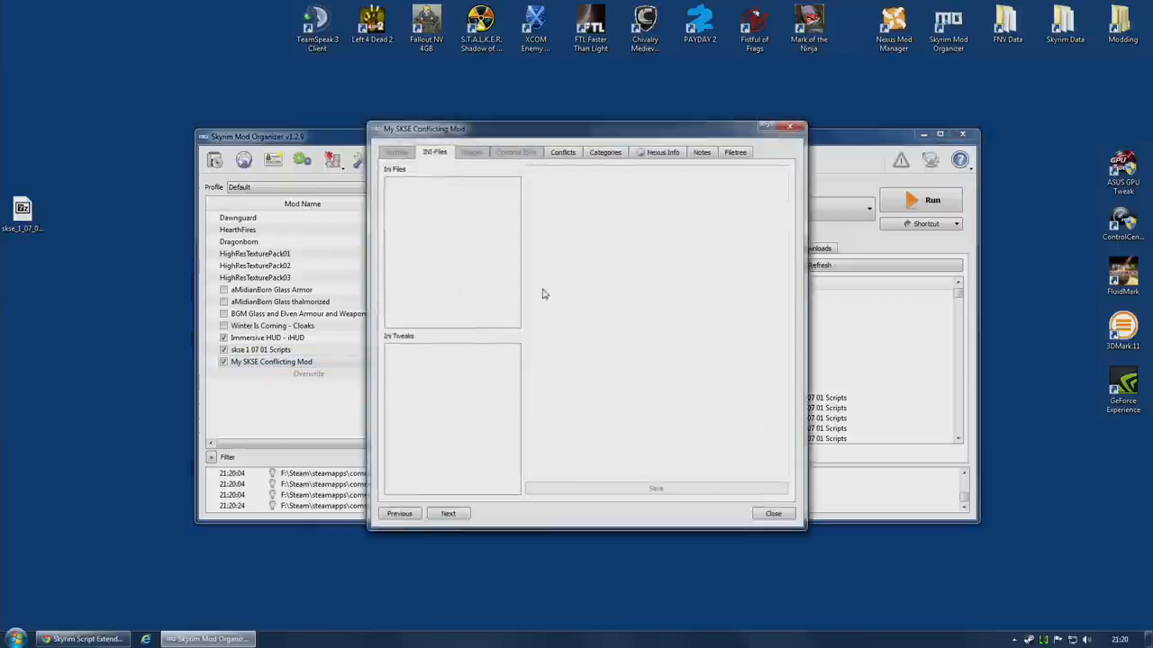
click(562, 151)
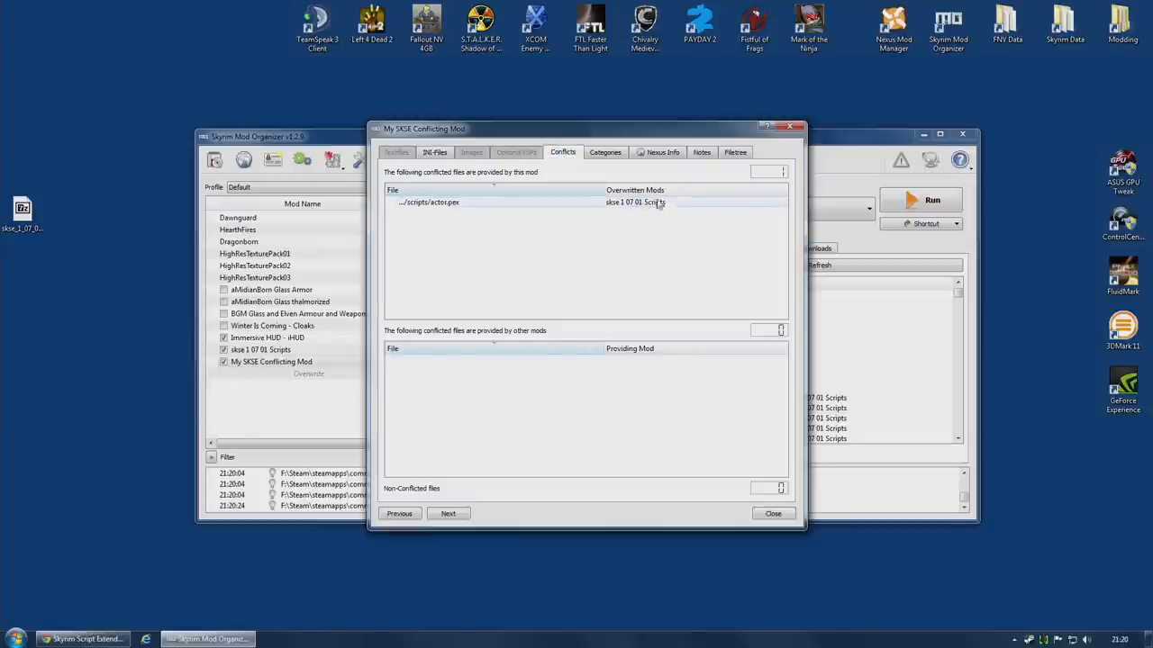
click(772, 513)
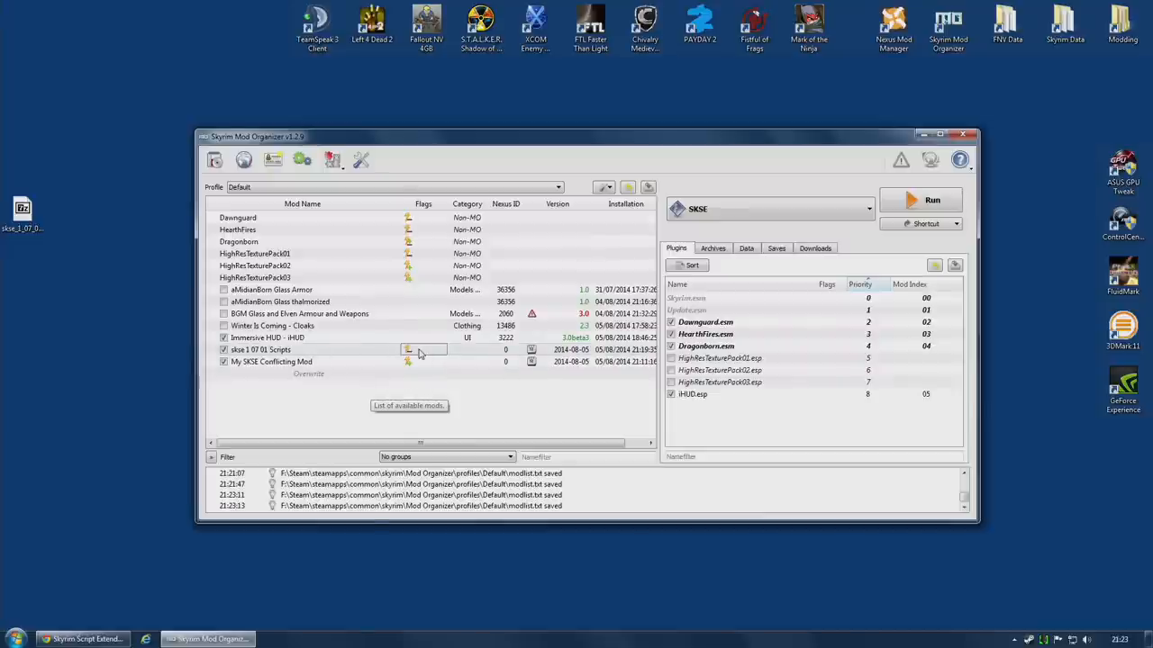
mouse_move(407, 349)
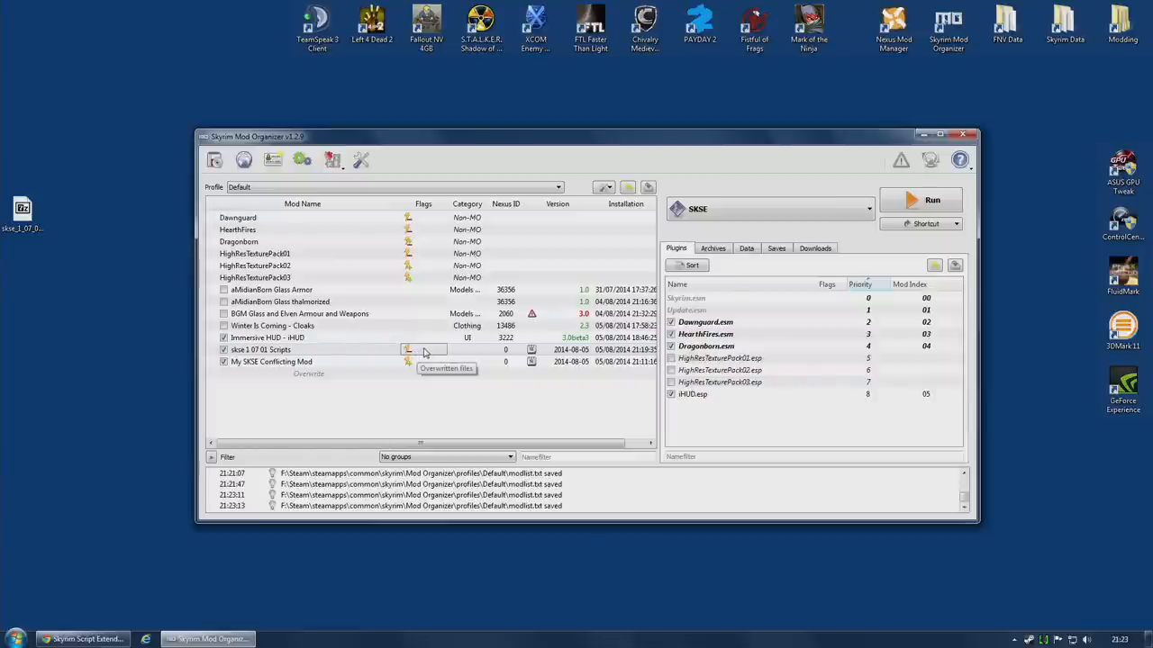
mouse_move(441, 351)
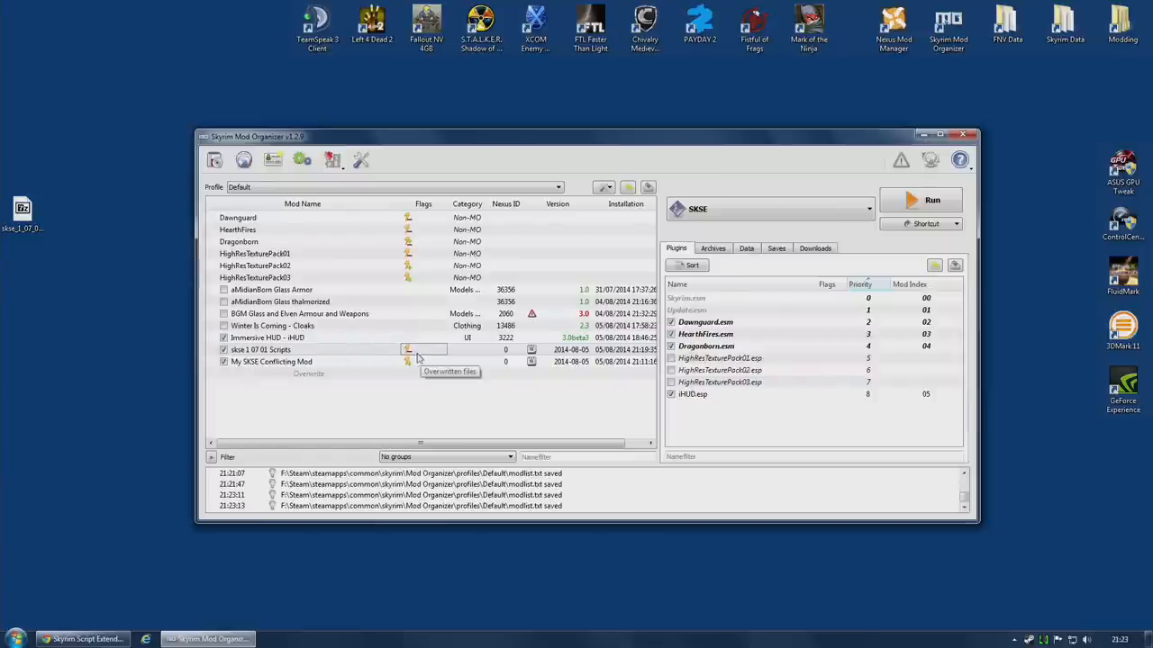
mouse_move(239, 356)
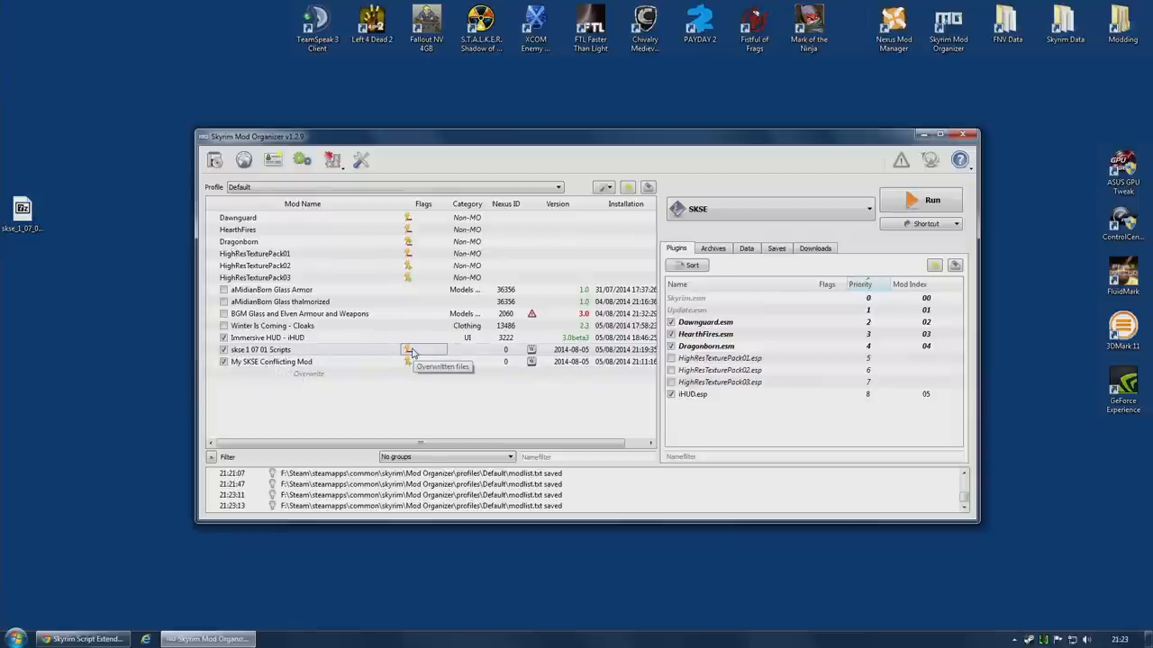
double_click(261, 350)
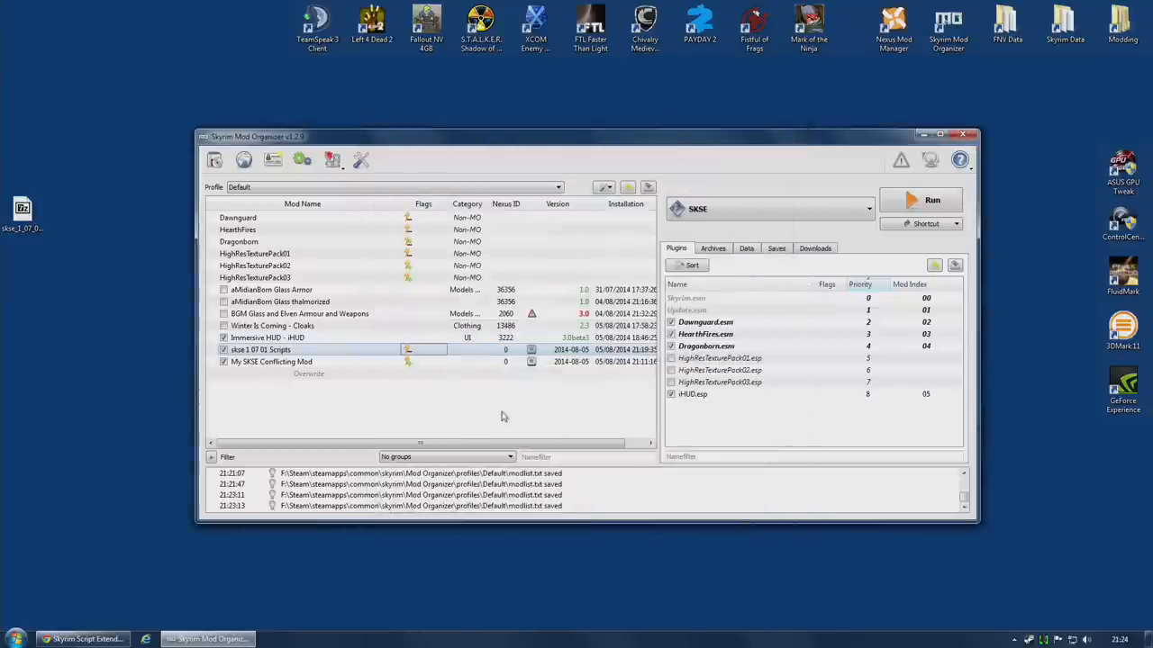
mouse_move(441, 351)
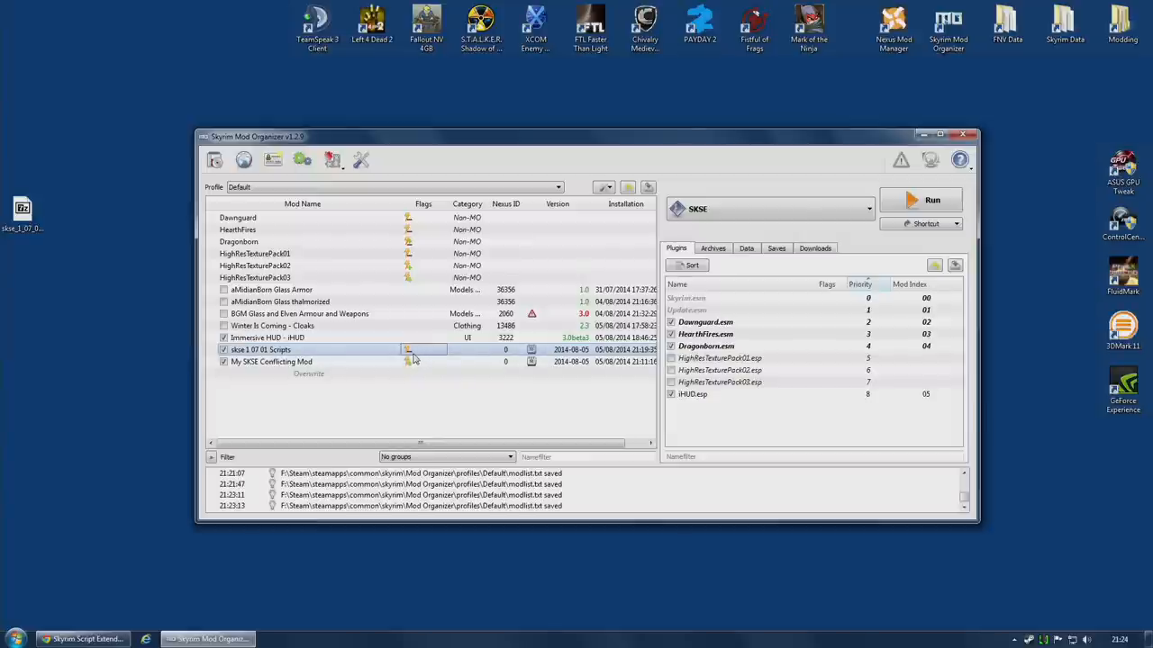
Step: Bring up the context menu of the skse scripts mod
right_click(260, 349)
text(SKSE)
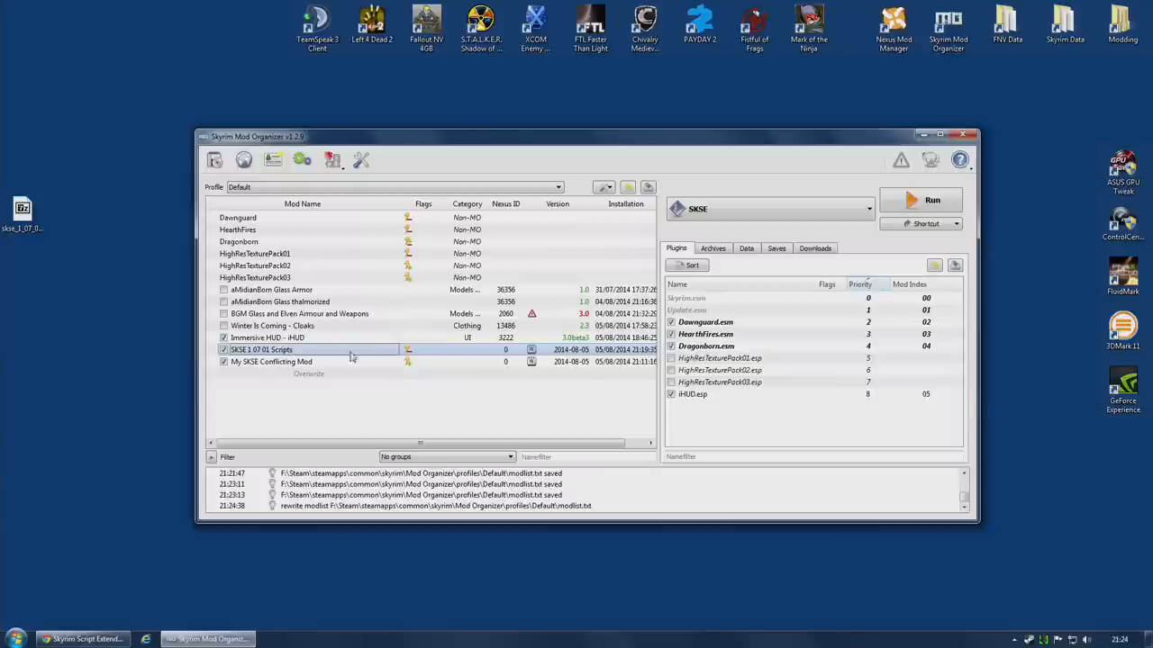
mouse_move(408, 361)
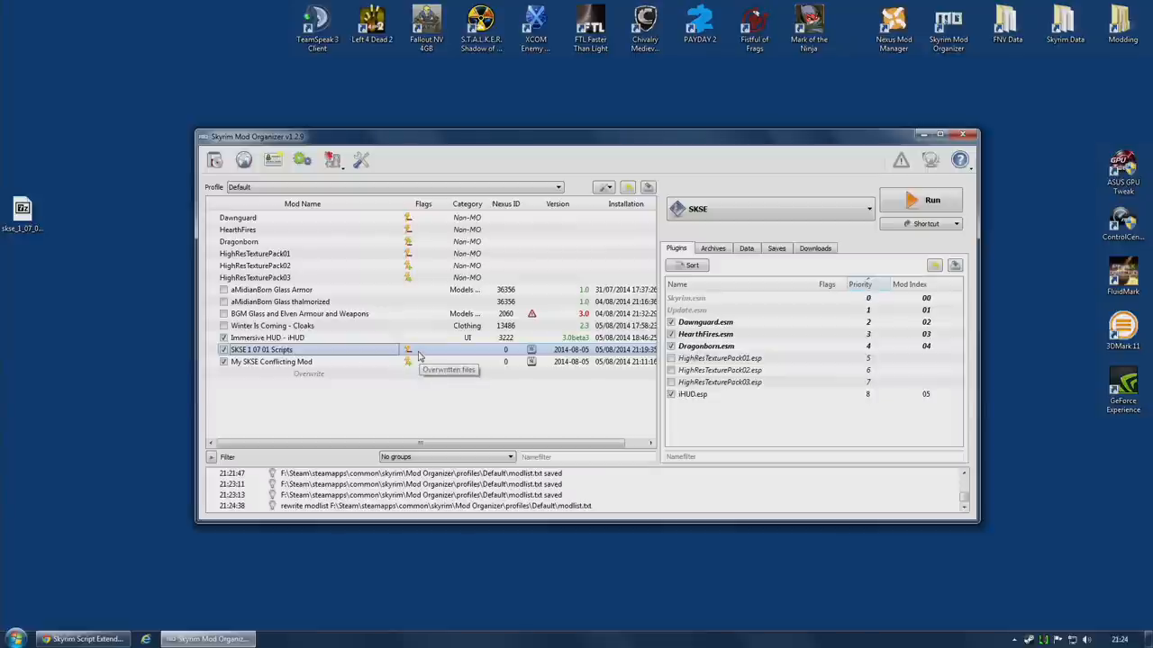
mouse_move(380, 398)
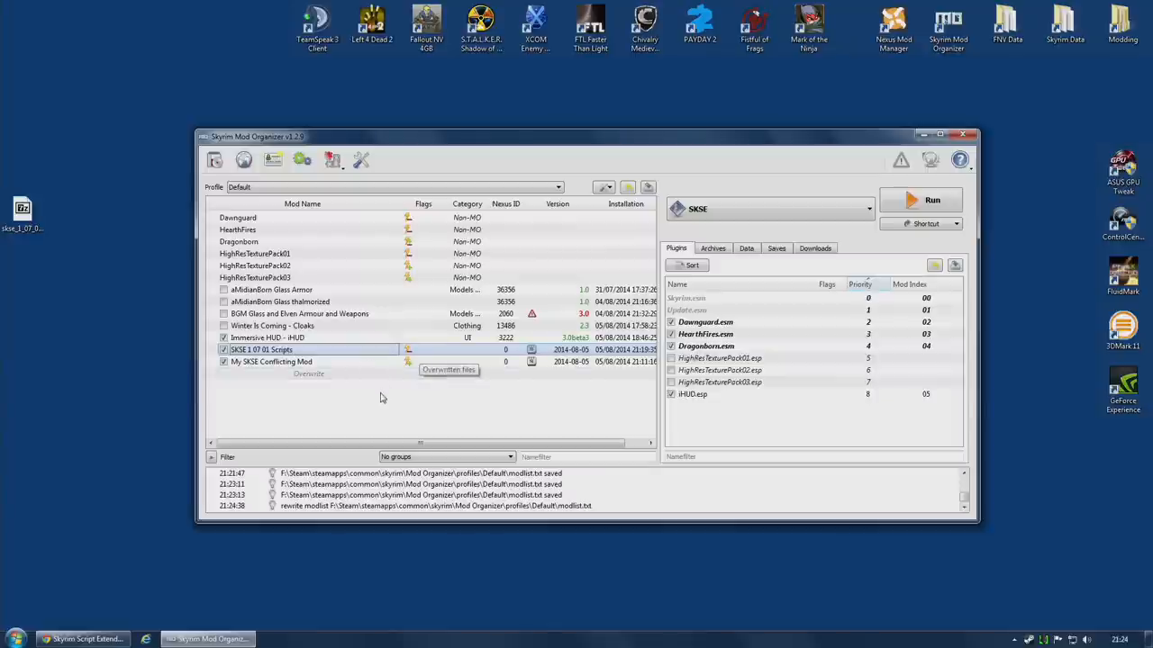
mouse_move(379, 400)
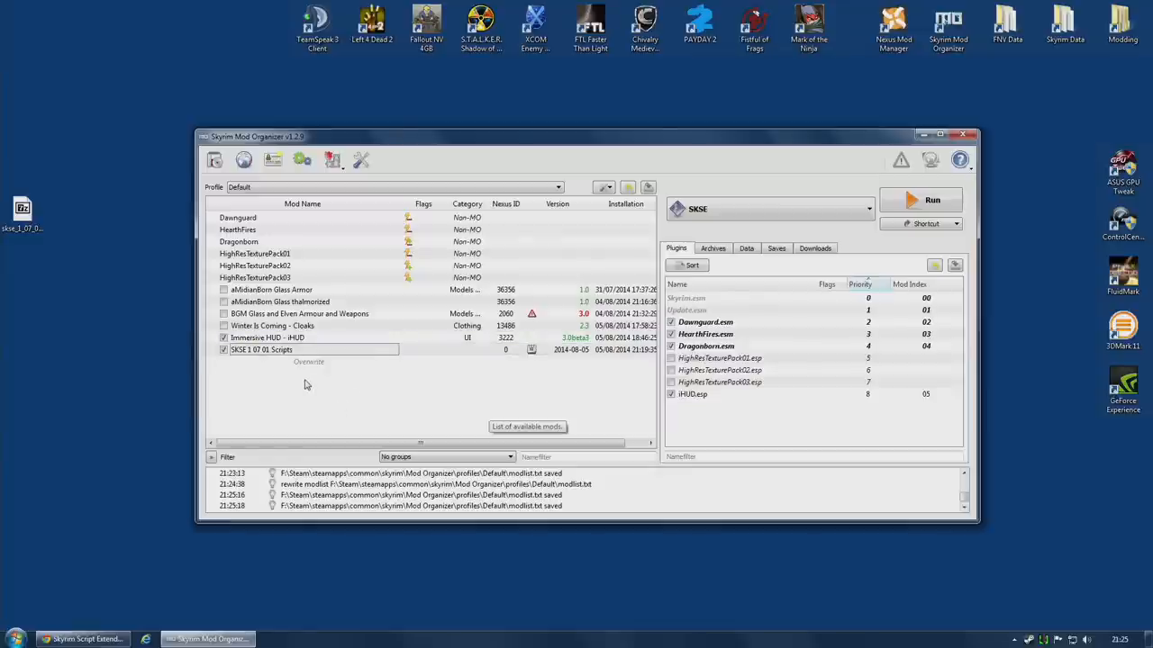
mouse_move(226, 351)
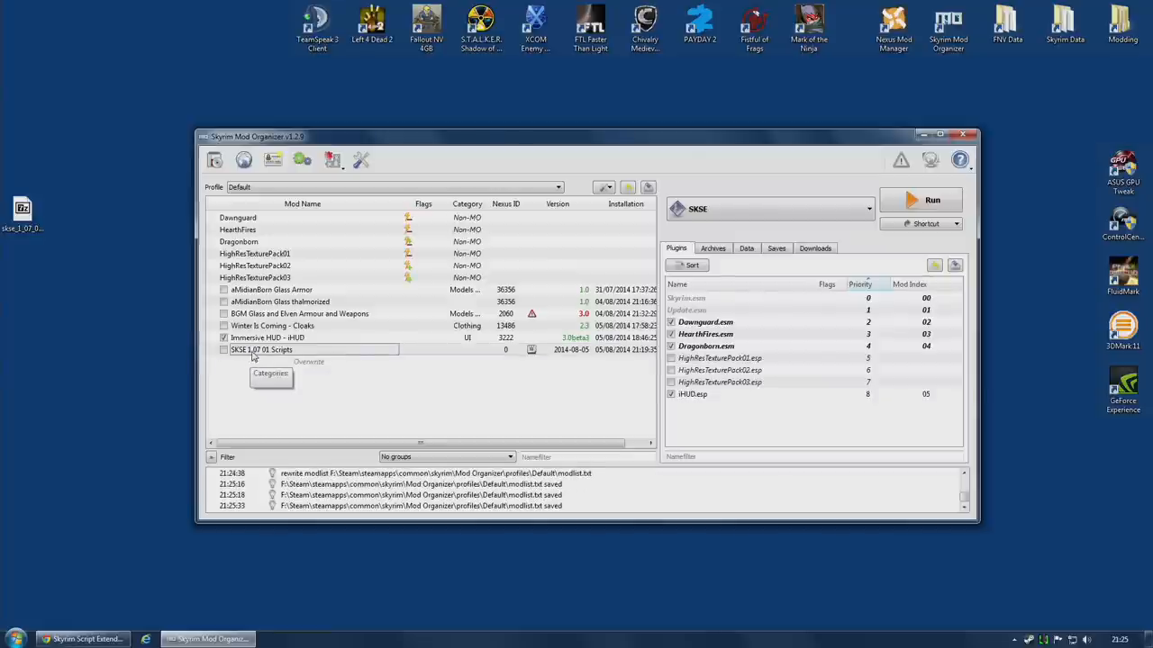
Step: Pick SKSE from the executable dropdown as the program to launch
click(867, 209)
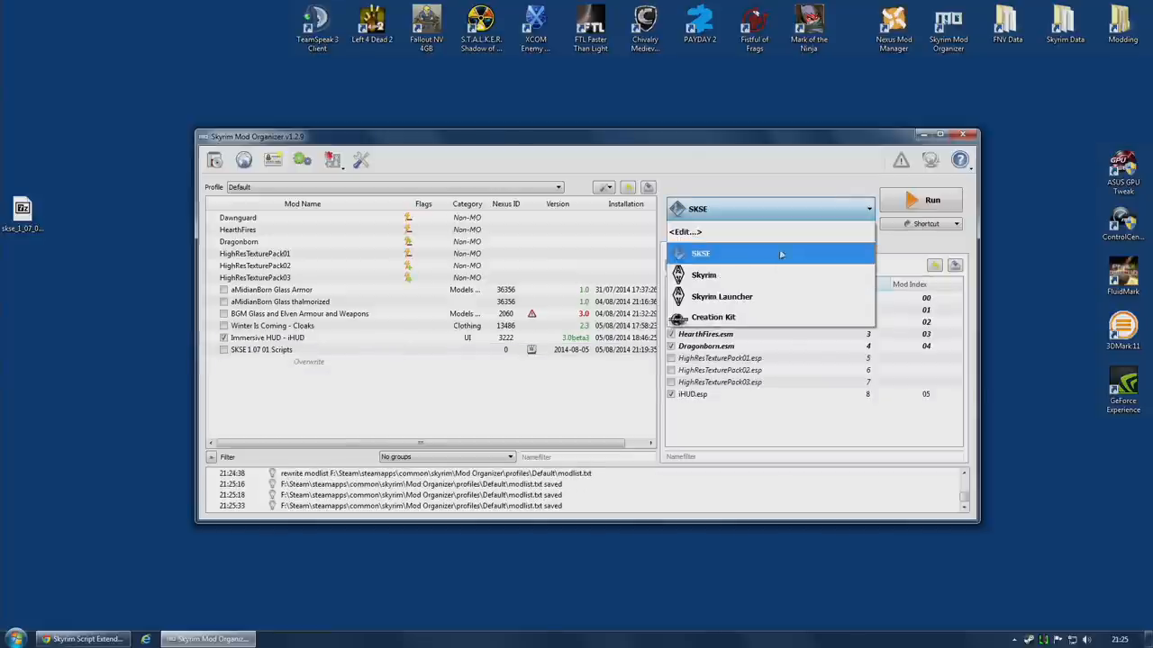
click(703, 274)
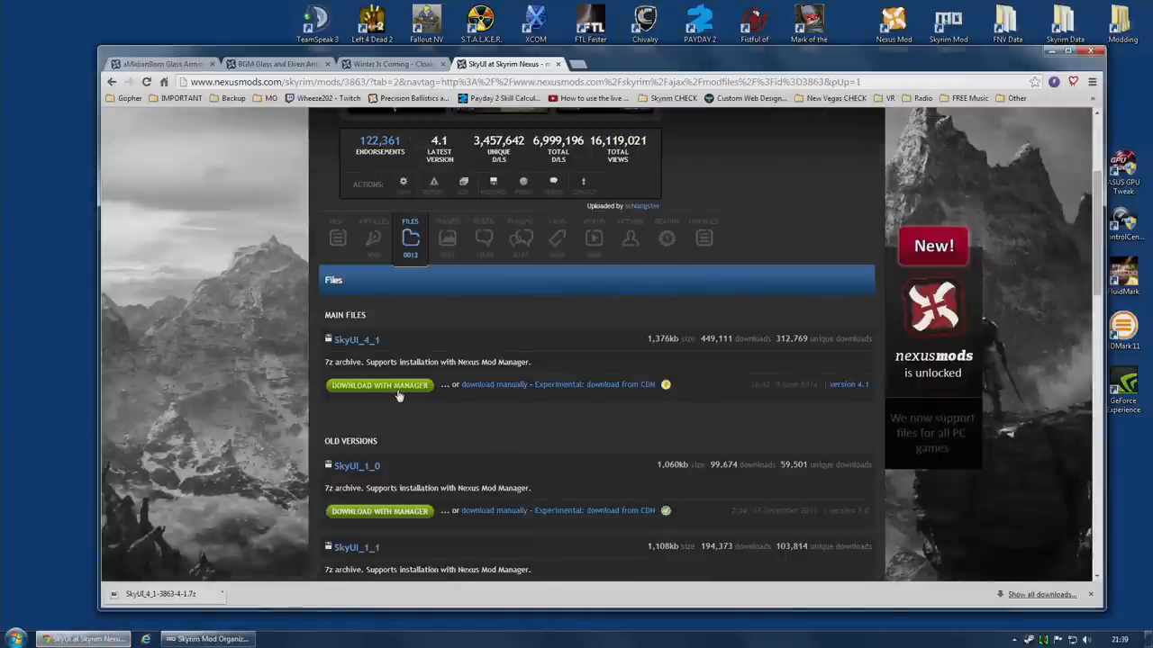
Step: Download SkyUI_4_1 with the manager, continuing past the SKSE requirement notice
click(379, 385)
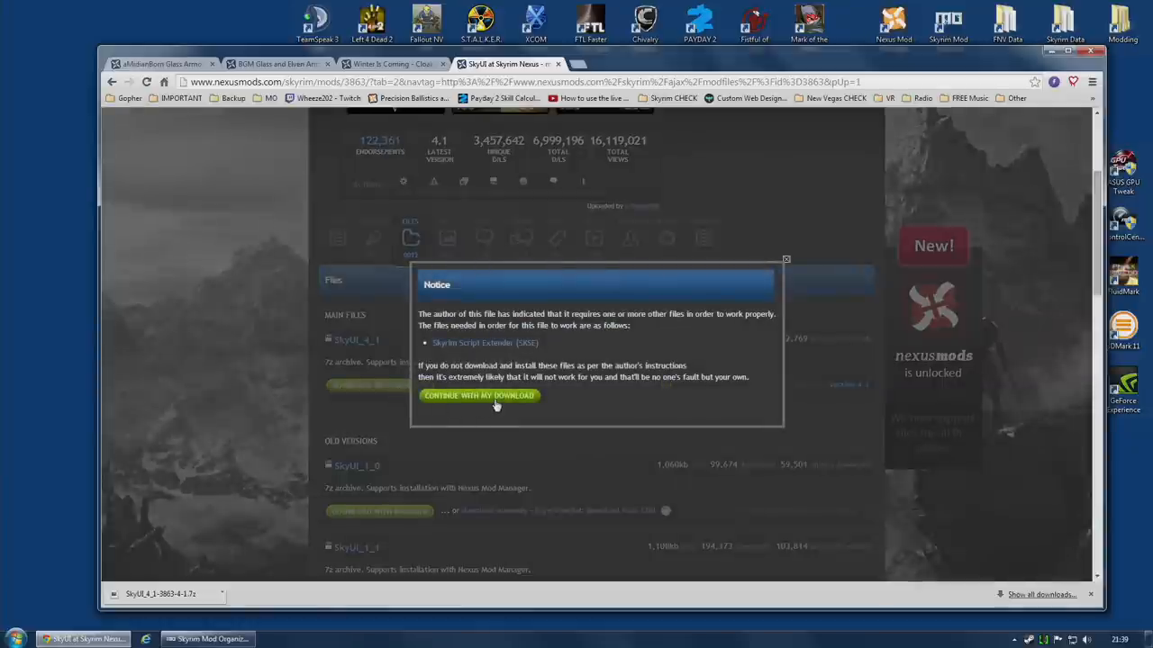
click(479, 395)
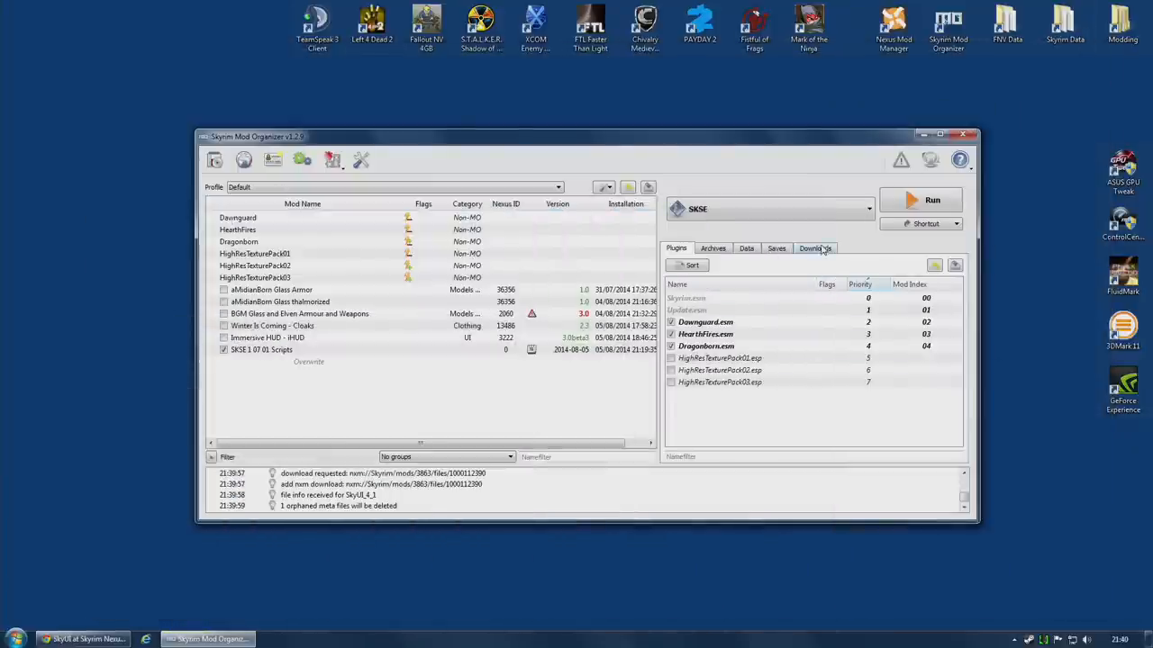
Step: Launch the SkyUI 4.1 installer from Downloads, force-closing the first attempt and retrying
click(814, 248)
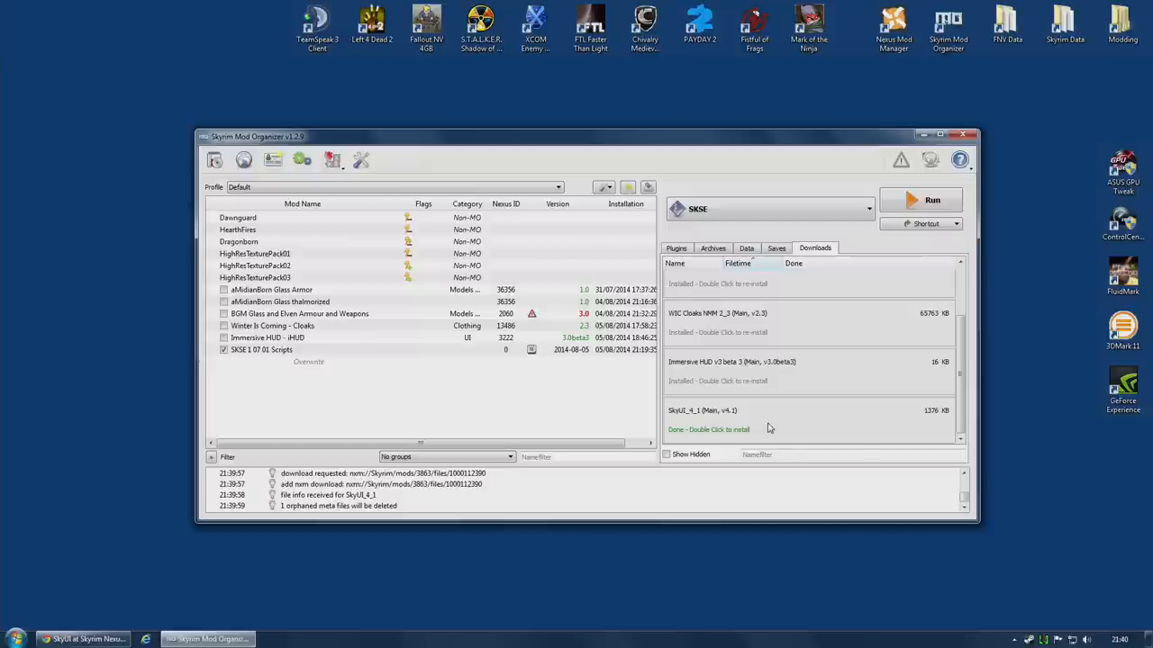
mouse_move(767, 428)
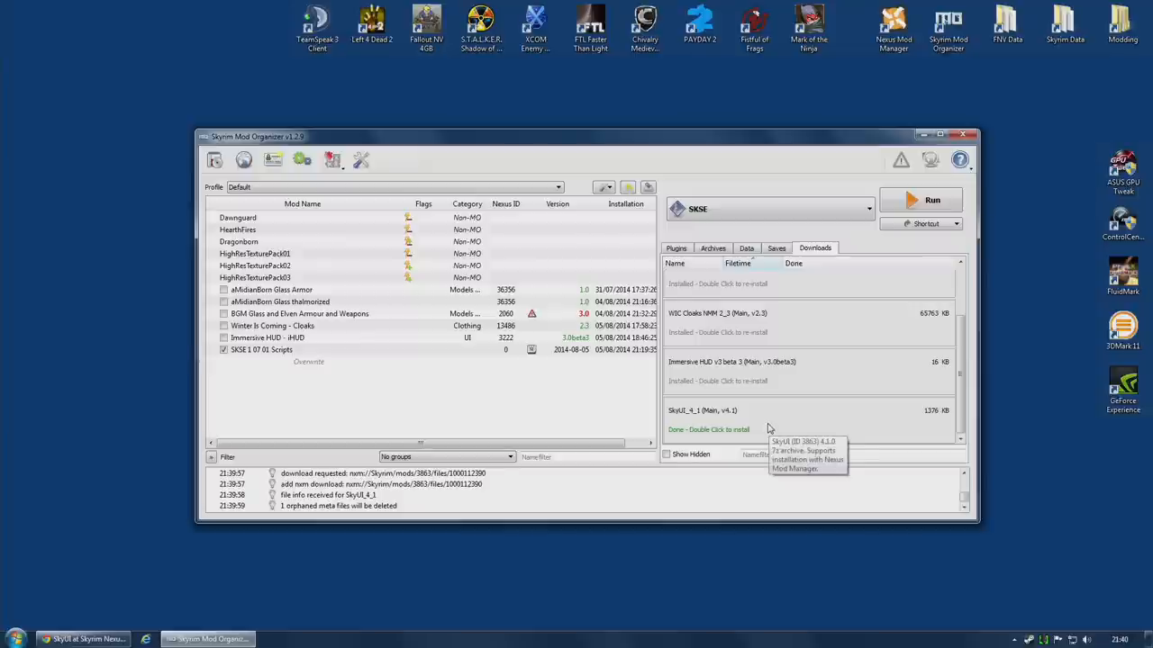
double_click(708, 430)
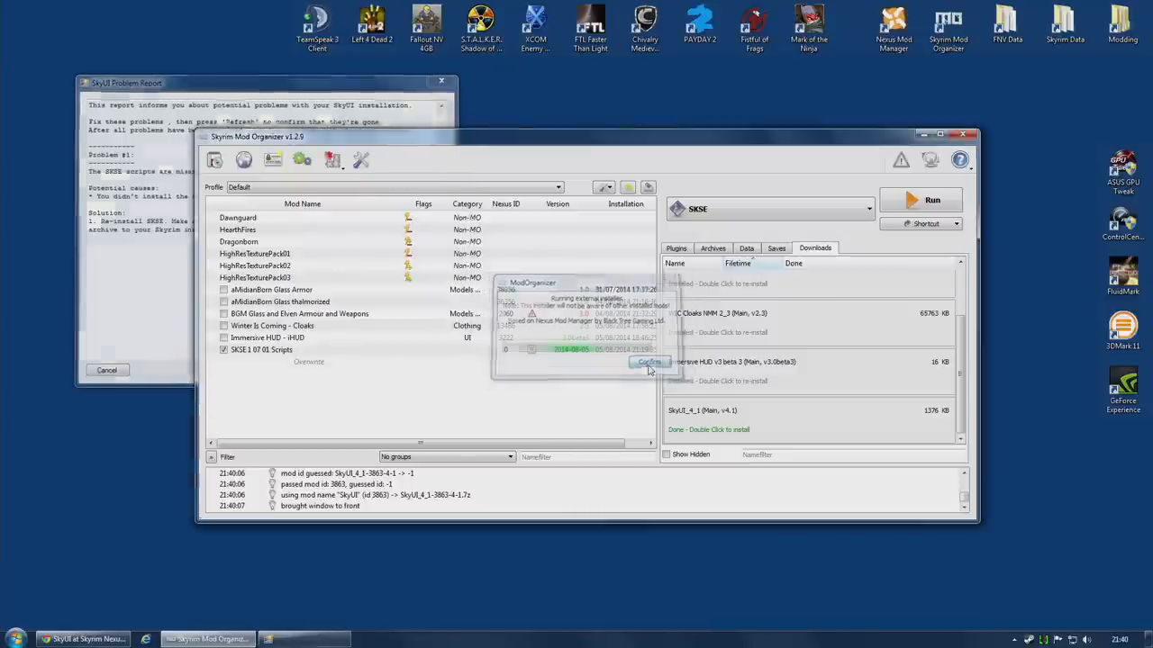
click(647, 362)
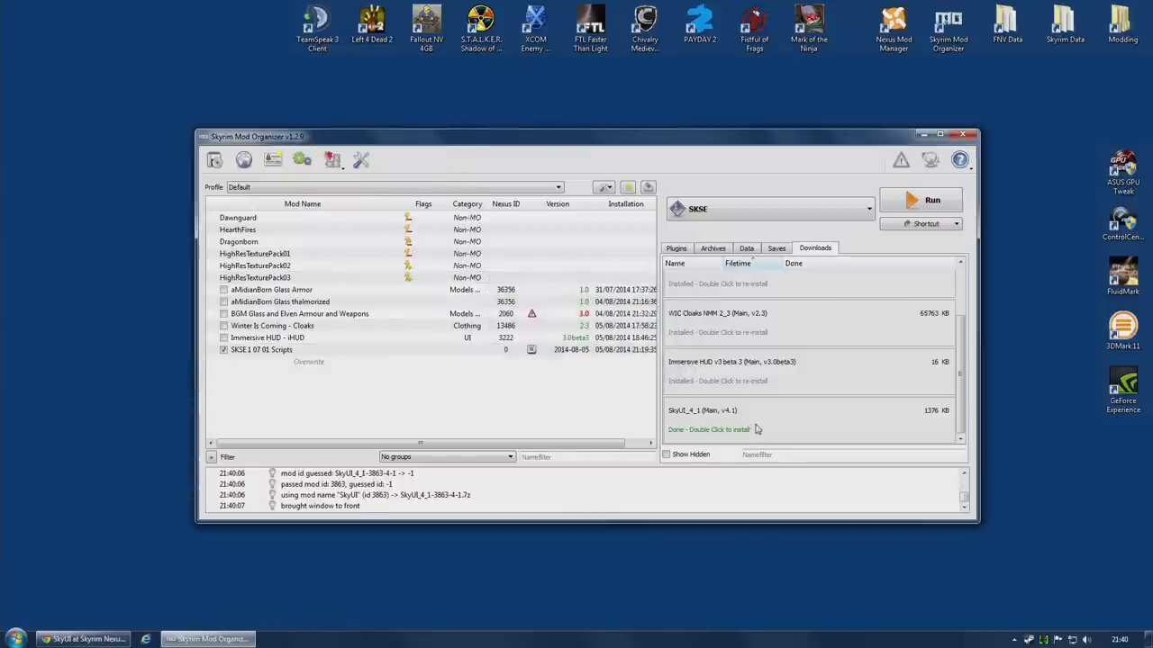
double_click(708, 429)
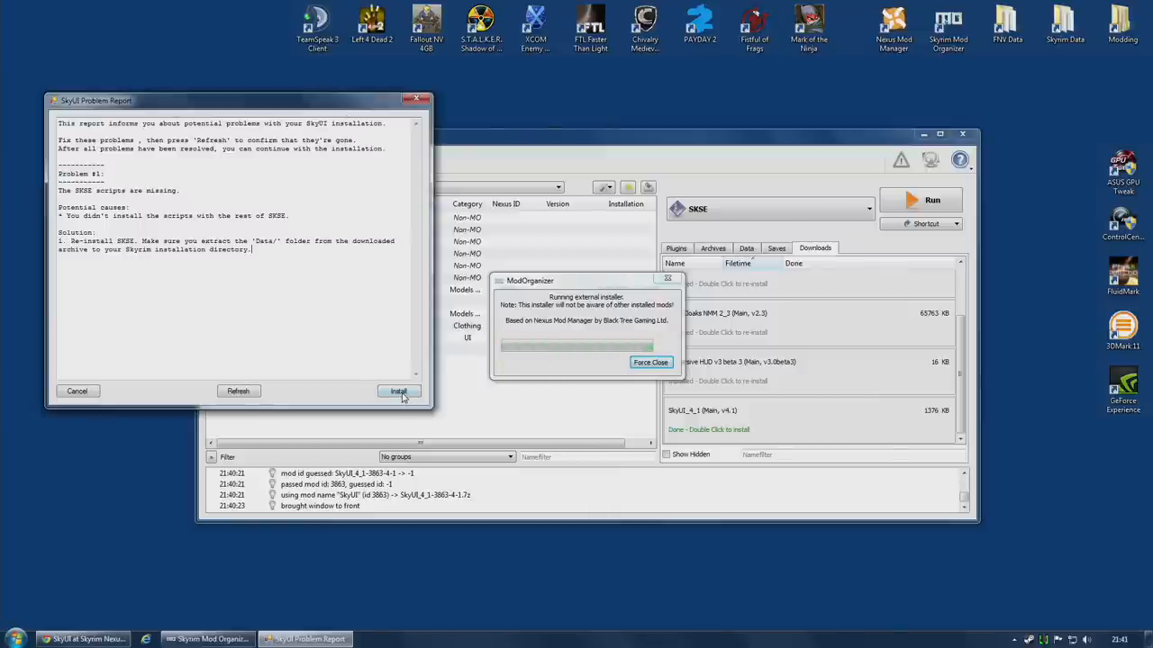
Step: Install SkyUI past the missing SKSE scripts warning, enable it and review its file tree
click(398, 391)
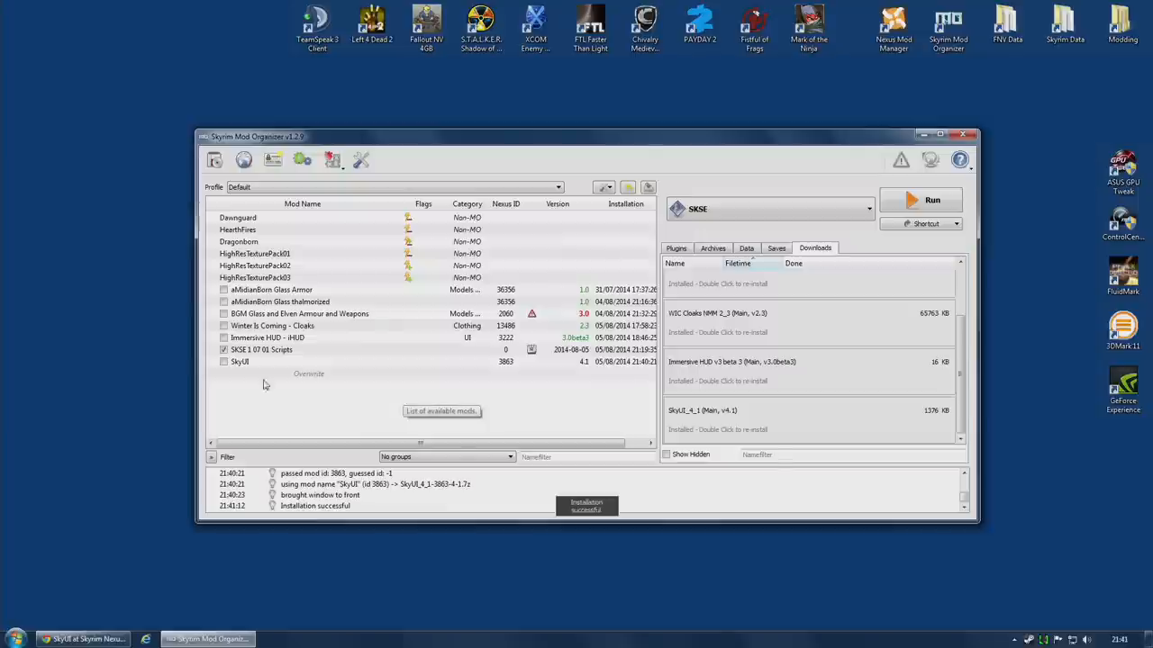
click(223, 361)
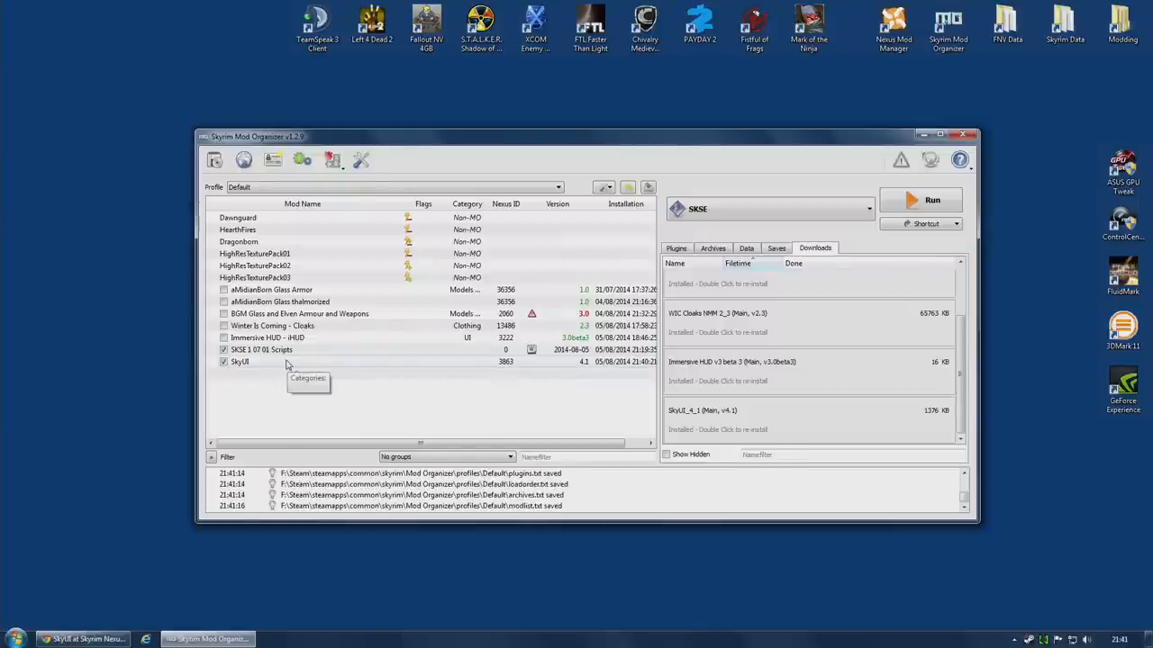
double_click(239, 361)
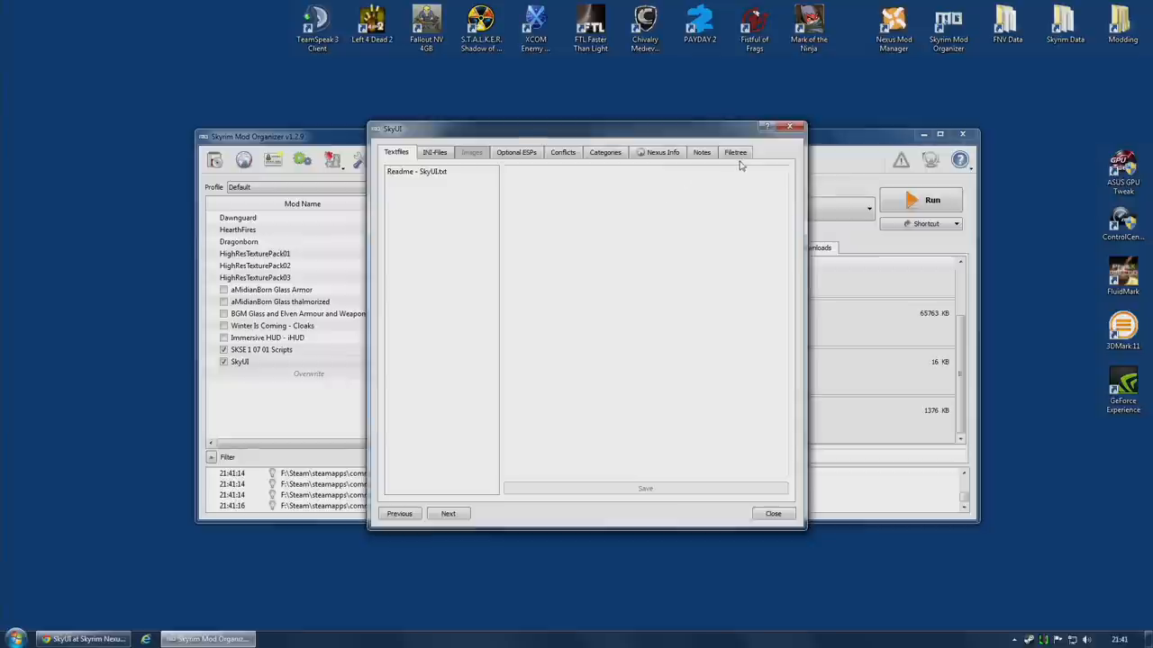
click(735, 151)
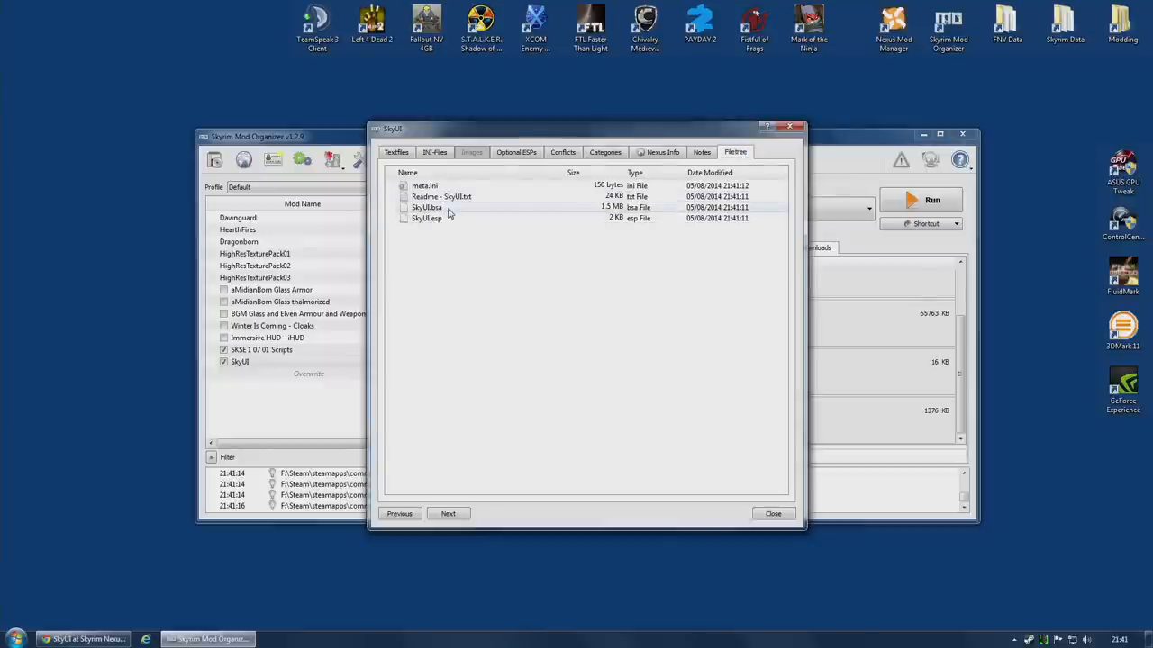
click(772, 514)
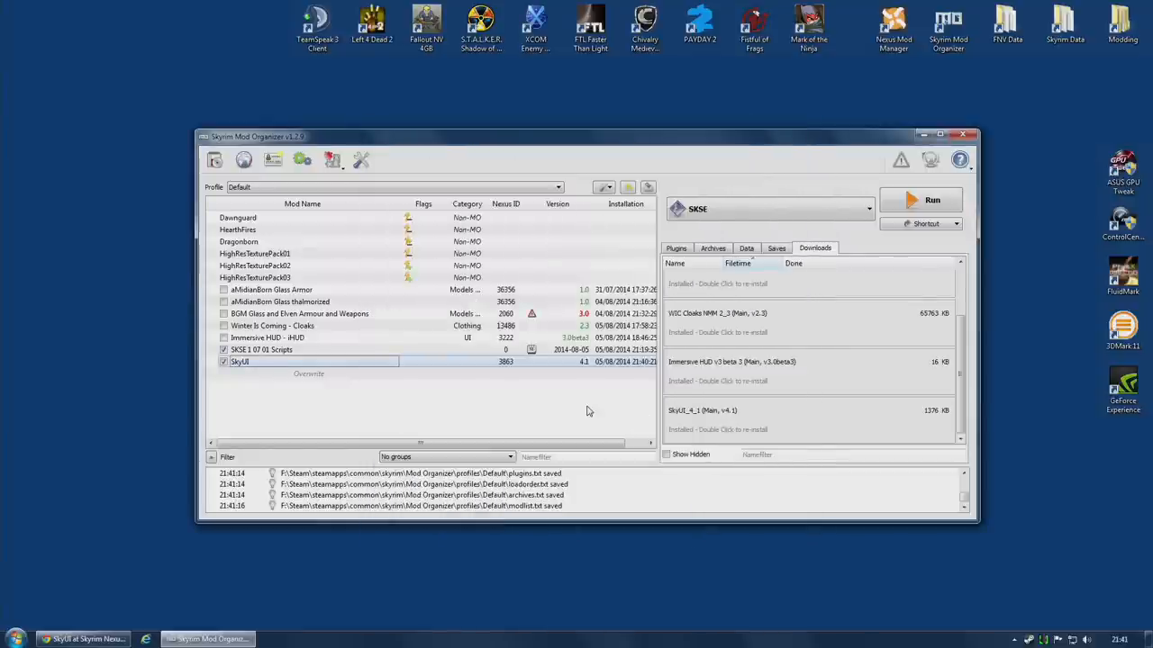
mouse_move(585, 411)
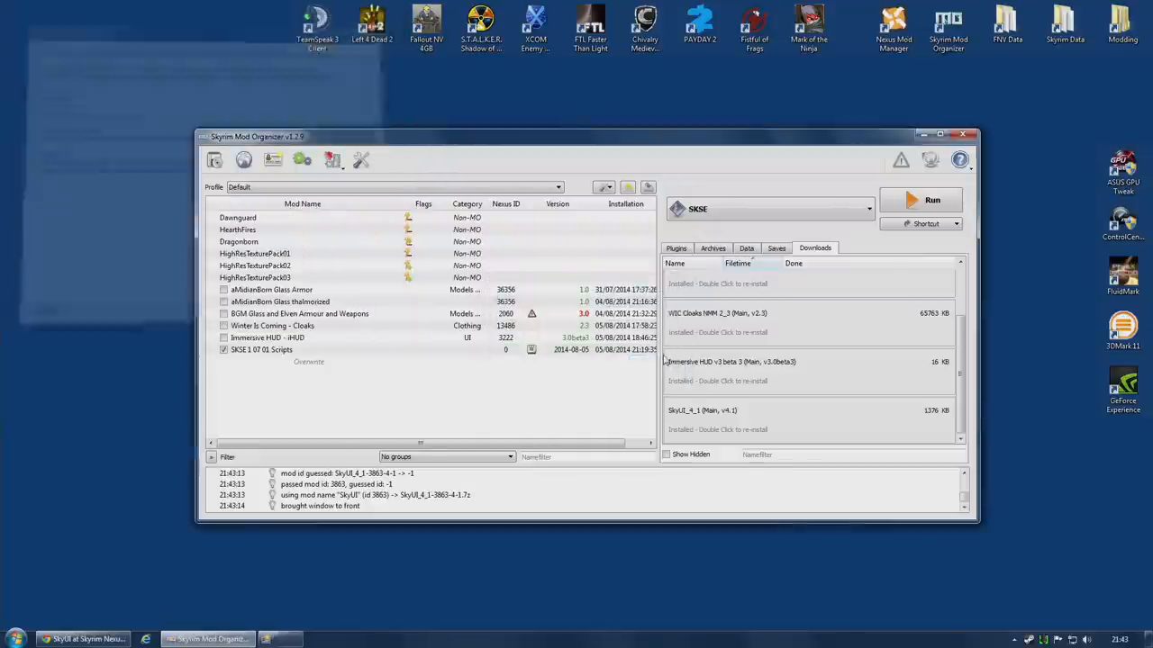
Step: Reinstall the SkyUI 4.1 download and cancel the missing-scripts problem report
click(939, 134)
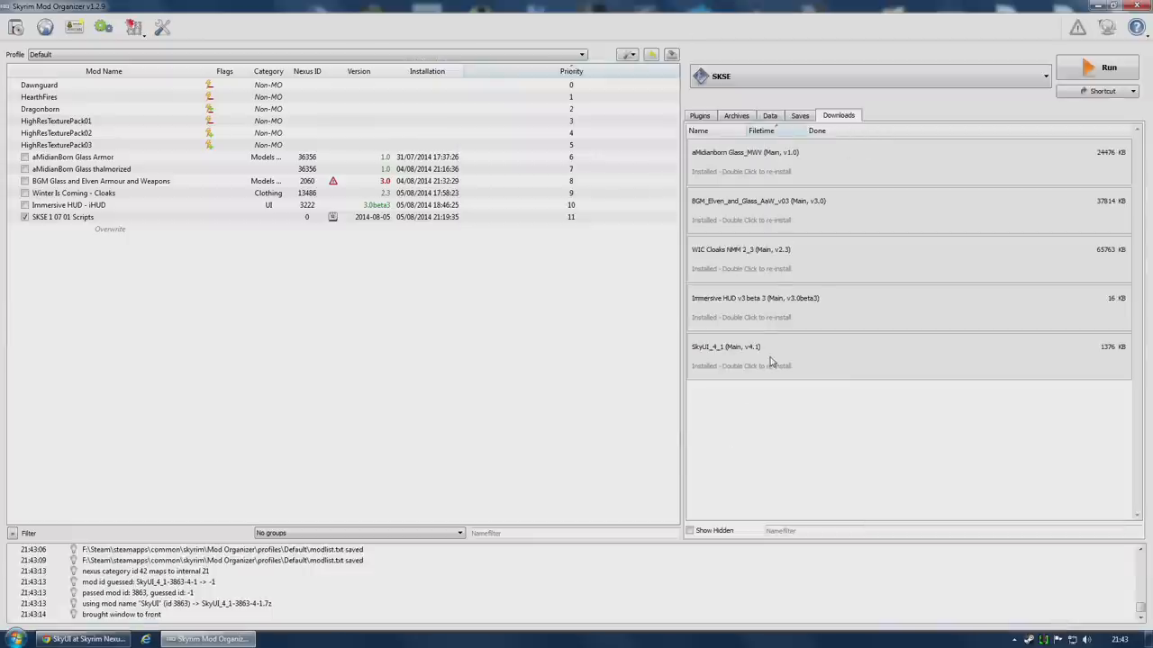
double_click(725, 346)
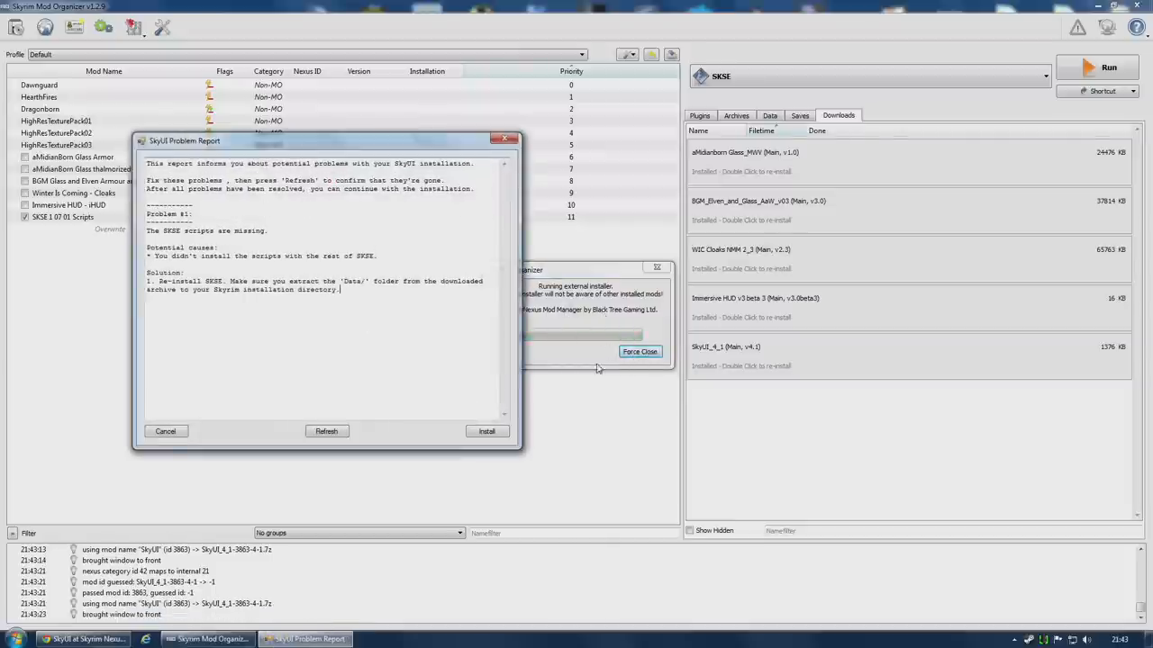
click(640, 351)
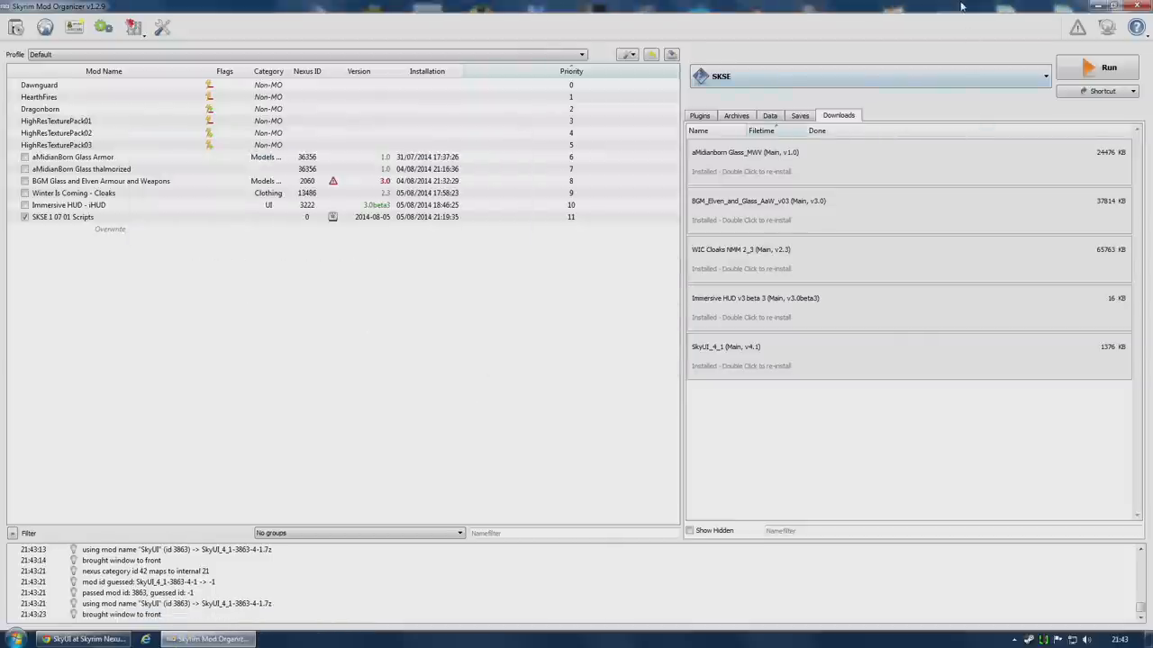
Step: Install the SkyUI 4.1 download once more, proceeding past the missing SKSE scripts warning
click(1119, 7)
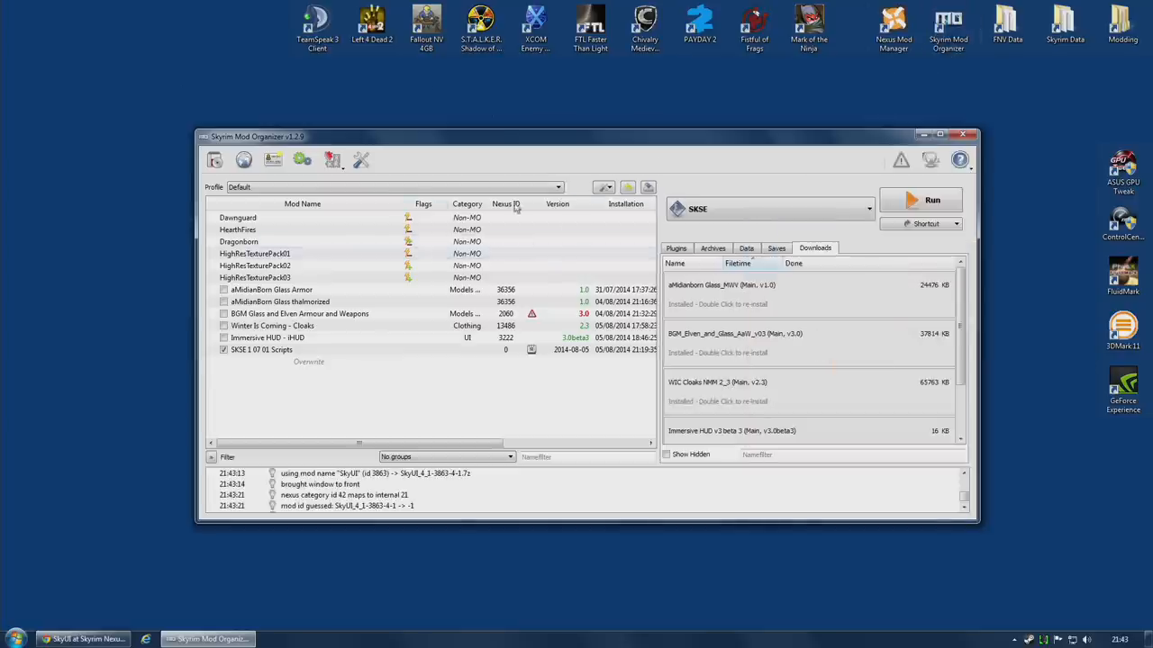
scroll(down, 3)
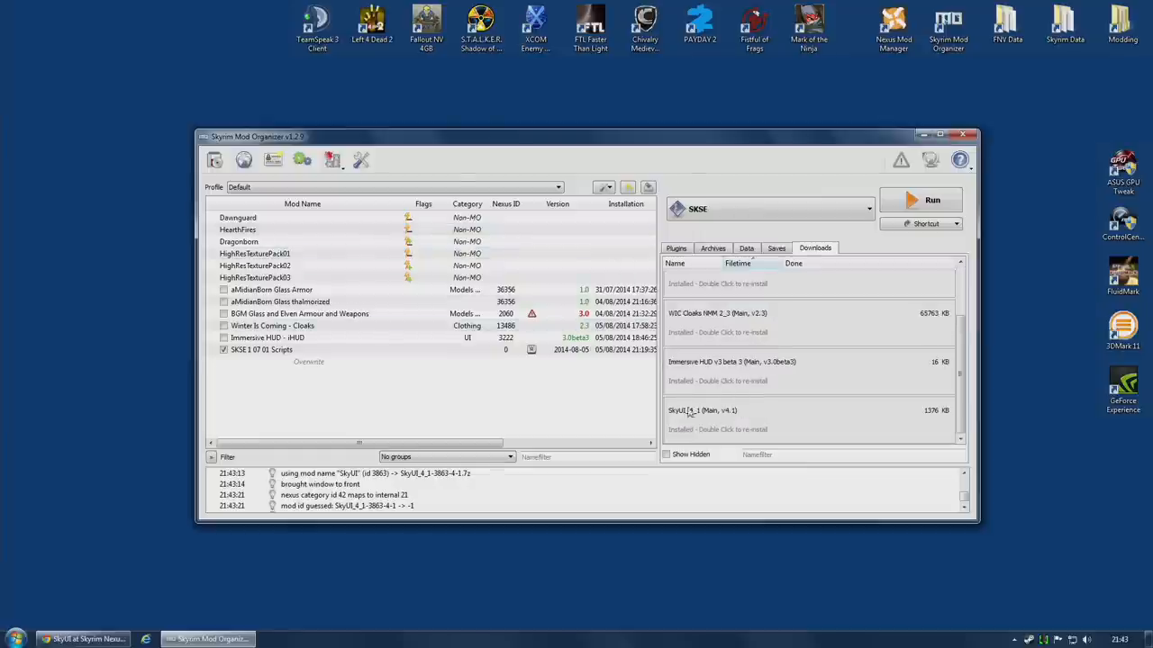
double_click(703, 411)
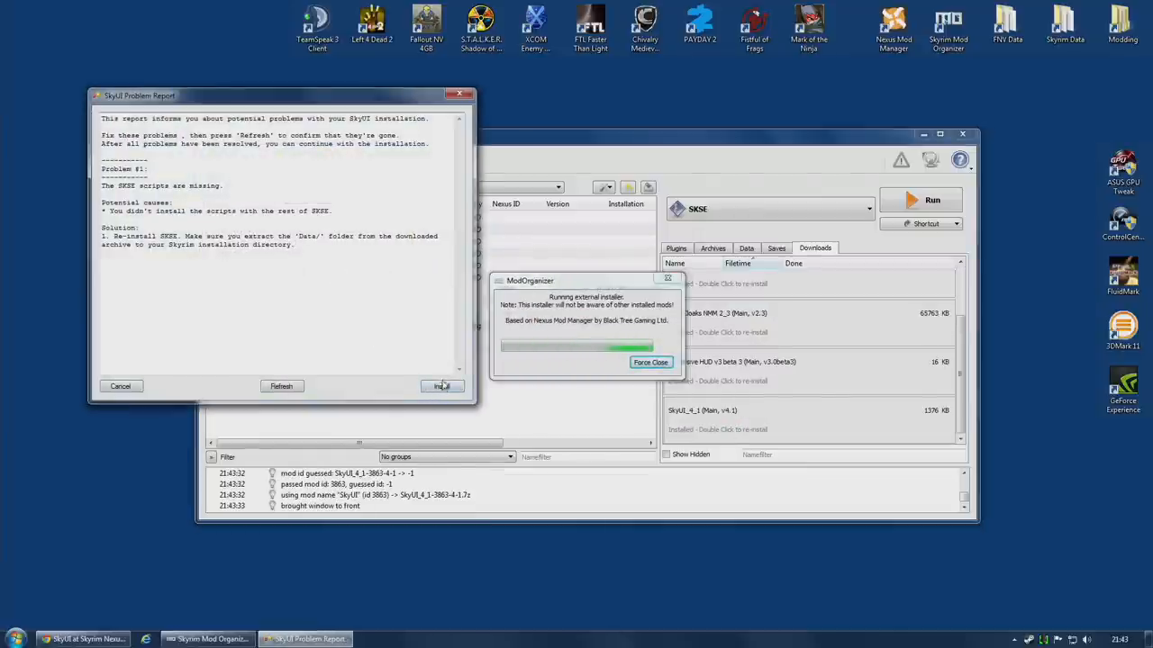
click(442, 386)
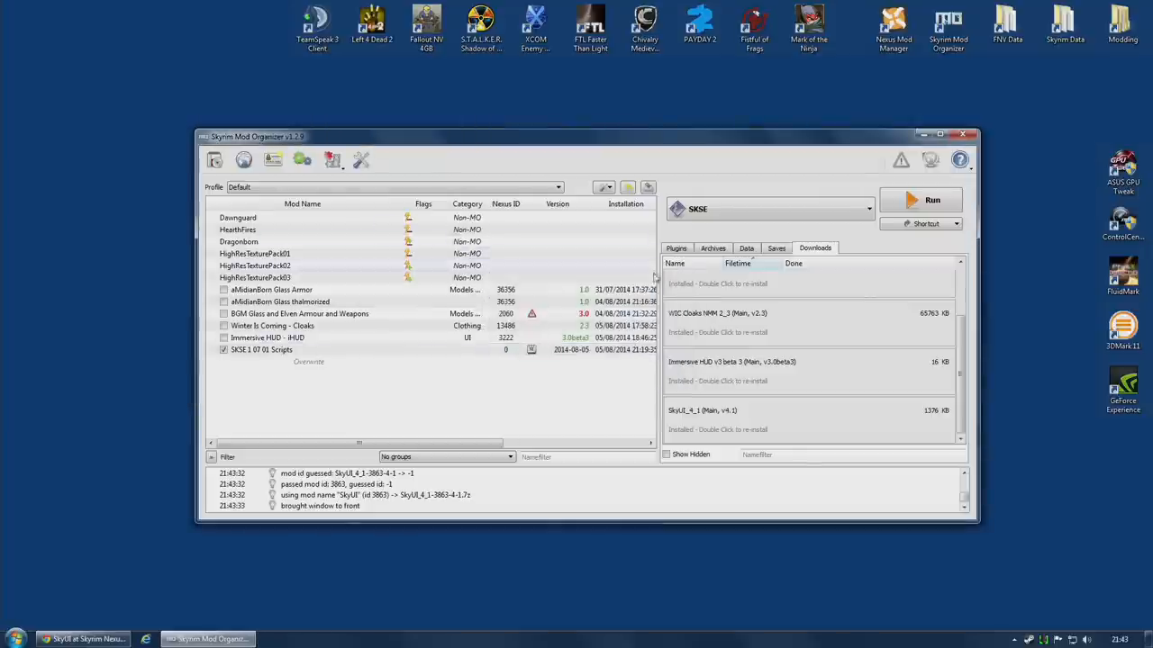
mouse_move(680, 364)
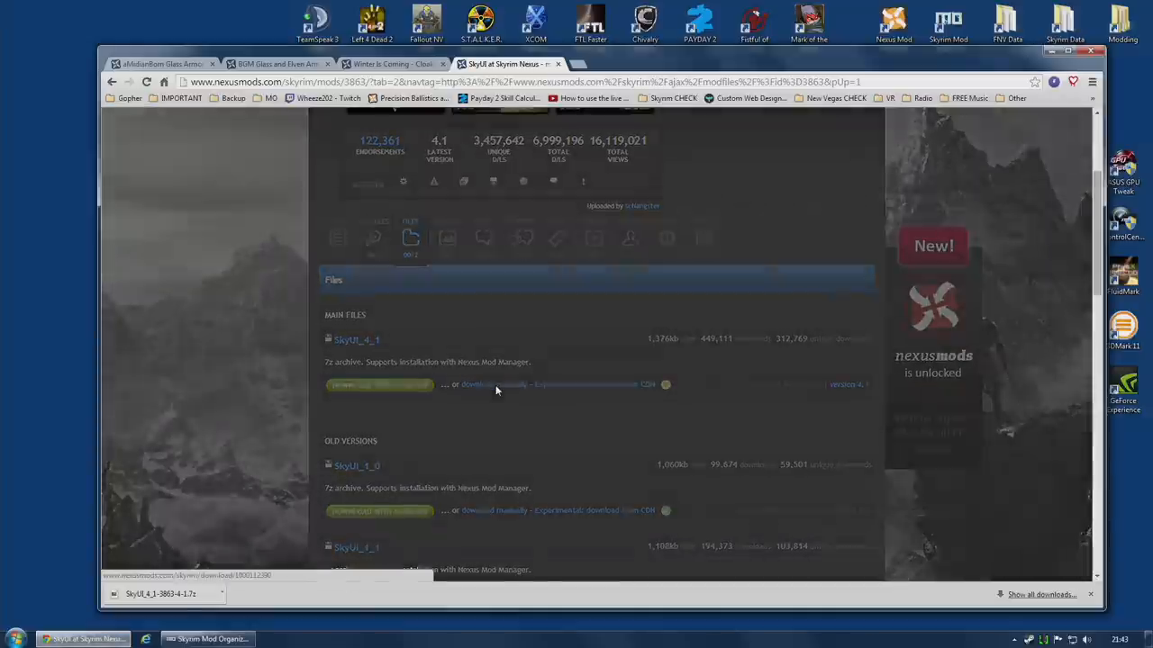
Step: Manually download SkyUI_4_1 from Nexus, continuing past the SKSE requirements notice
click(492, 385)
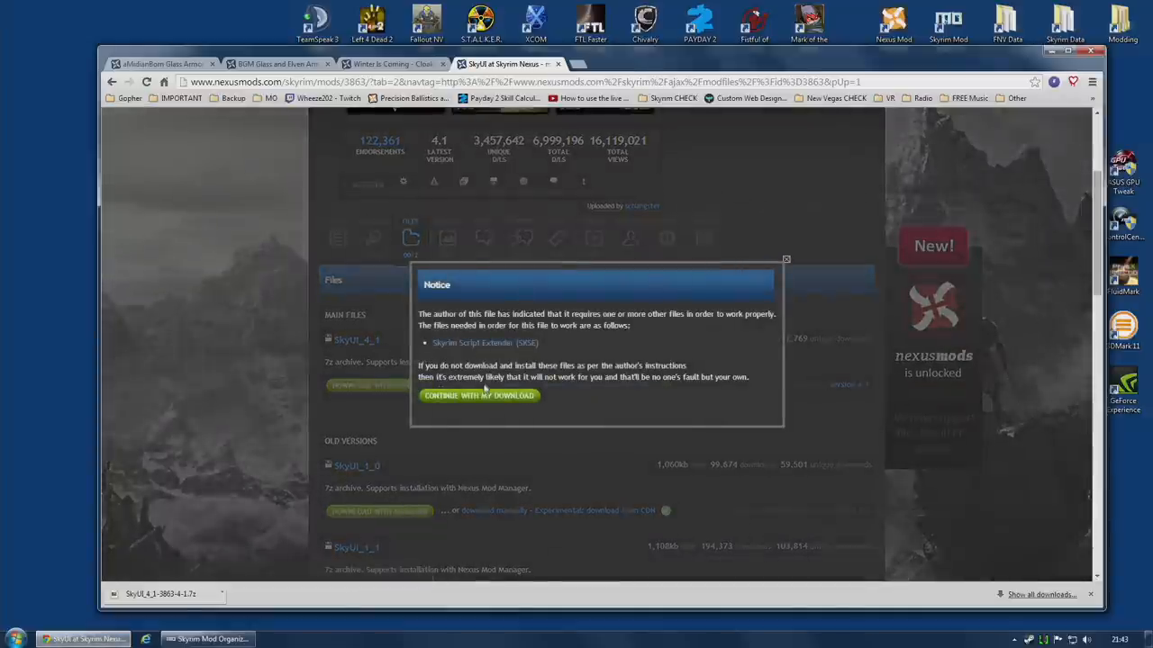
click(479, 396)
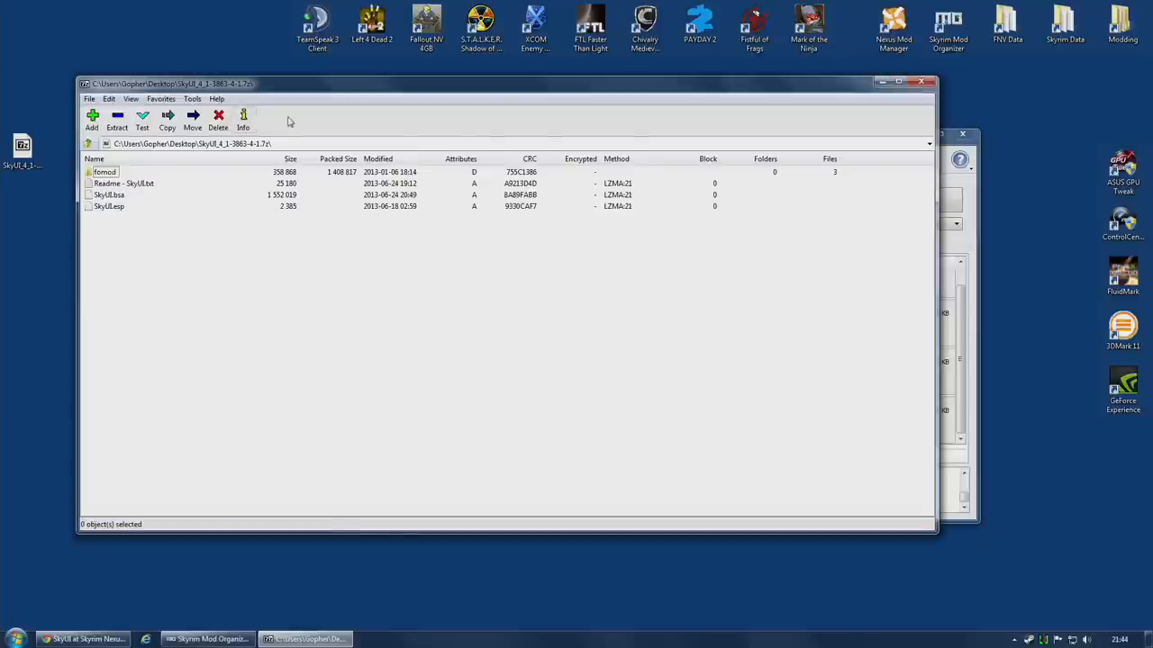
Step: Delete the fomod folder from the SkyUI 4.1 archive in 7-Zip and confirm
click(104, 172)
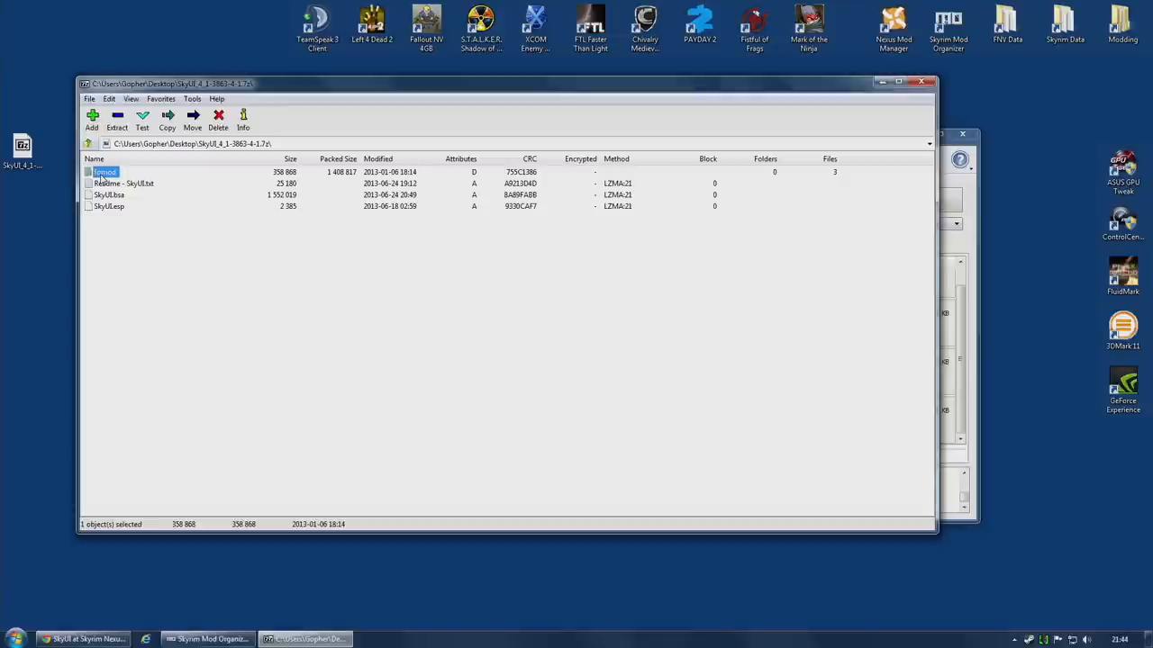
click(217, 120)
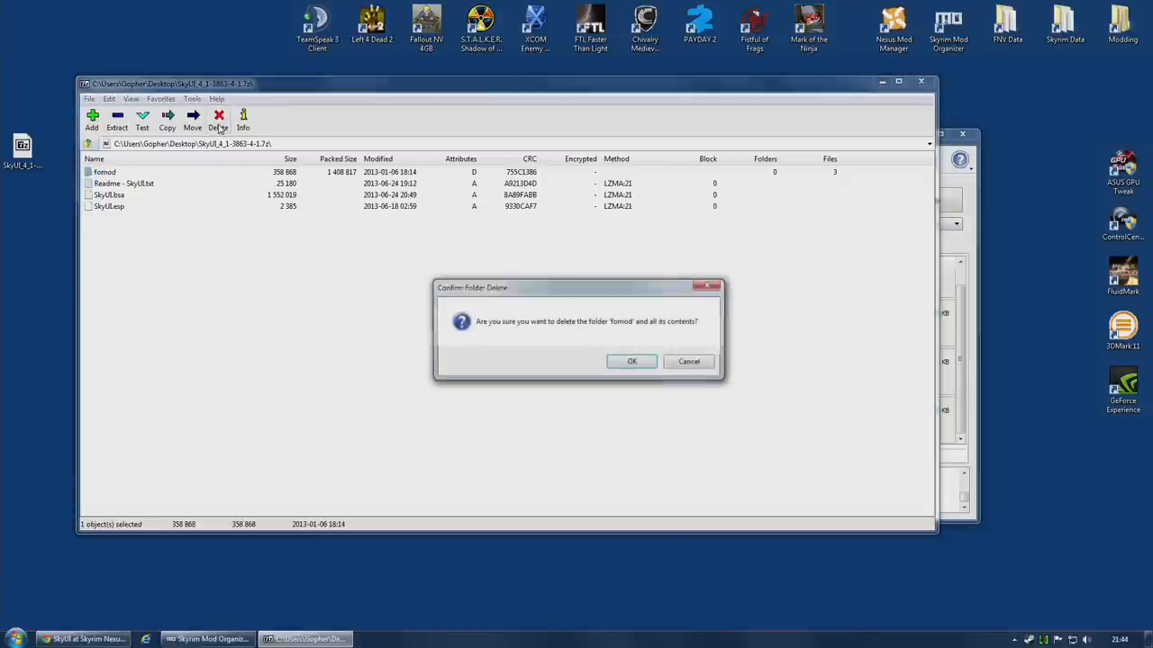
click(632, 361)
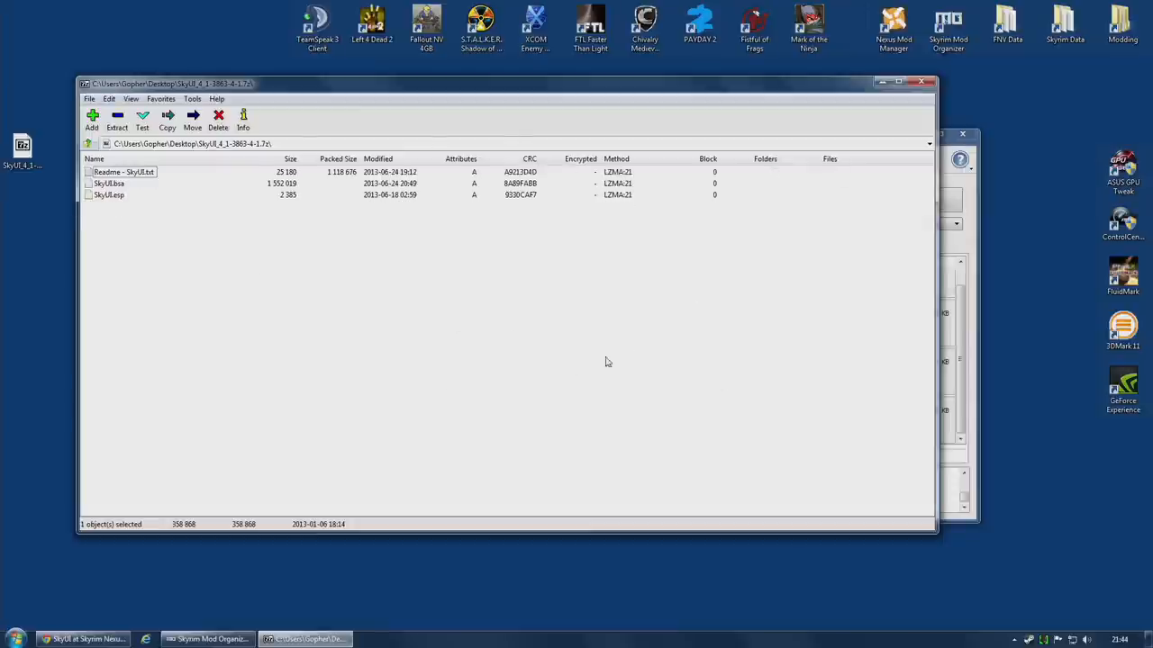
mouse_move(567, 365)
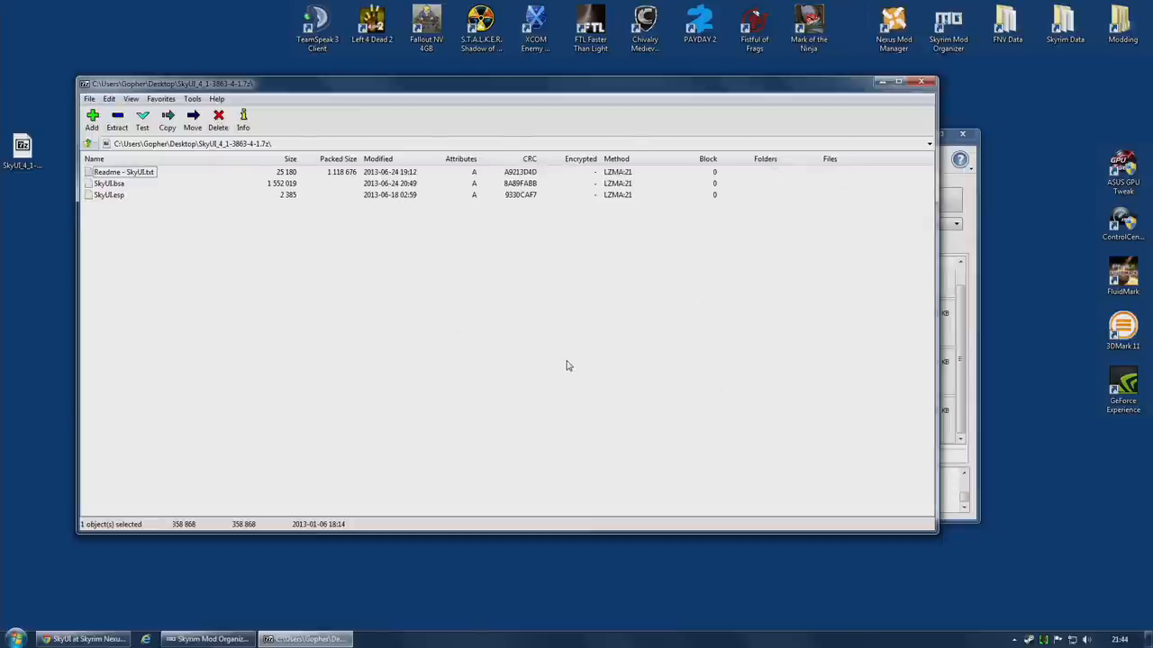
mouse_move(120, 186)
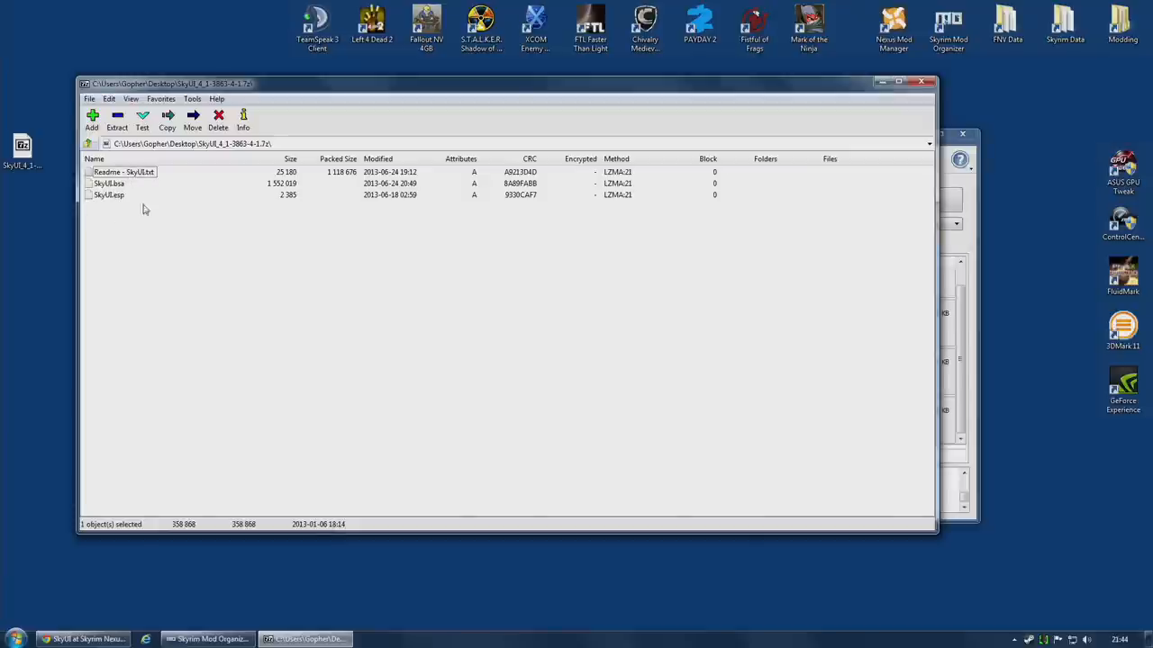
mouse_move(140, 203)
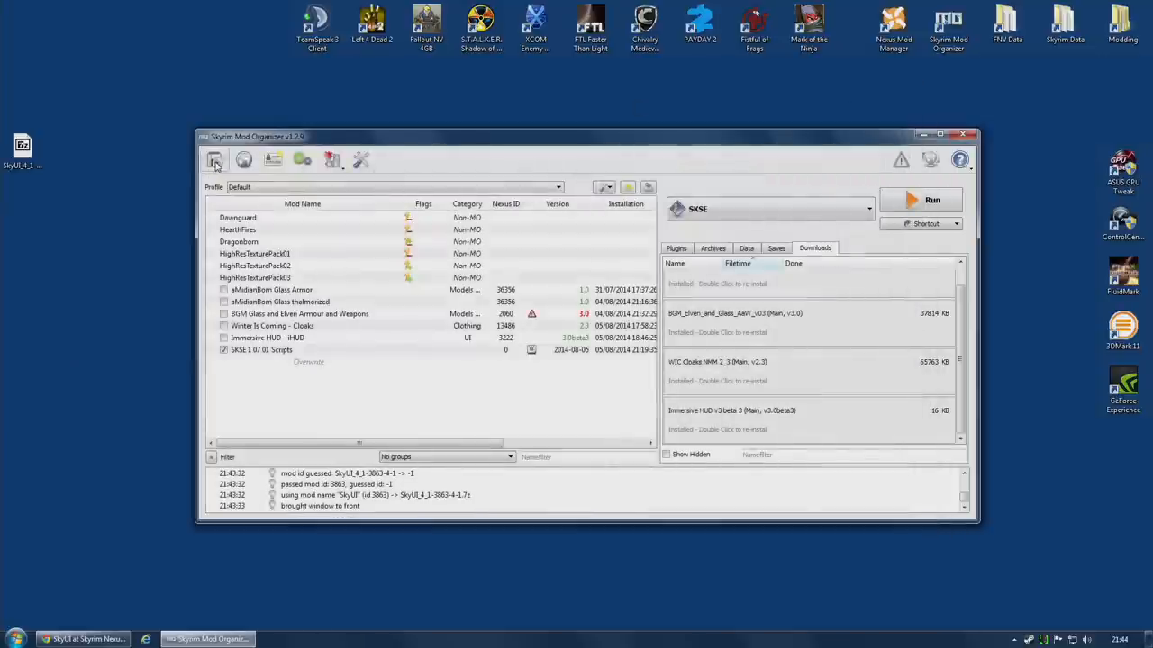
Step: Install the stripped SkyUI archive as mod 'SkyUI' and enable it
click(215, 159)
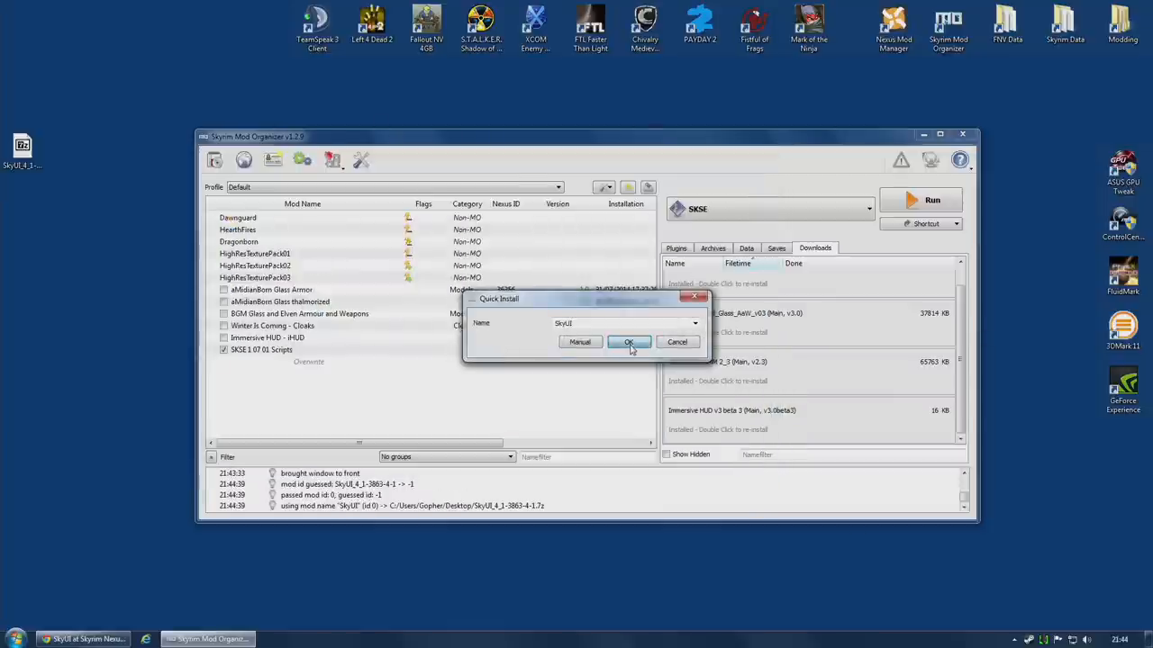
click(629, 342)
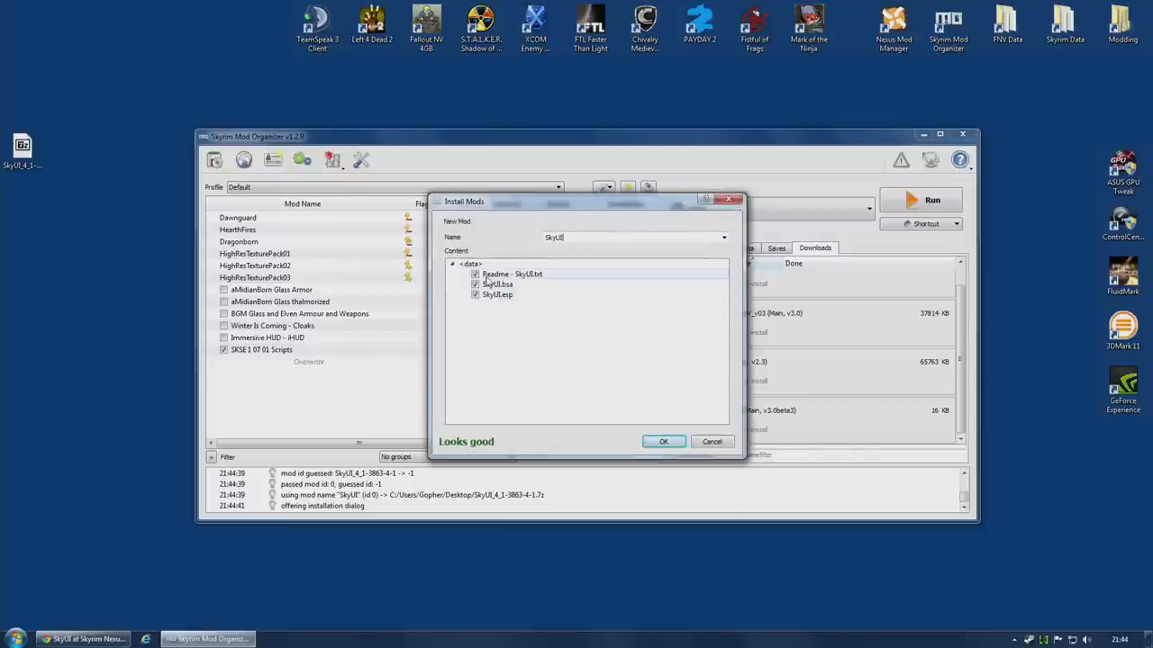
click(663, 442)
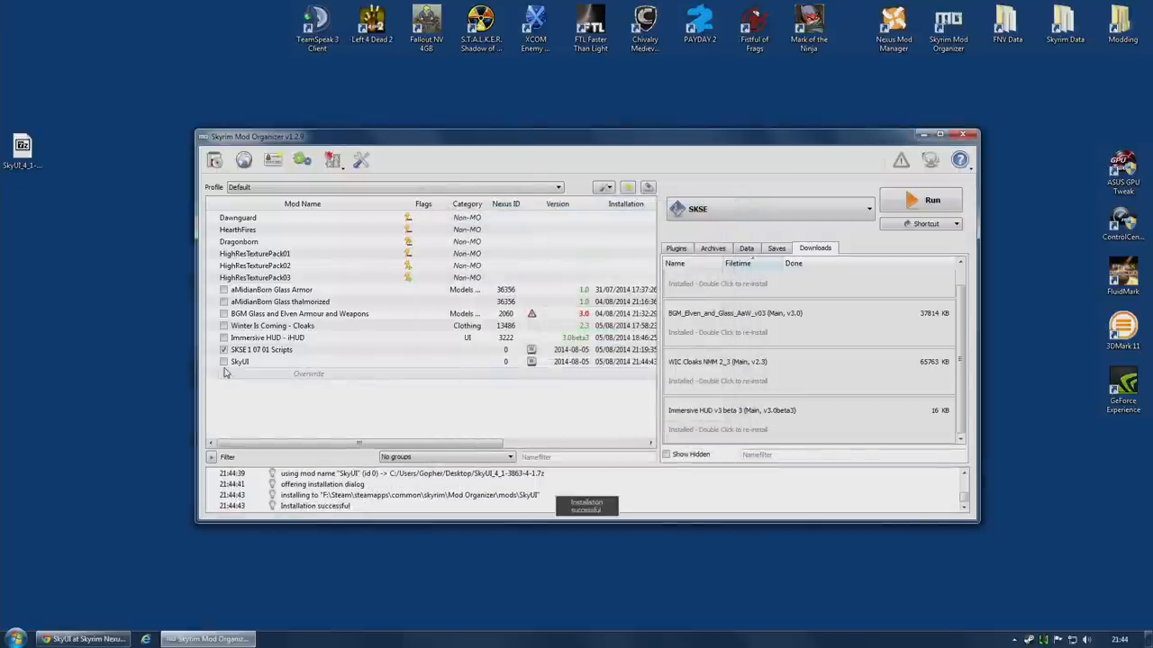
click(224, 361)
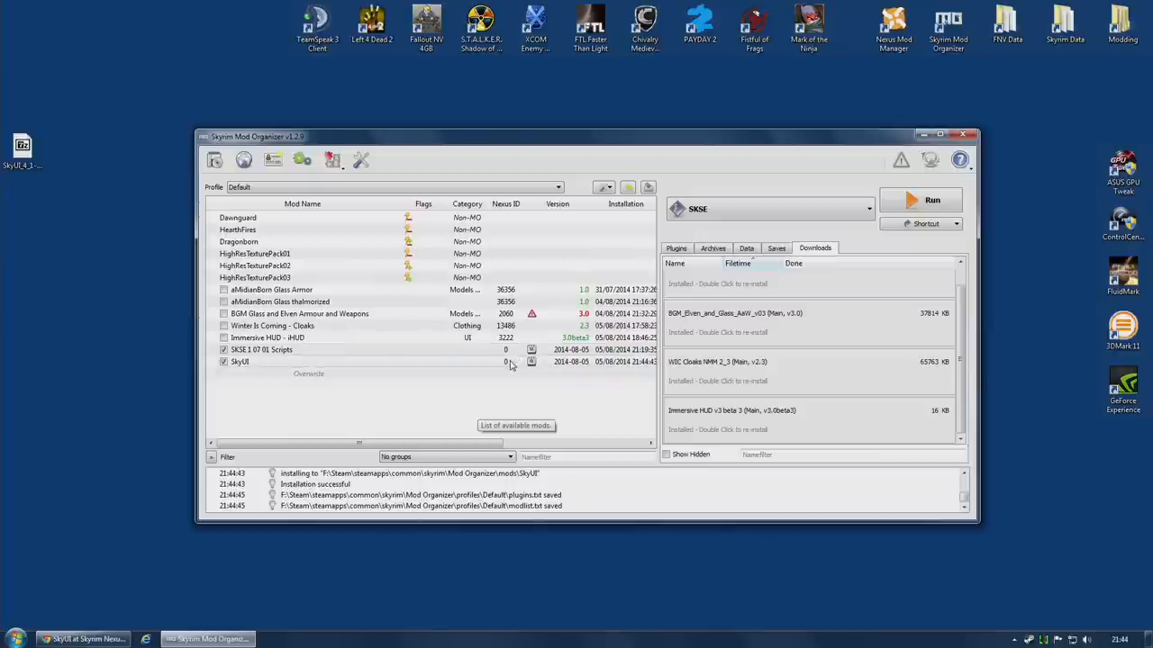
Step: Check SkyUI's Nexus information in its details window, then close it
click(239, 361)
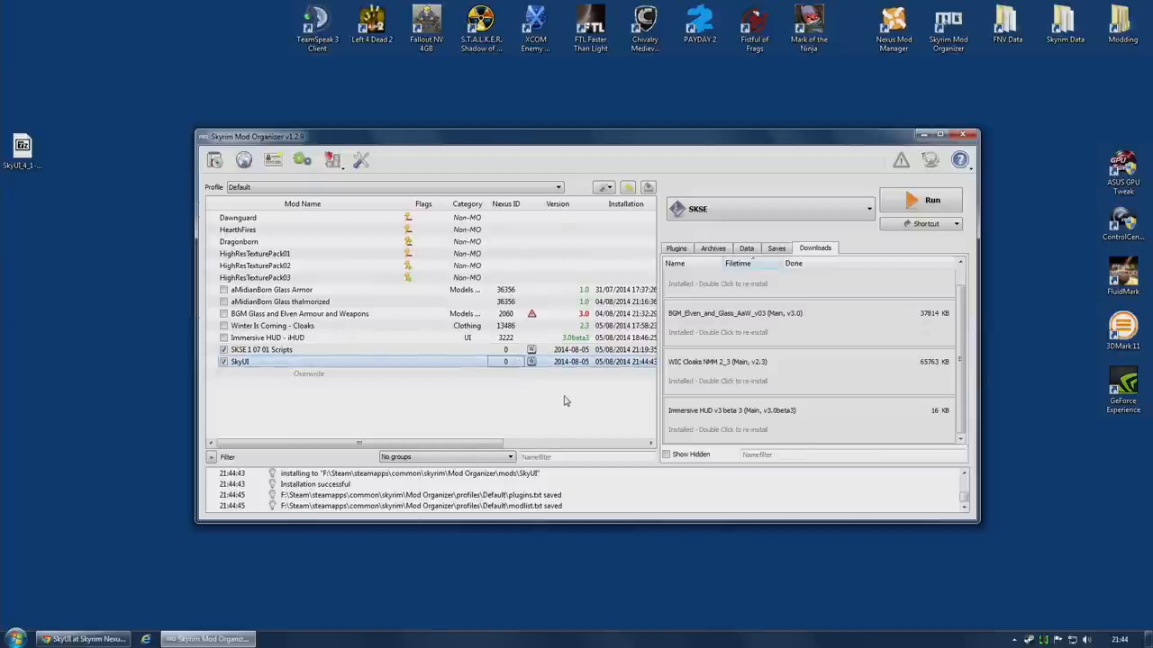
double_click(240, 361)
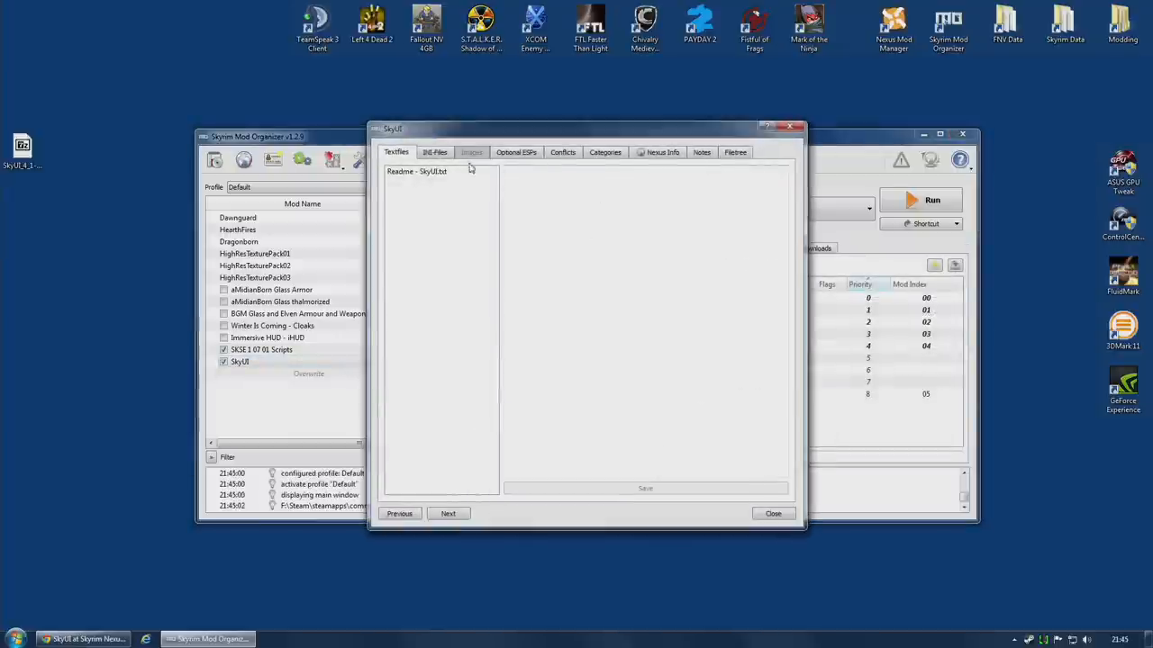
click(663, 151)
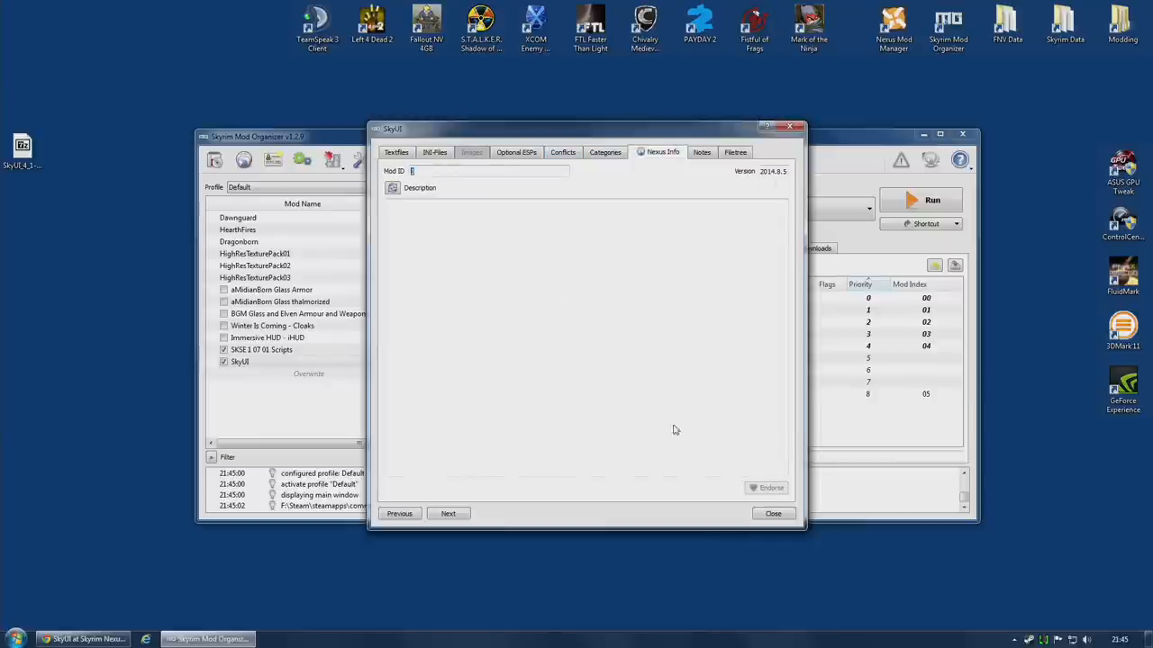
click(772, 513)
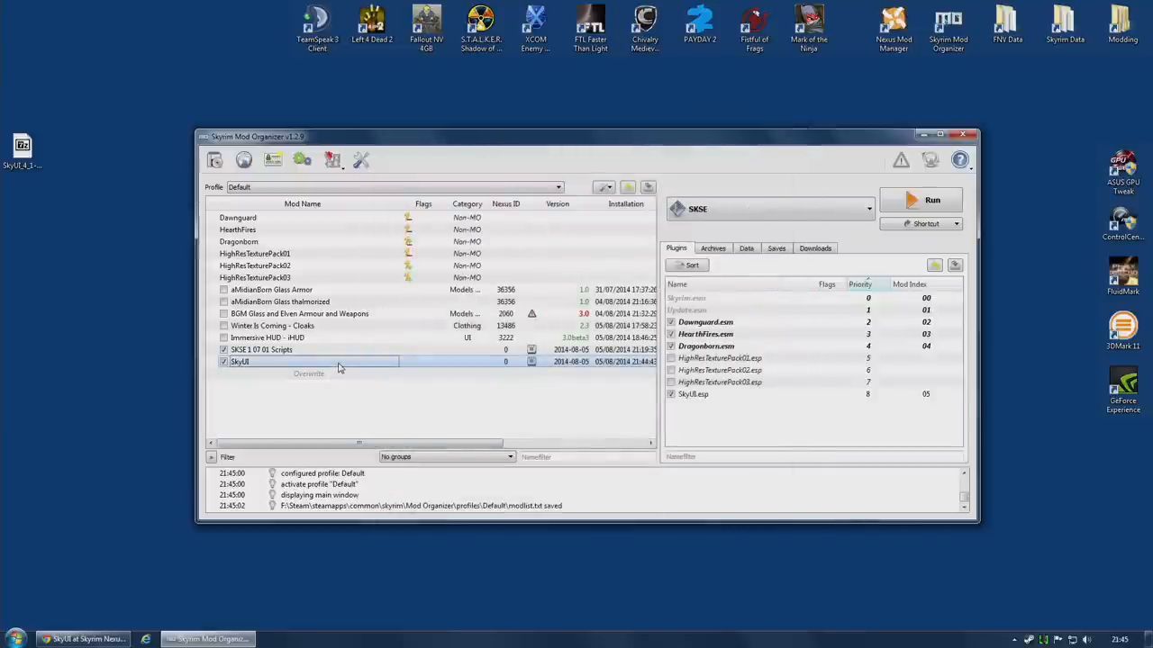
mouse_move(340, 366)
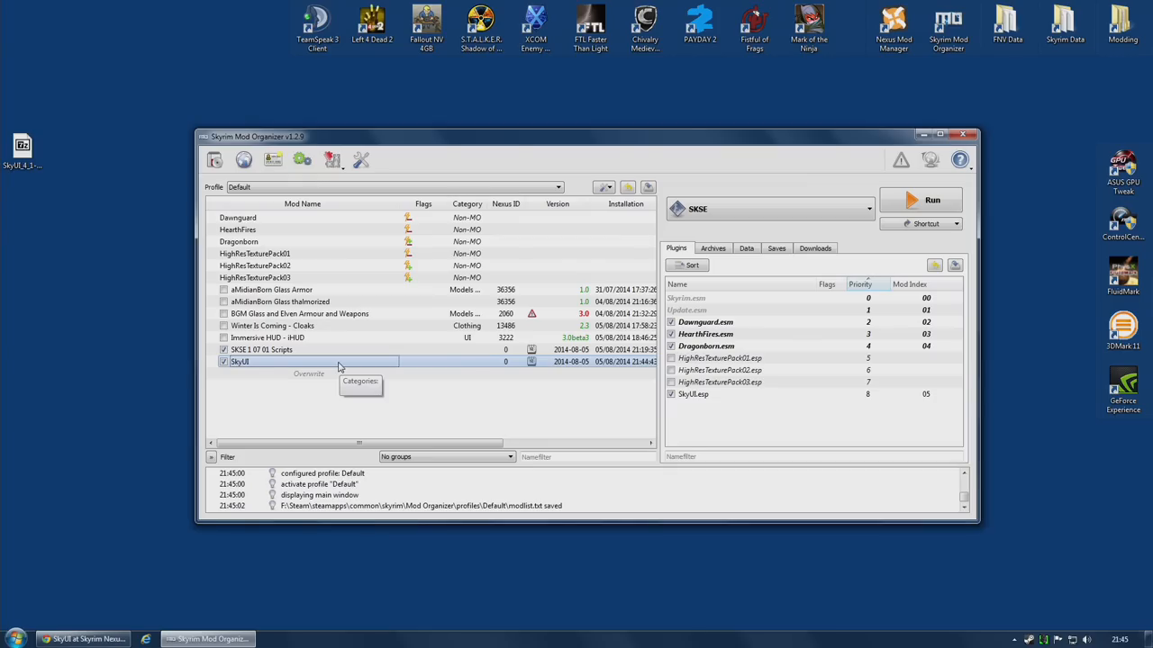
click(932, 200)
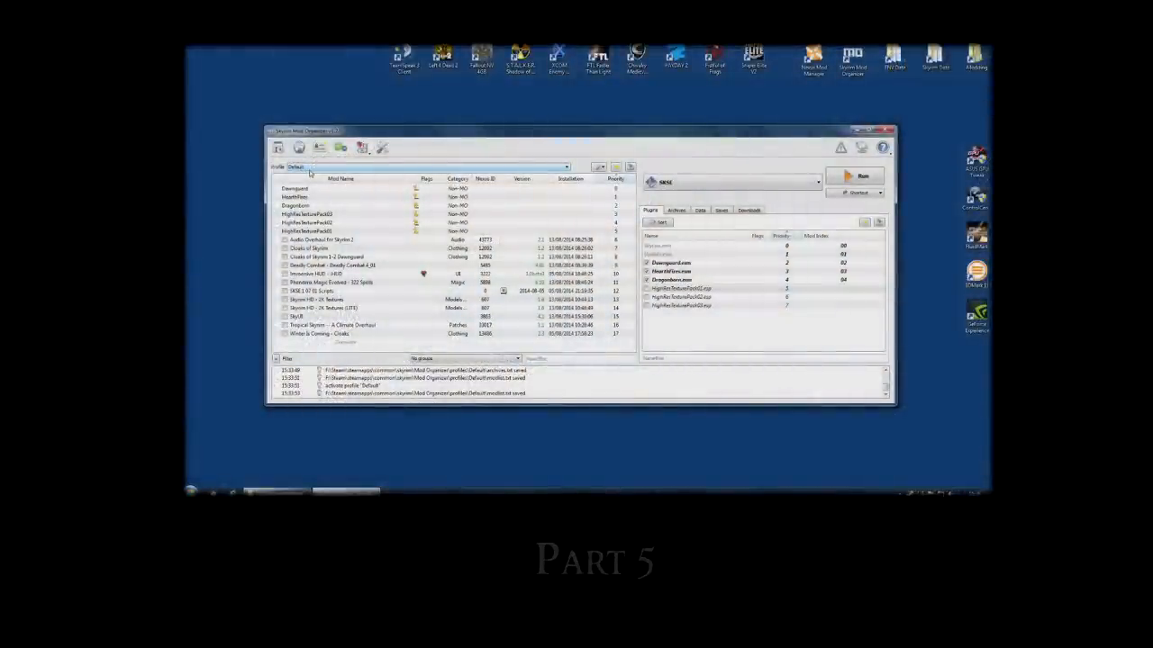
click(854, 176)
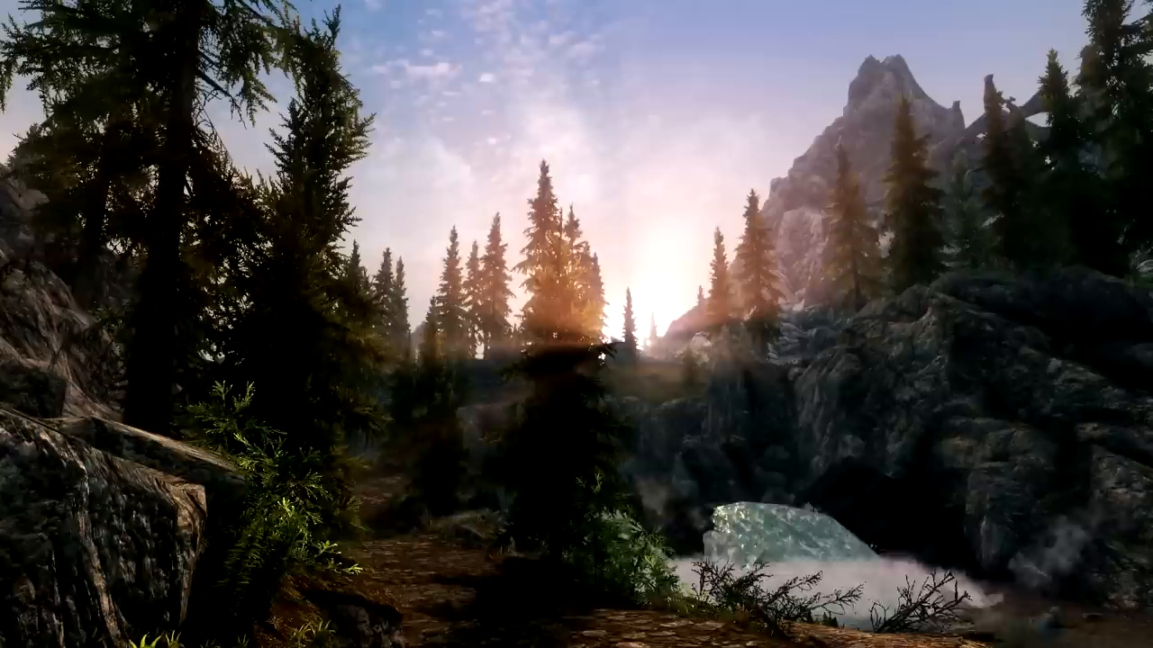